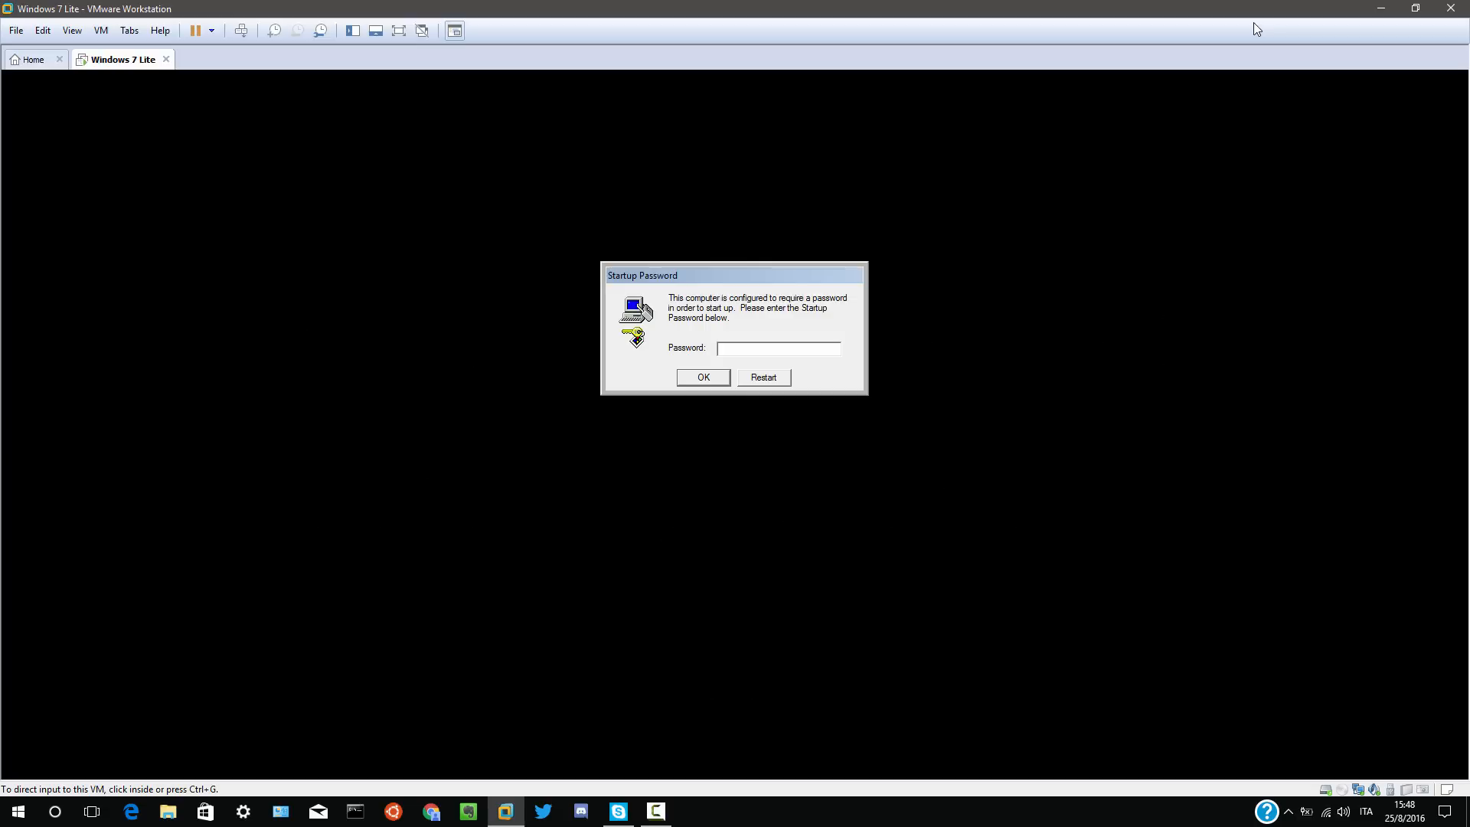
- Enter the startup password in the prompt and submit it to boot Windows 7 Lite
{"action": "left_click", "coordinate": [835, 338]}
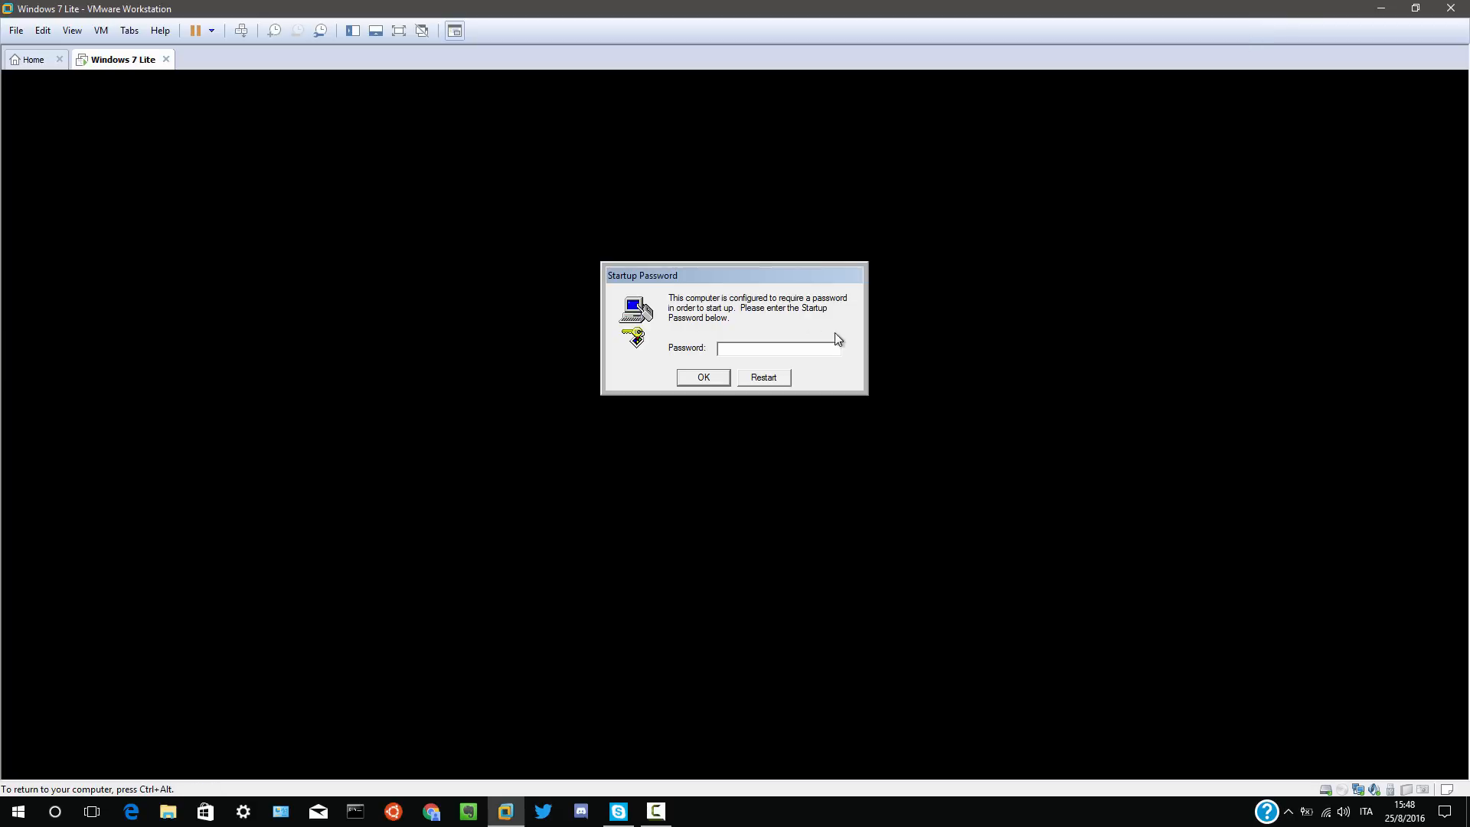
{"action": "mouse_move", "coordinate": [895, 346]}
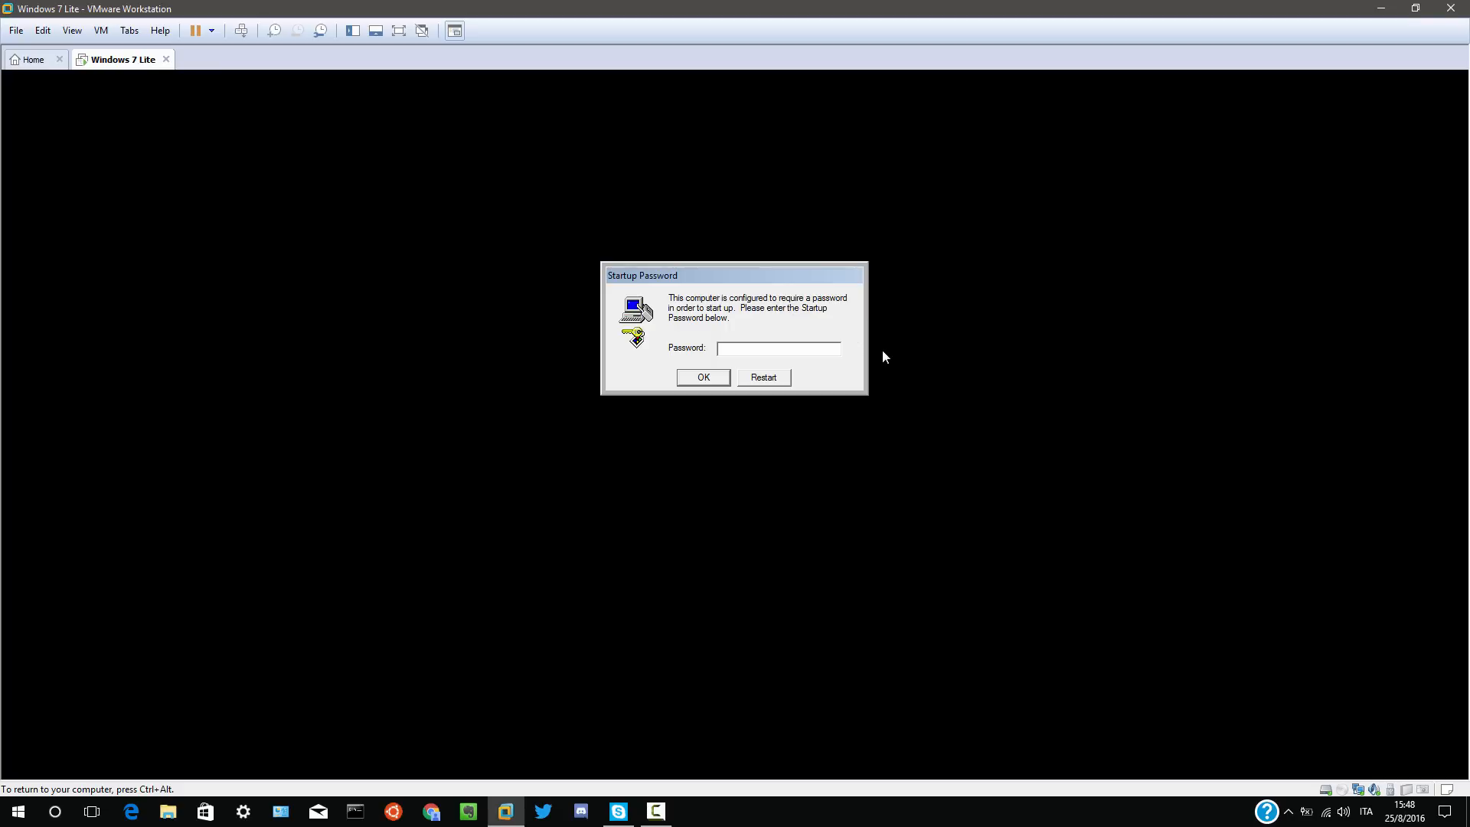
{"action": "type", "text": "****"}
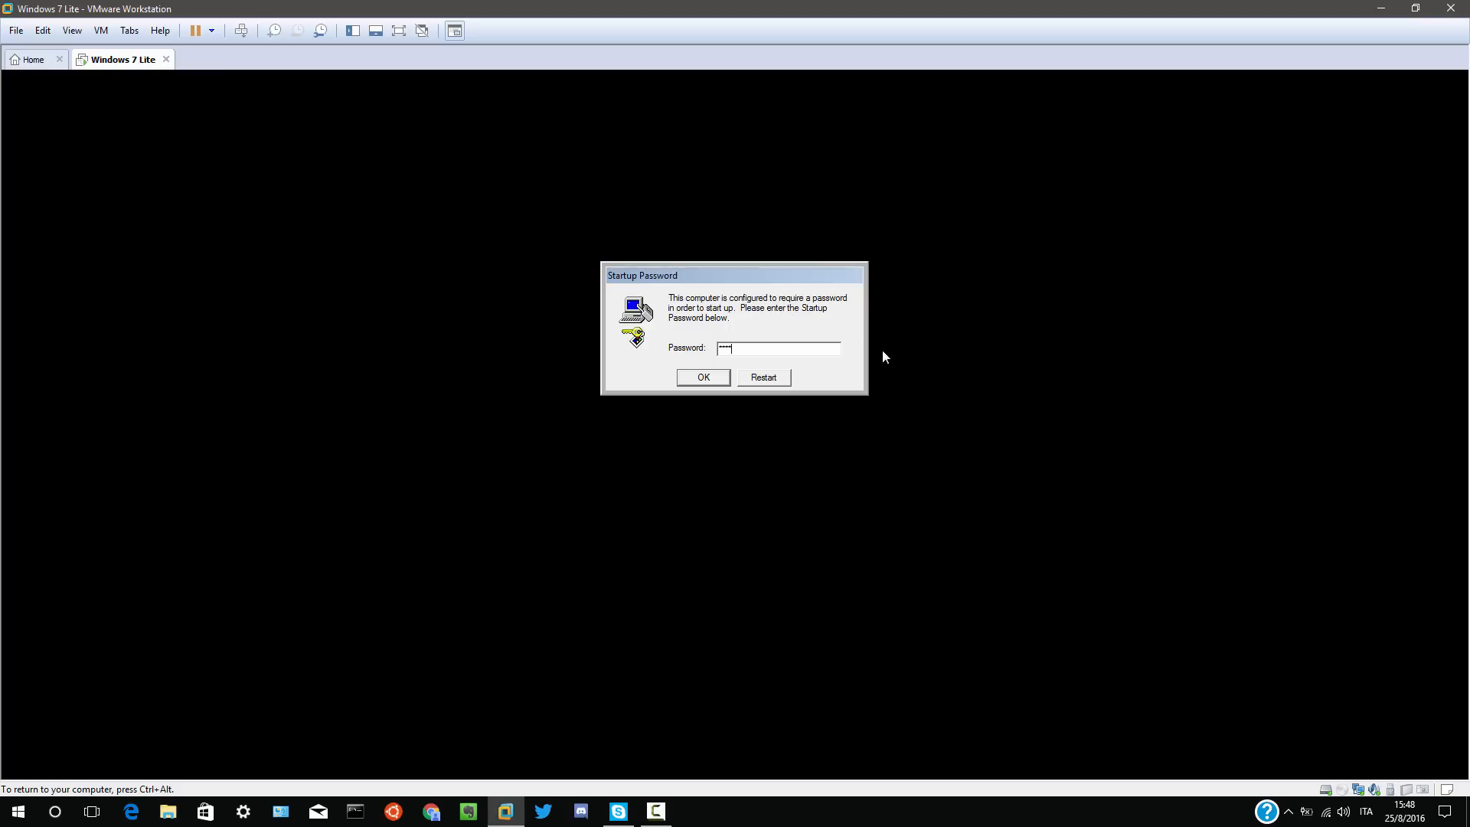
{"action": "left_click", "coordinate": [703, 376]}
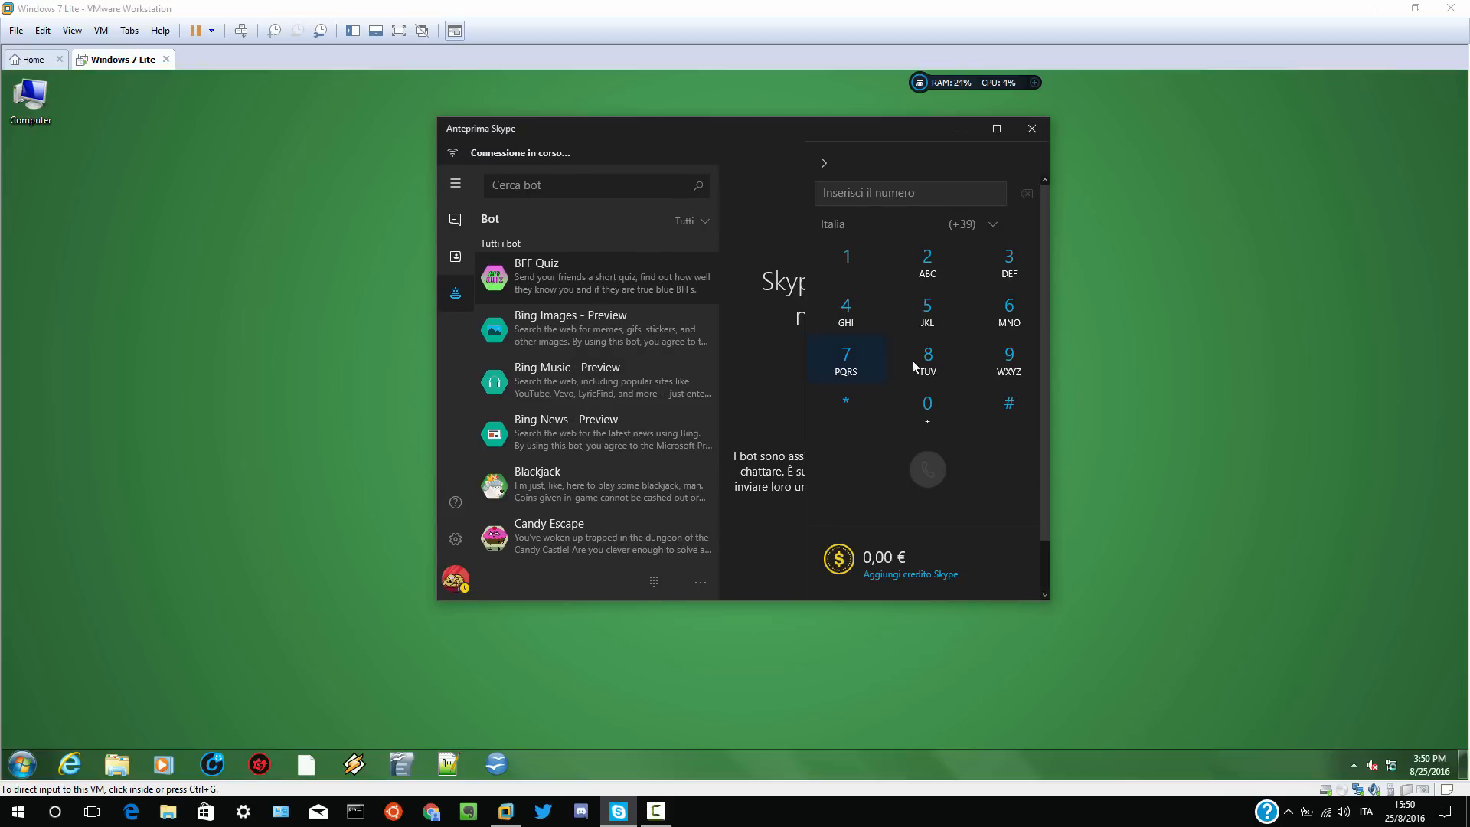
- Browse the bot list, then minimize the Skype Preview window to clear the desktop
{"action": "scroll", "scroll_direction": "down", "scroll_amount": 3}
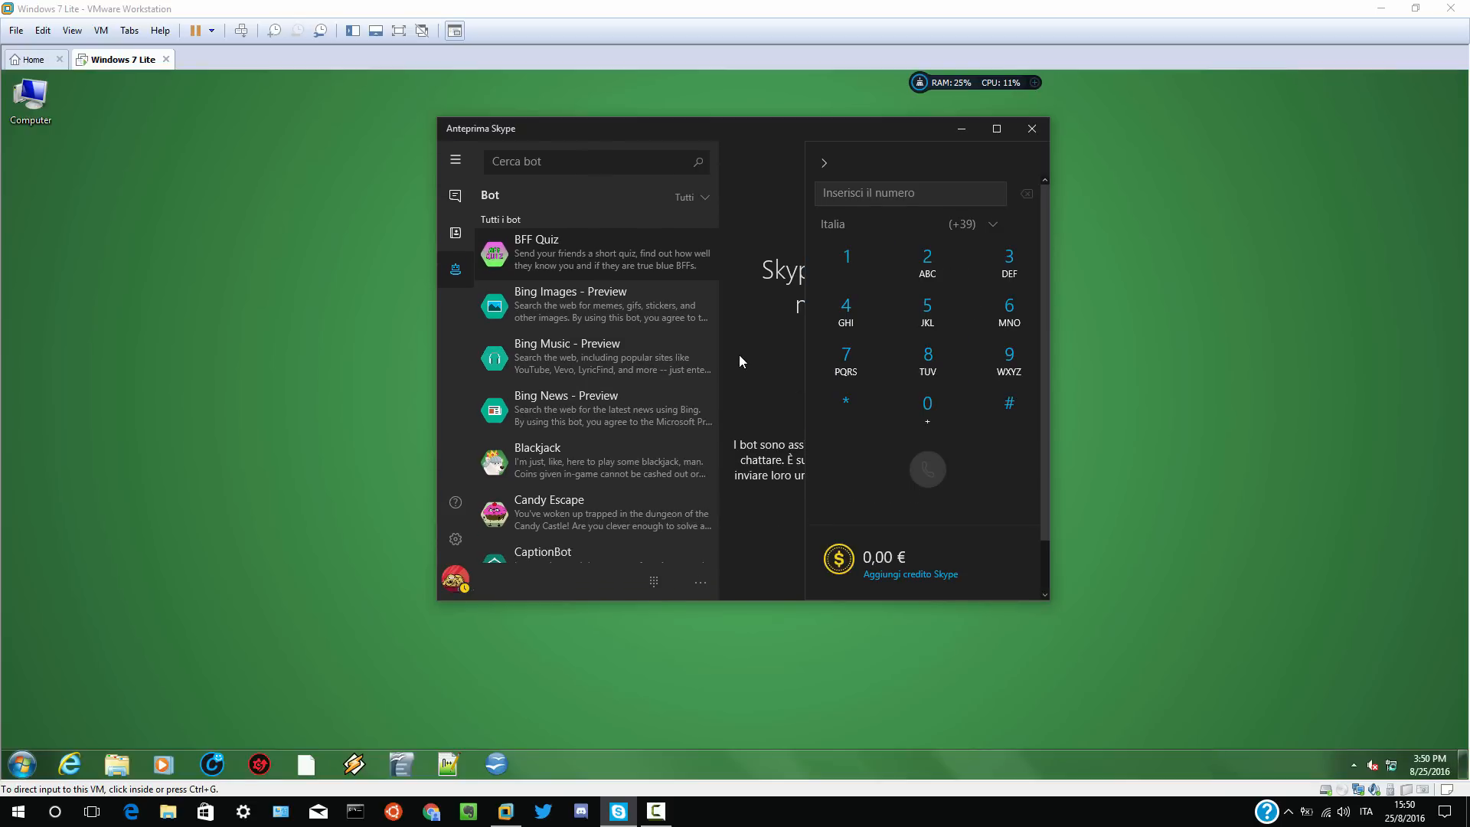
{"action": "mouse_move", "coordinate": [781, 228]}
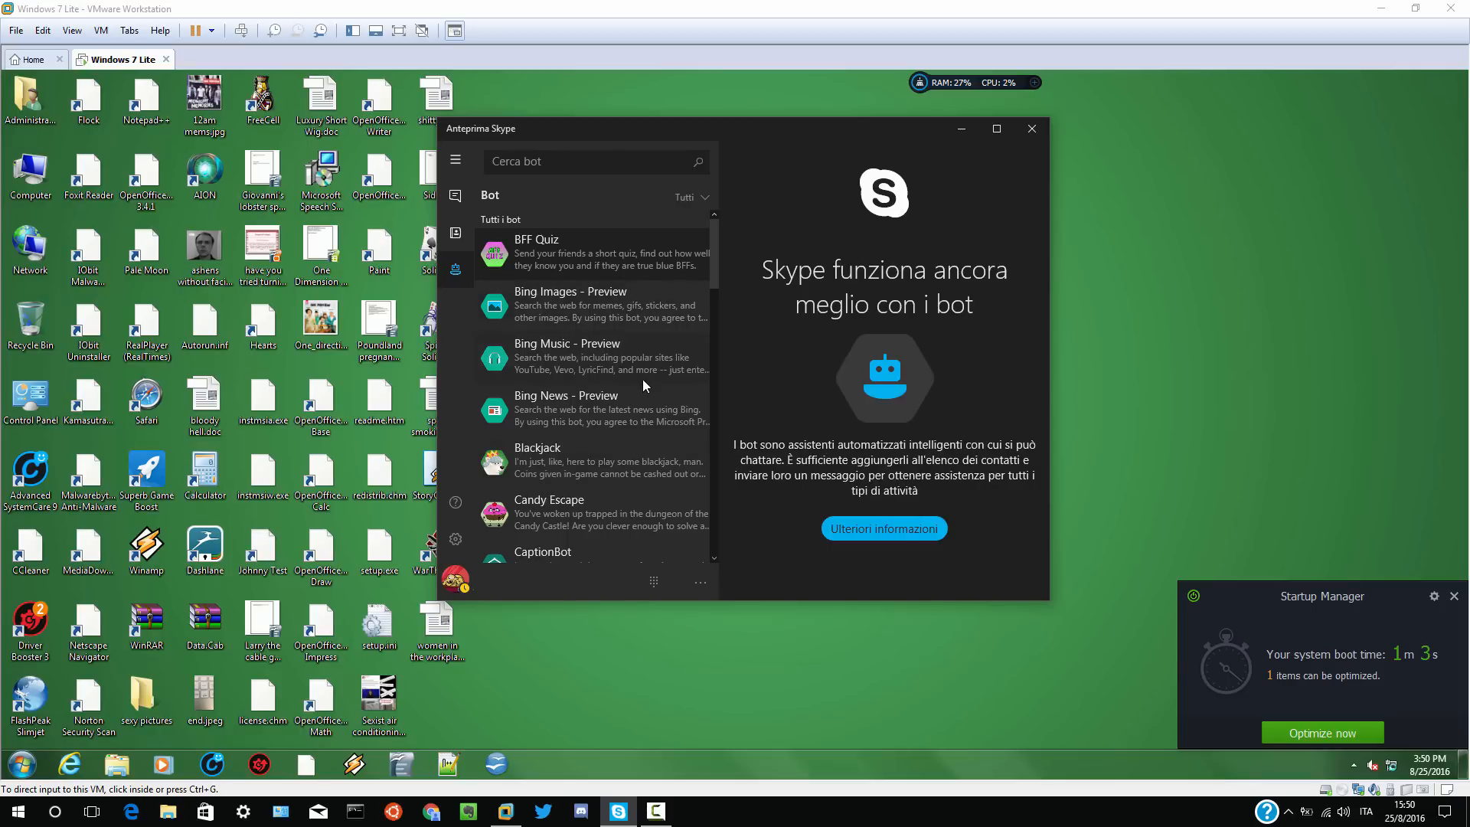
{"action": "mouse_move", "coordinate": [448, 197]}
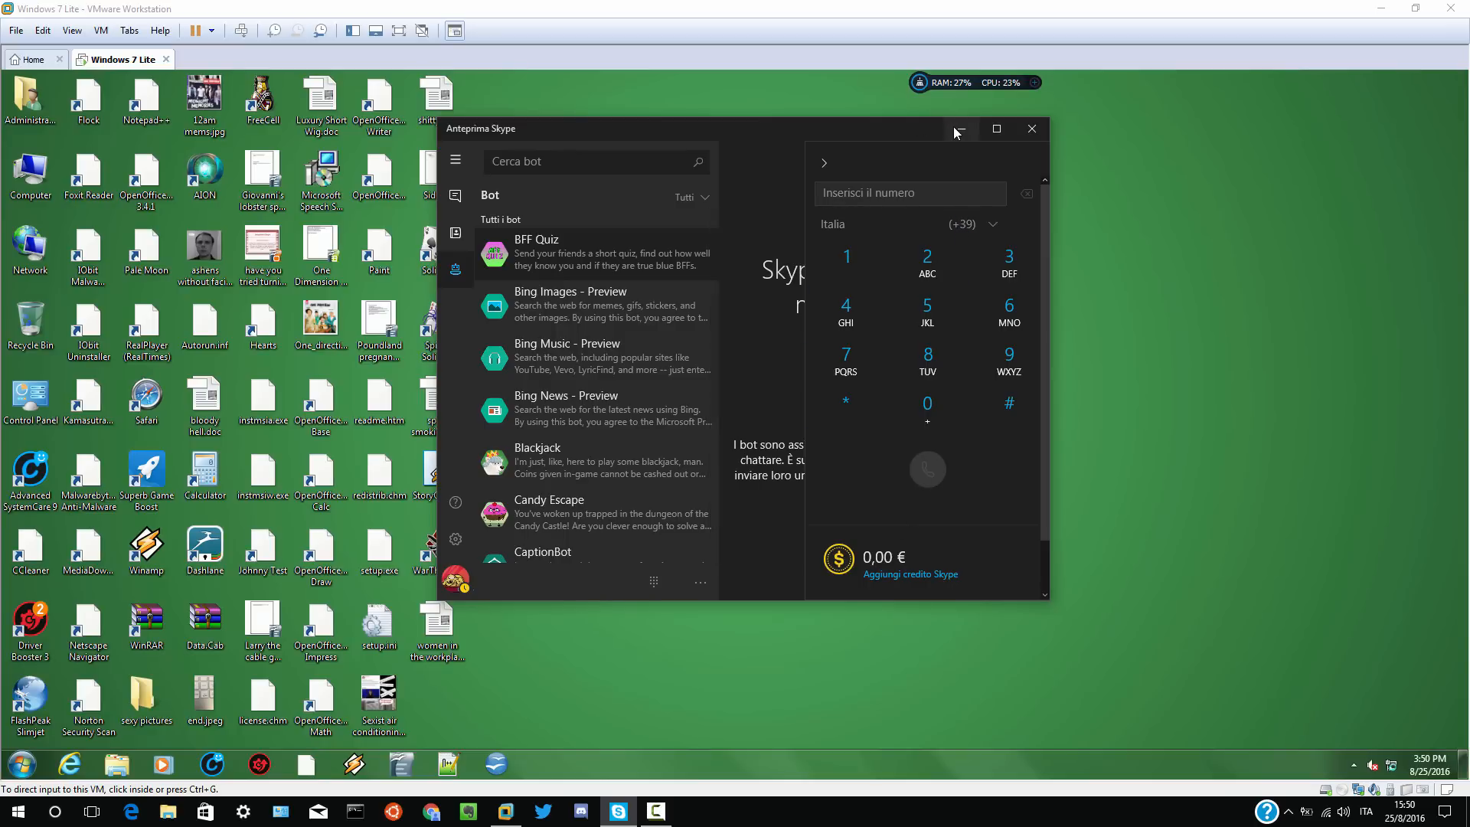
{"action": "left_click", "coordinate": [959, 129]}
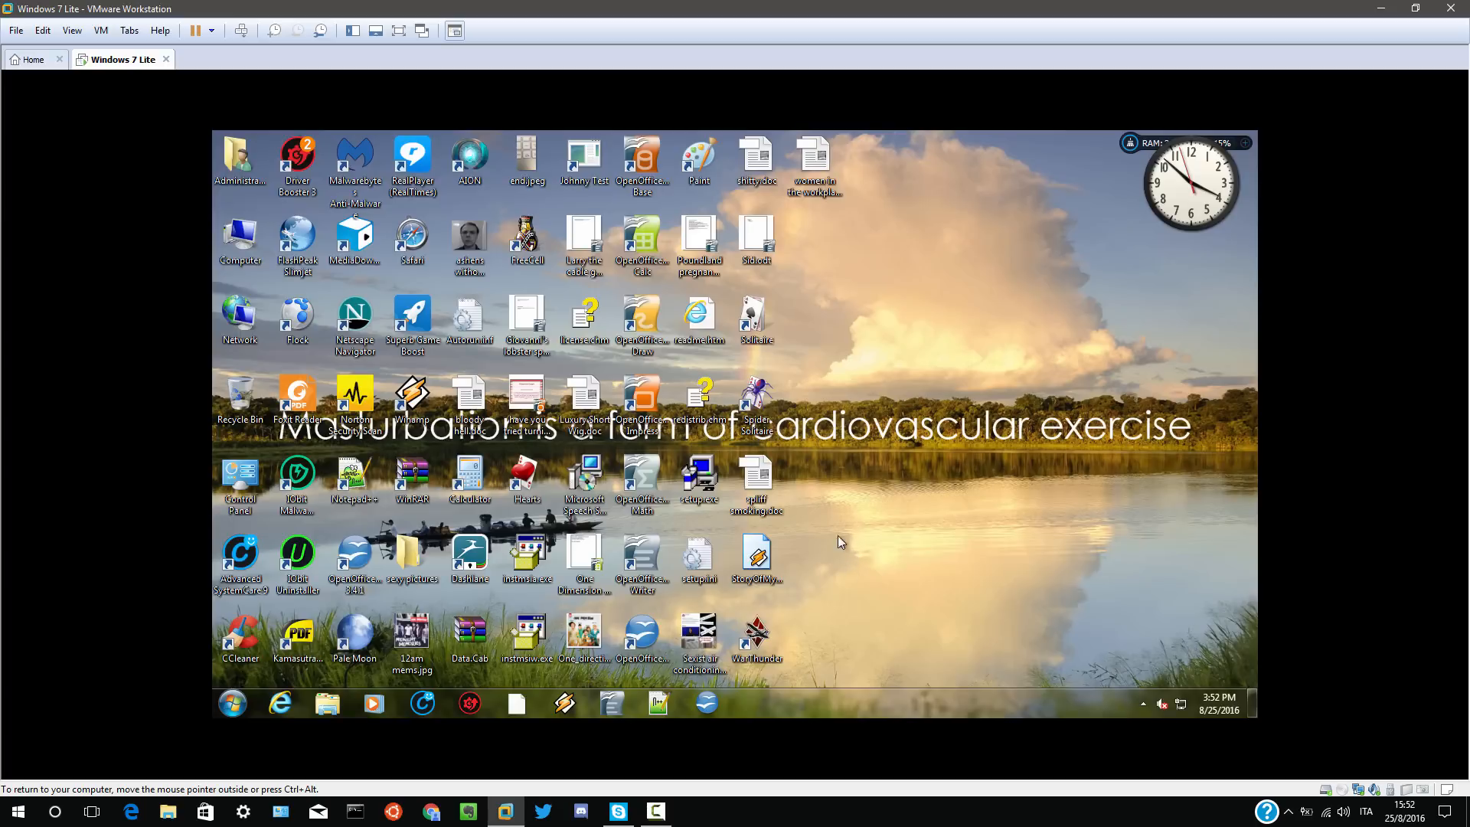
{"action": "mouse_move", "coordinate": [867, 459]}
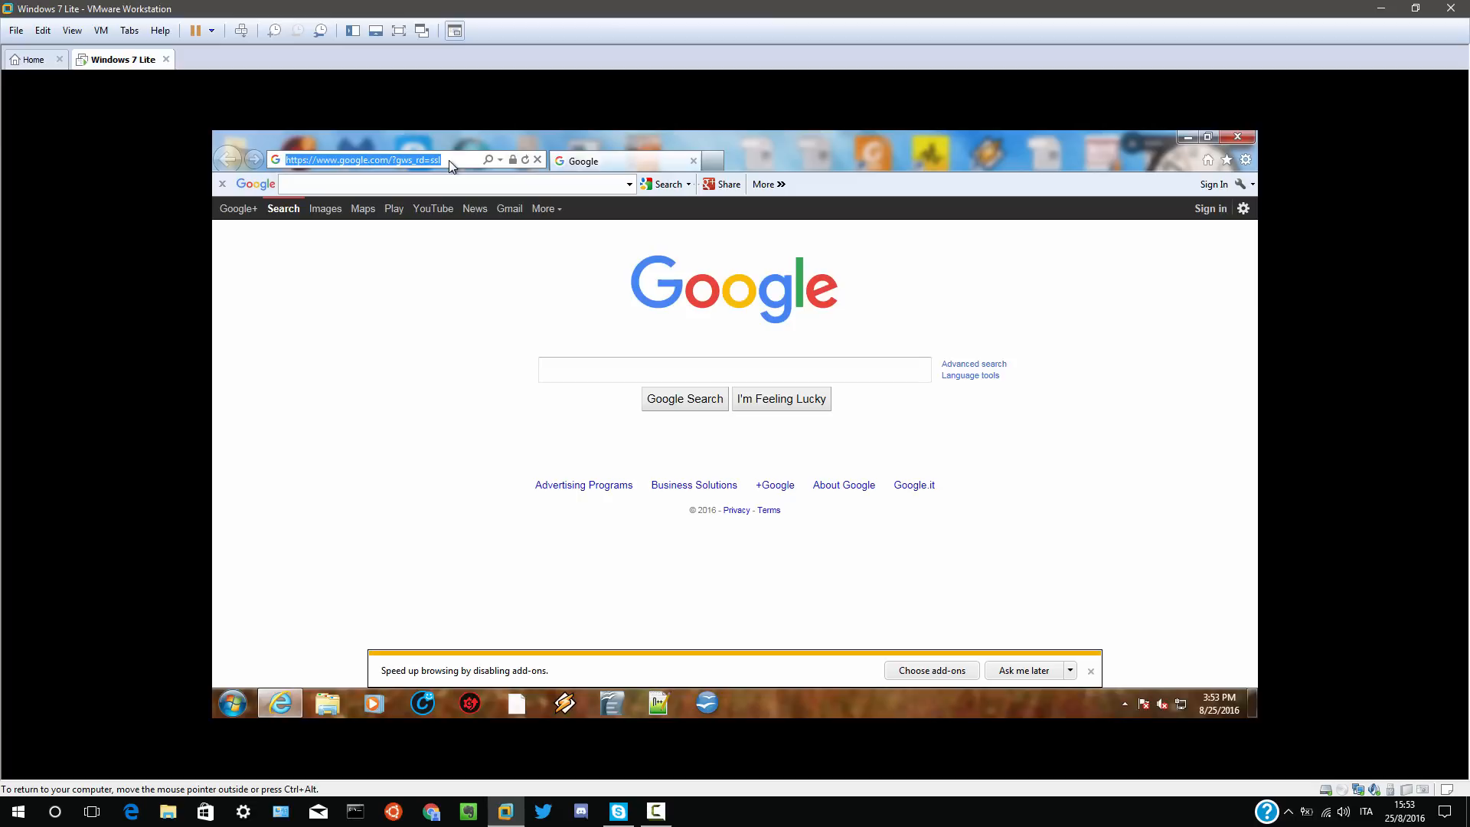
{"action": "mouse_move", "coordinate": [366, 676]}
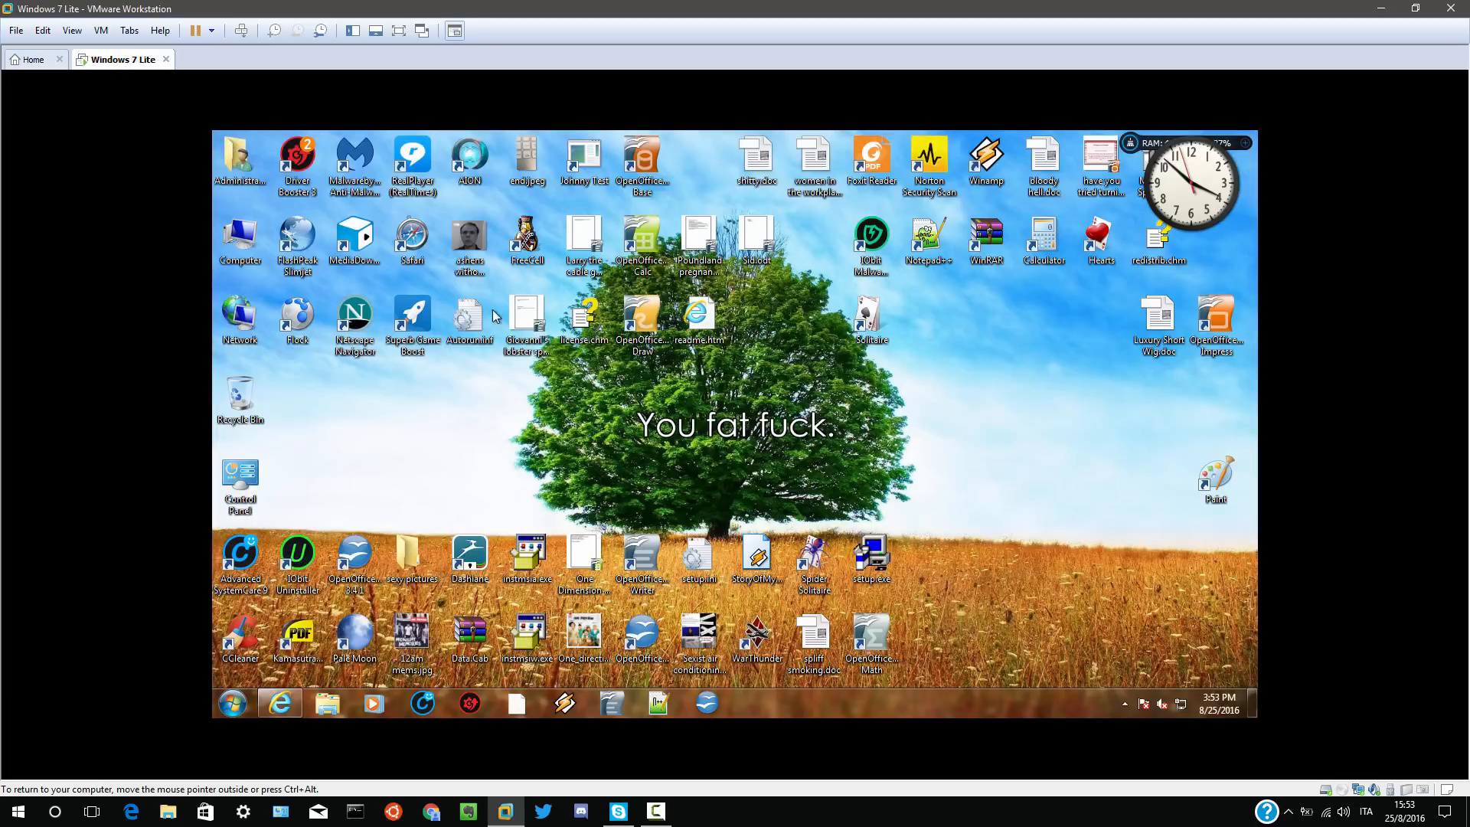
{"action": "mouse_move", "coordinate": [459, 453]}
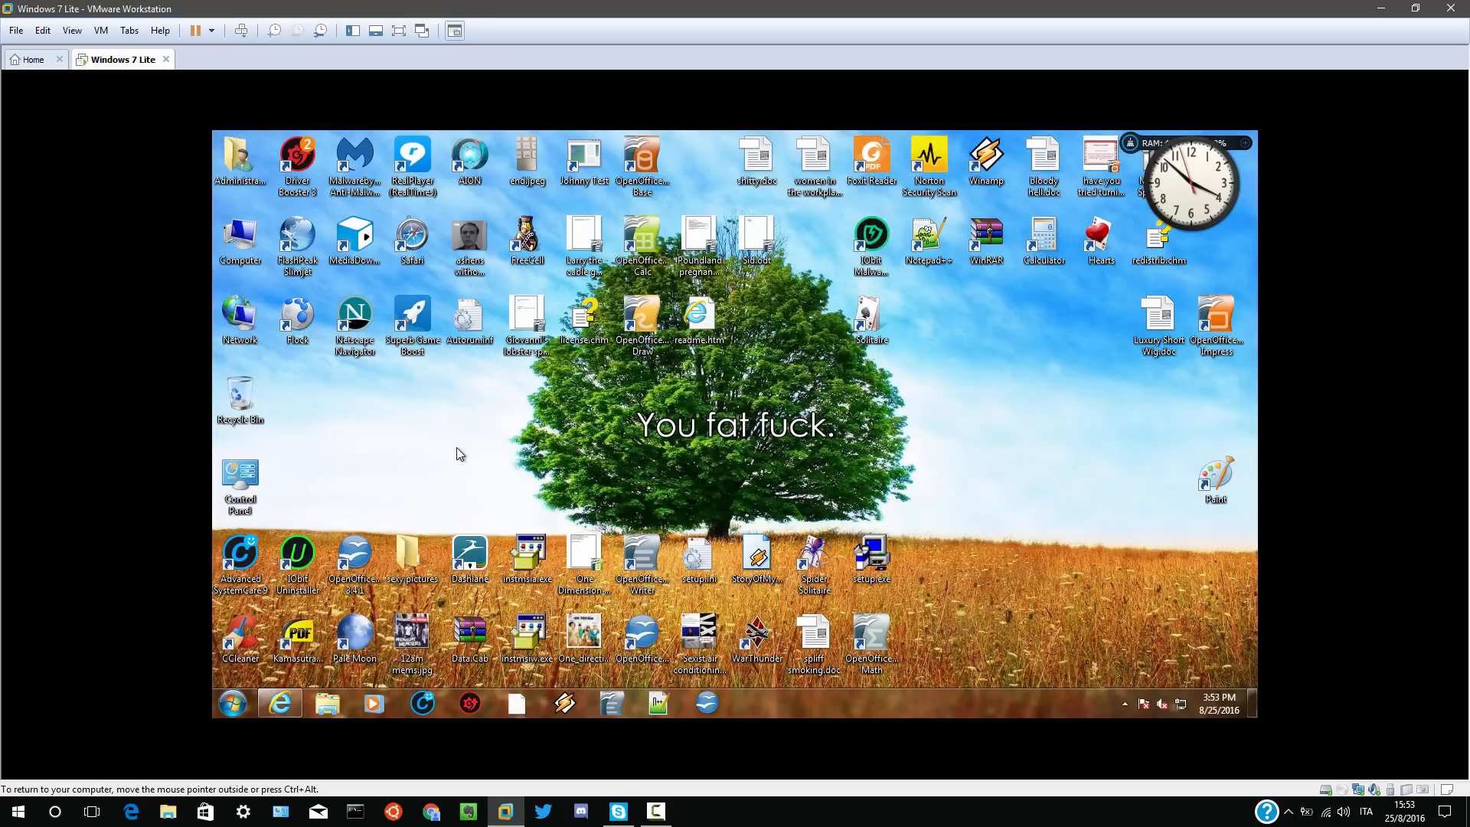
{"action": "mouse_move", "coordinate": [790, 464]}
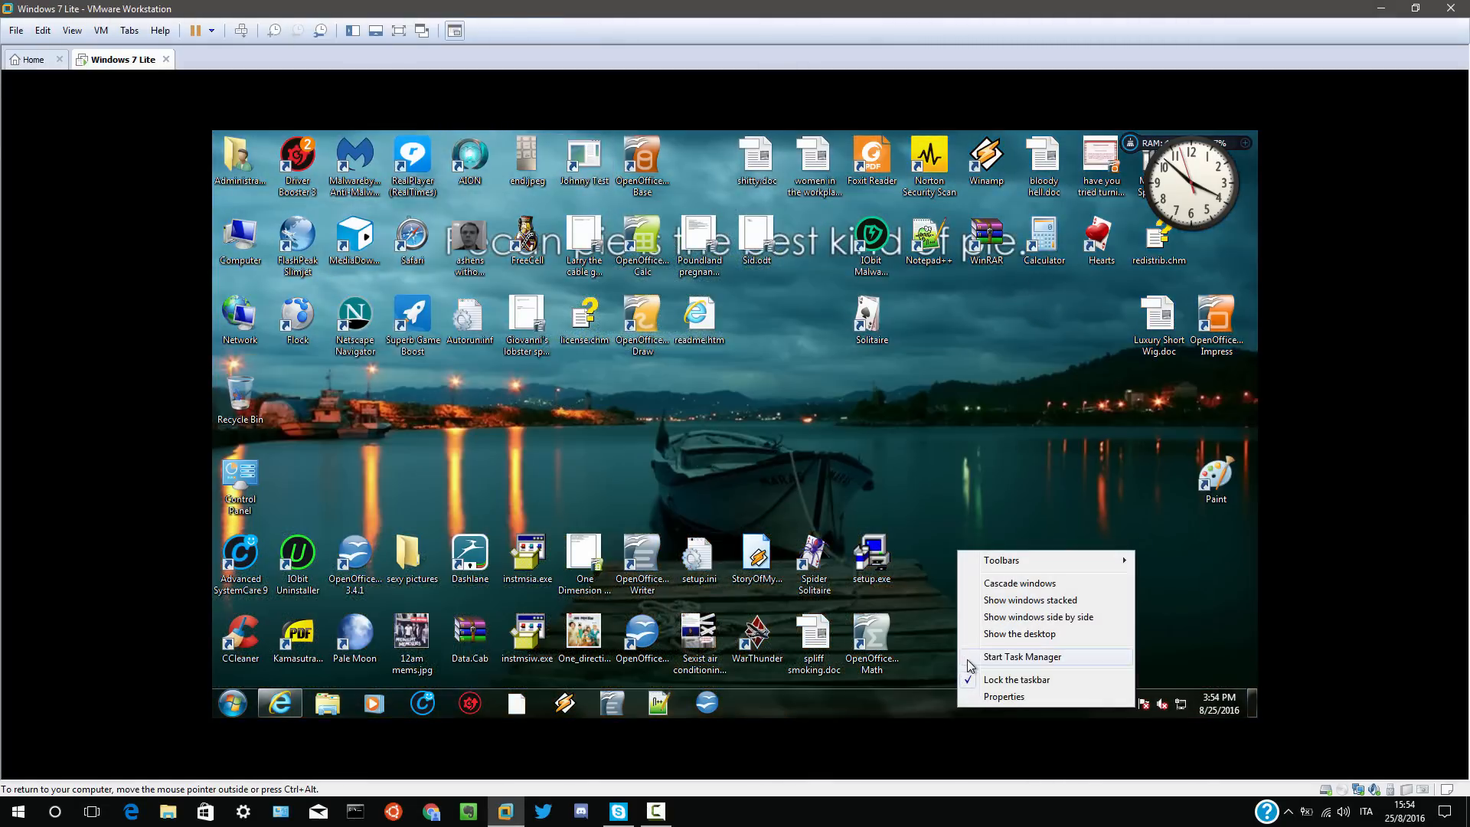
{"action": "left_click", "coordinate": [1021, 657]}
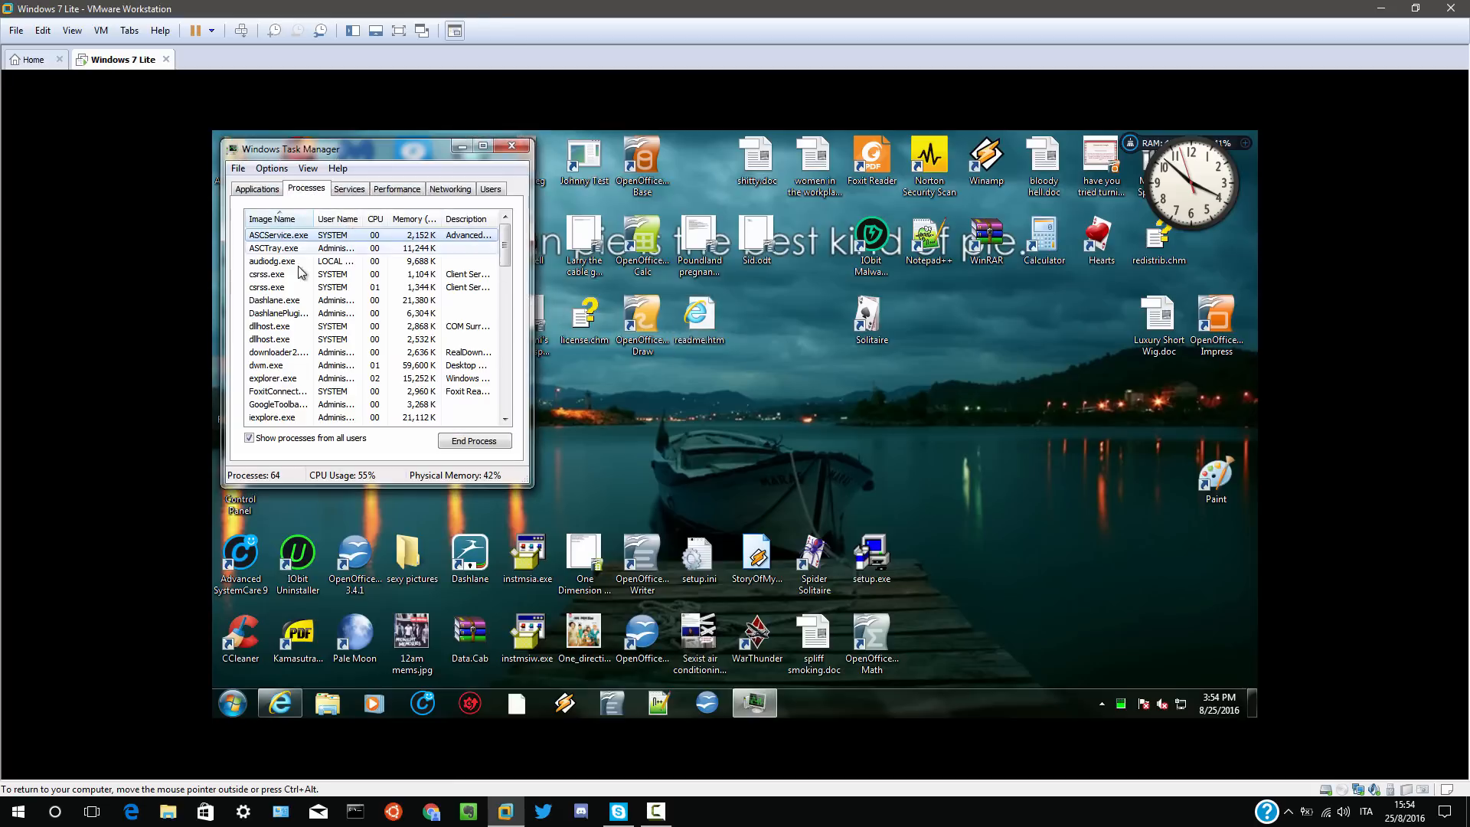
{"action": "scroll", "scroll_direction": "down", "scroll_amount": 3}
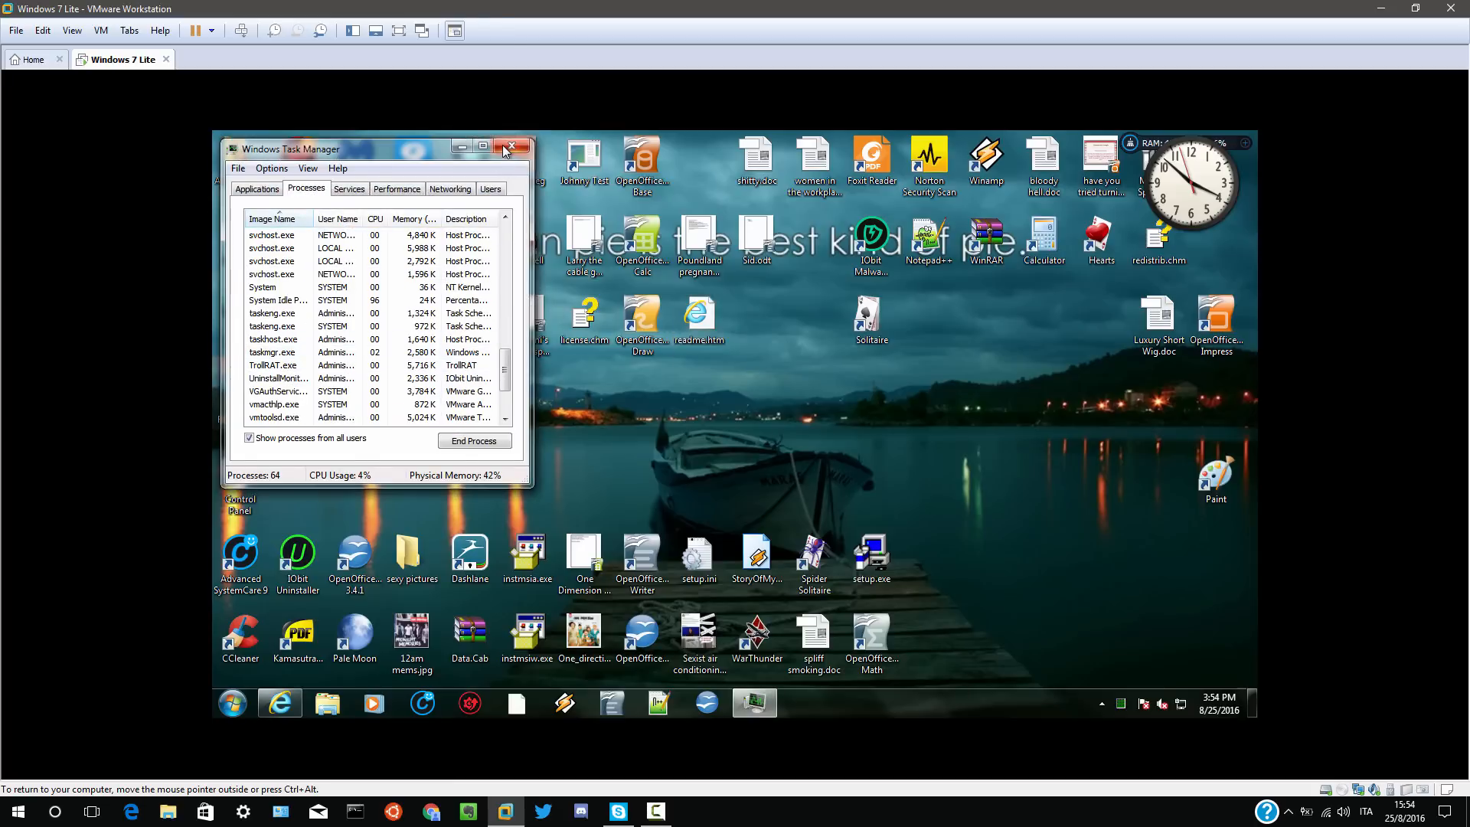
{"action": "left_click", "coordinate": [511, 147]}
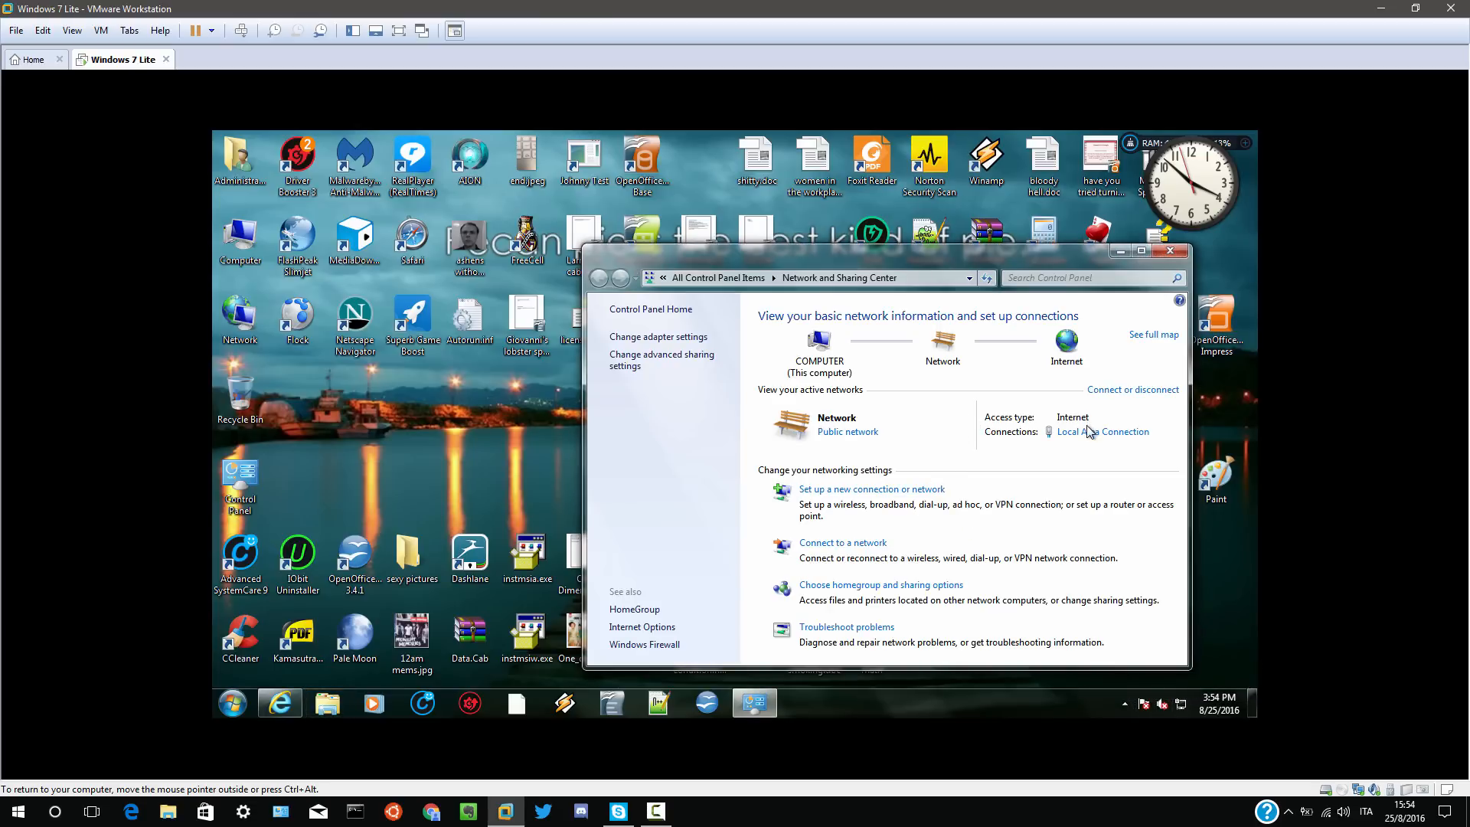
- Show the Local Area Connection status and its full details with the guest IPv4 address
{"action": "left_click", "coordinate": [1102, 432]}
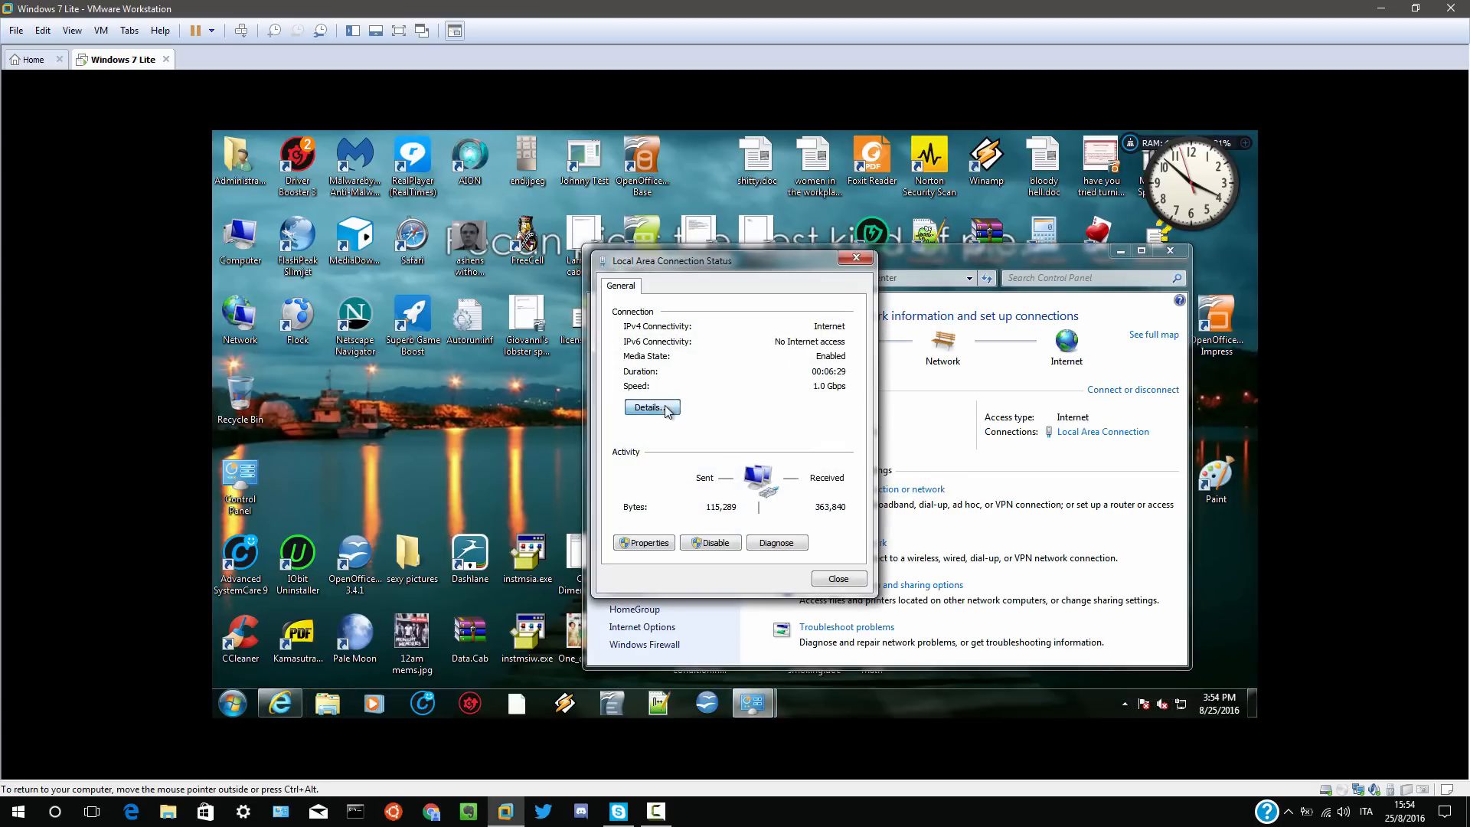
{"action": "left_click", "coordinate": [649, 407]}
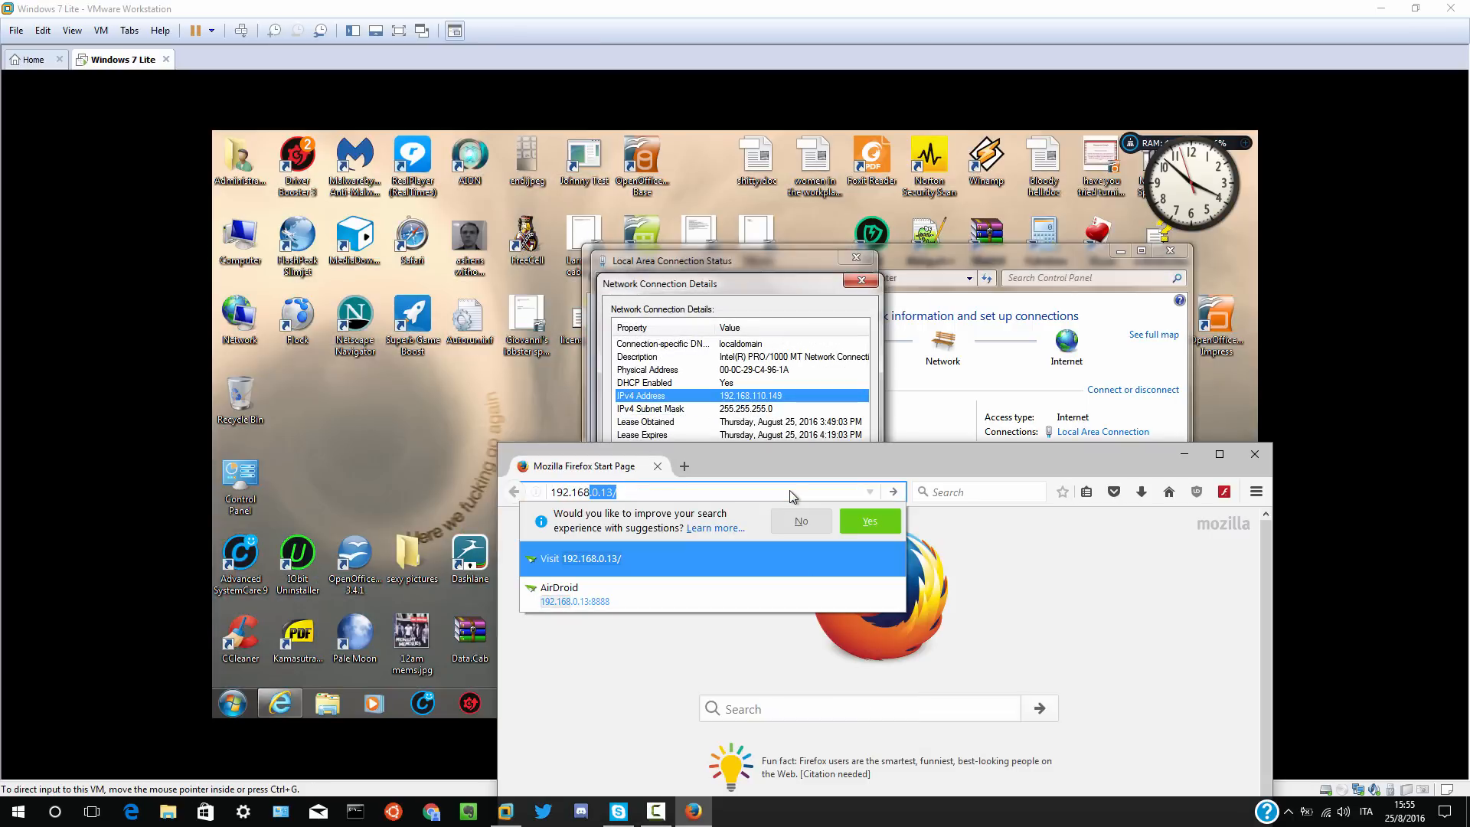
- Navigate Firefox to 192.168.110.149 to load the TrollRAT control panel
{"action": "type", "text": "192.168.110.1"}
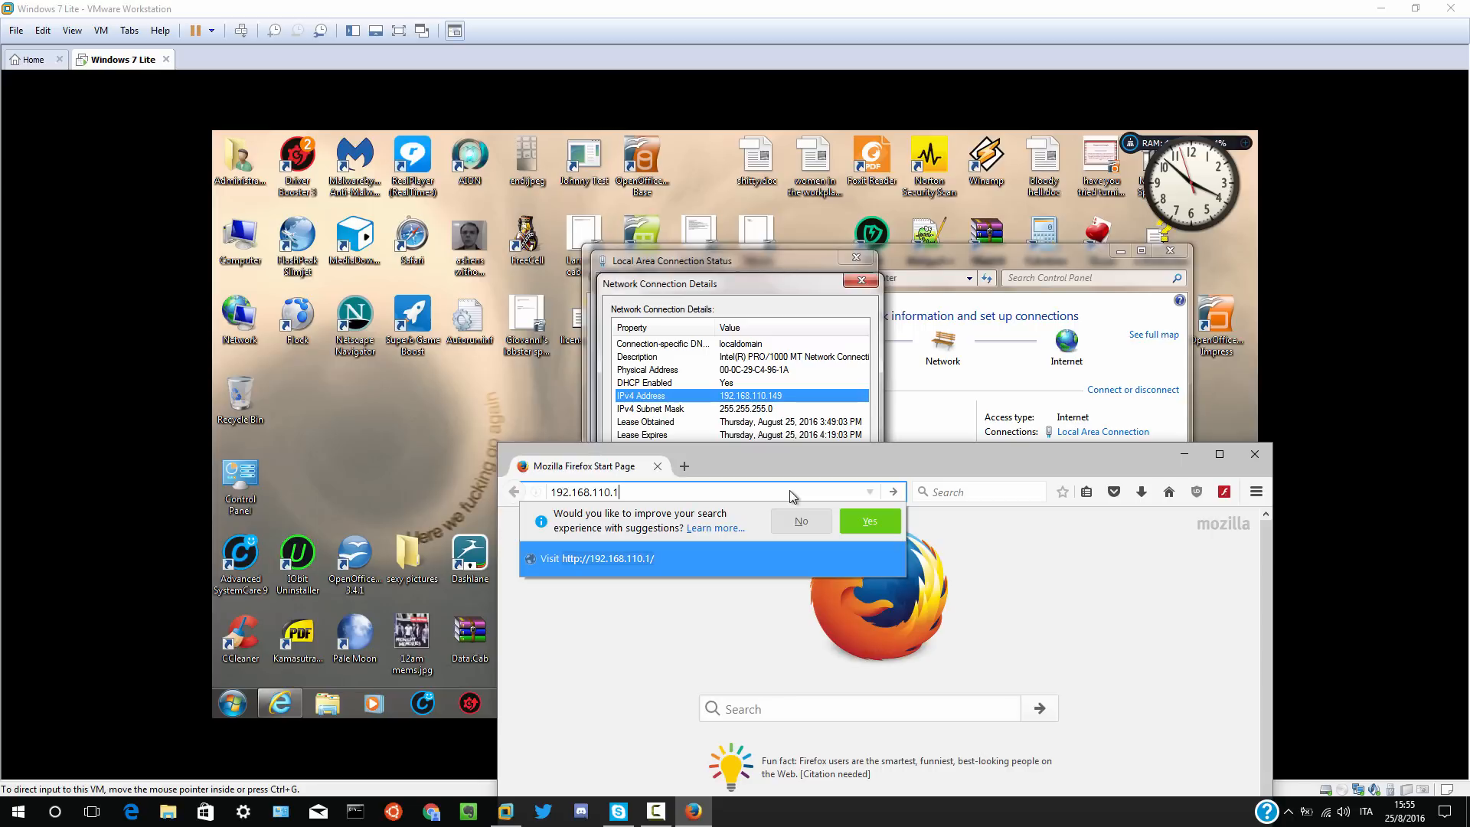
{"action": "type", "text": "49:1337"}
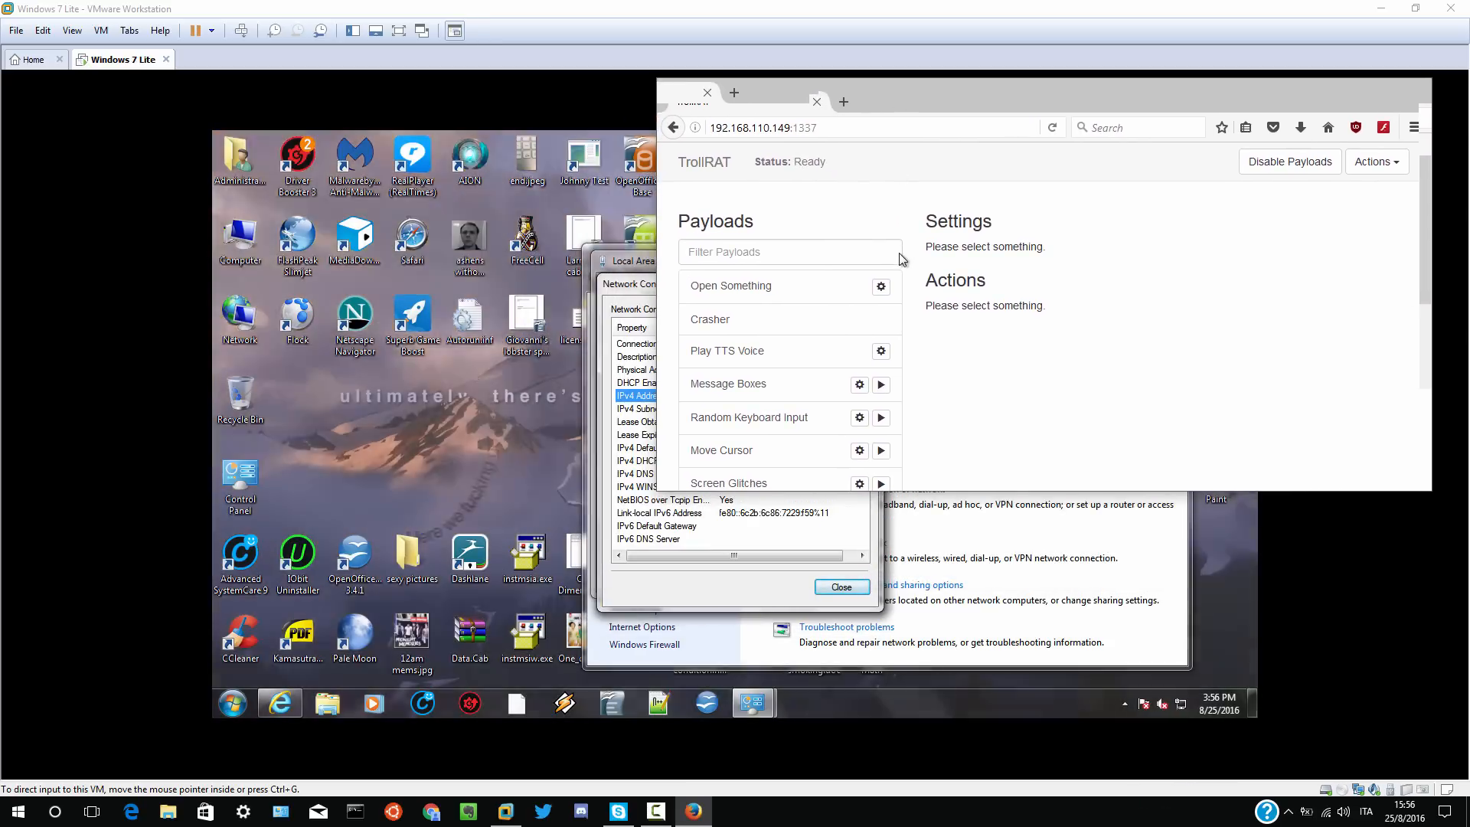
- Configure Message Boxes for random error messages titled Windows with random icons
{"action": "scroll", "scroll_direction": "down", "scroll_amount": 3}
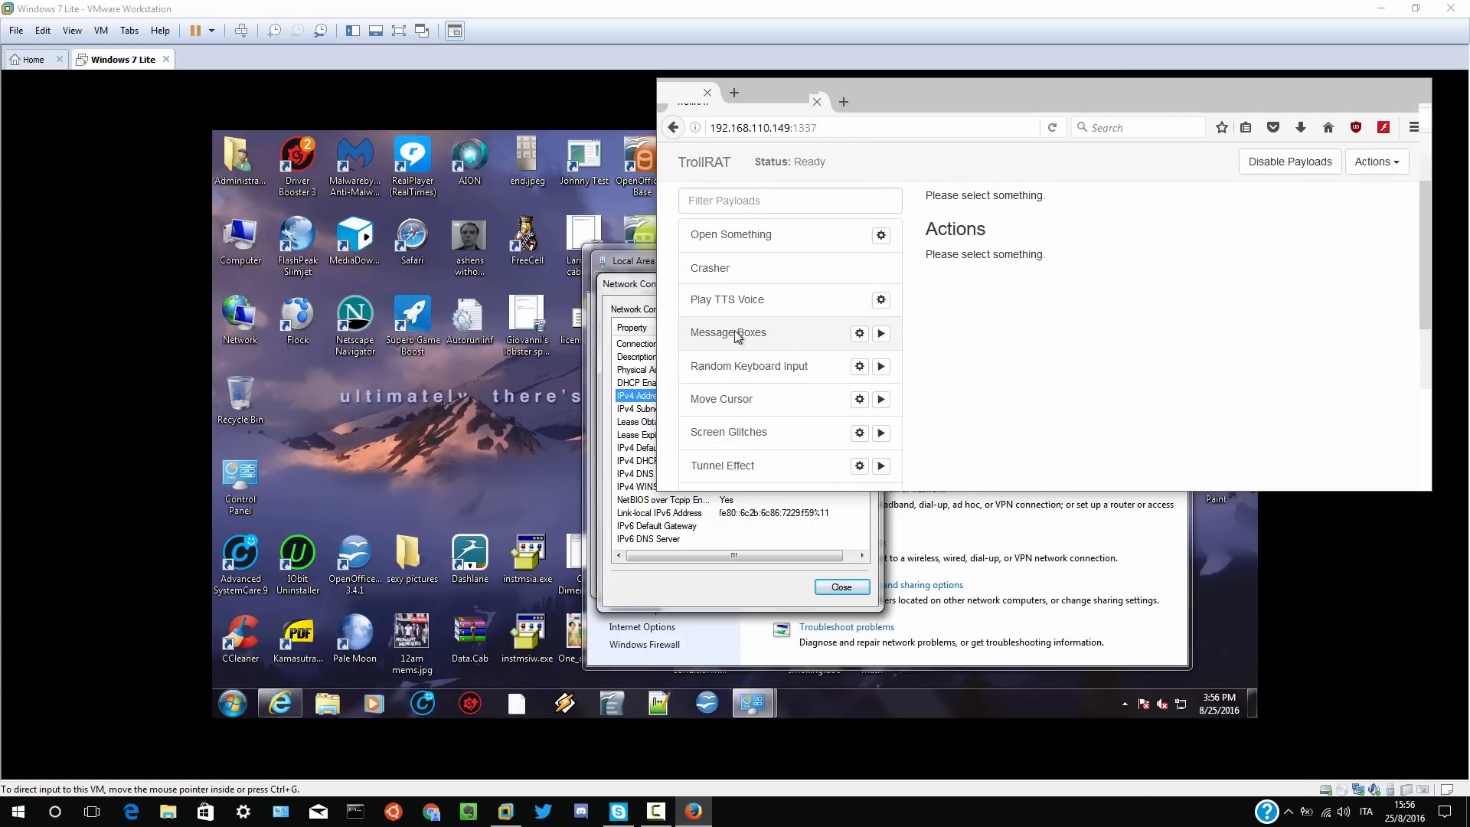
{"action": "left_click", "coordinate": [728, 332]}
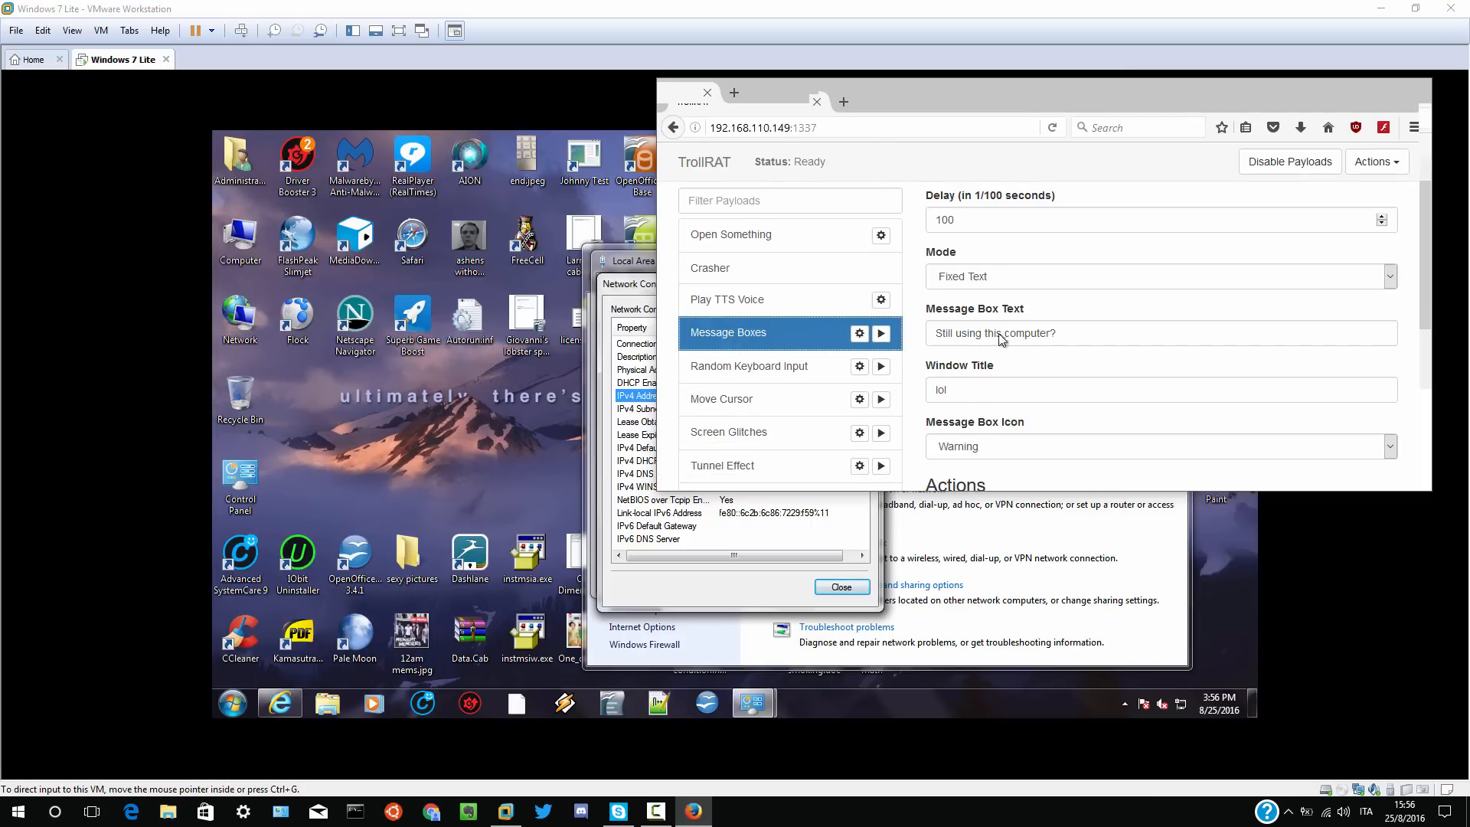
{"action": "left_click", "coordinate": [1159, 275]}
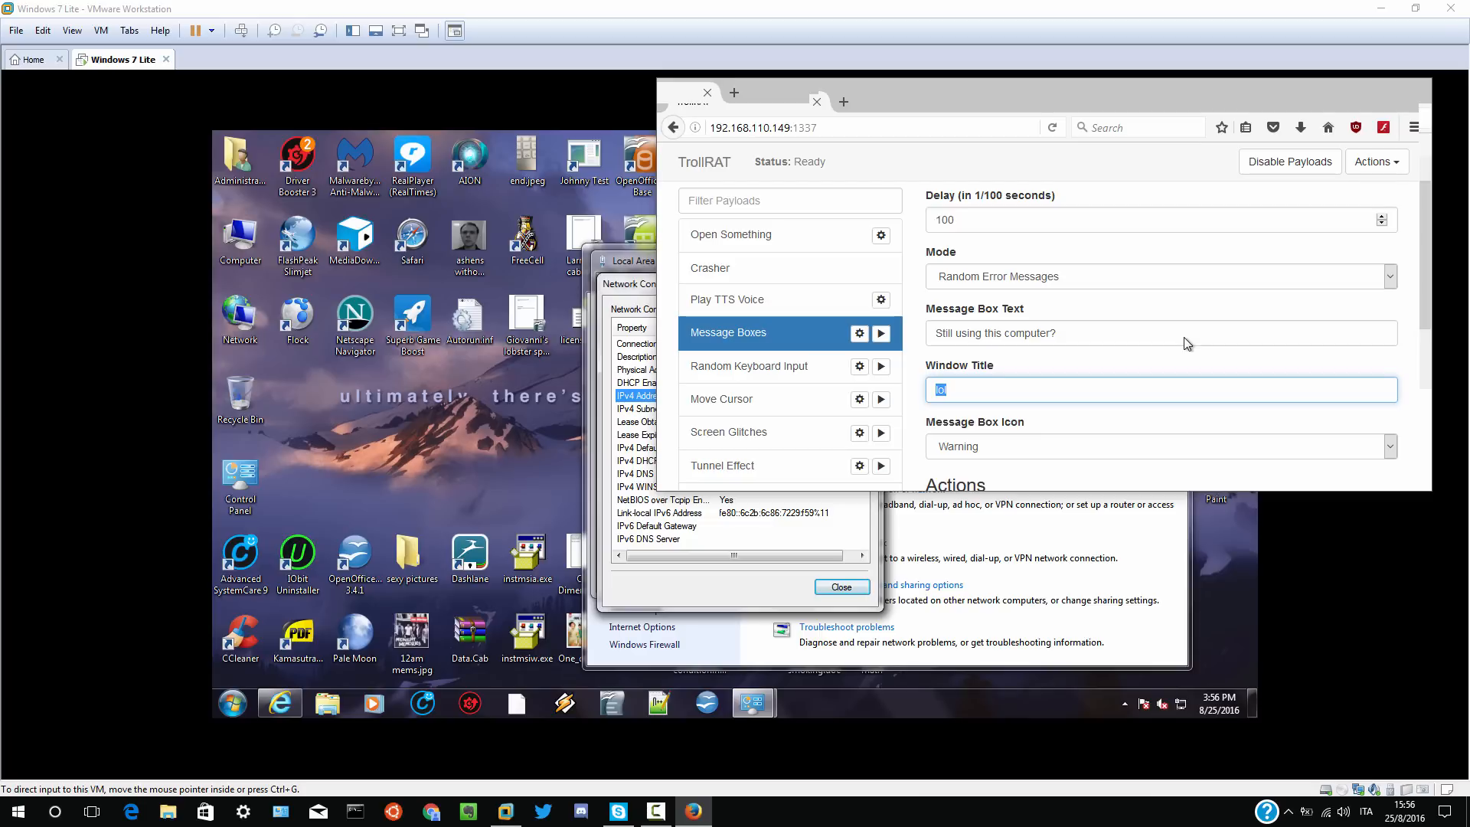
{"action": "type", "text": "Windows"}
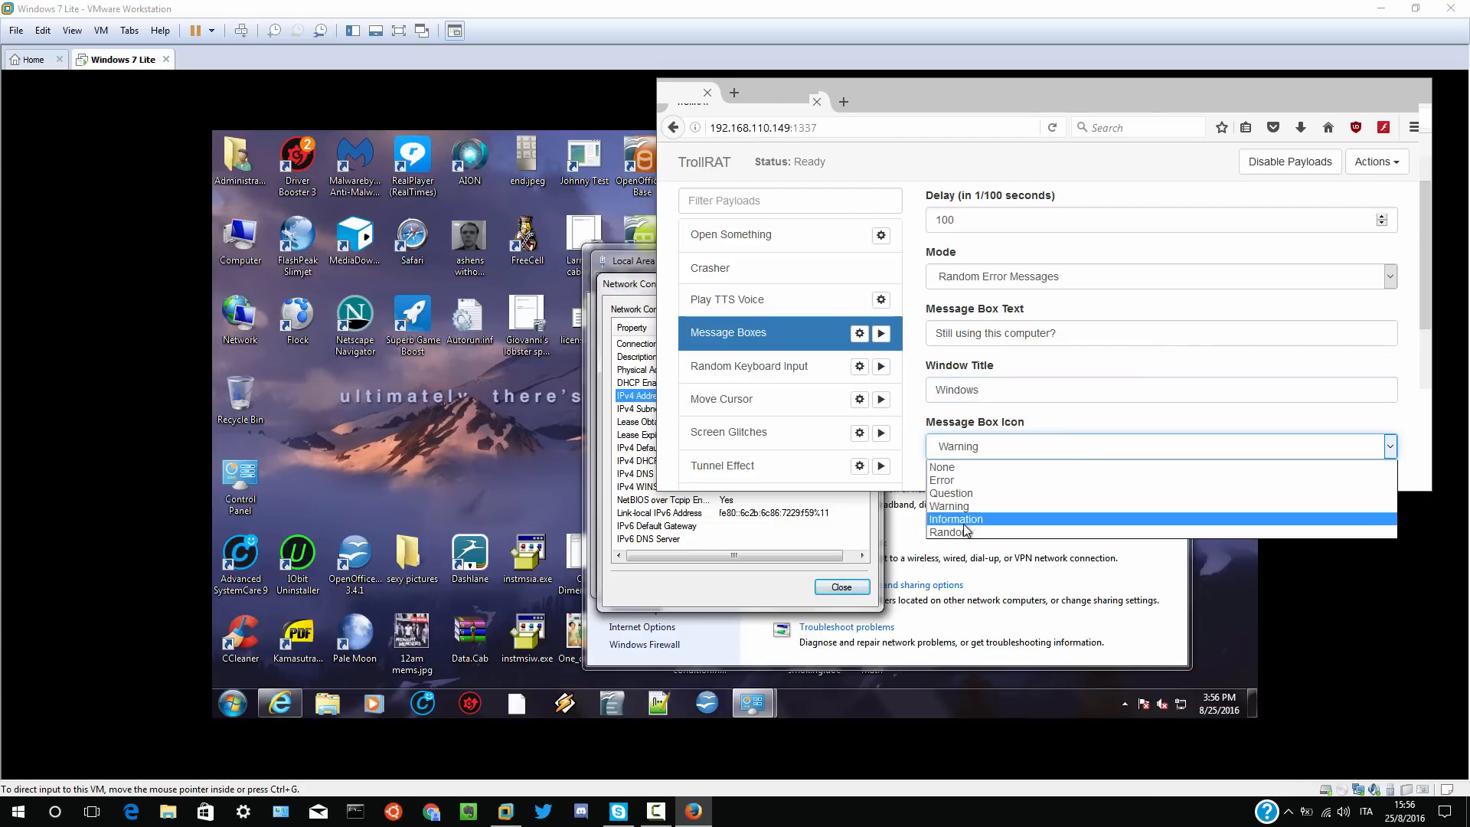
{"action": "left_click", "coordinate": [951, 531]}
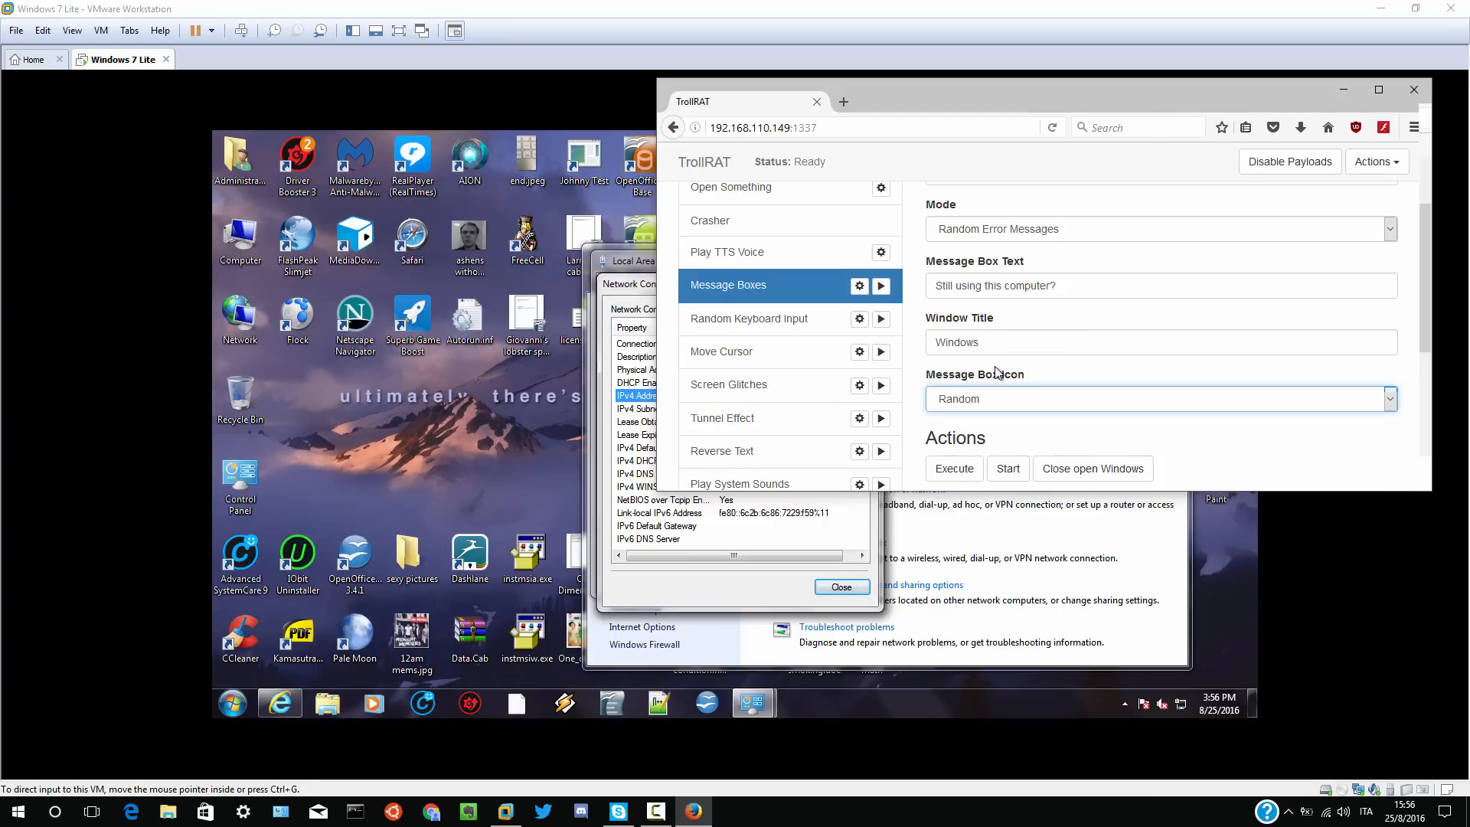
{"action": "left_click", "coordinate": [878, 284]}
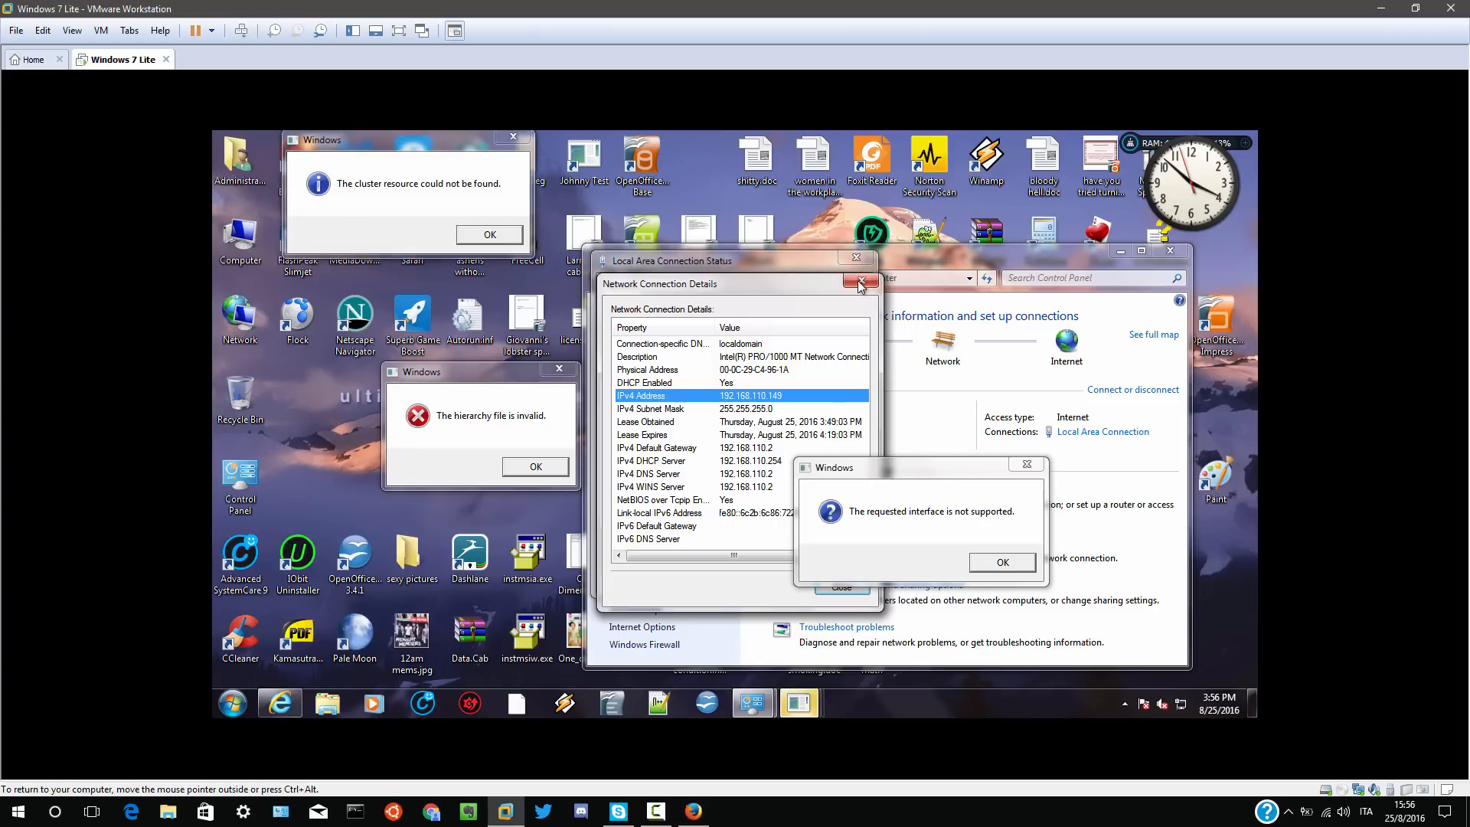
- Dismiss the connection details and start the Message Boxes payload flooding the guest
{"action": "left_click", "coordinate": [859, 284]}
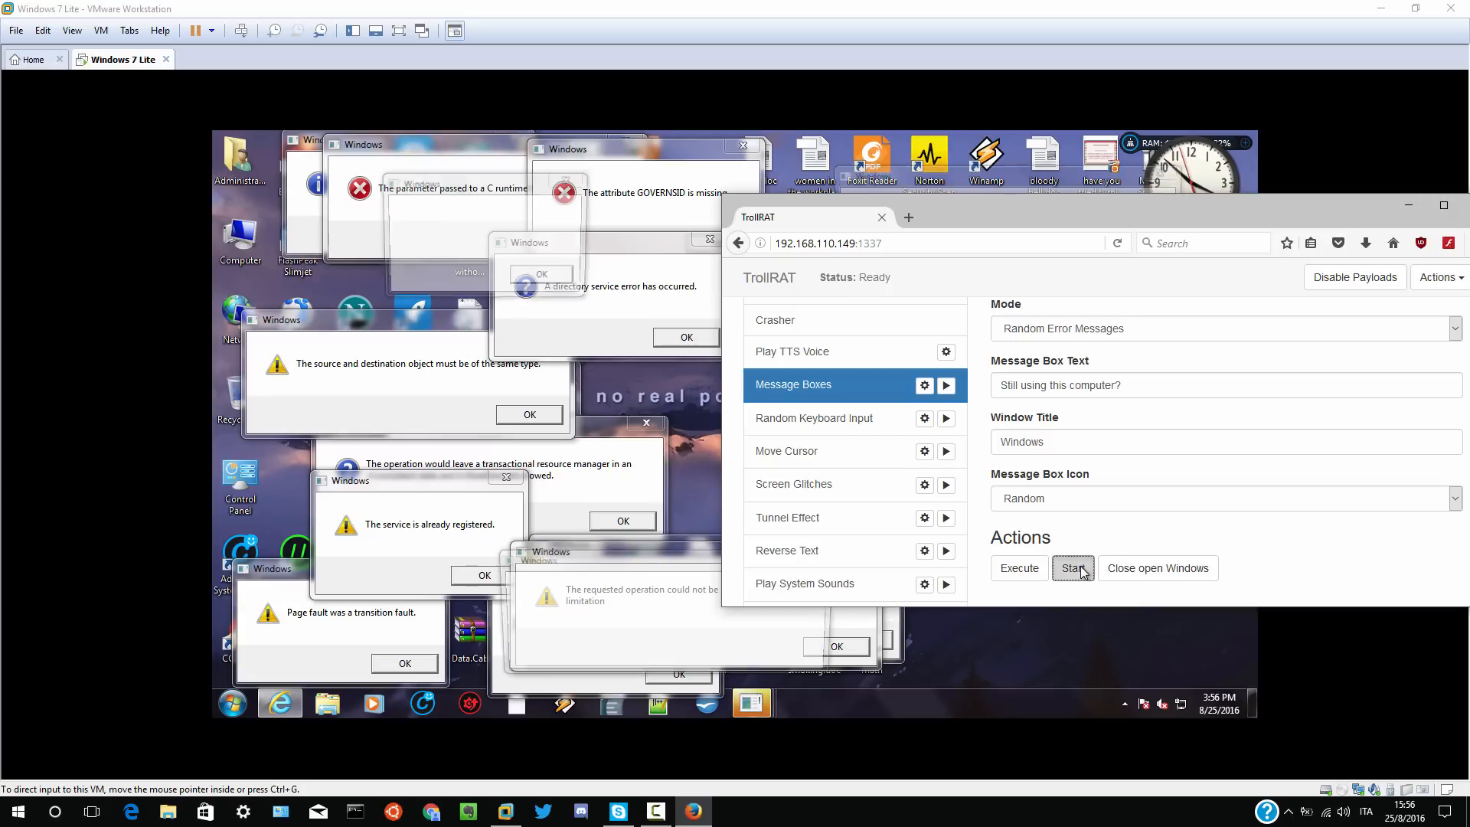
{"action": "left_click", "coordinate": [1073, 568]}
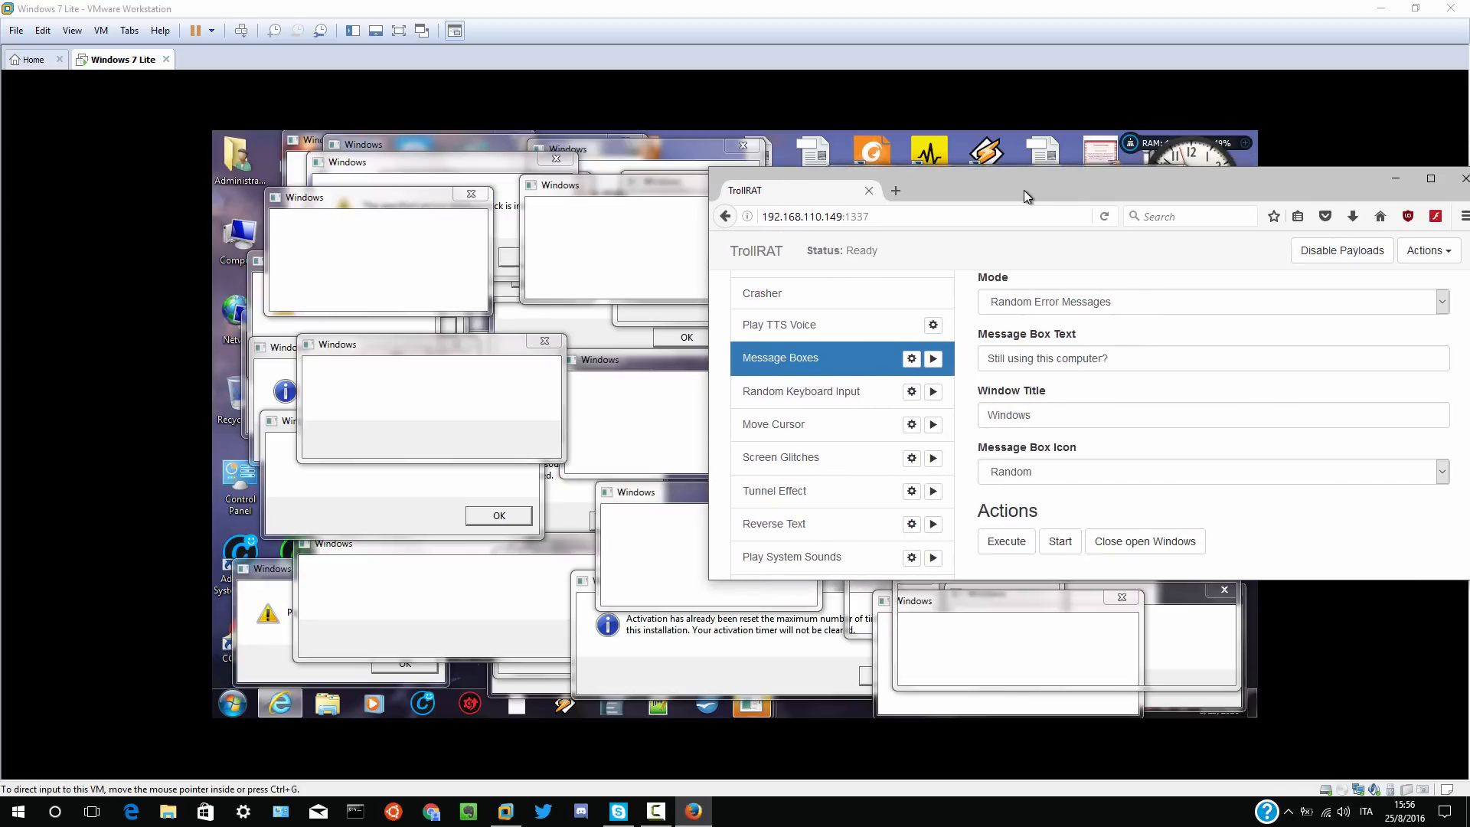
{"action": "left_click", "coordinate": [1143, 540]}
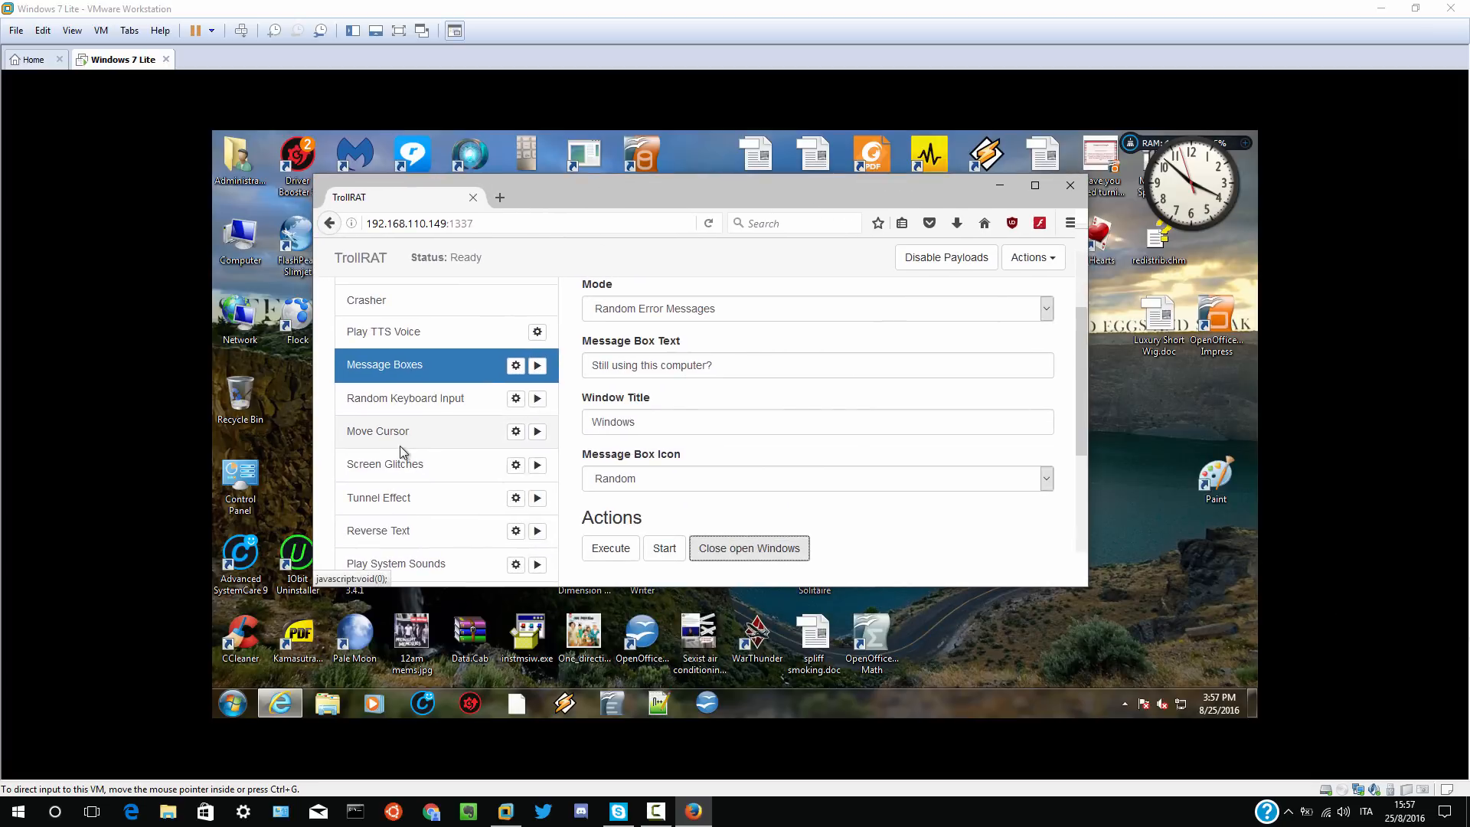
- Scroll the TrollRAT payload list down to the Move Cursor payload
{"action": "scroll", "scroll_direction": "down", "scroll_amount": 3}
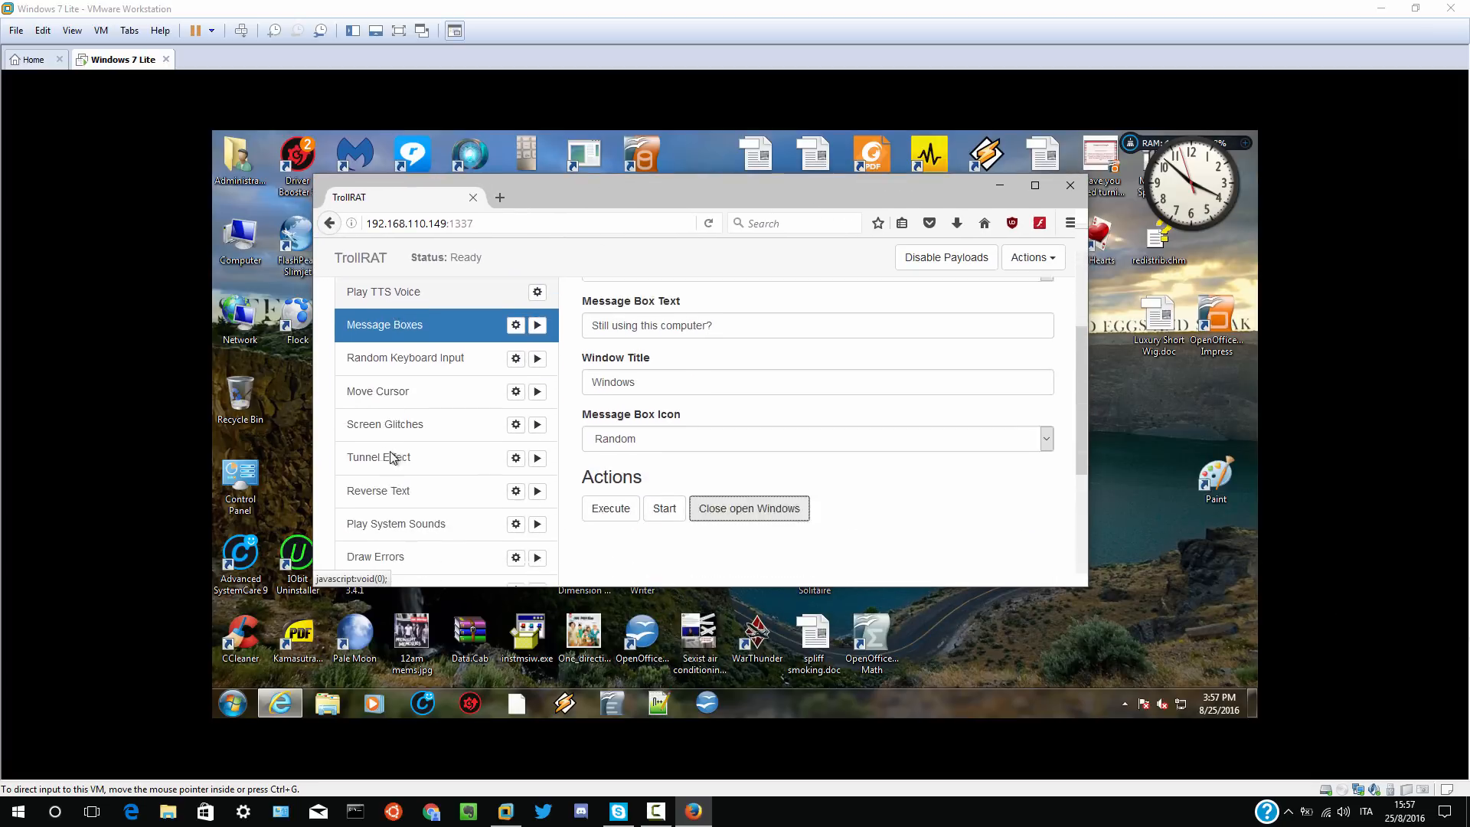
{"action": "scroll", "scroll_direction": "down", "scroll_amount": 3}
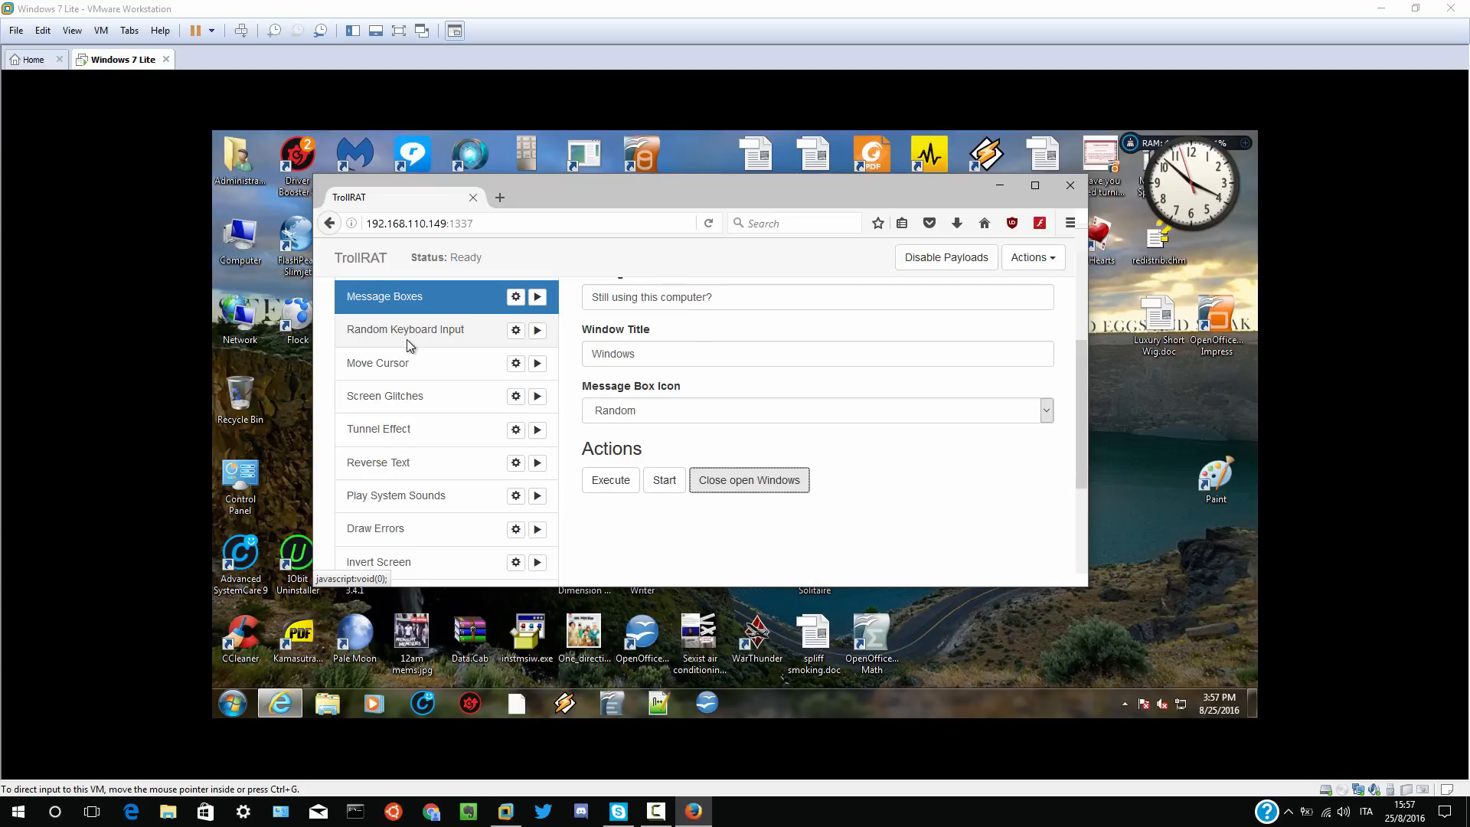
{"action": "mouse_move", "coordinate": [410, 369]}
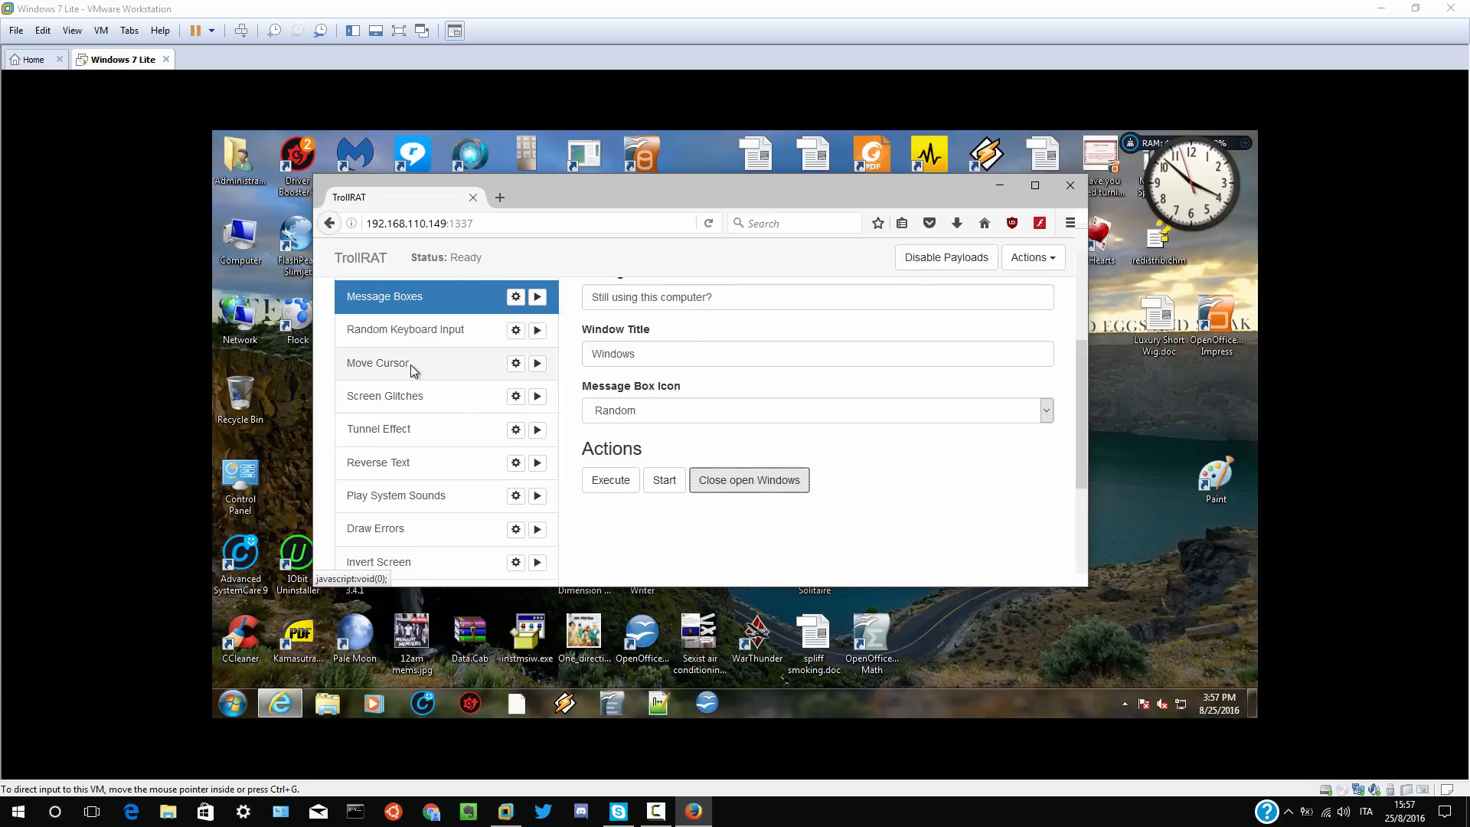
{"action": "mouse_move", "coordinate": [412, 460]}
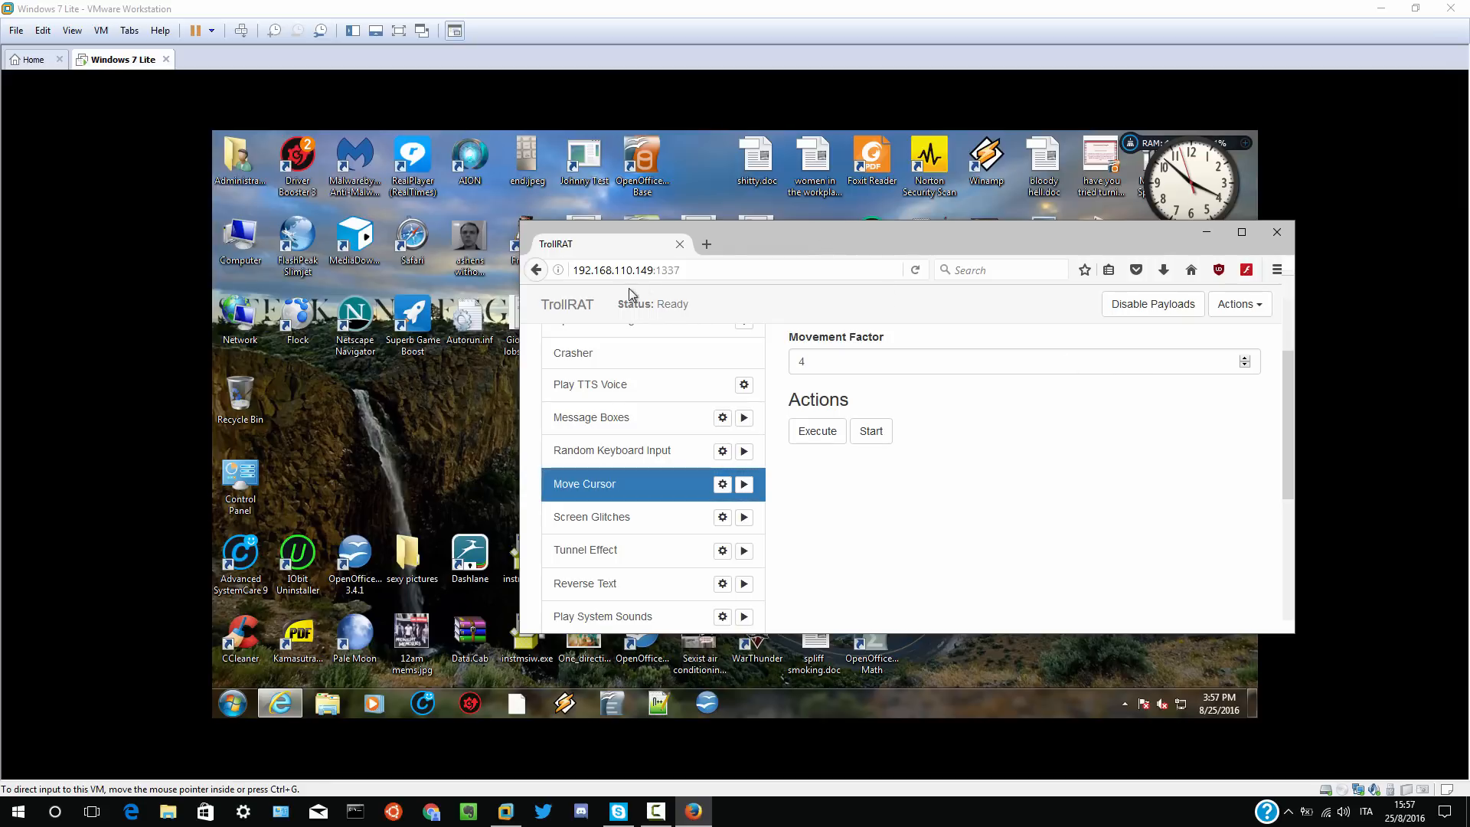
- Show the VM desktop during the Move Cursor payload, then stop it
{"action": "left_click", "coordinate": [1024, 362]}
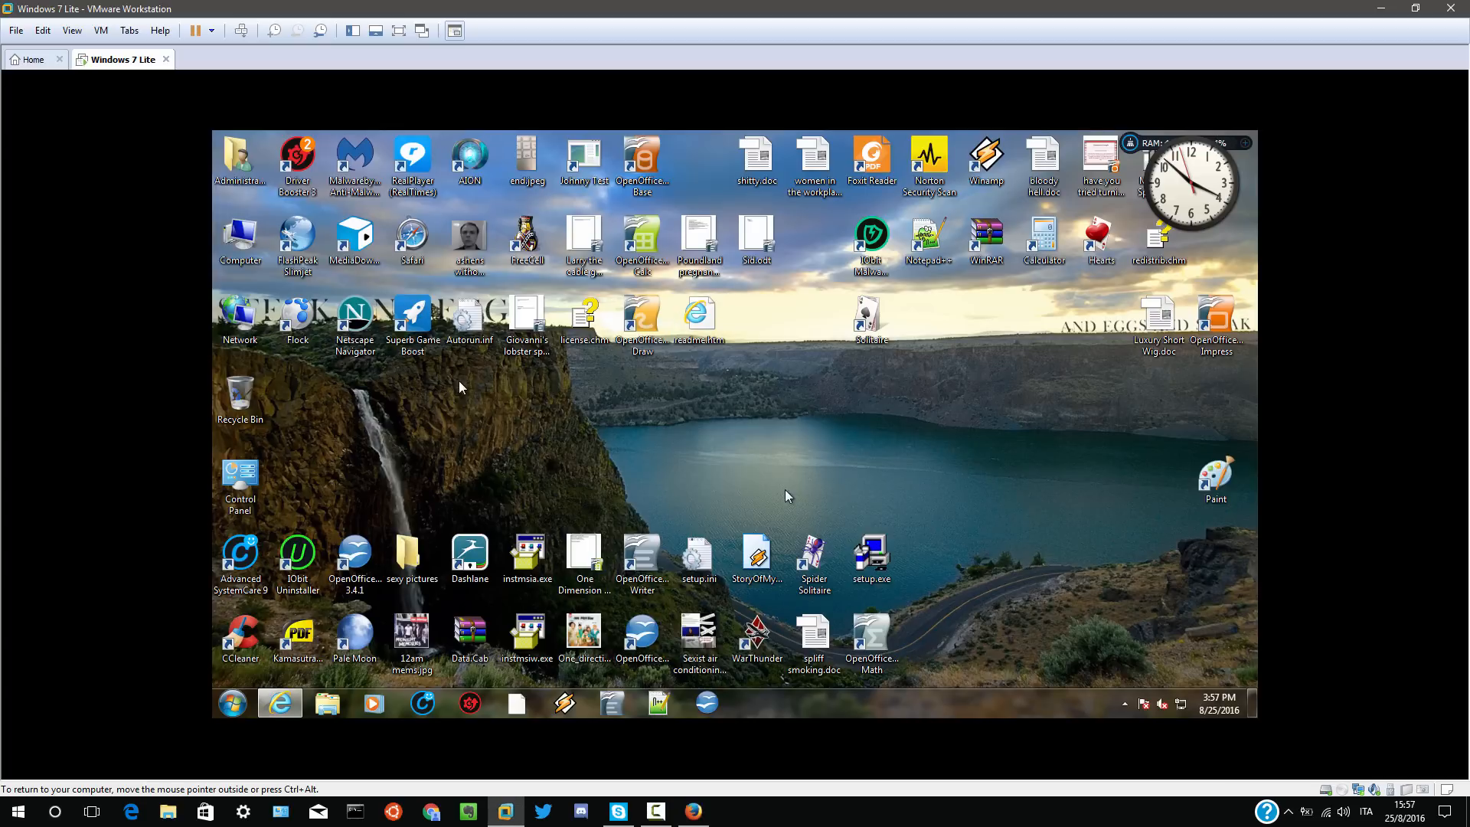
{"action": "mouse_move", "coordinate": [454, 475]}
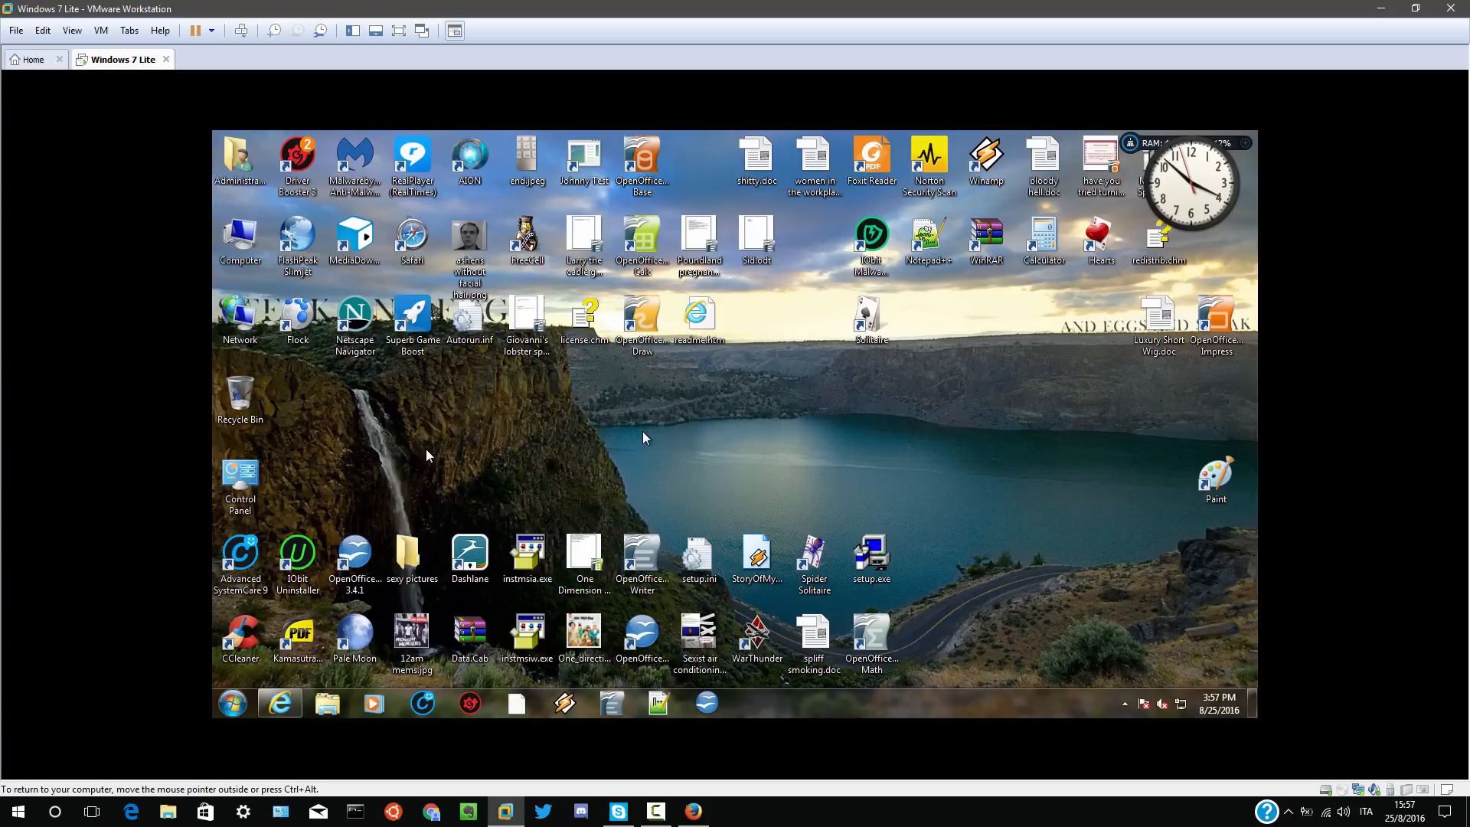
{"action": "mouse_move", "coordinate": [279, 703]}
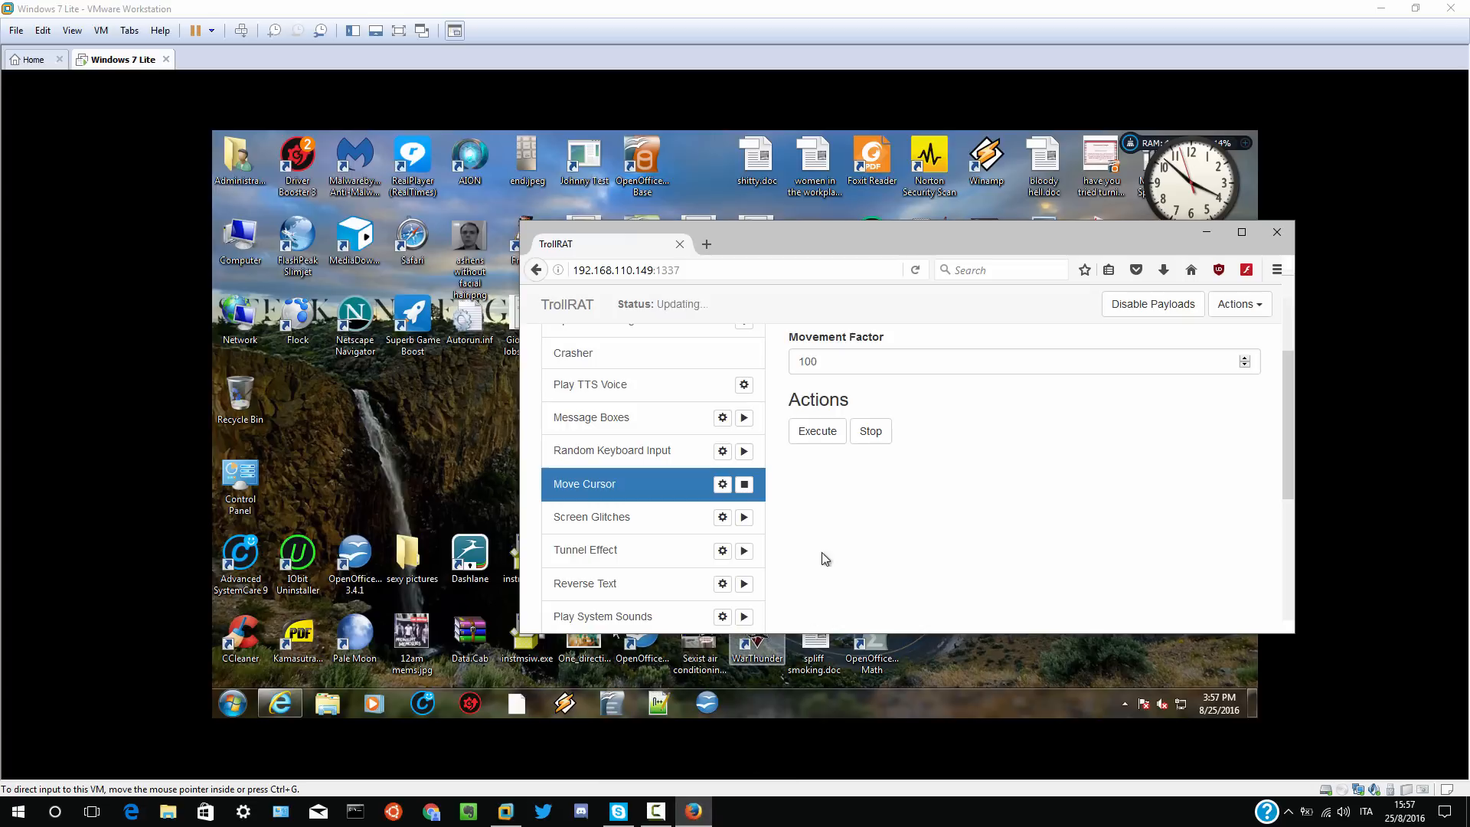
{"action": "left_click", "coordinate": [869, 430]}
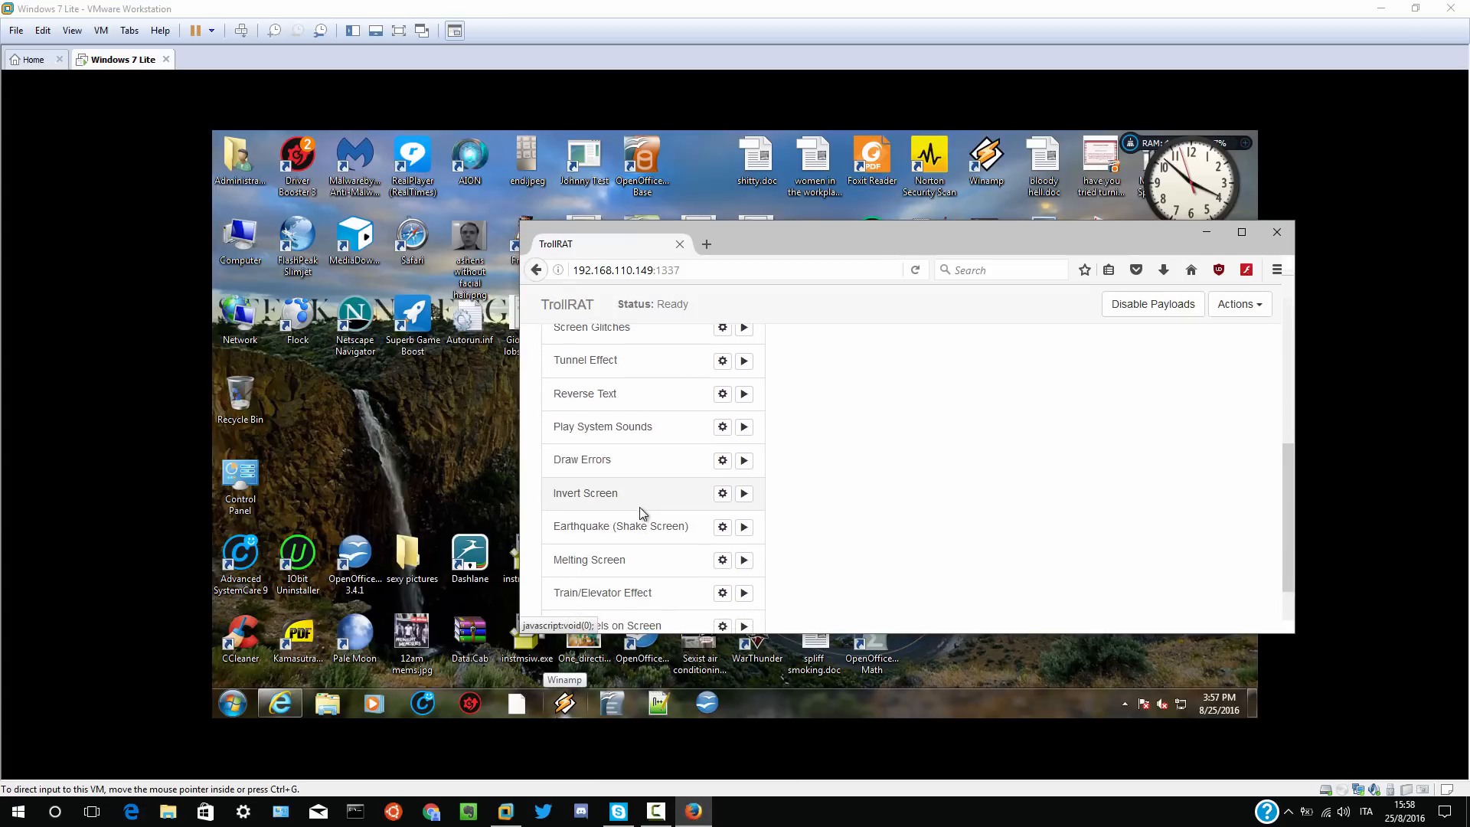
- Run Screen Glitches with delay 1 until the guest display corrupts, then stop it
{"action": "scroll", "scroll_direction": "down", "scroll_amount": 3}
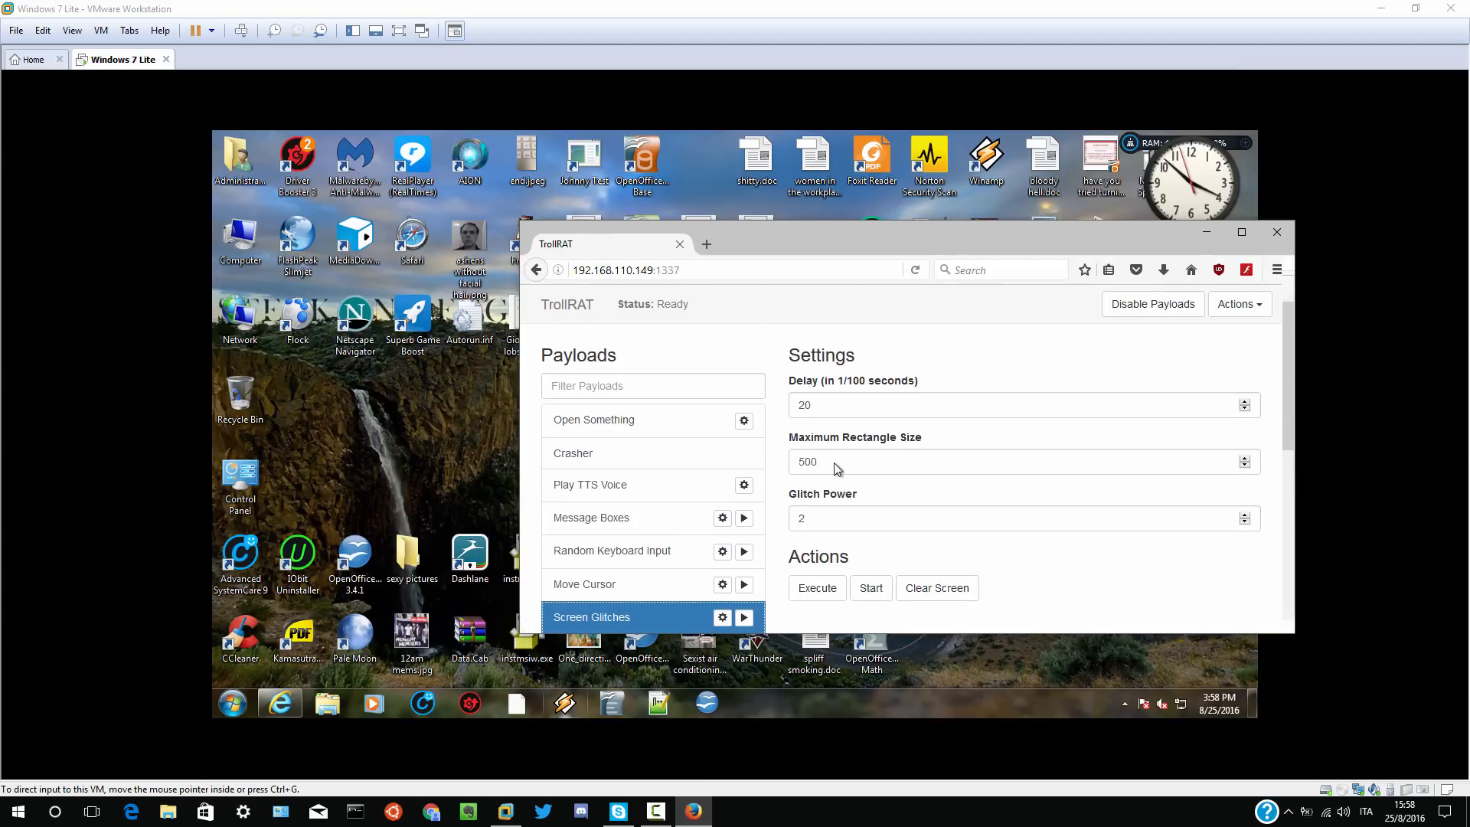
{"action": "left_click", "coordinate": [1012, 404]}
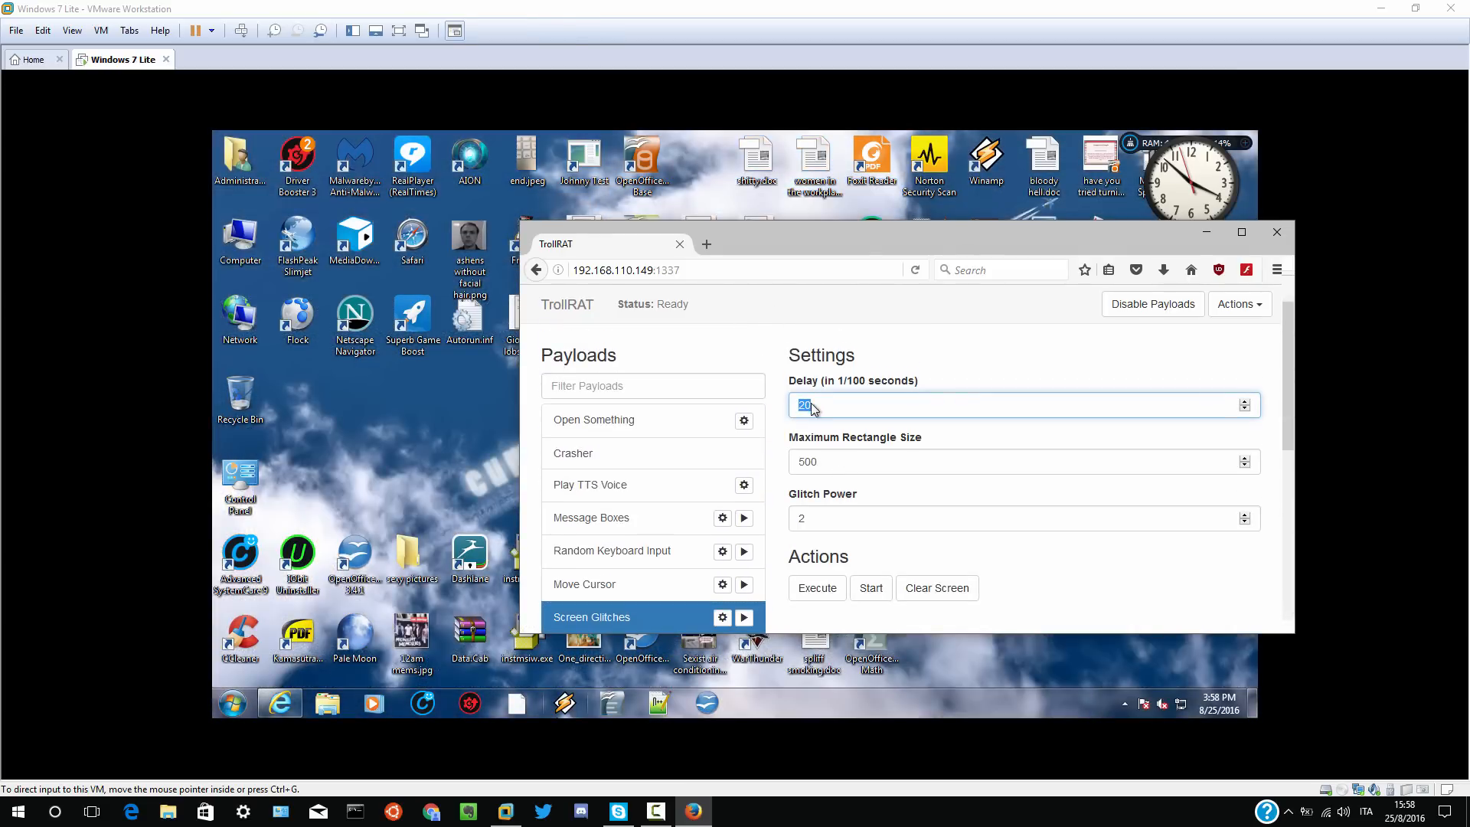
{"action": "type", "text": "1"}
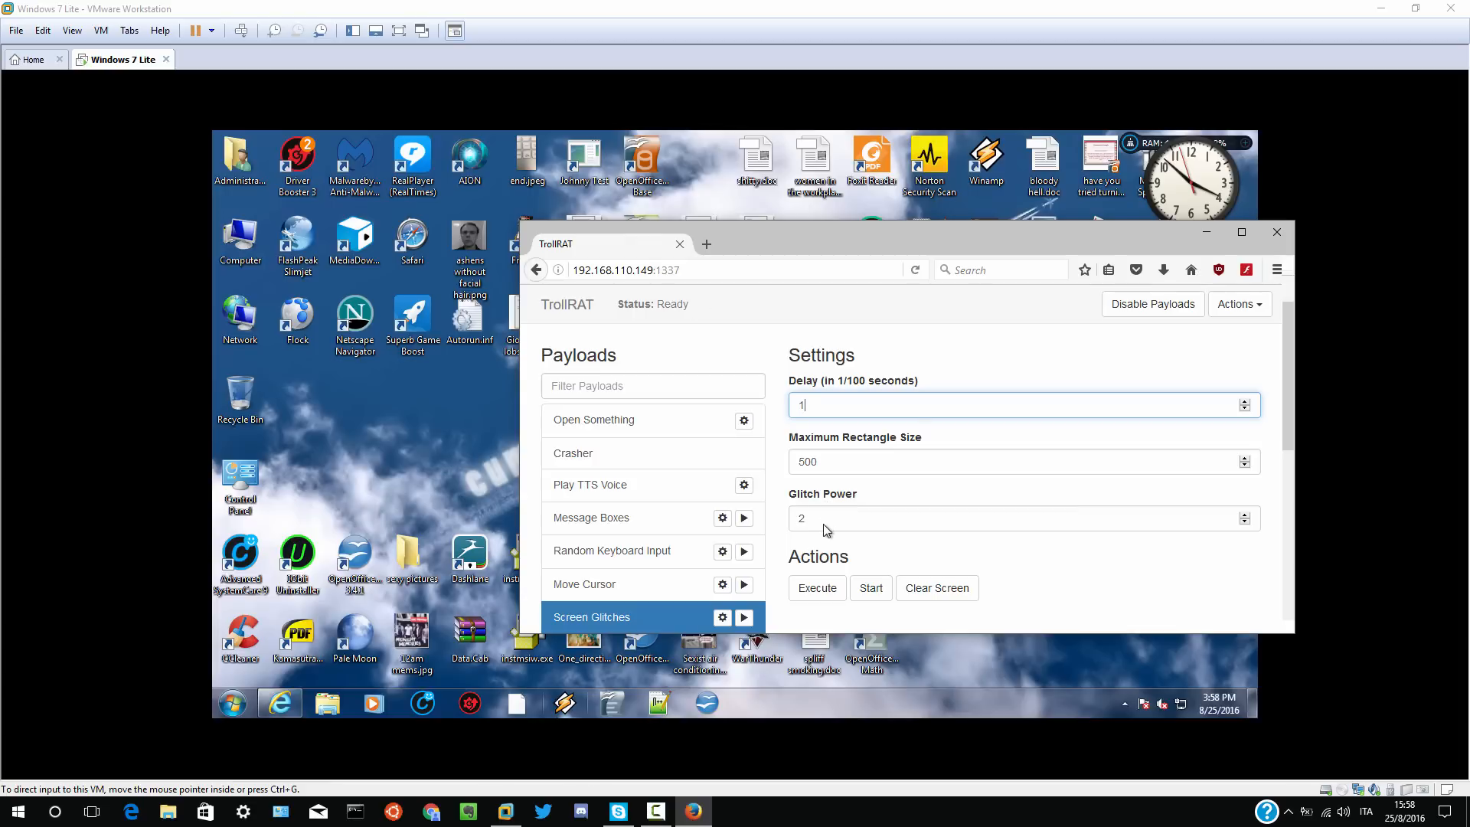
{"action": "left_click", "coordinate": [1021, 519]}
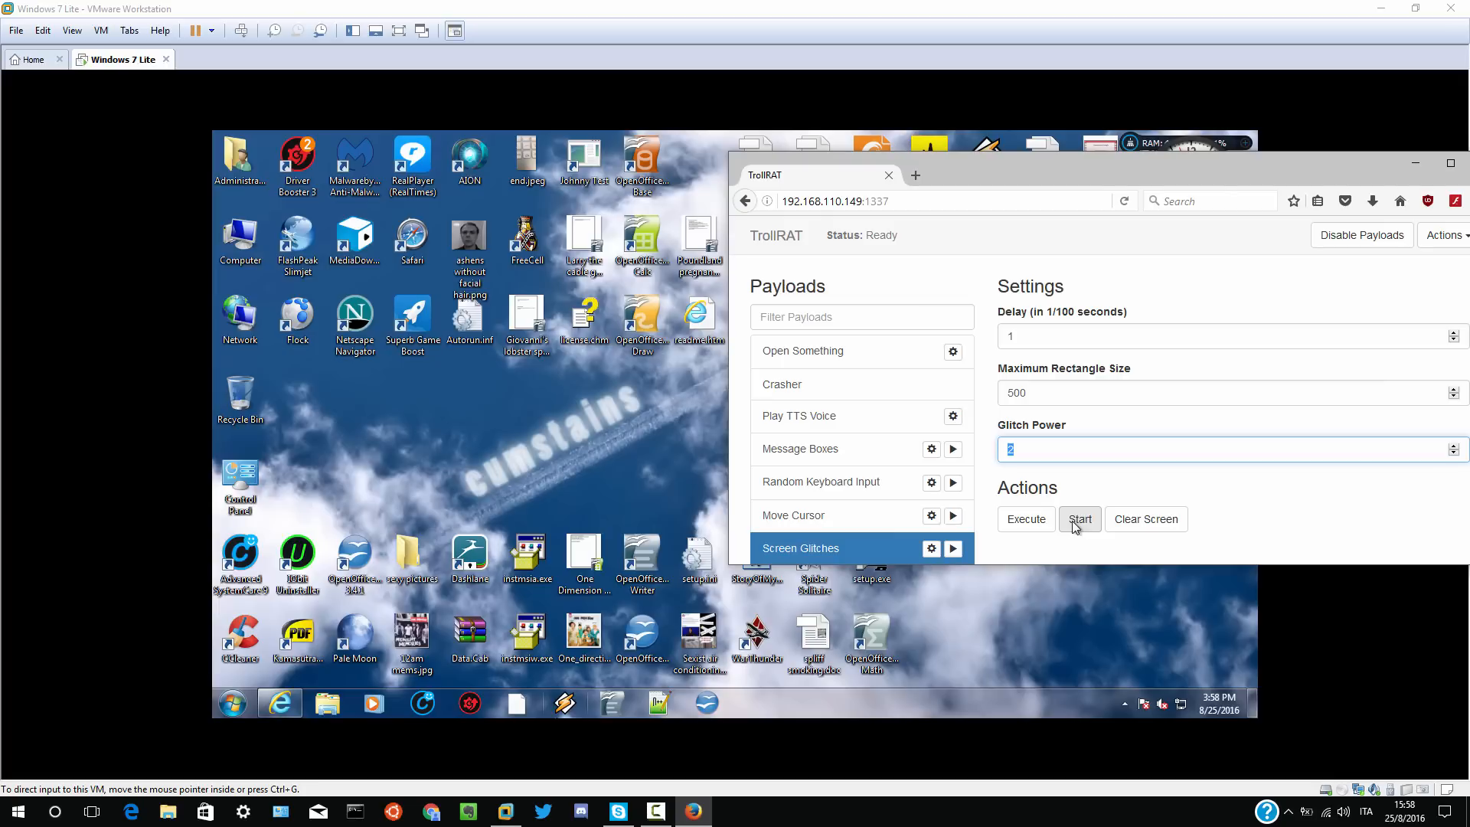
{"action": "left_click", "coordinate": [1079, 519]}
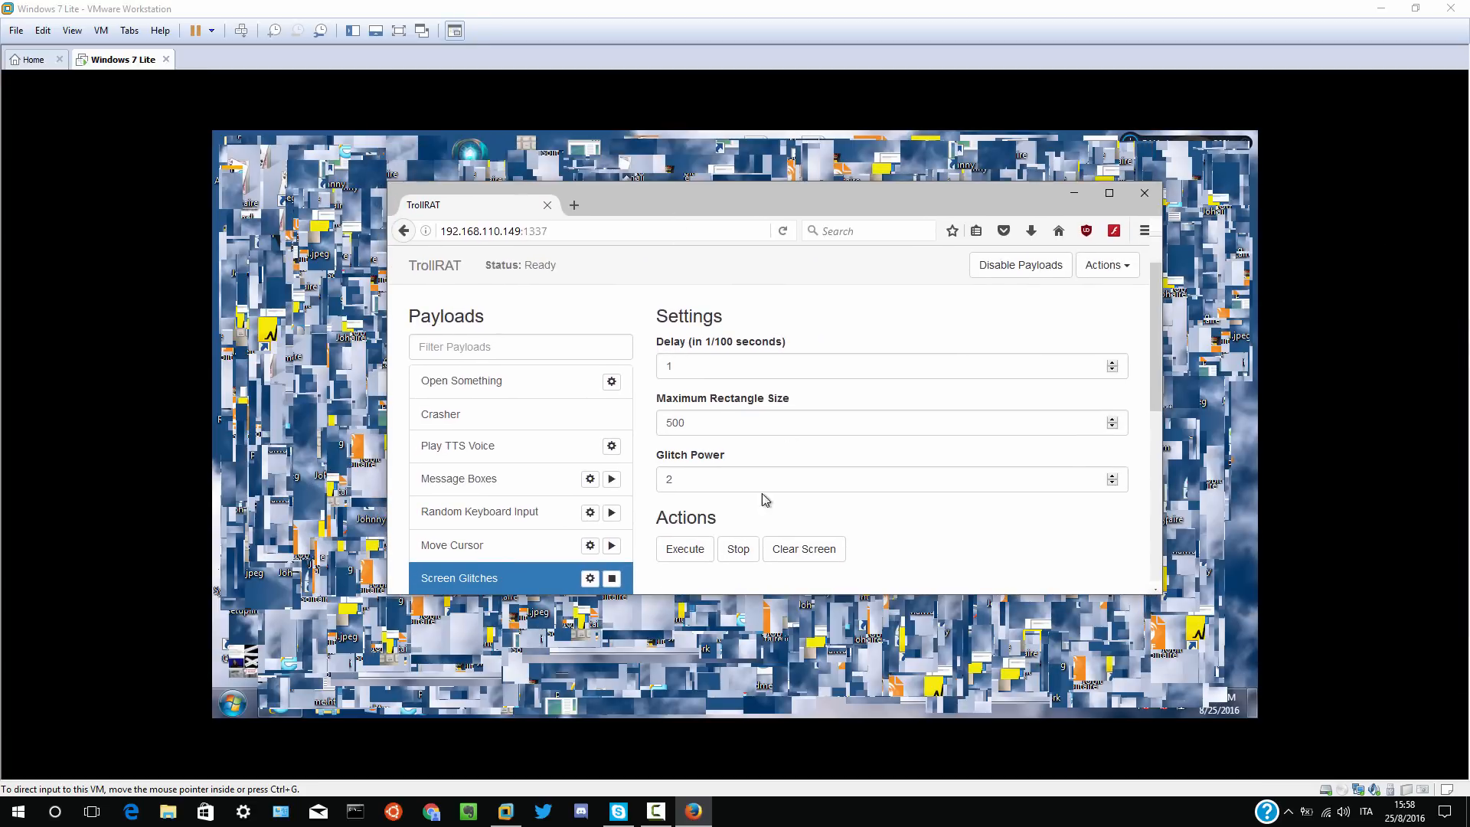
{"action": "left_click", "coordinate": [802, 548]}
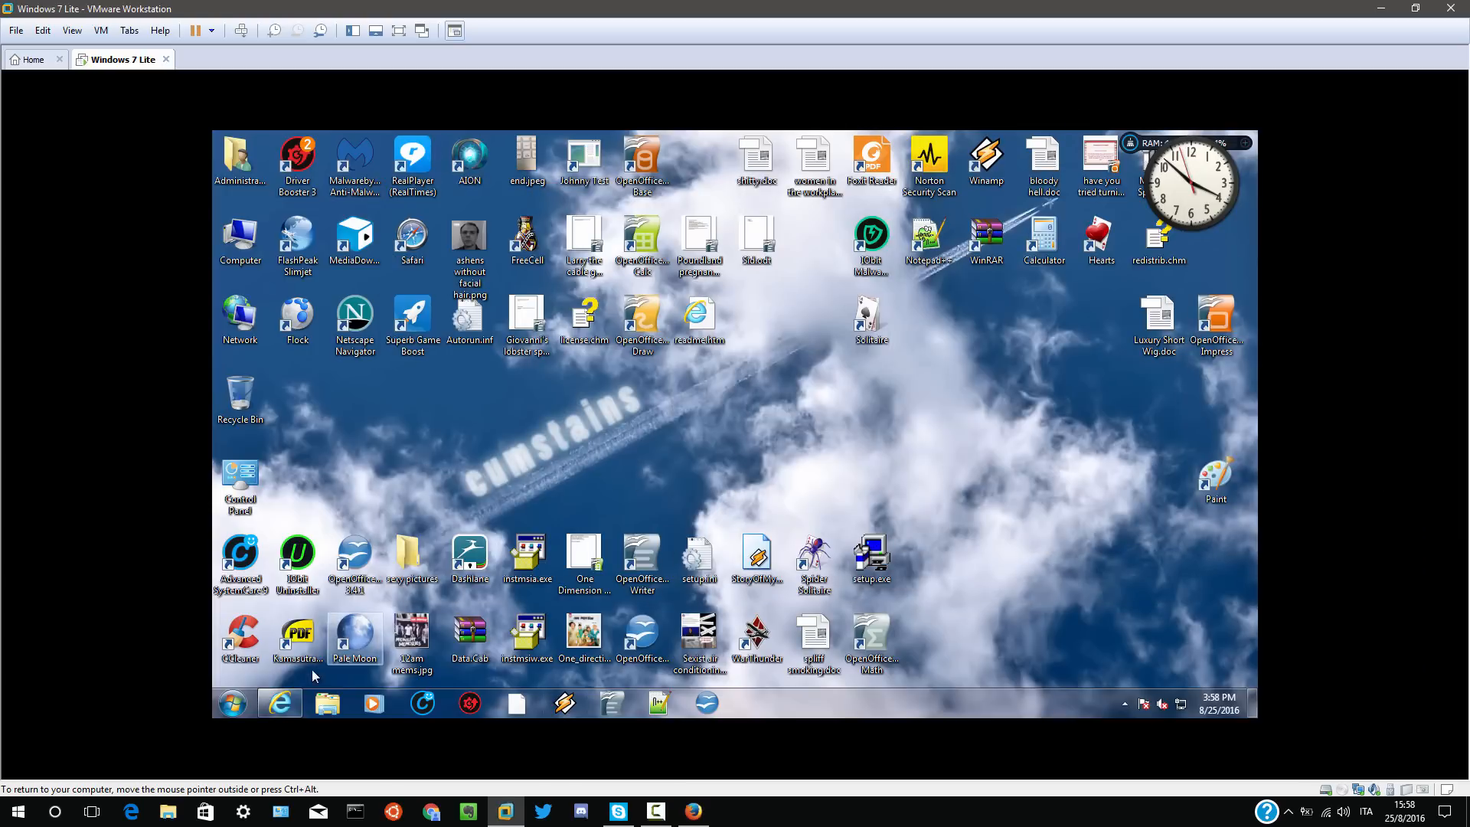
{"action": "left_click", "coordinate": [279, 703]}
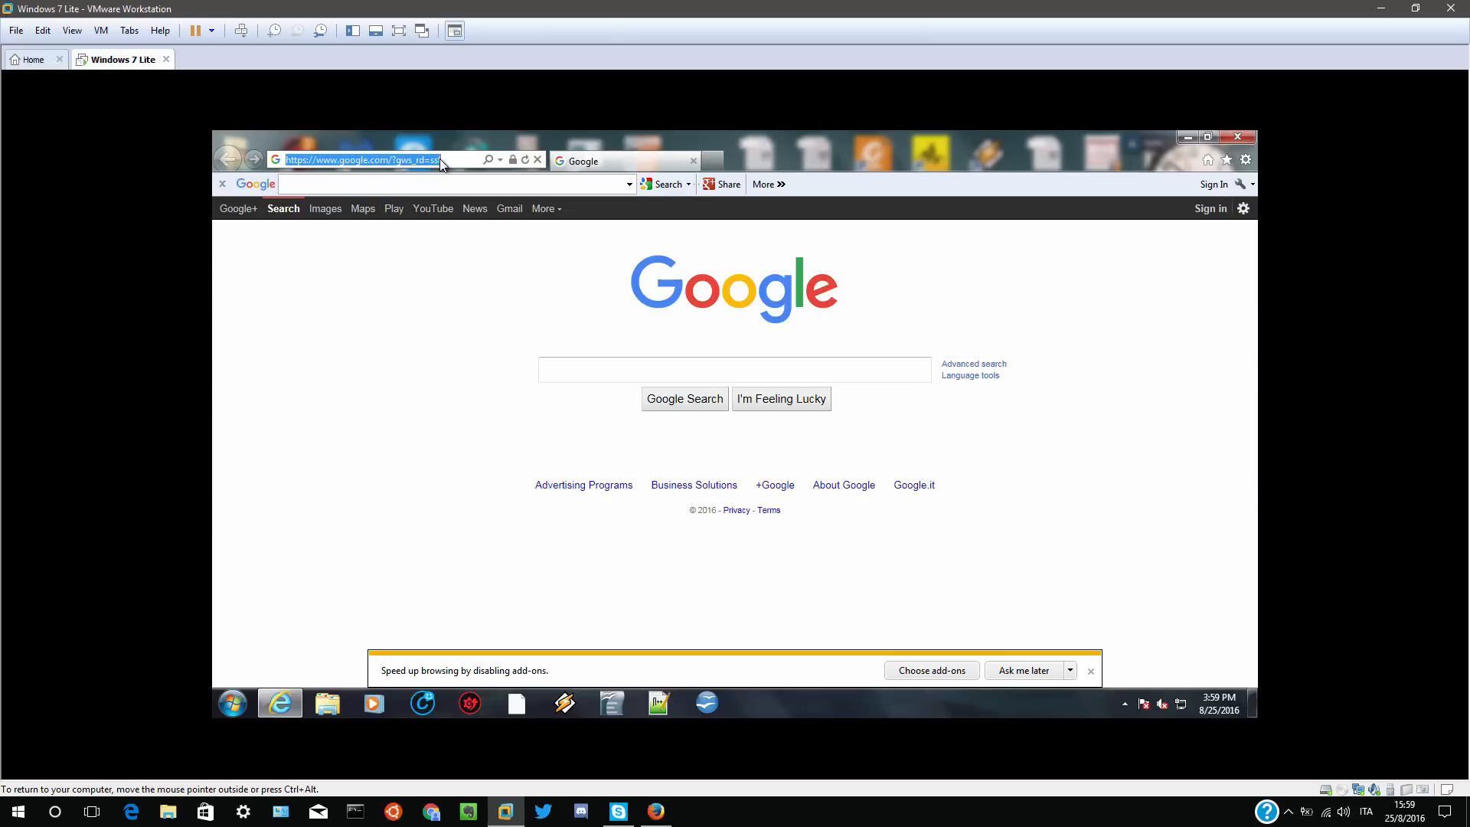
{"action": "type", "text": "y"}
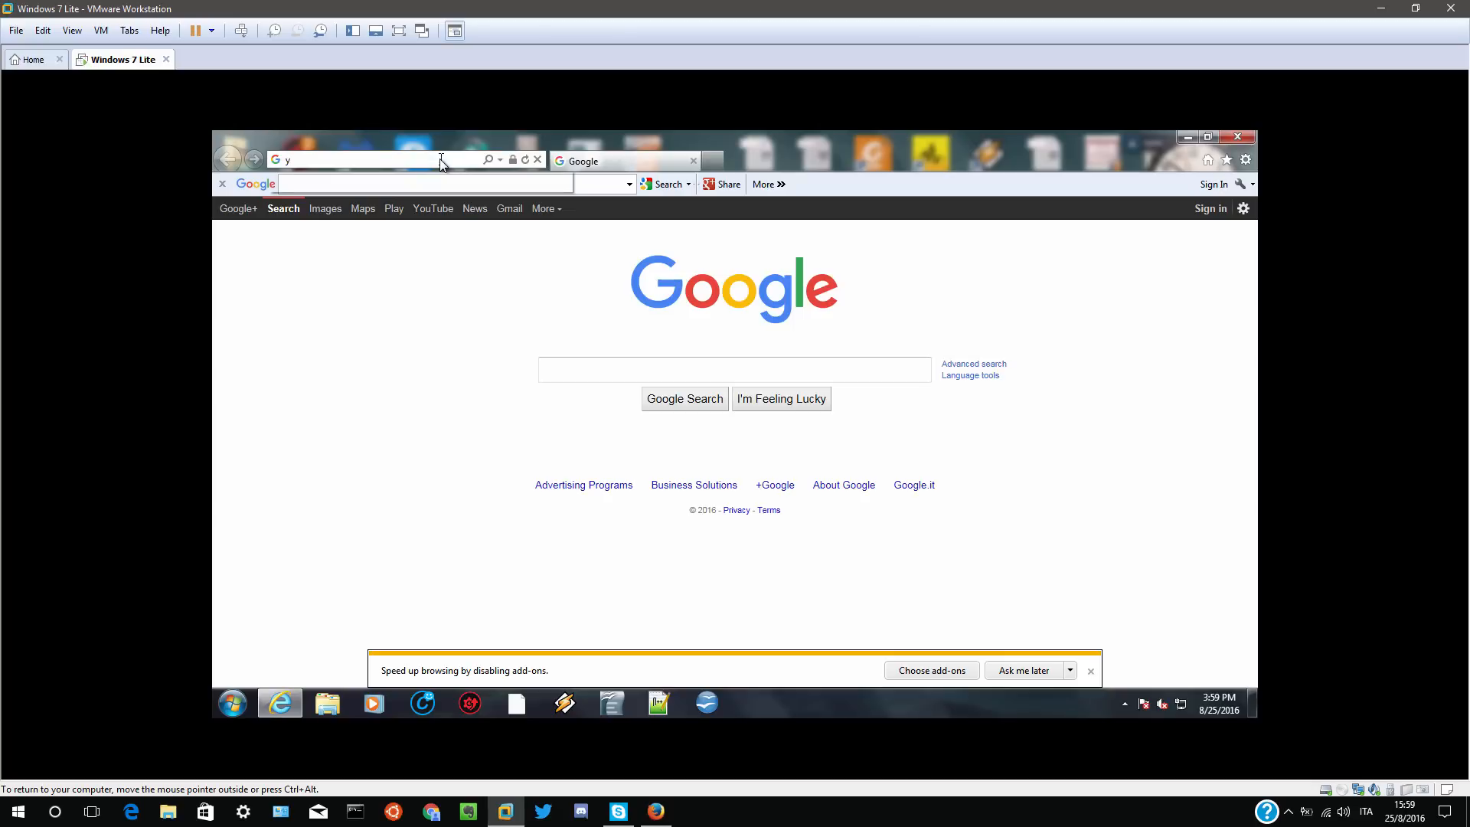
{"action": "type", "text": "http://www.yooutube.com/"}
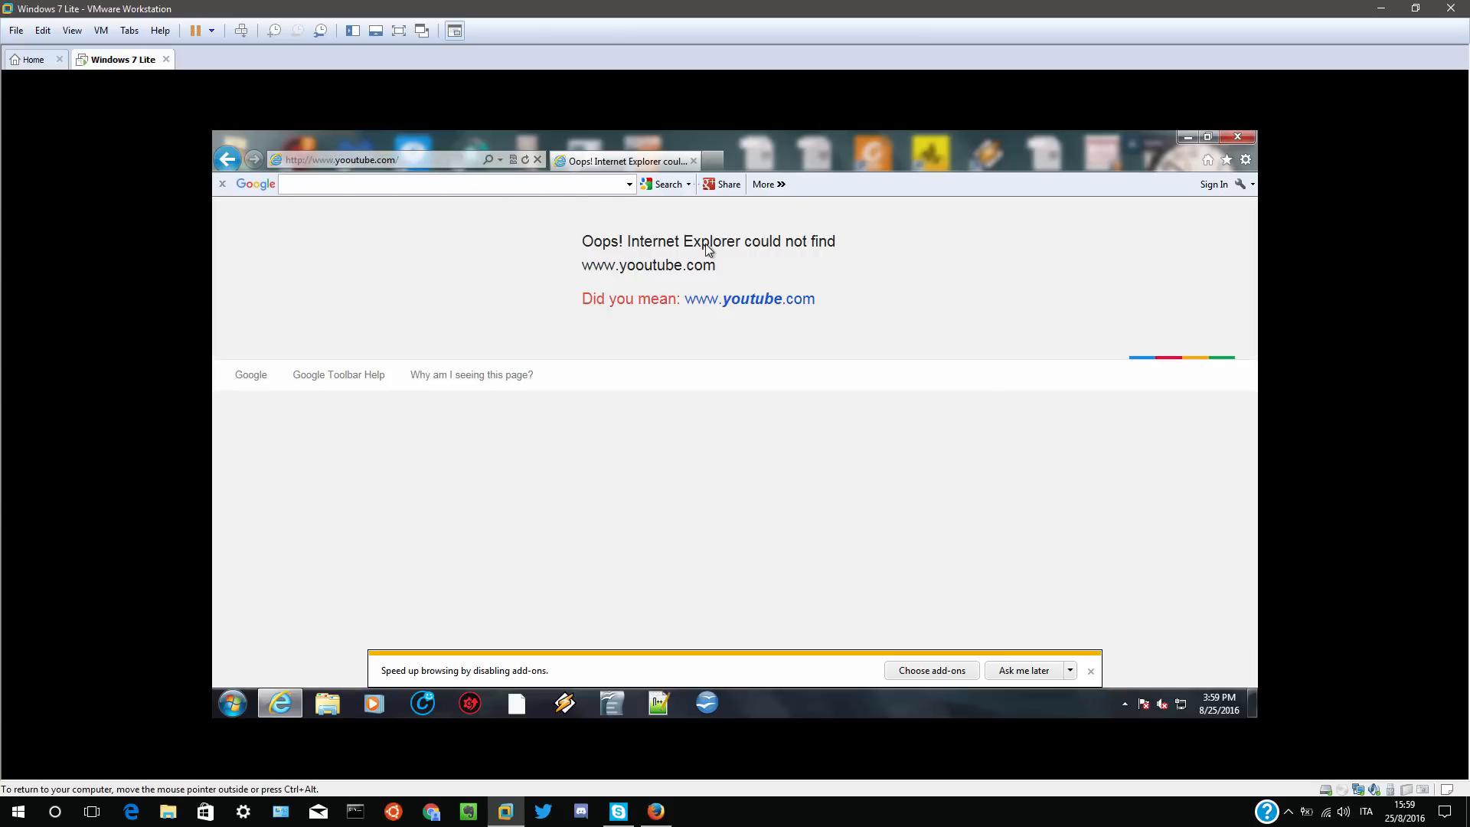
{"action": "left_click", "coordinate": [375, 160]}
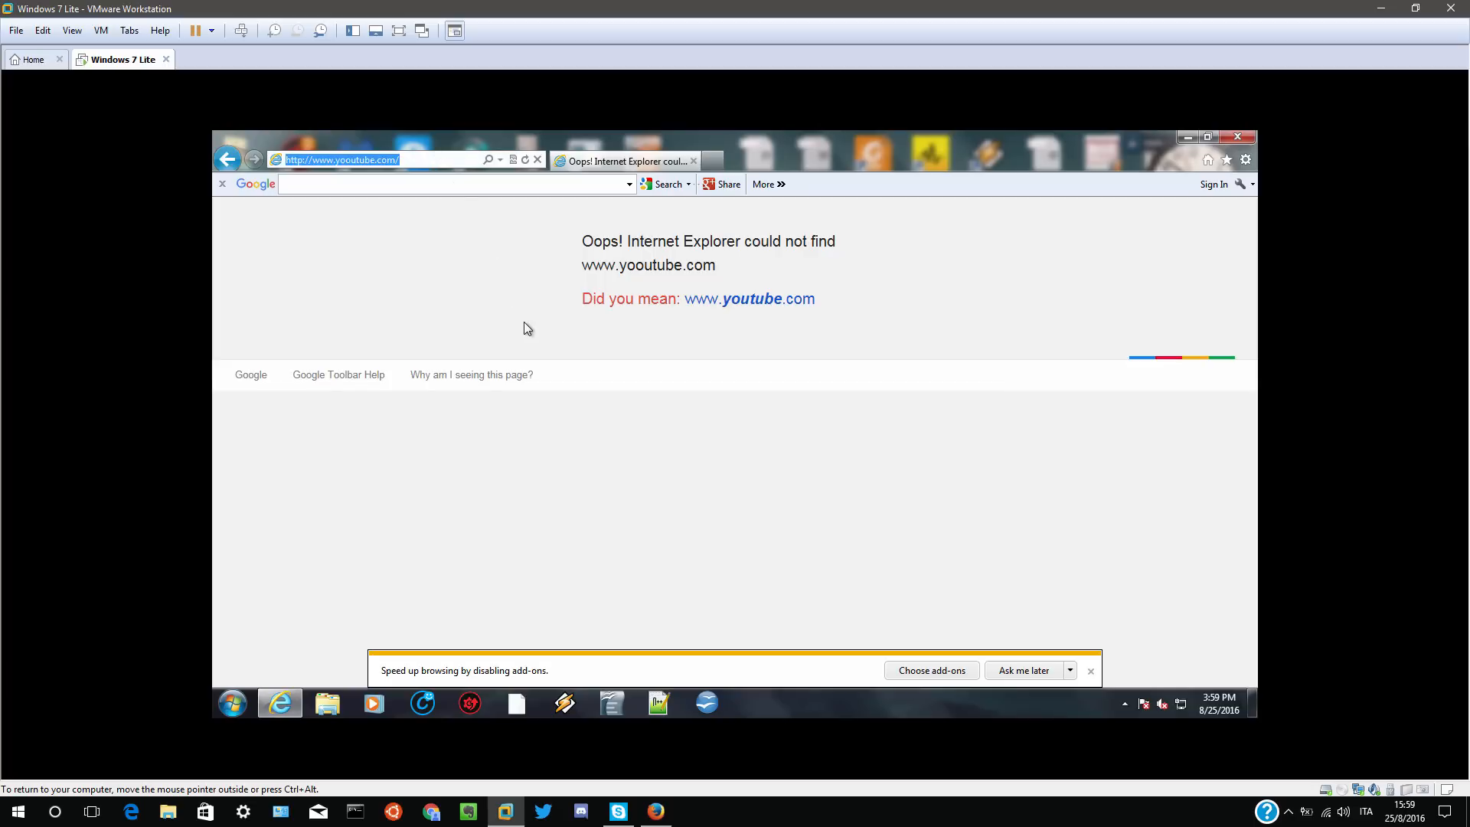
{"action": "mouse_move", "coordinate": [663, 346]}
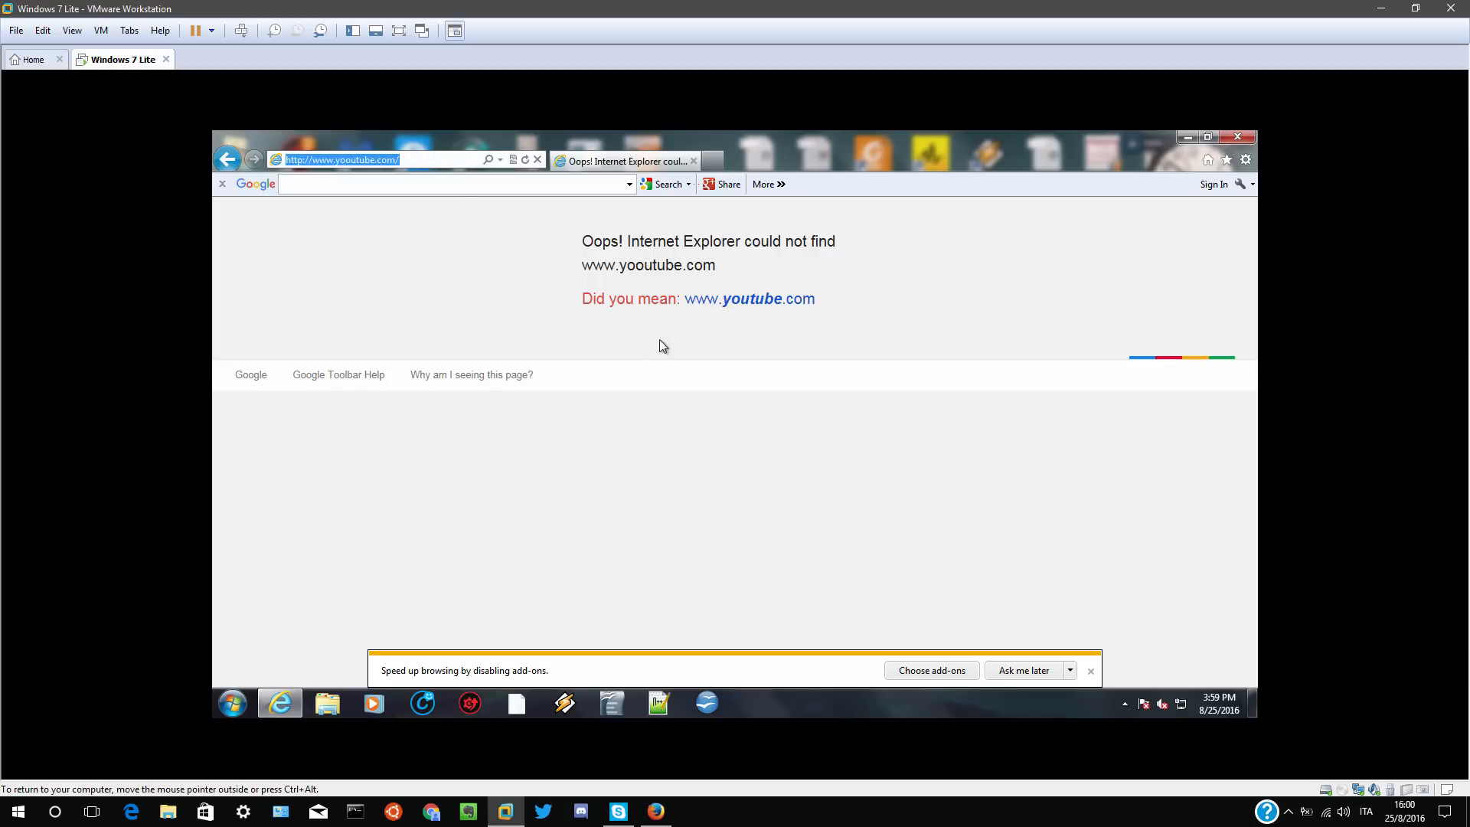
{"action": "left_click", "coordinate": [767, 184]}
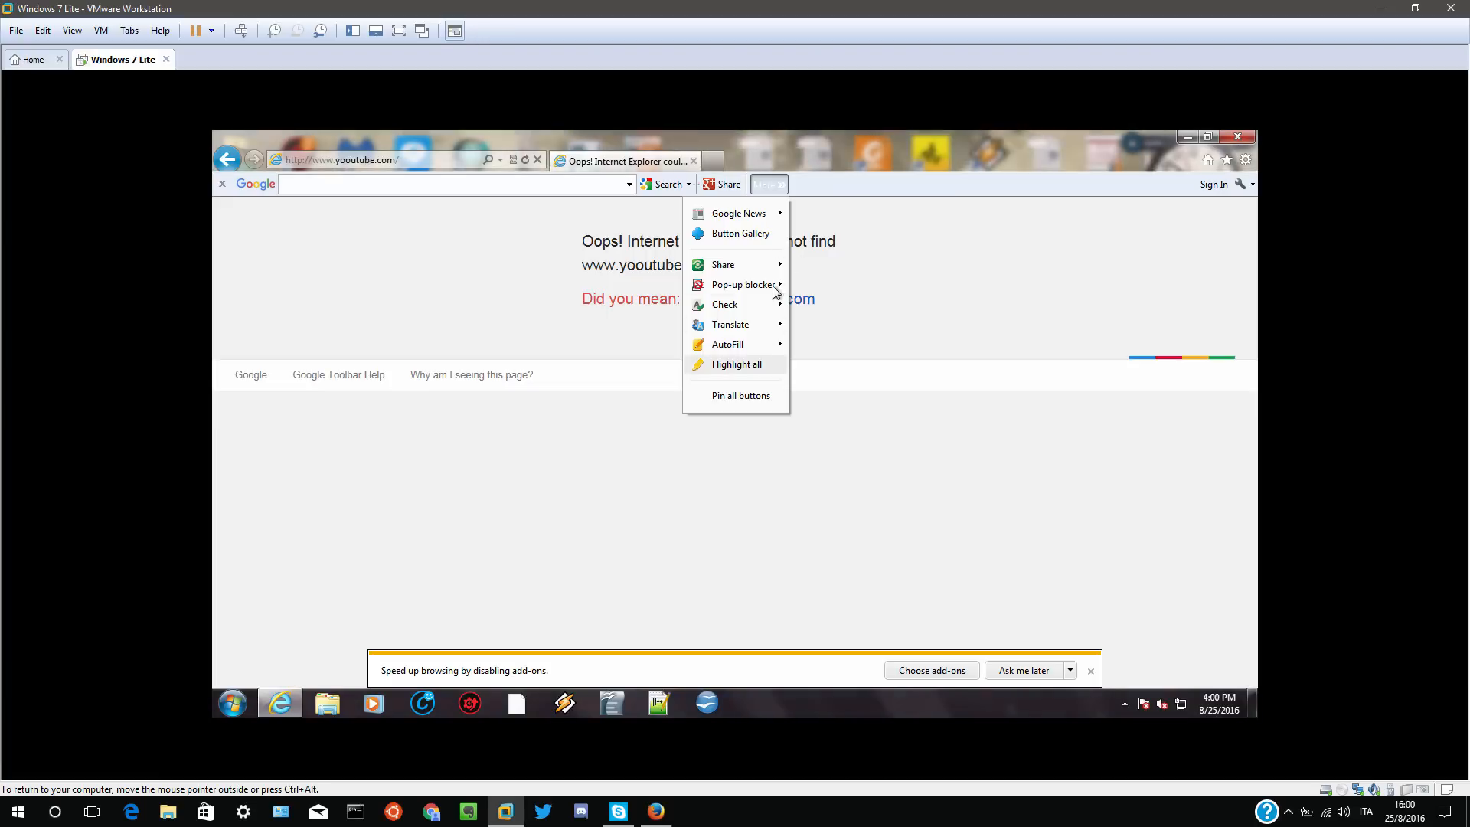
- Review the Tools list in Google Toolbar Options, then cancel without saving
{"action": "left_click", "coordinate": [1250, 184]}
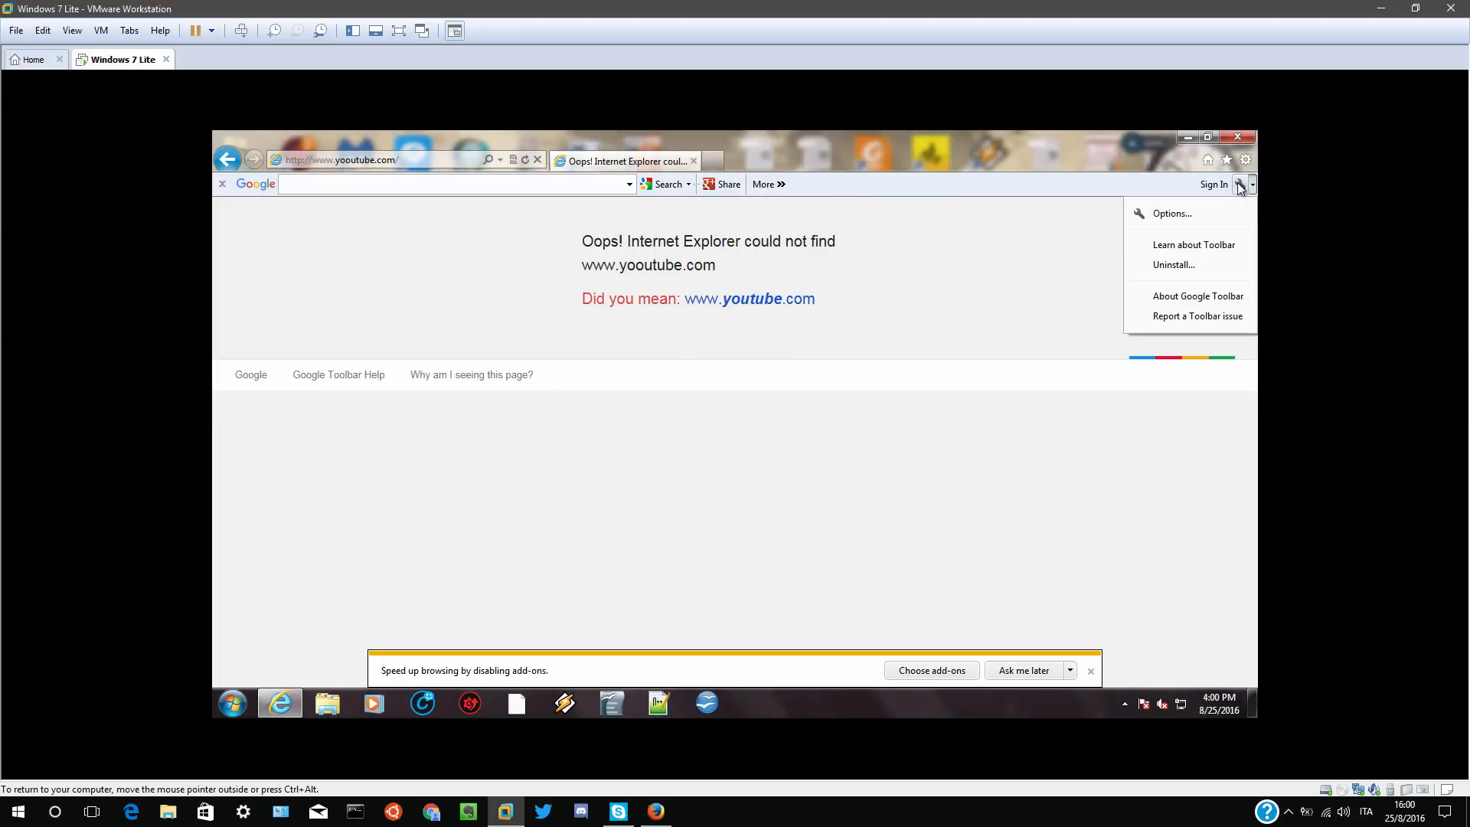
{"action": "left_click", "coordinate": [634, 337]}
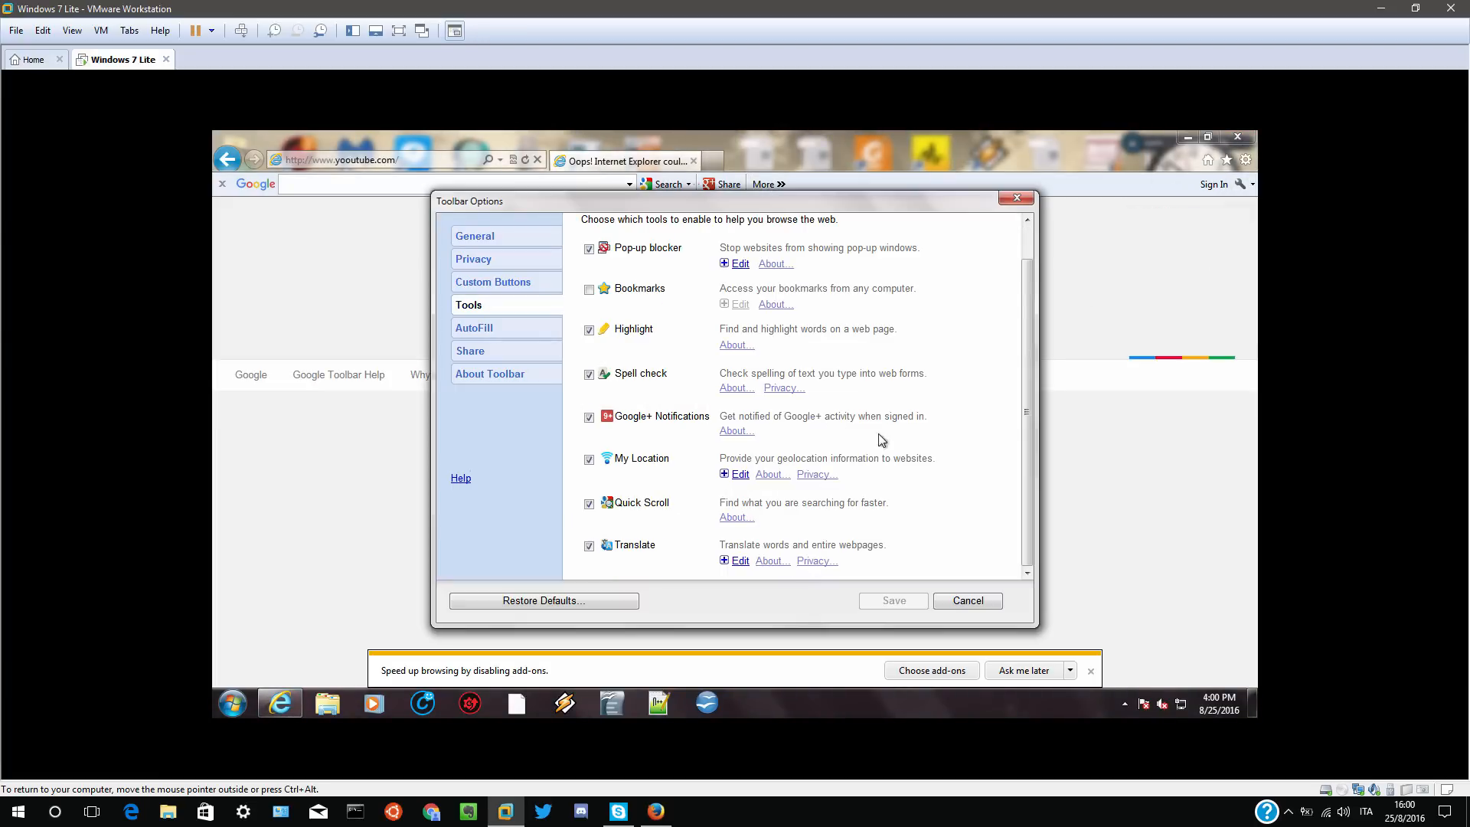
{"action": "left_click", "coordinate": [966, 601]}
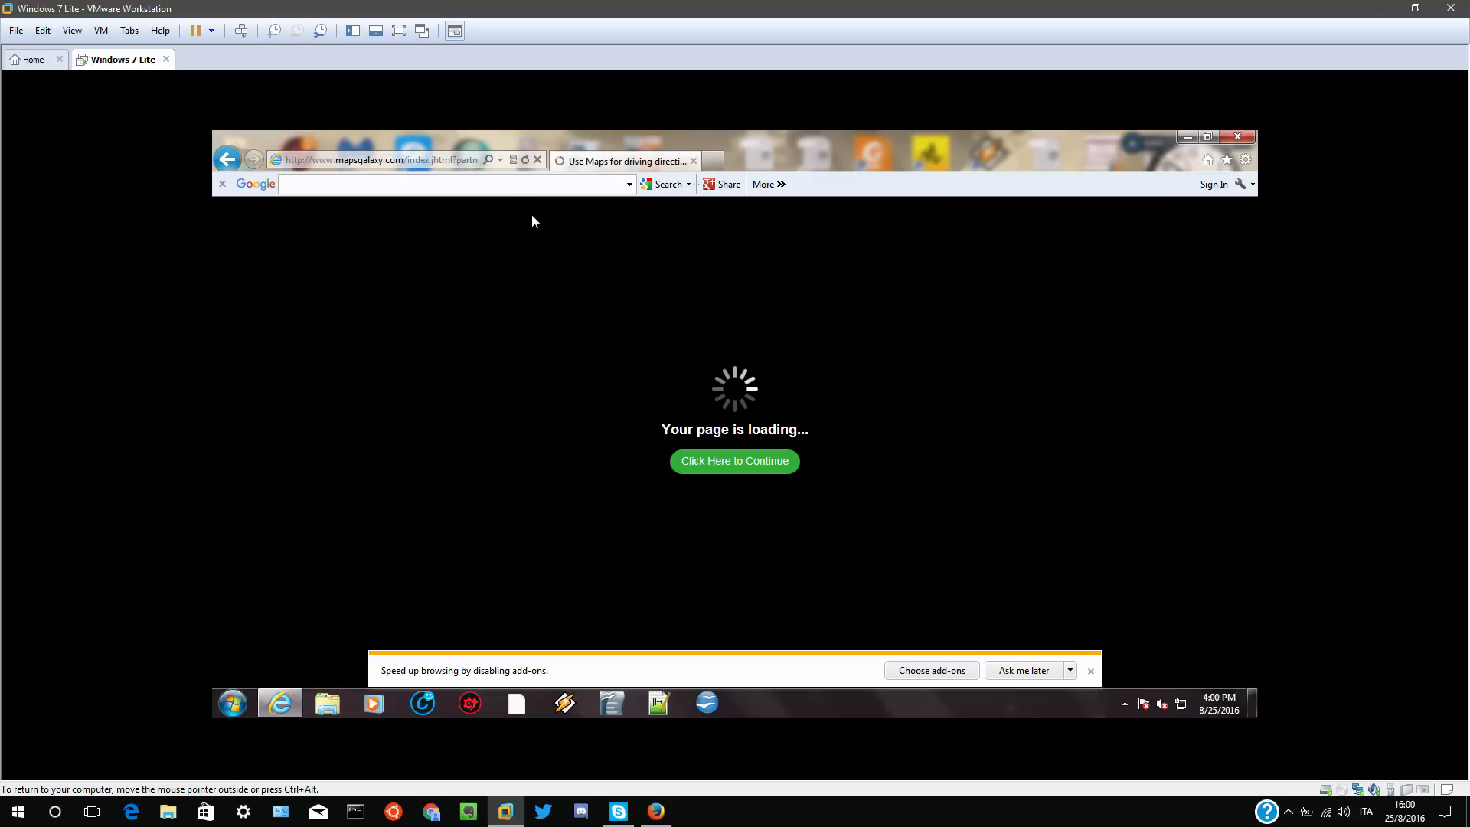
{"action": "mouse_move", "coordinate": [576, 248]}
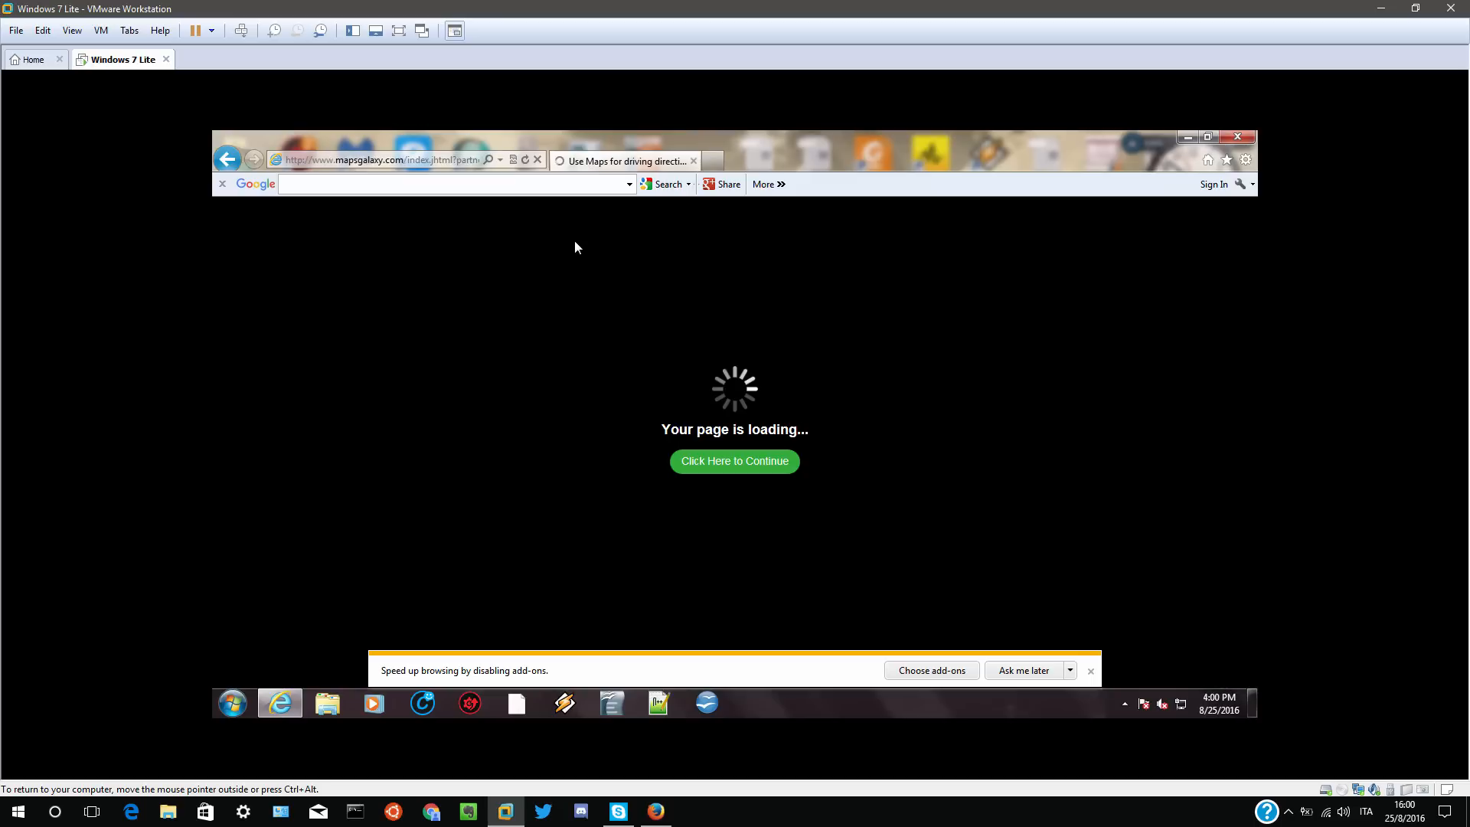
{"action": "mouse_move", "coordinate": [715, 441]}
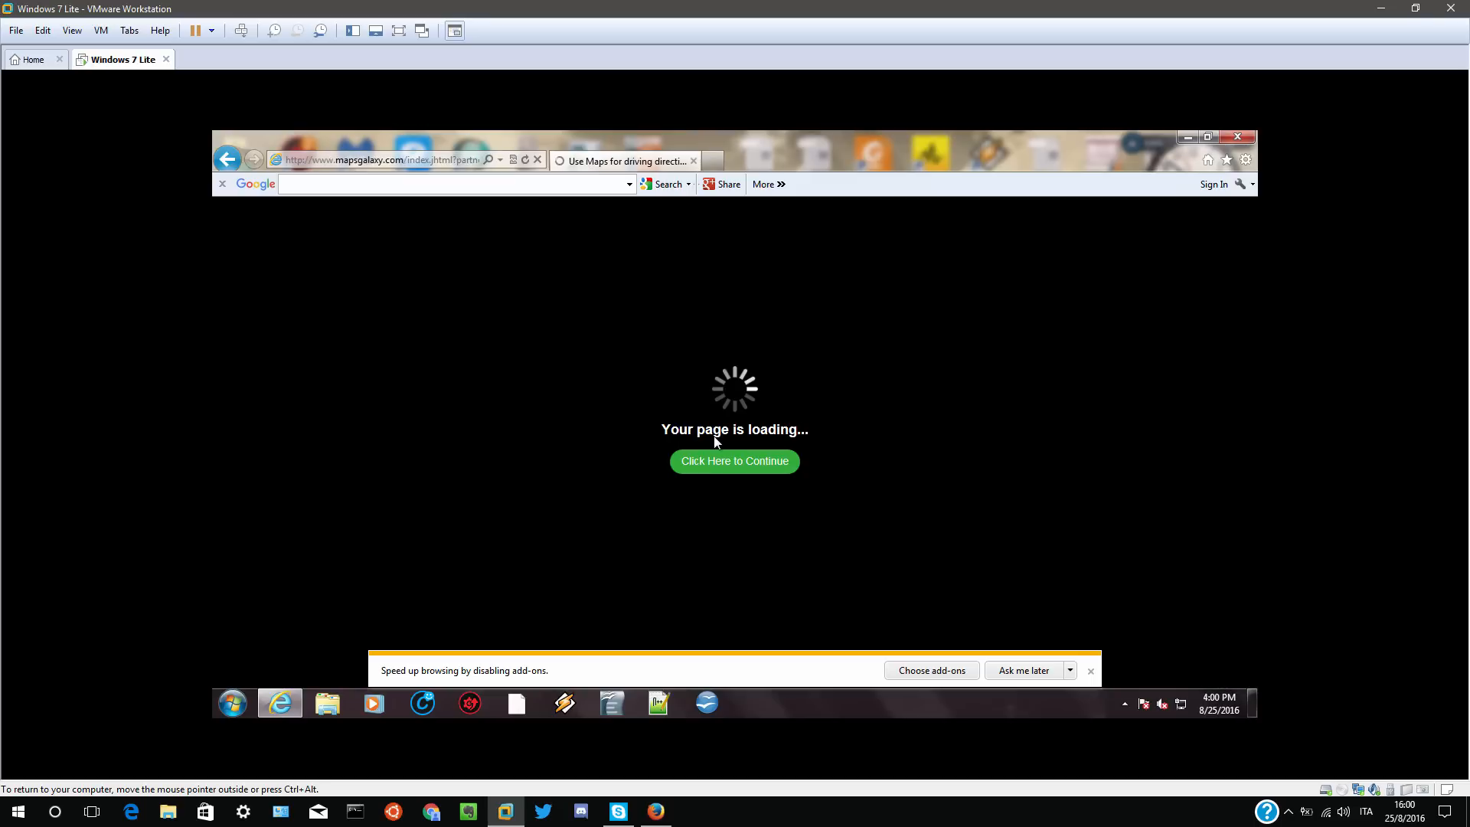
- Continue past the maps loading page to the MapsGalaxy install offer
{"action": "left_click", "coordinate": [733, 461]}
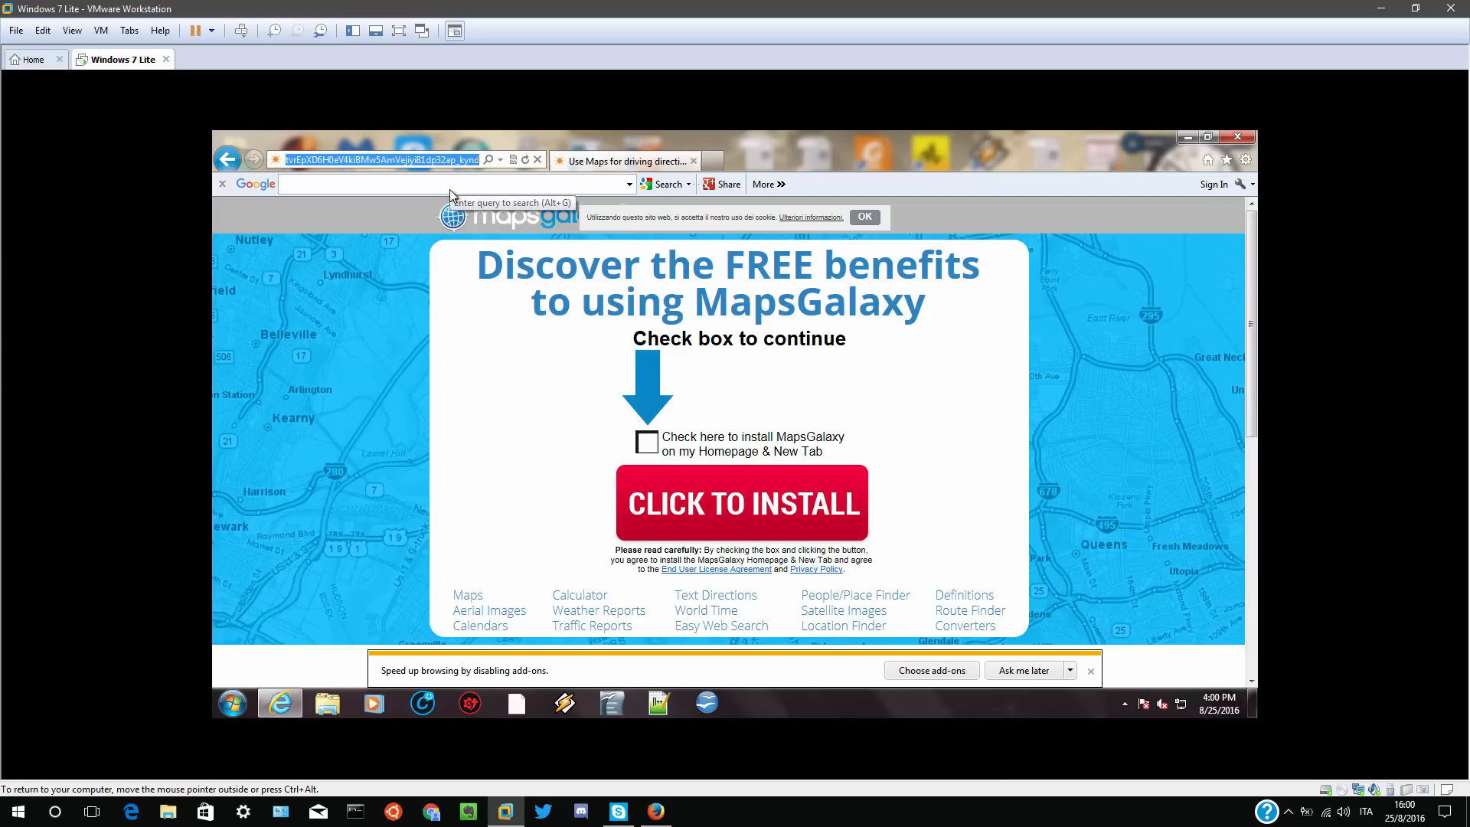
{"action": "mouse_move", "coordinate": [486, 412]}
{"action": "type", "text": "tech support scammer numbers"}
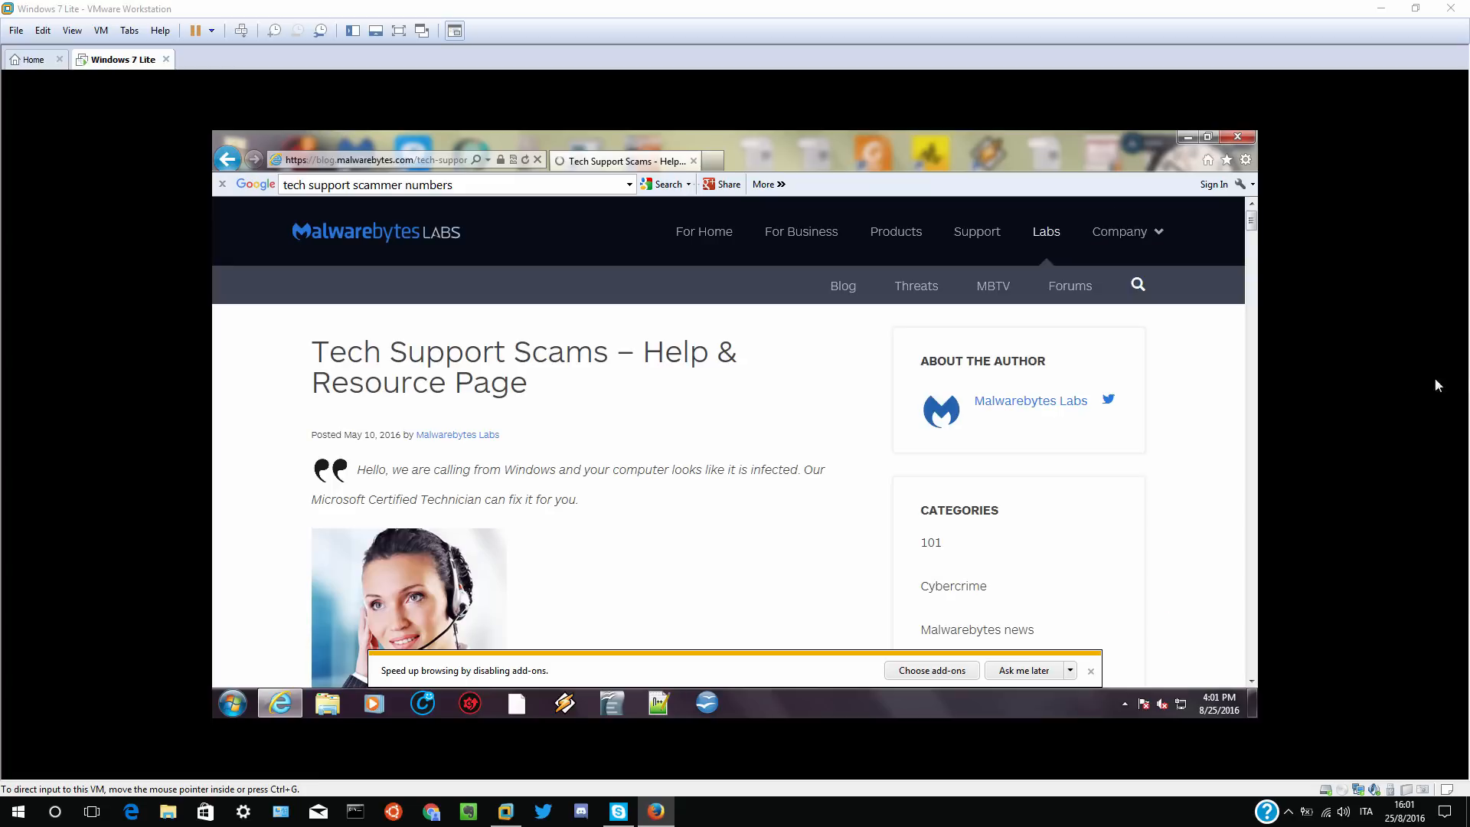
{"action": "mouse_move", "coordinate": [279, 488]}
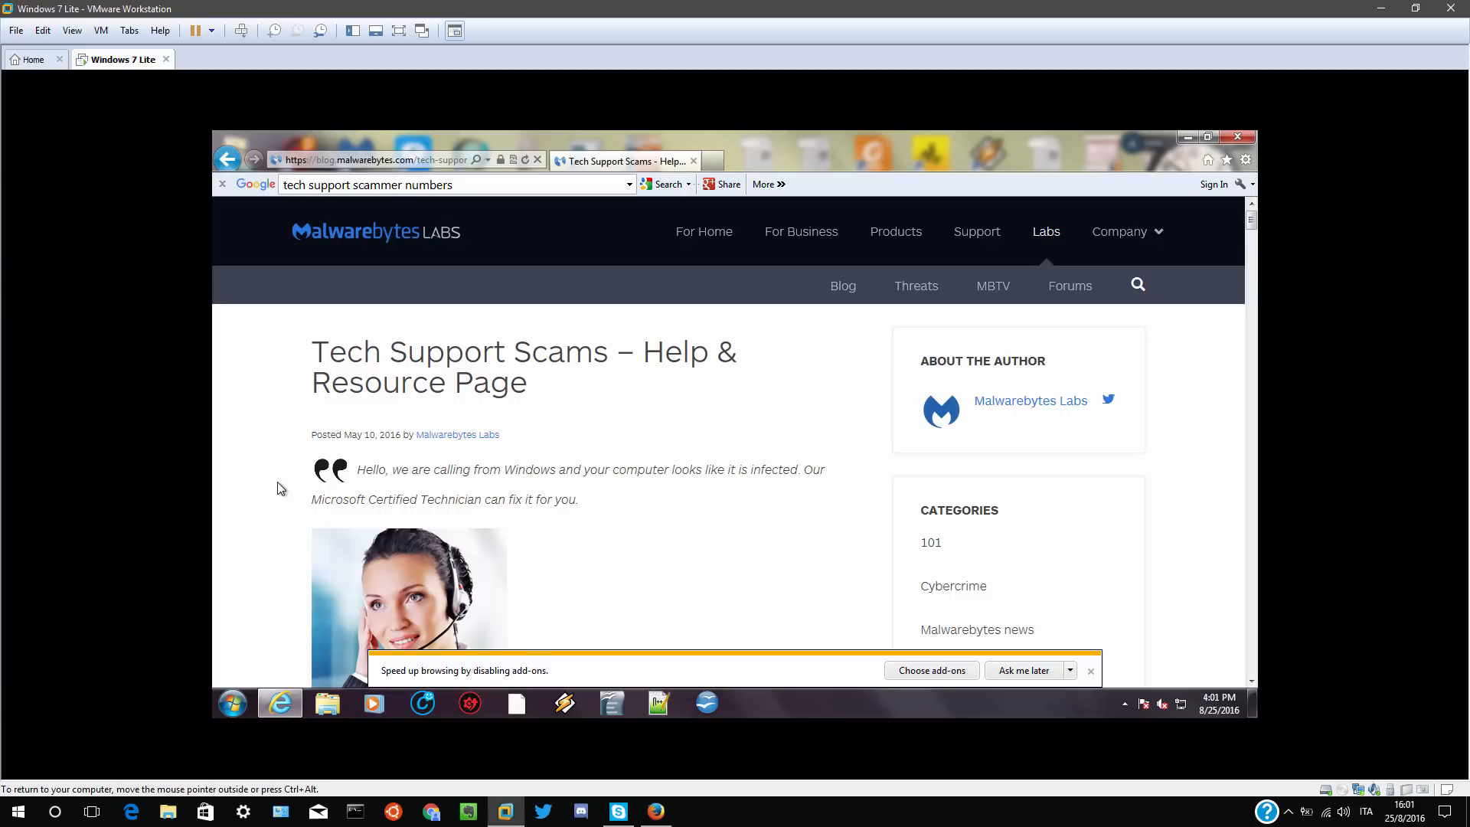
- Scroll the Malwarebytes scams page to the phone number list and close the browser
{"action": "scroll", "scroll_direction": "down", "scroll_amount": 3}
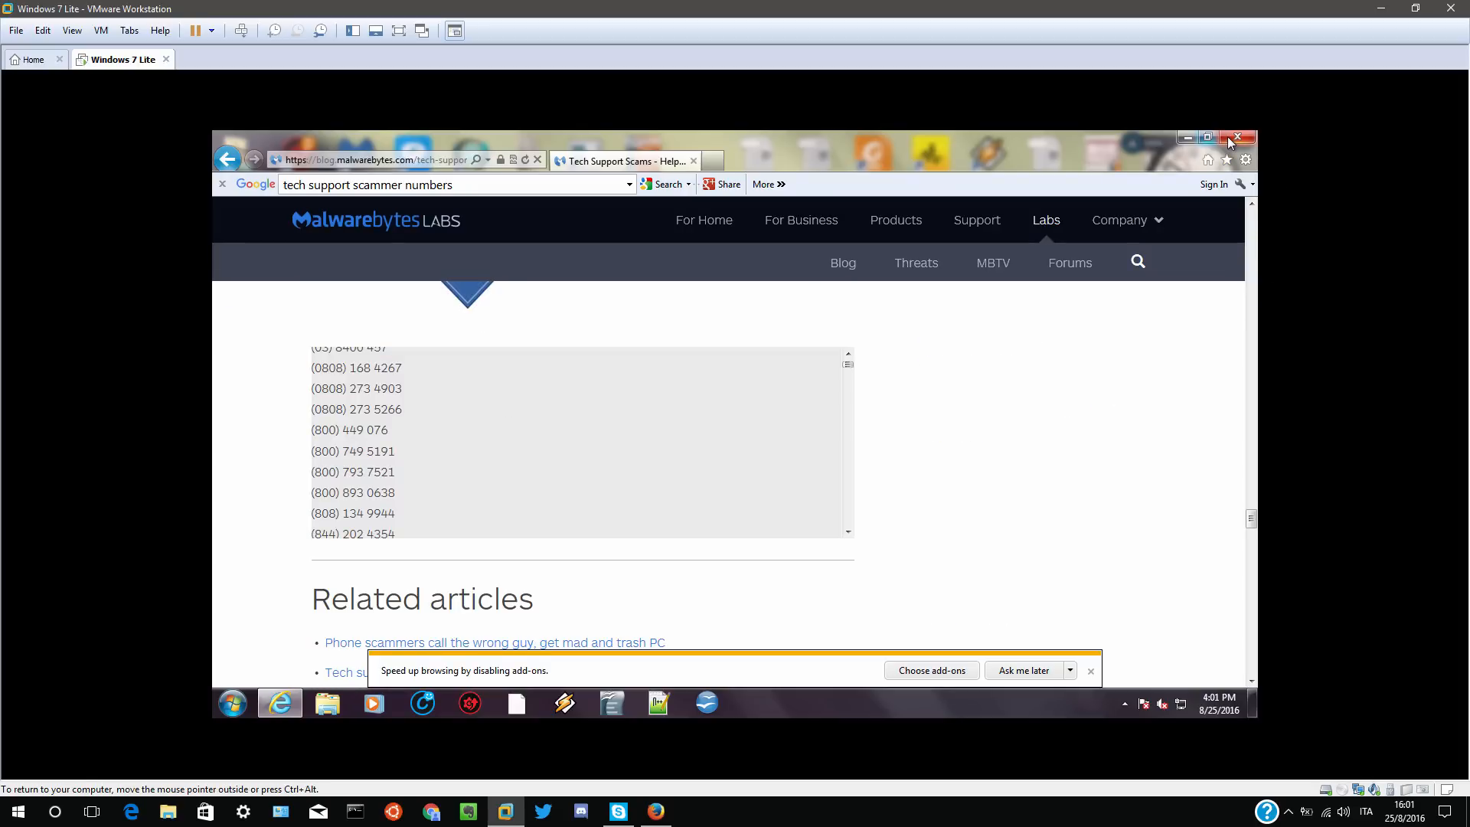
{"action": "left_click", "coordinate": [1238, 137]}
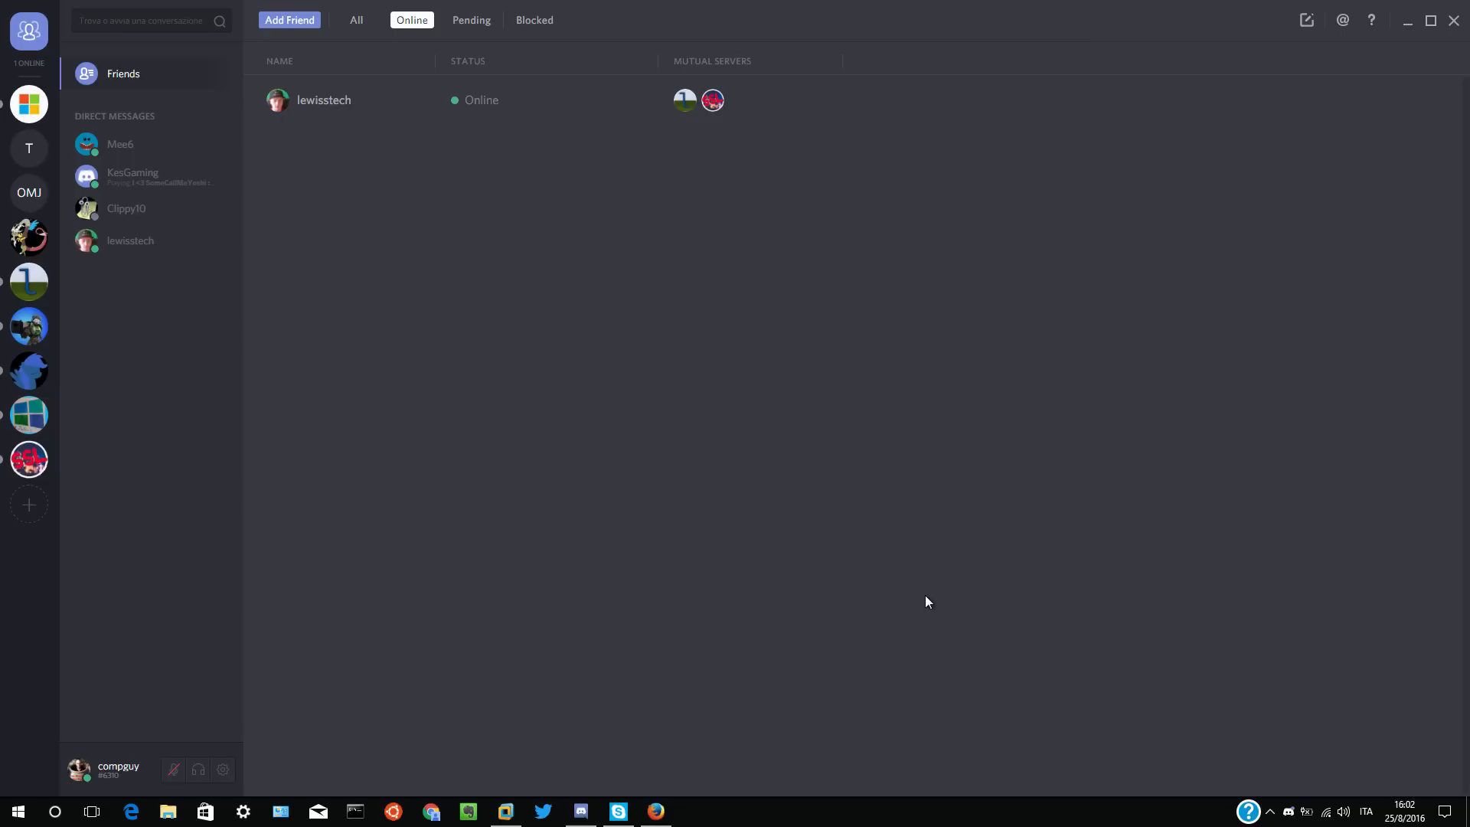
{"action": "mouse_move", "coordinate": [27, 281]}
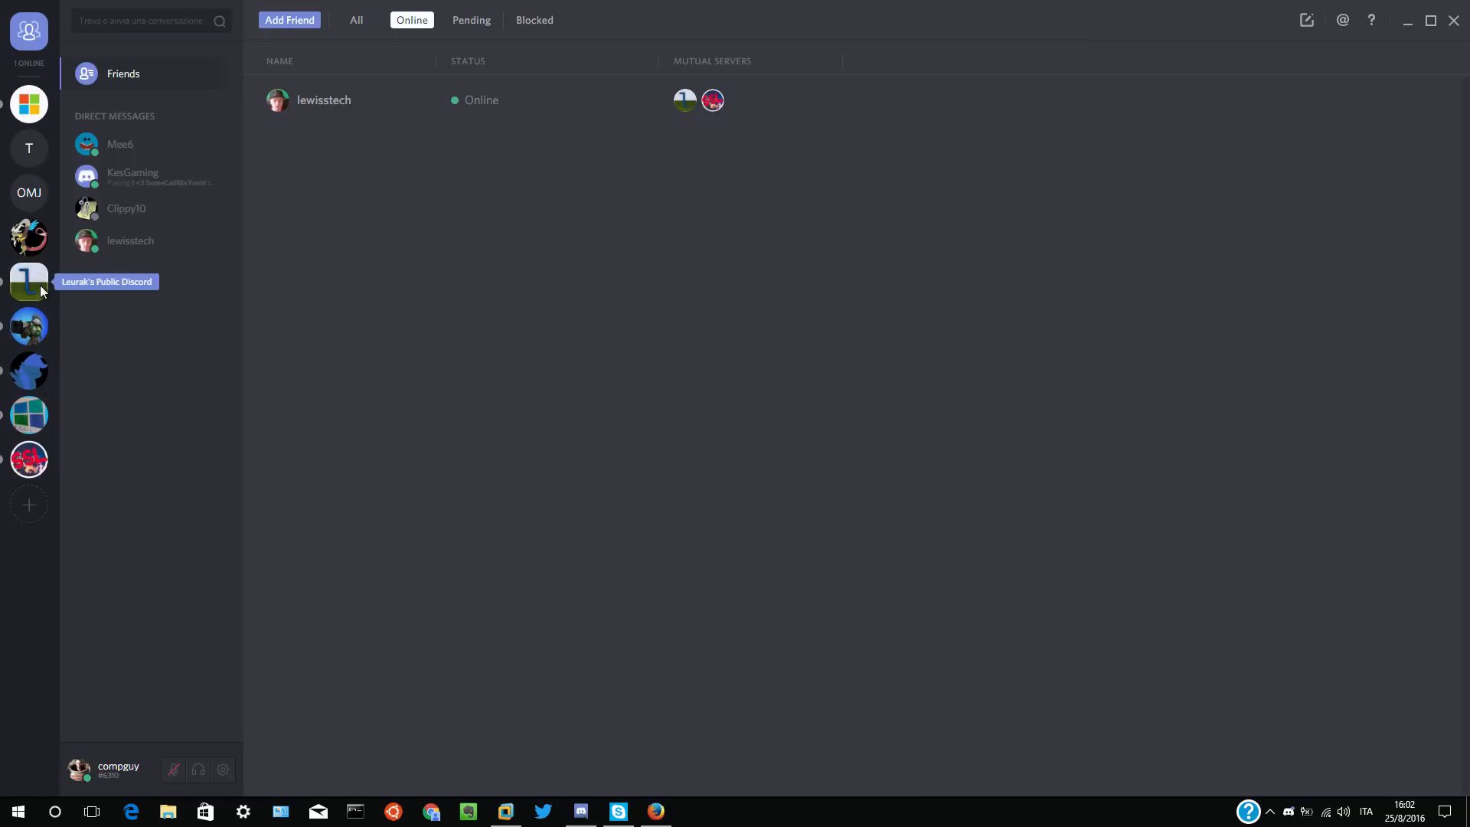
{"action": "left_click", "coordinate": [28, 281]}
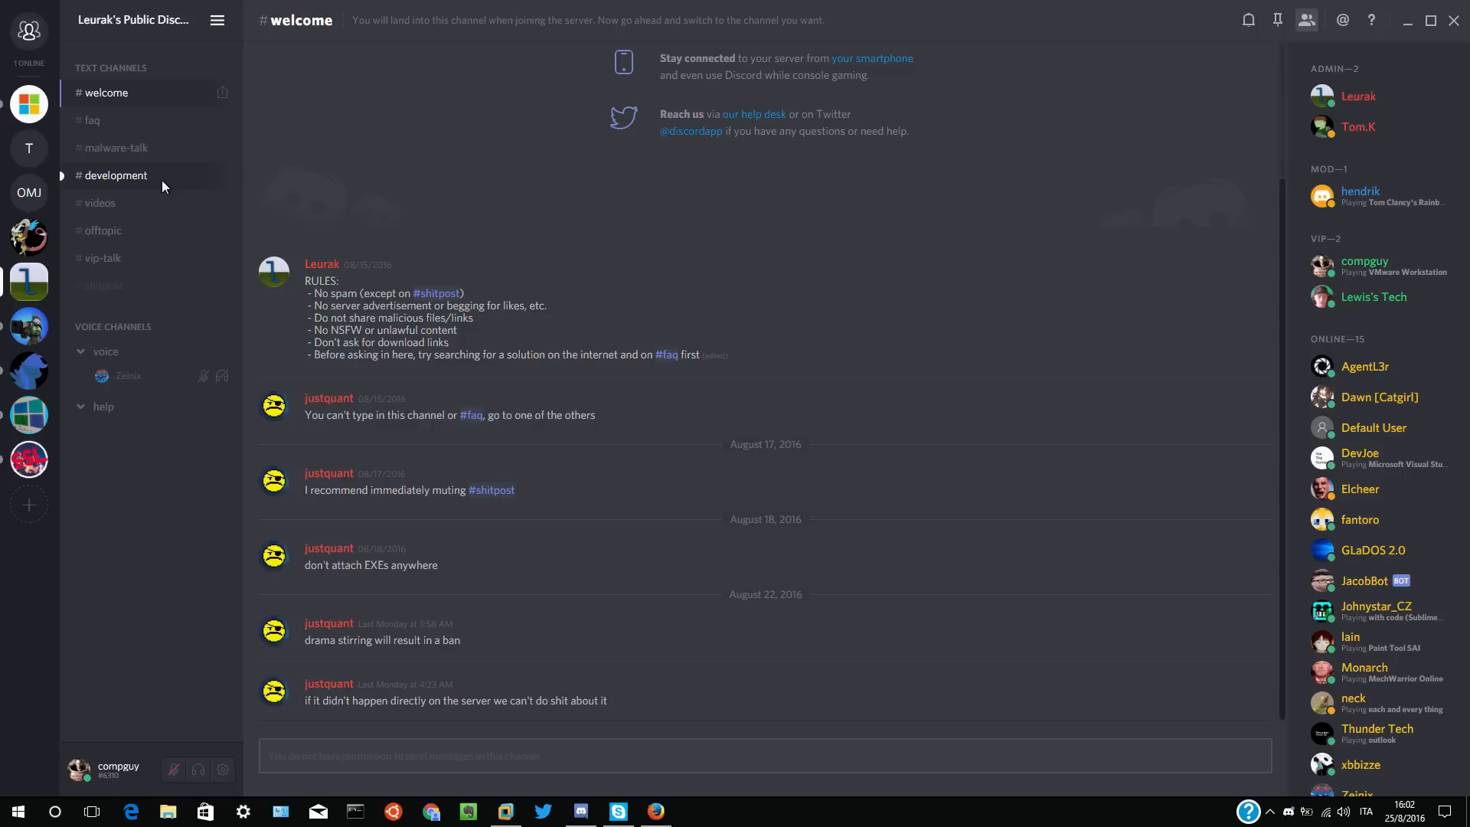
{"action": "left_click", "coordinate": [115, 174]}
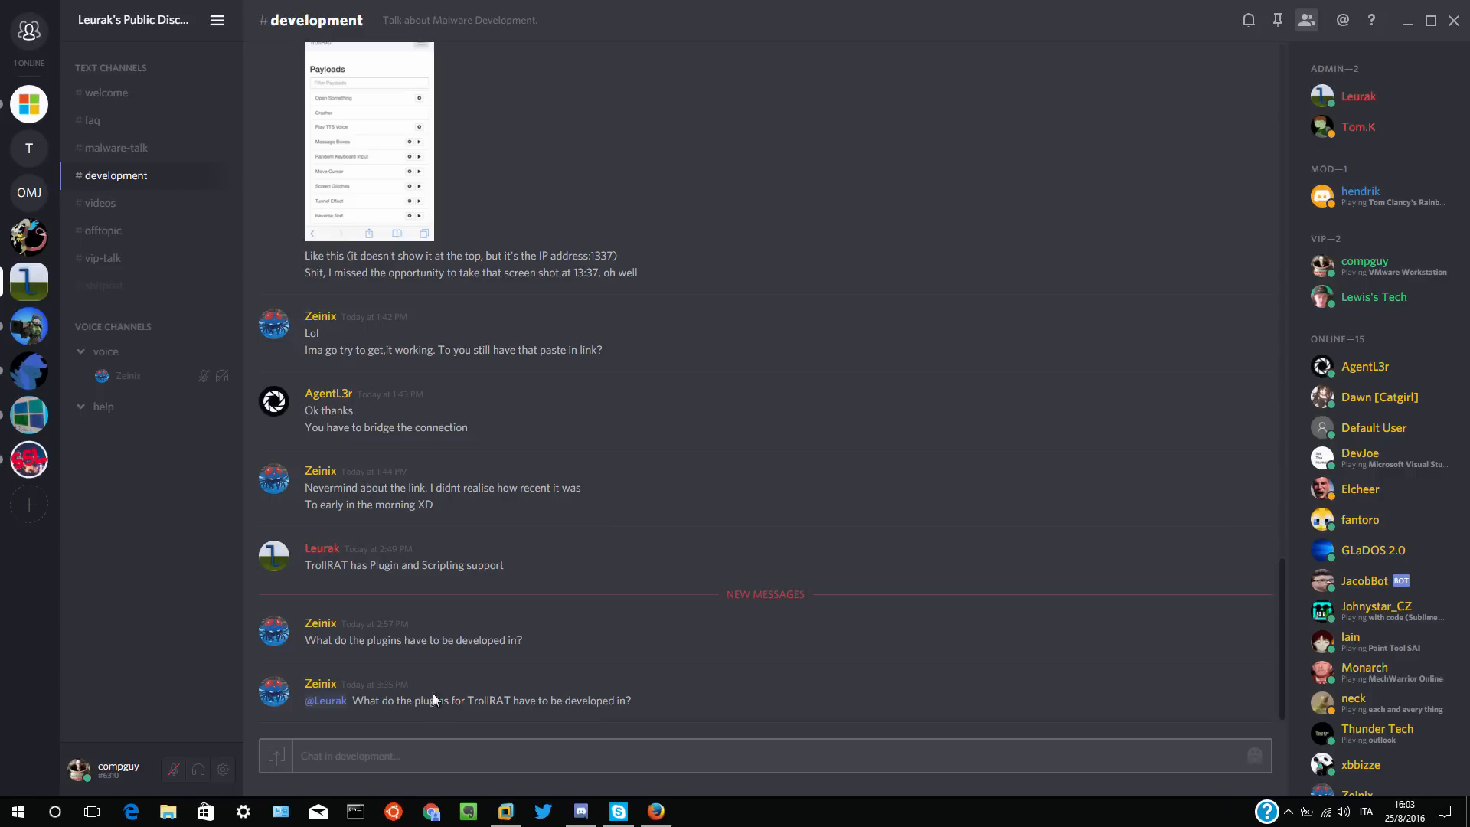
{"action": "mouse_move", "coordinate": [450, 713]}
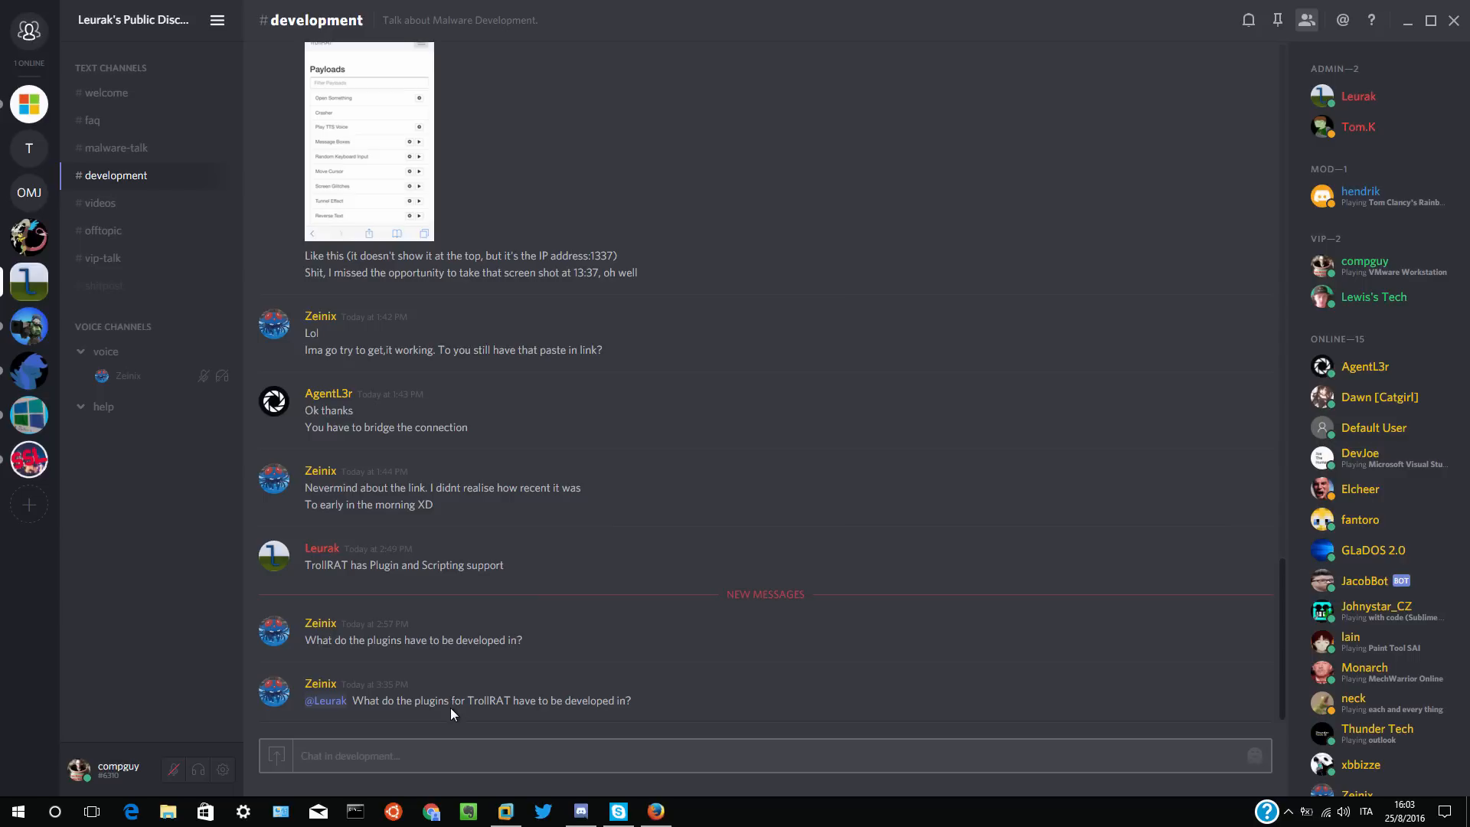
{"action": "mouse_move", "coordinate": [573, 630]}
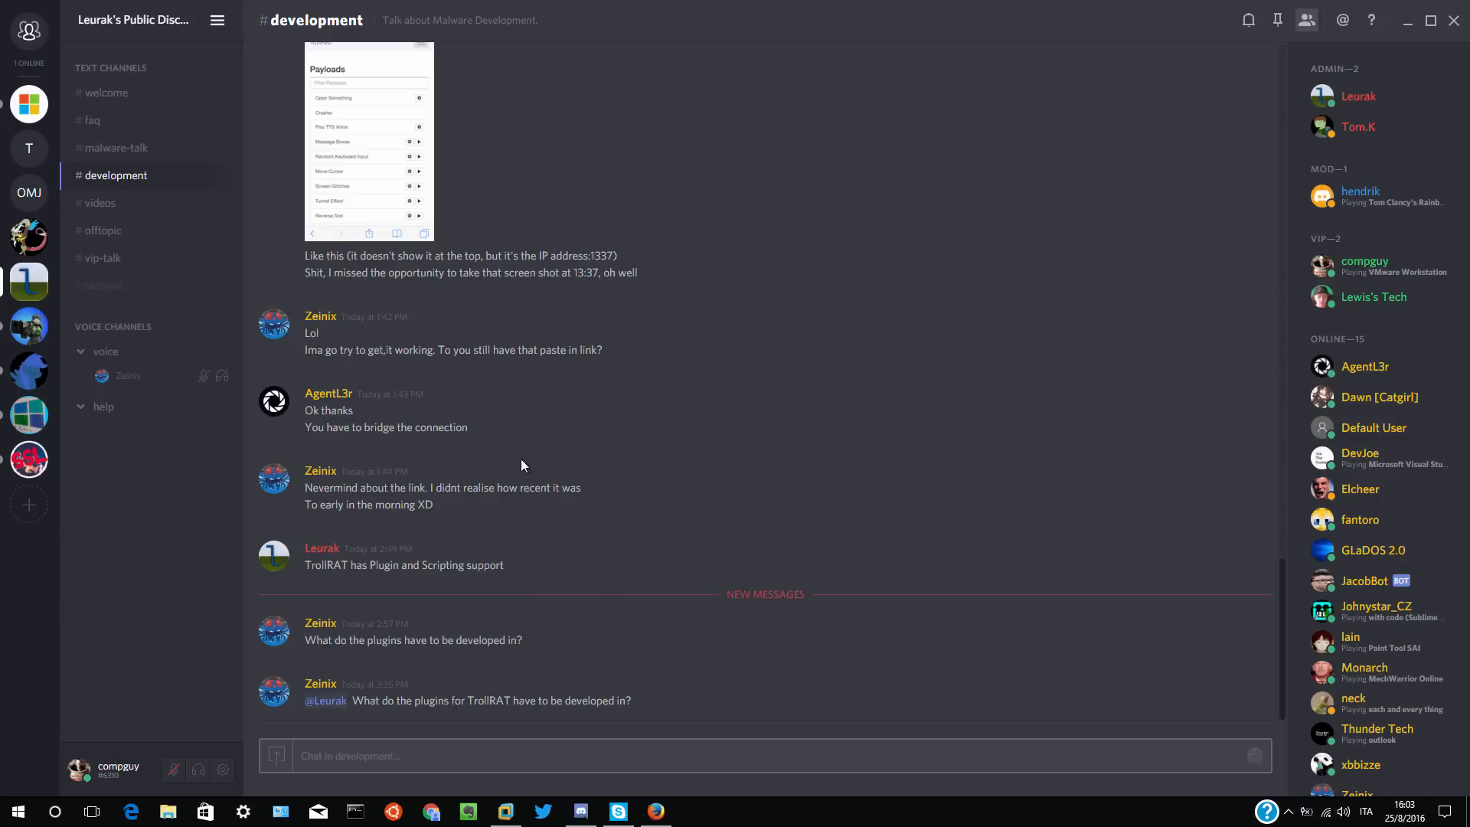
{"action": "mouse_move", "coordinate": [28, 458]}
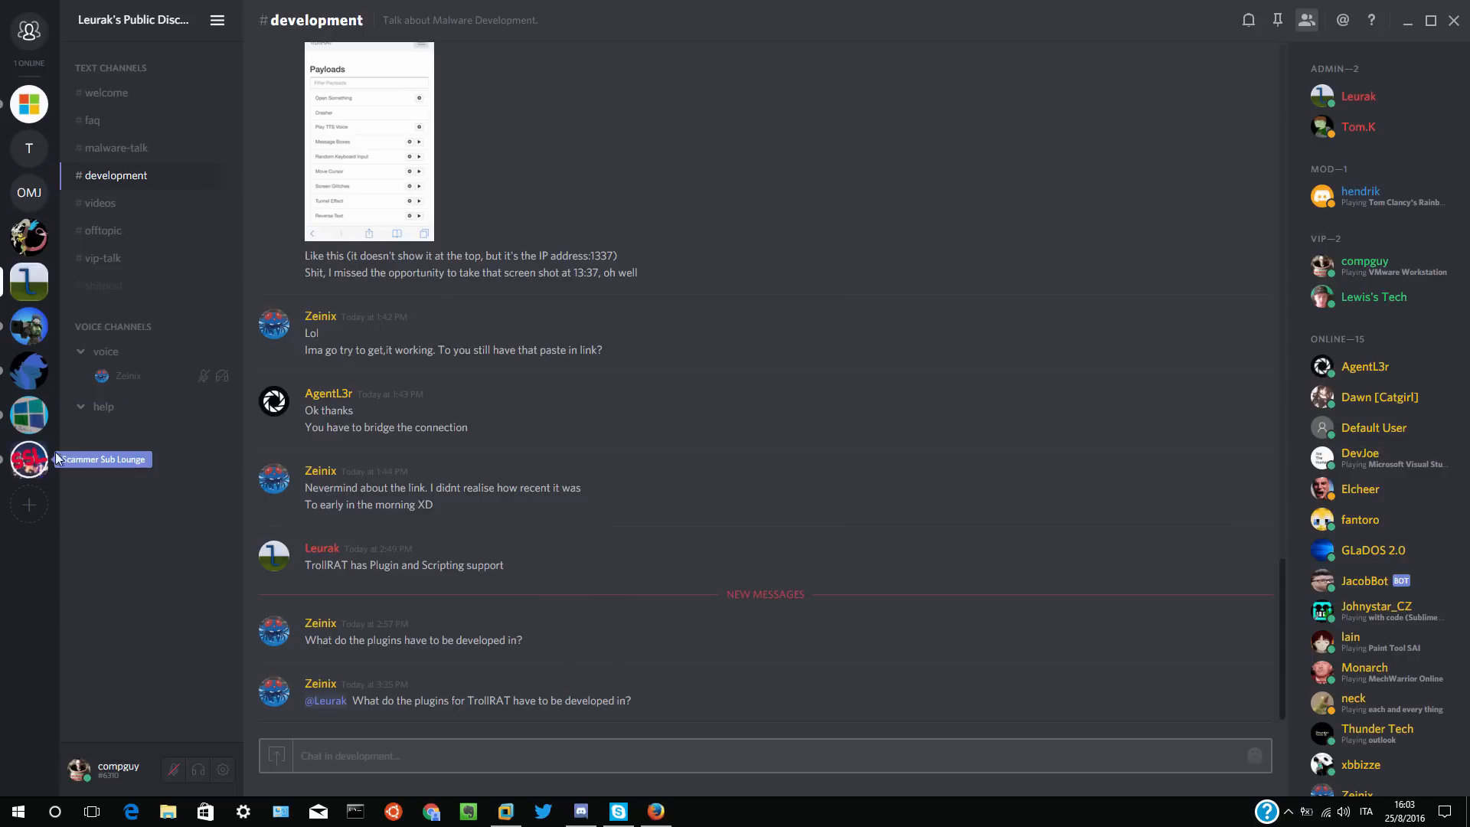
{"action": "left_click", "coordinate": [28, 457]}
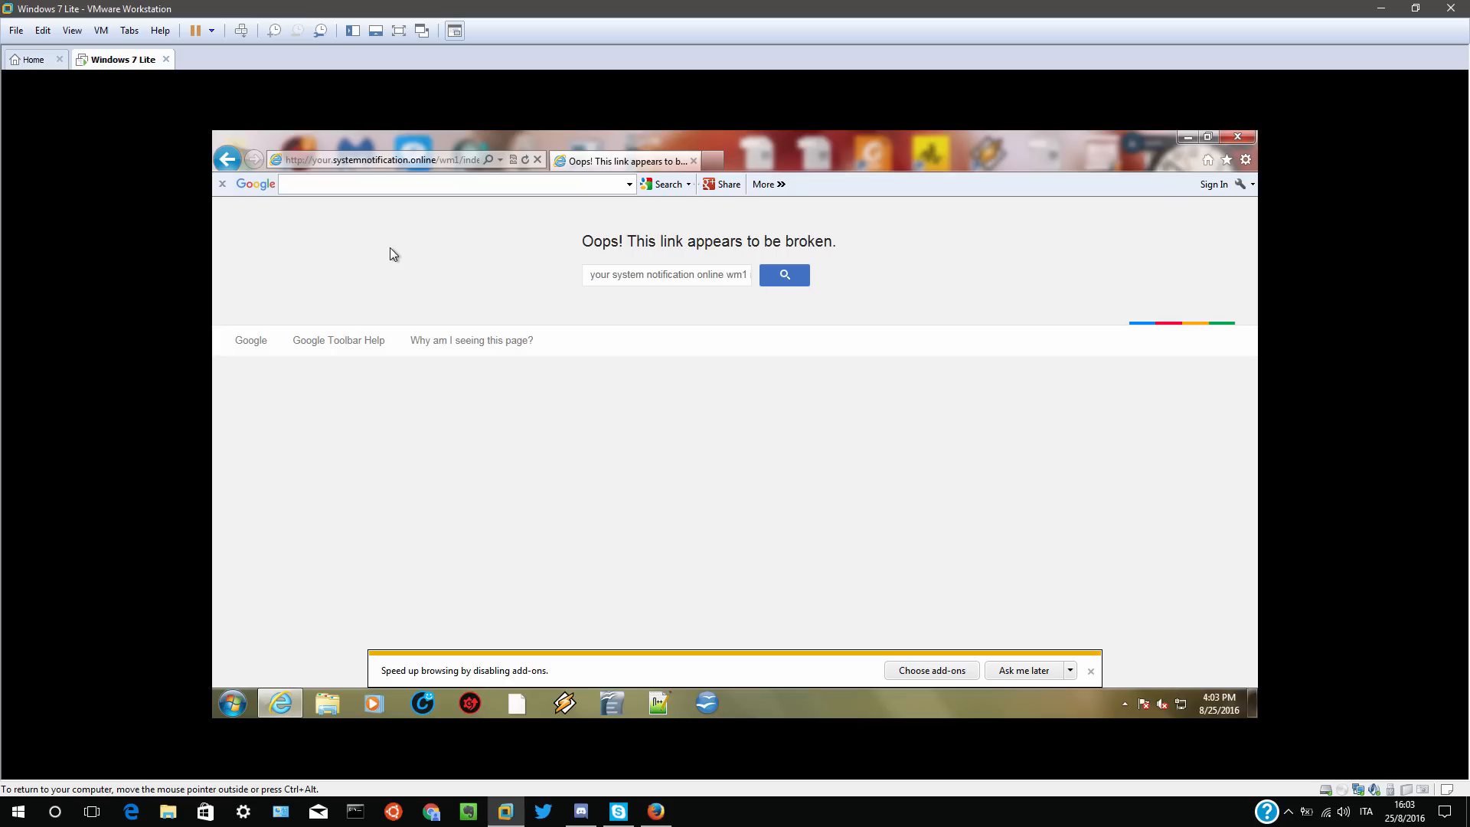
- Let the fake 'computer blocked' alert appear in the guest and bring up Skype's dial pad
{"action": "left_click", "coordinate": [503, 812]}
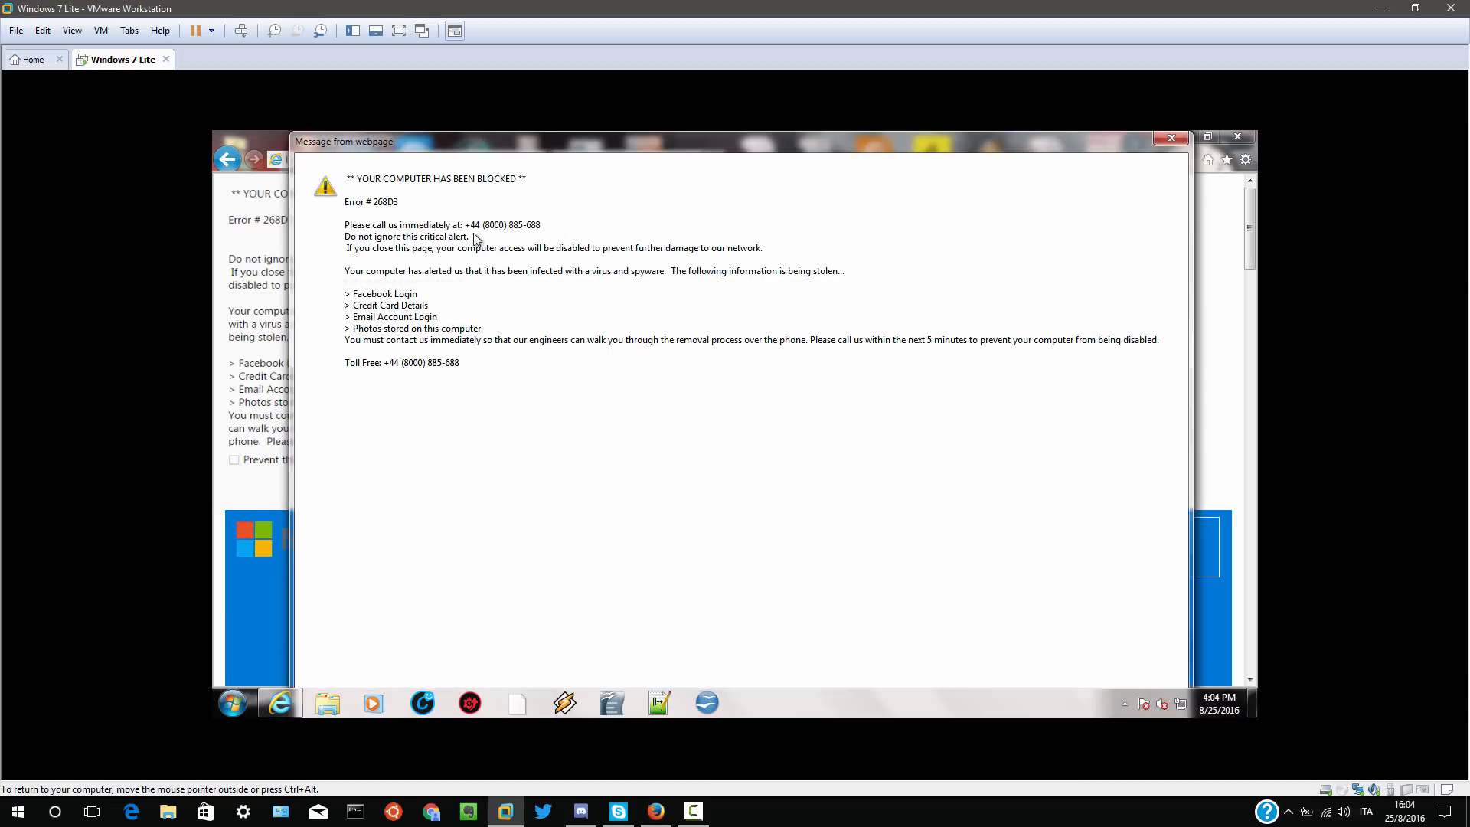
{"action": "left_click", "coordinate": [617, 811]}
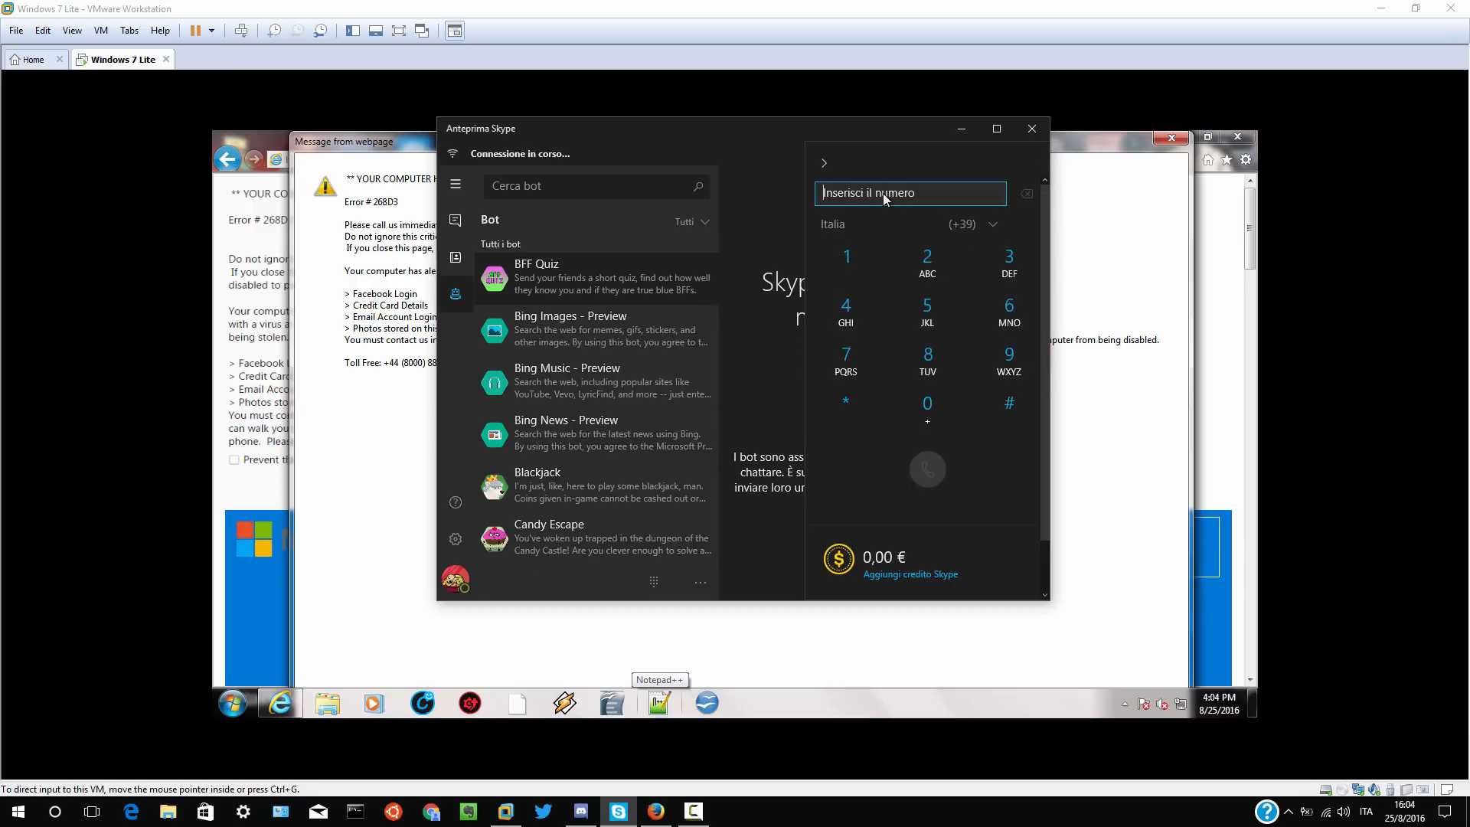
{"action": "type", "text": "+44"}
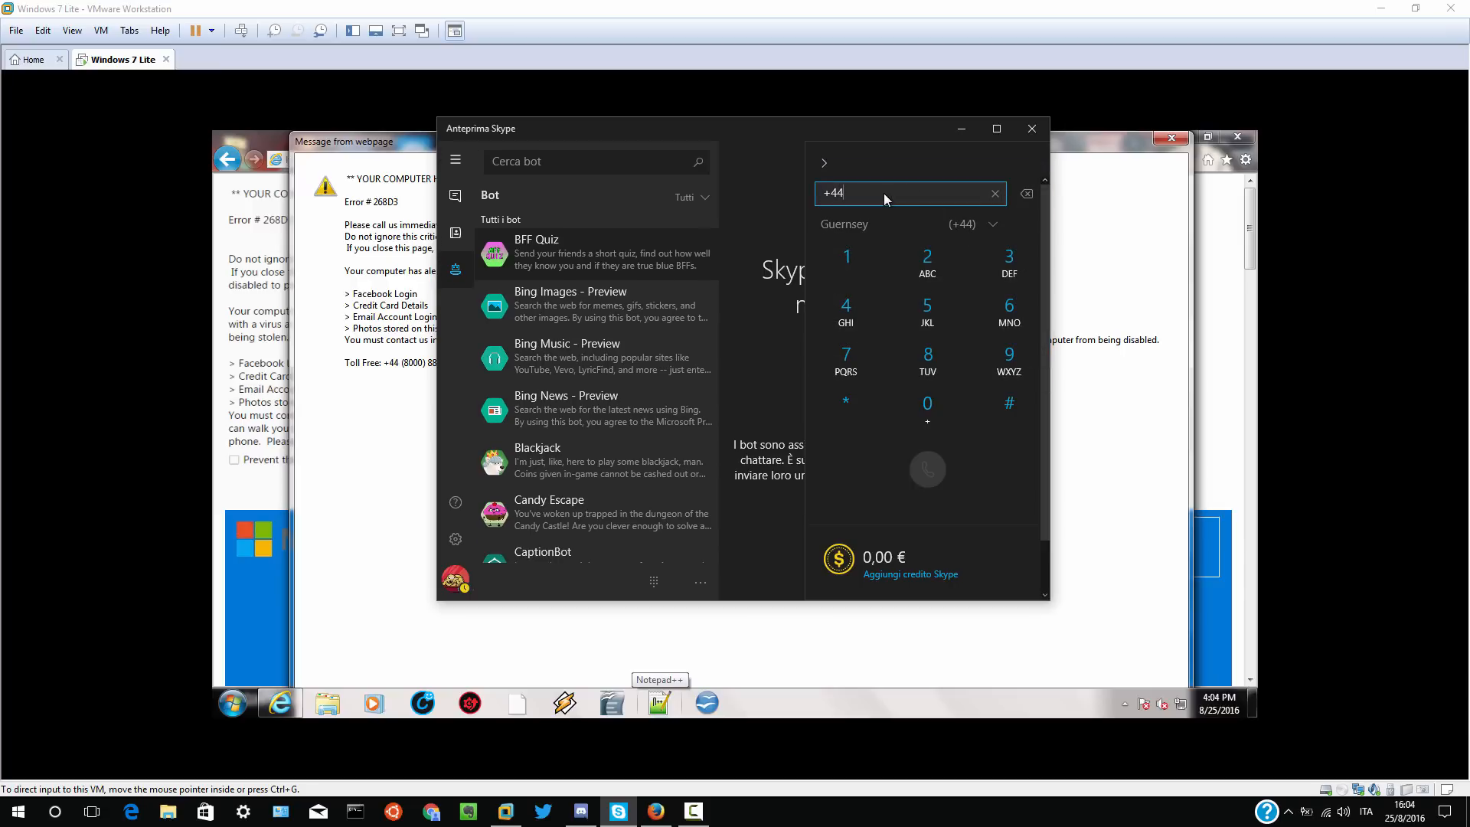
{"action": "mouse_move", "coordinate": [909, 232]}
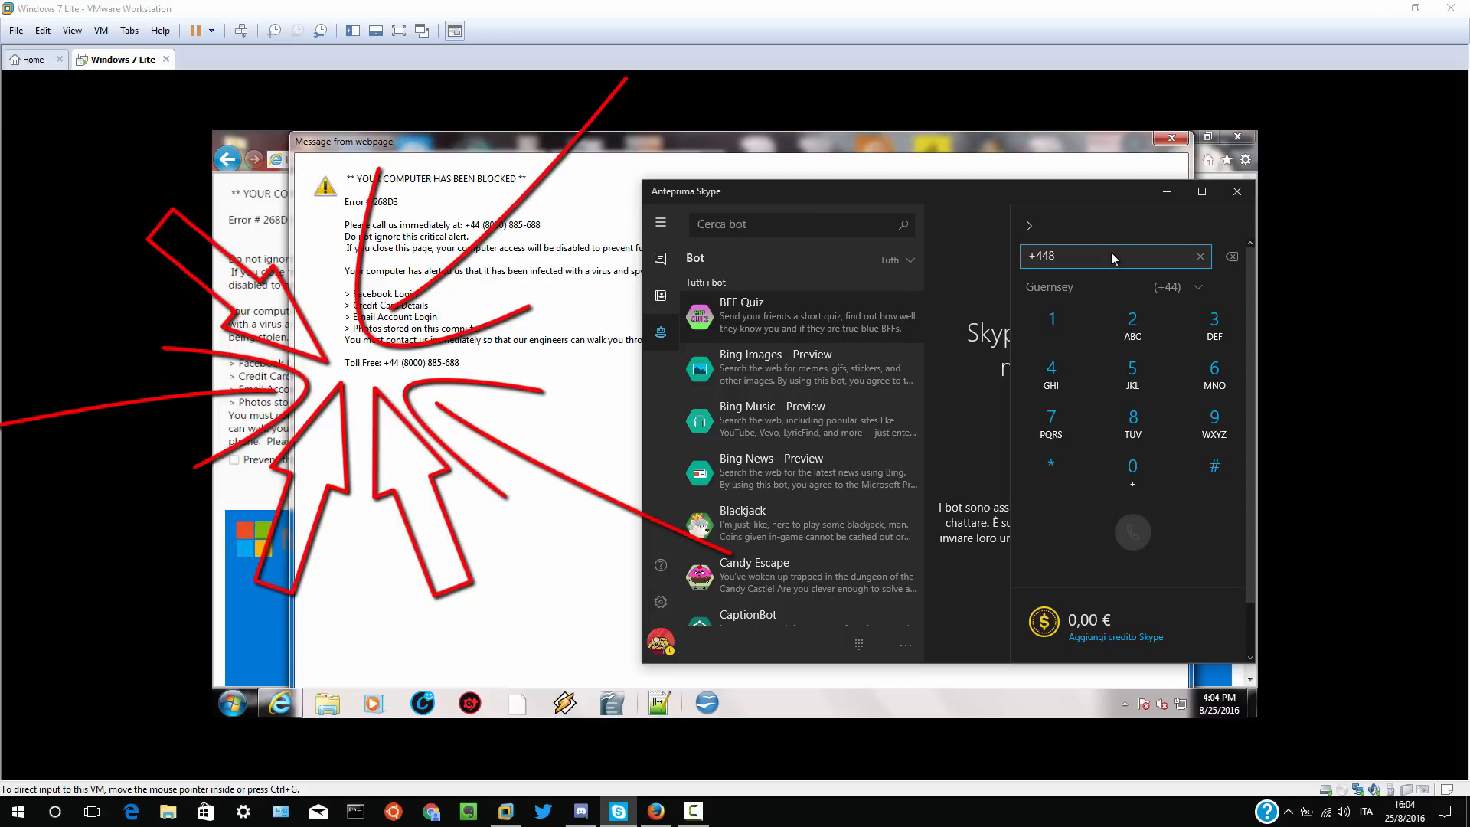
{"action": "type", "text": "000"}
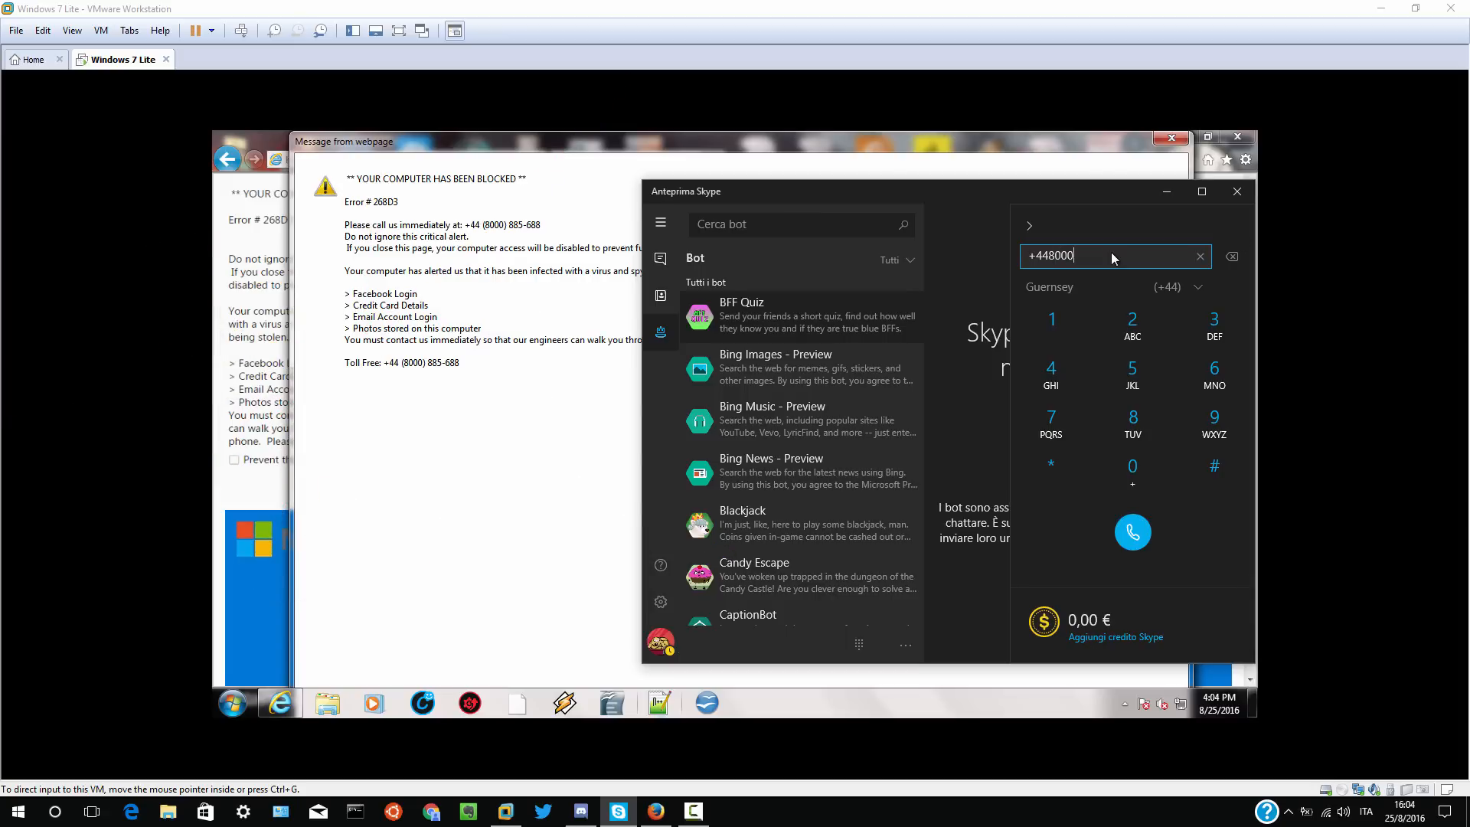
{"action": "type", "text": "885"}
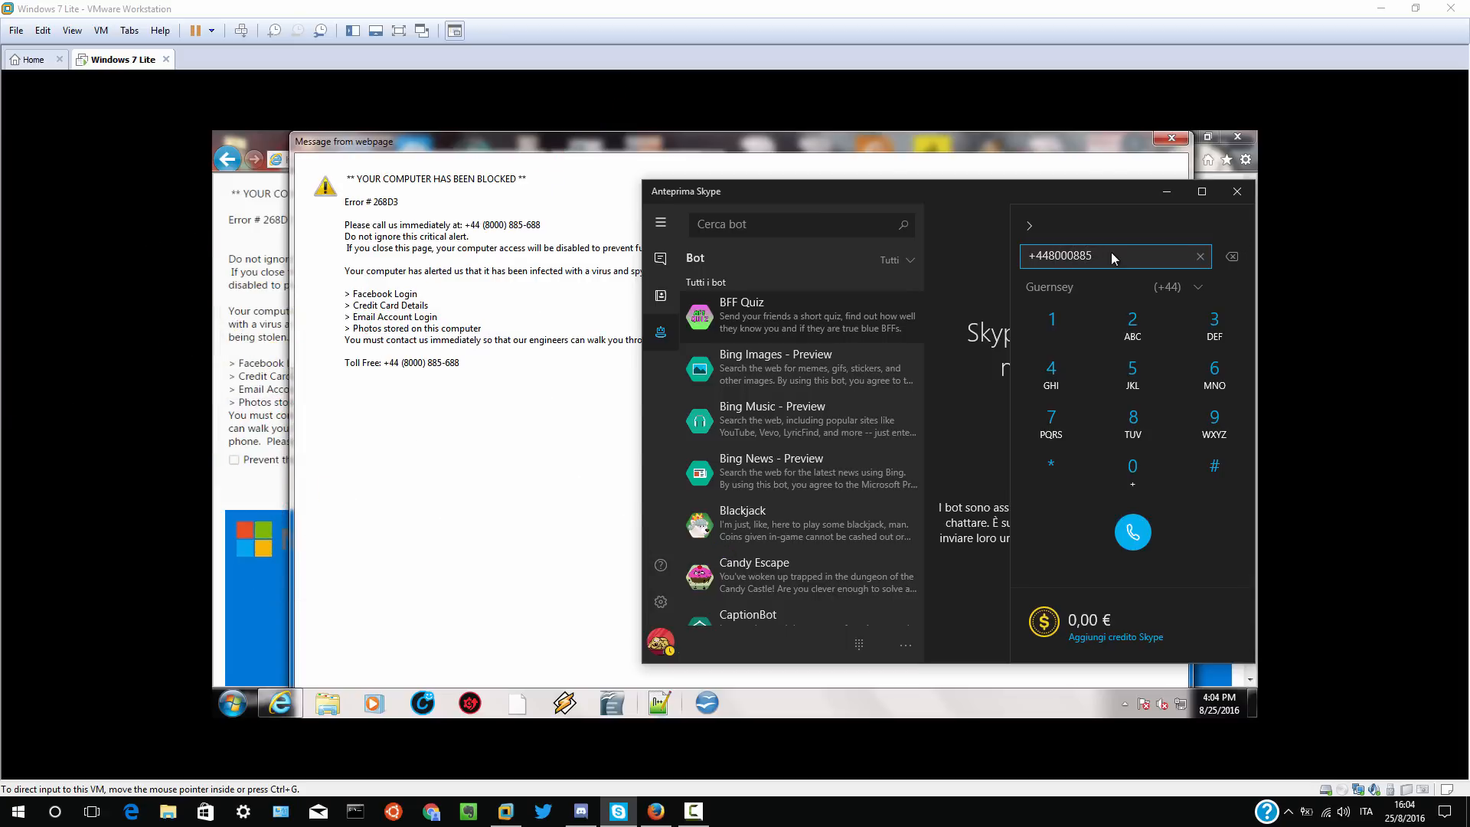
{"action": "type", "text": "688"}
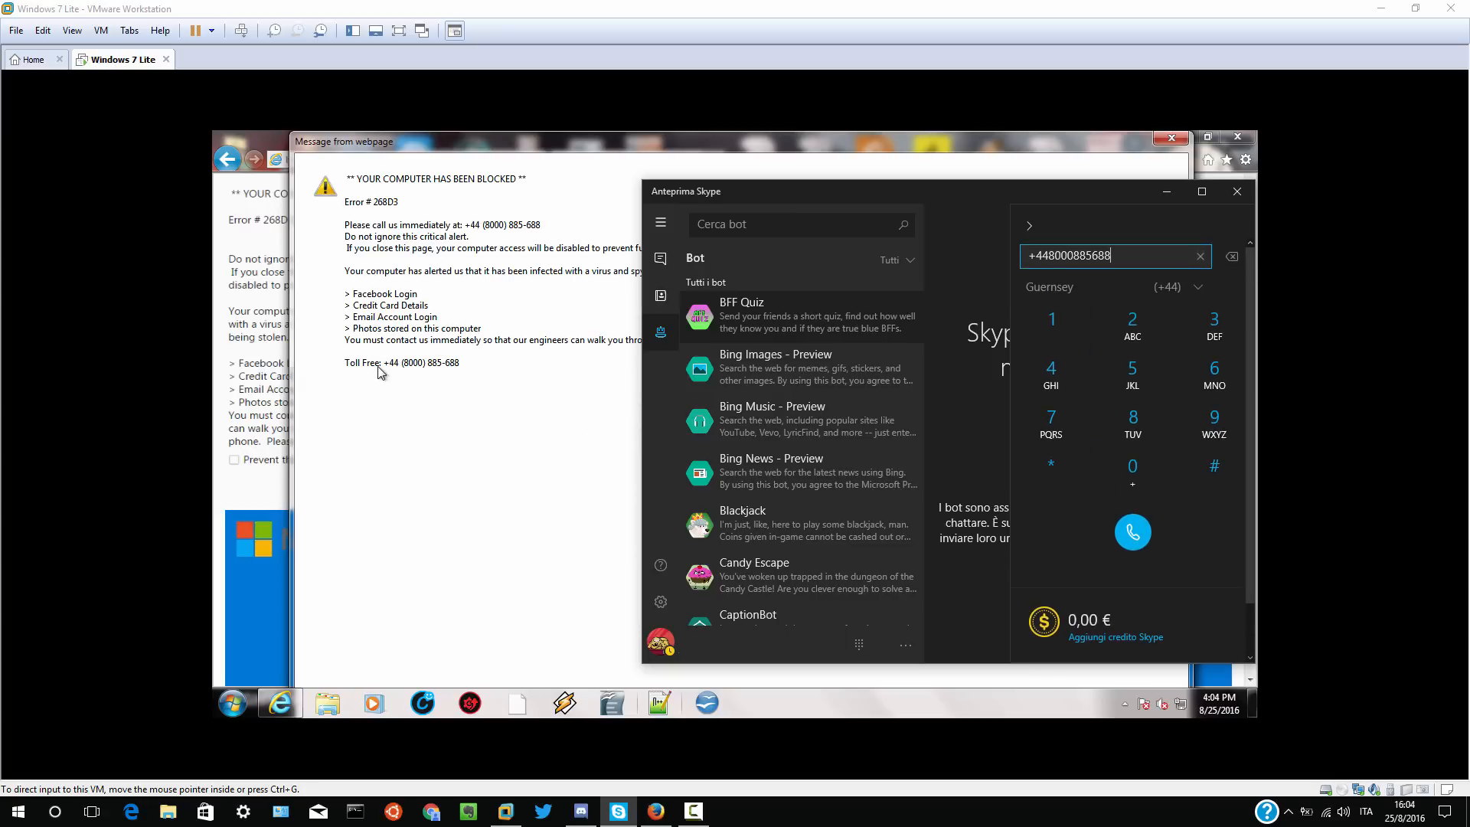
{"action": "mouse_move", "coordinate": [741, 198]}
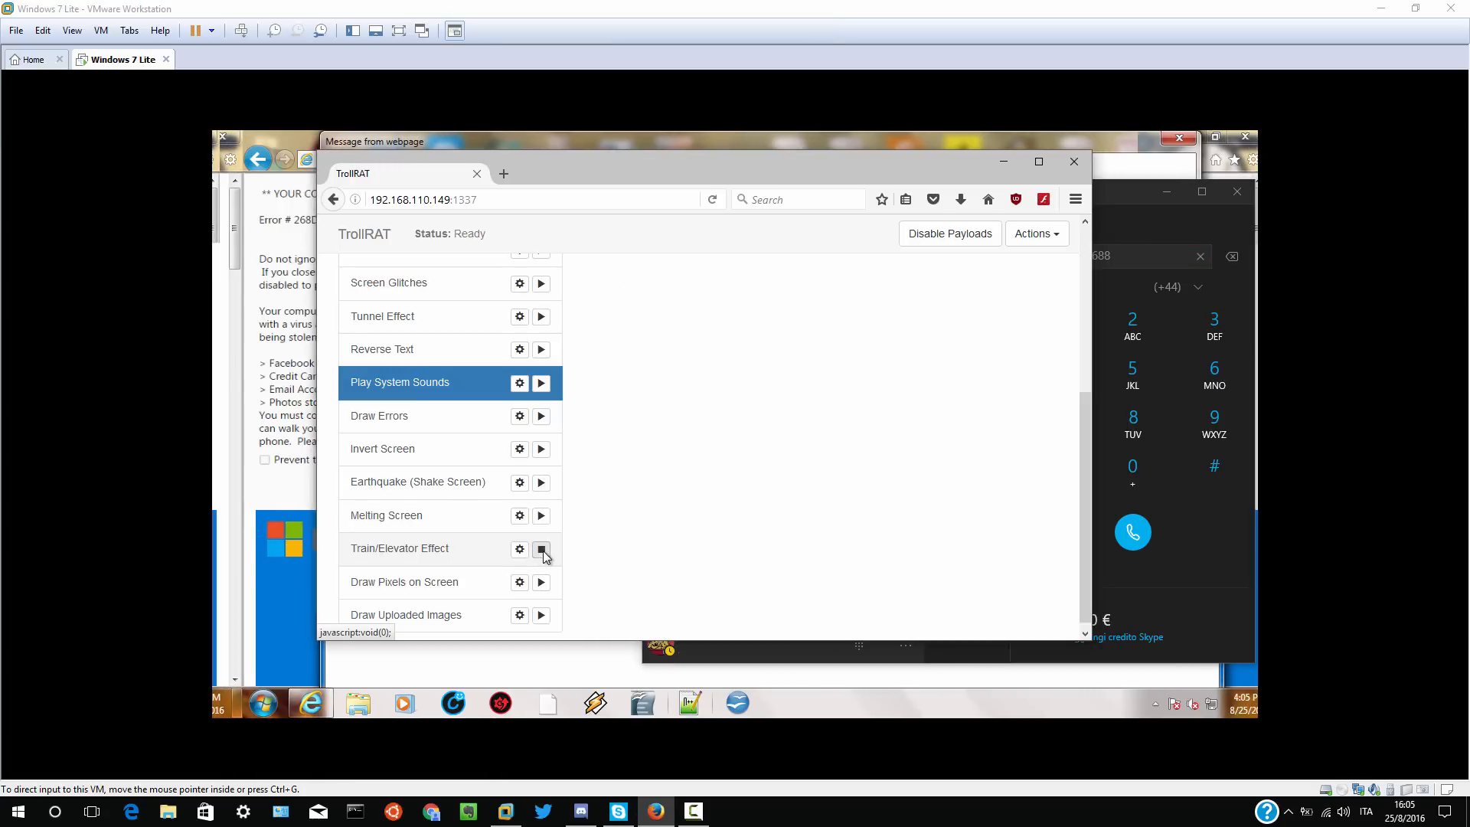
- Run the Train/Elevator Effect with a delay of 20, stop it and clear the screen
{"action": "left_click", "coordinate": [540, 548]}
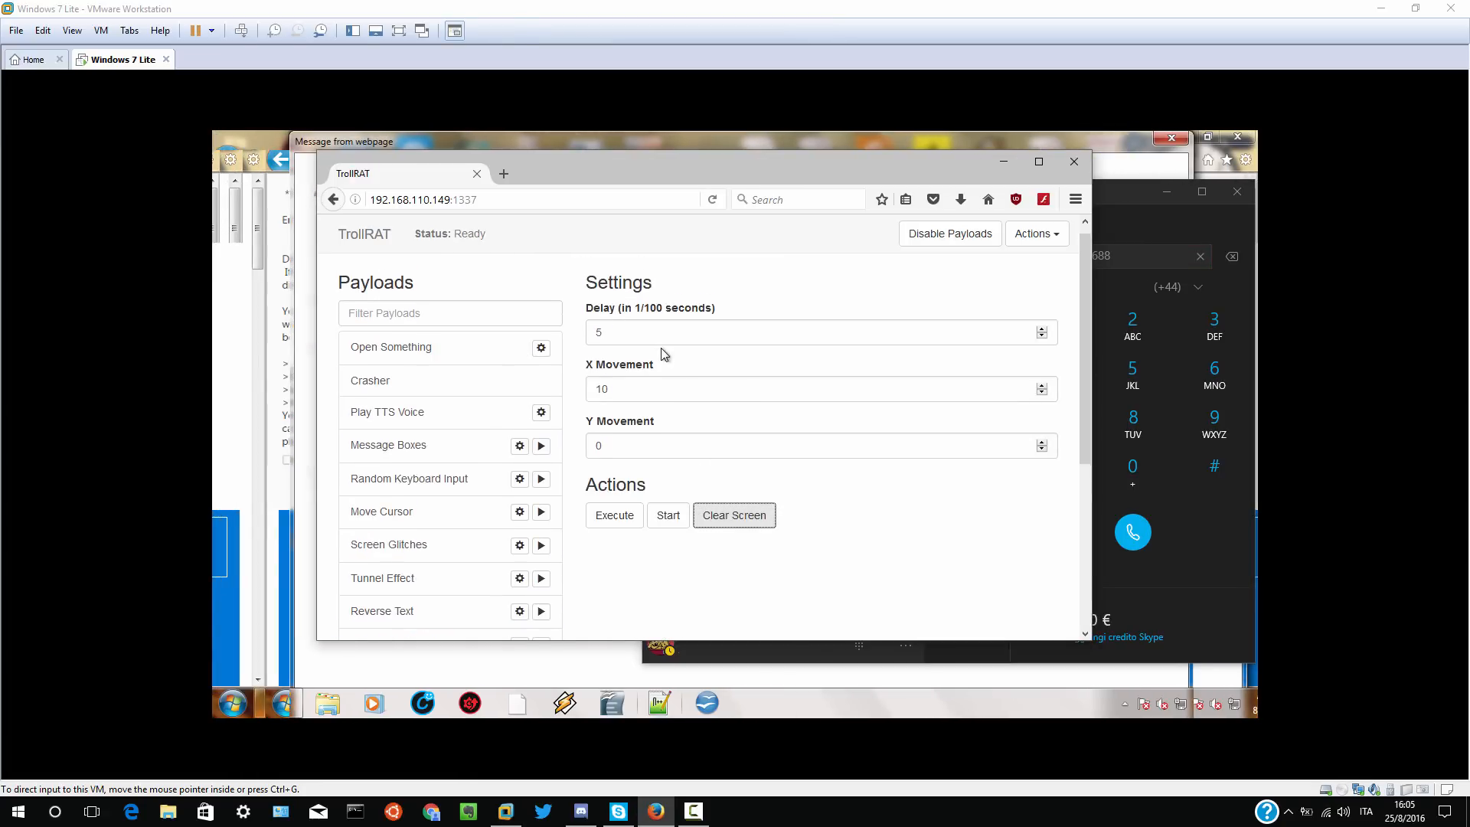
{"action": "left_click", "coordinate": [816, 332]}
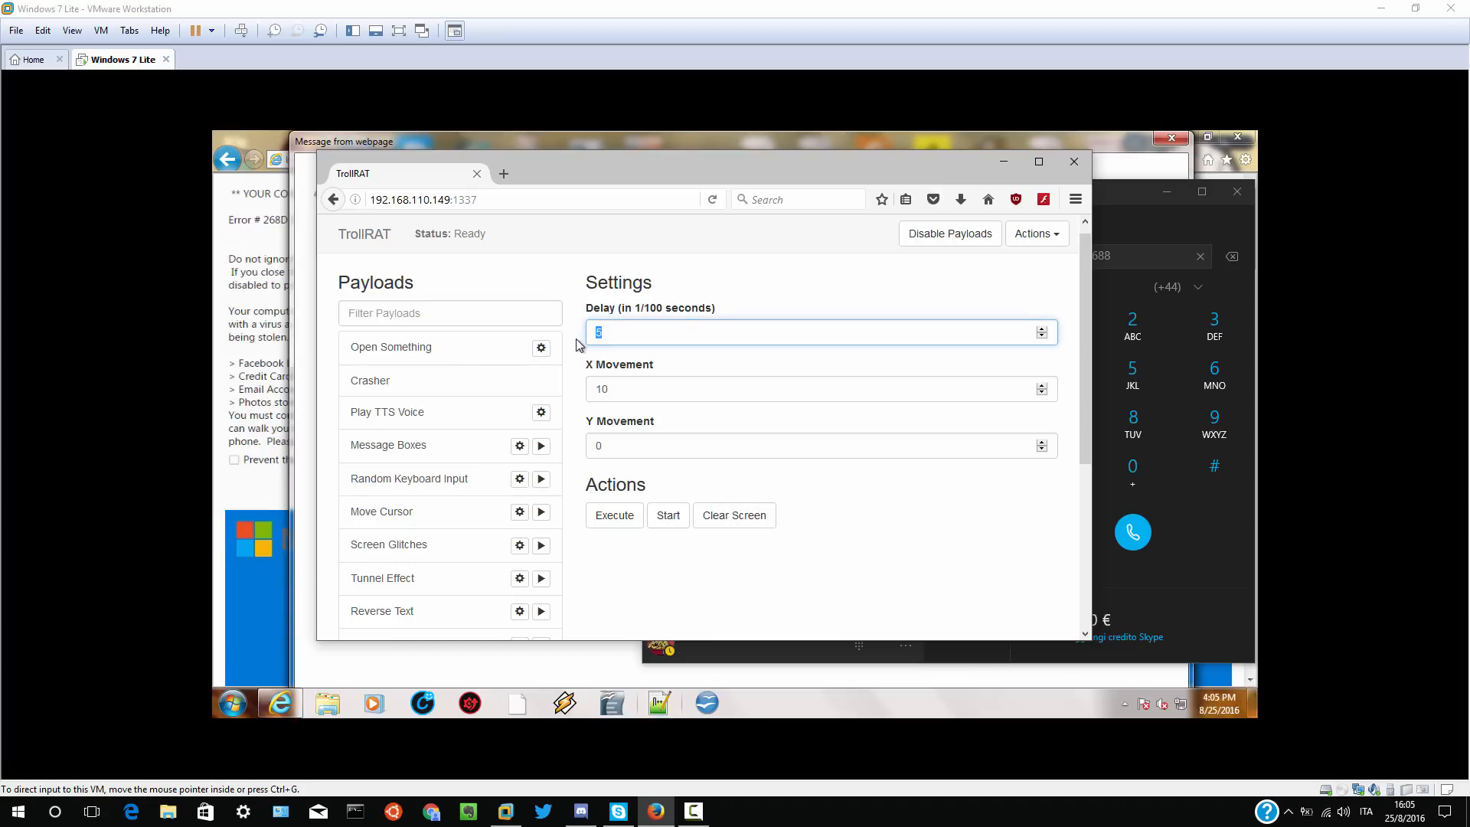
{"action": "left_click", "coordinate": [668, 514]}
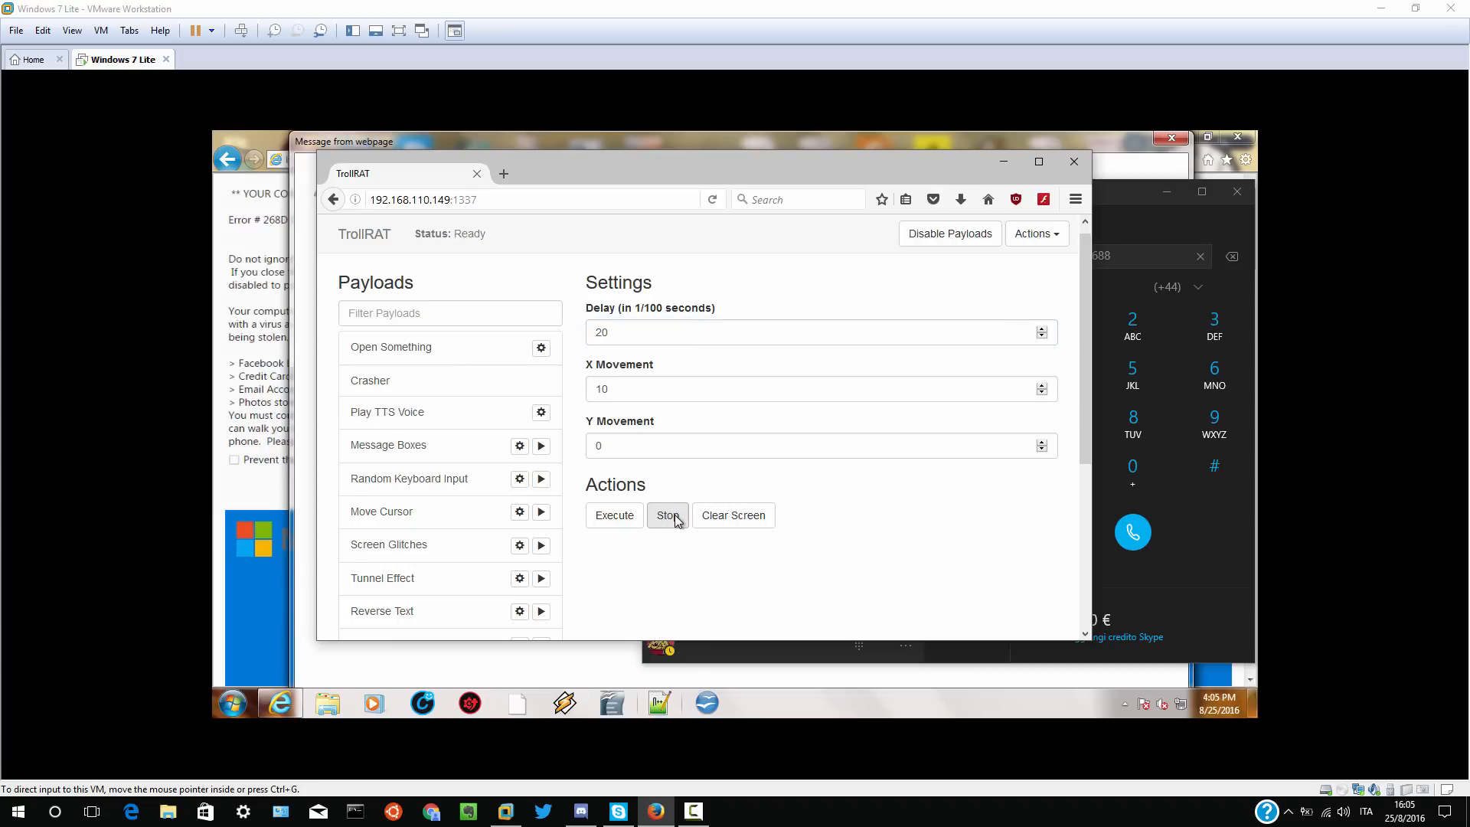
{"action": "left_click", "coordinate": [667, 514]}
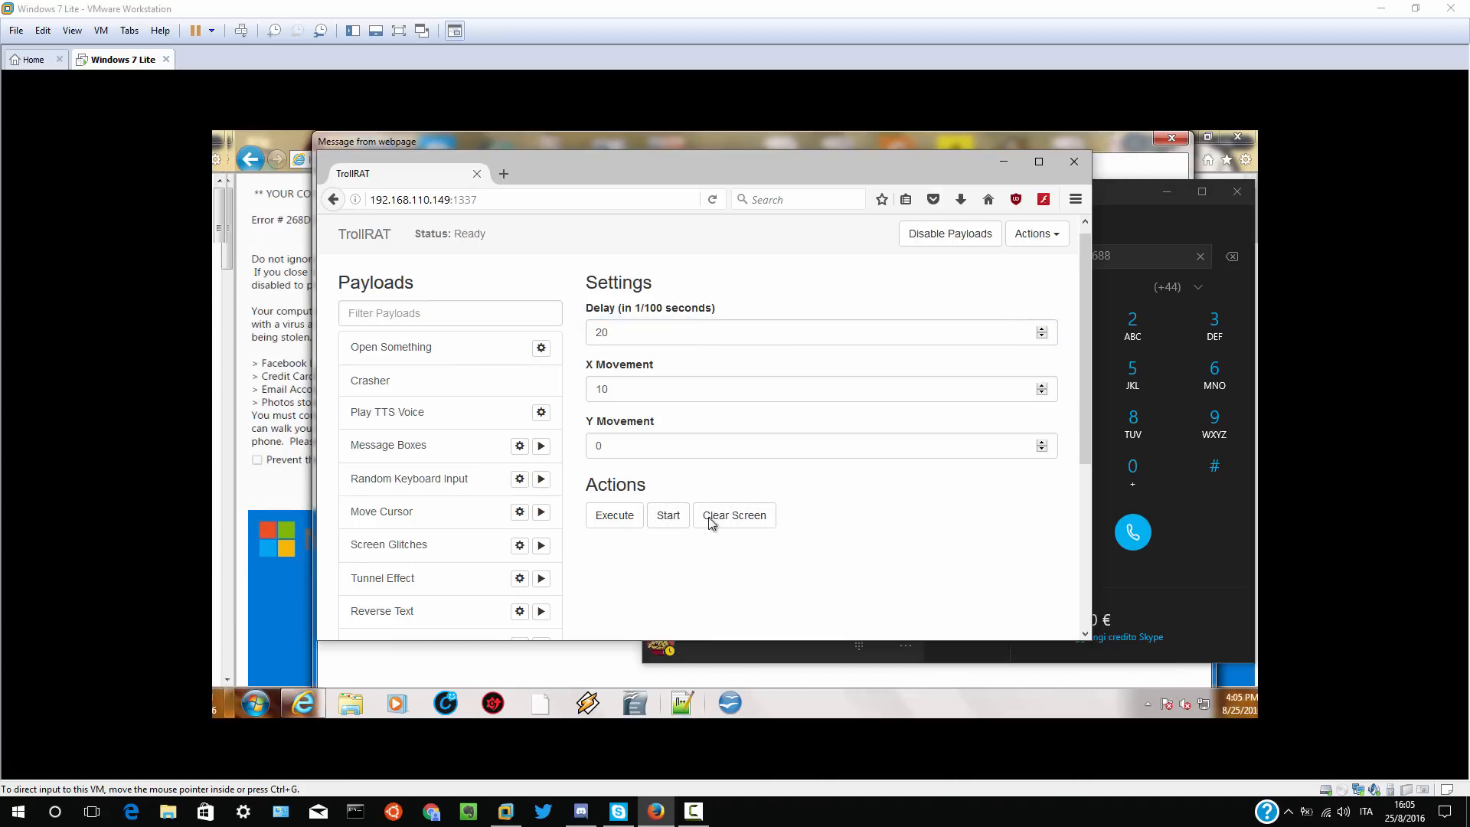
{"action": "left_click", "coordinate": [733, 515]}
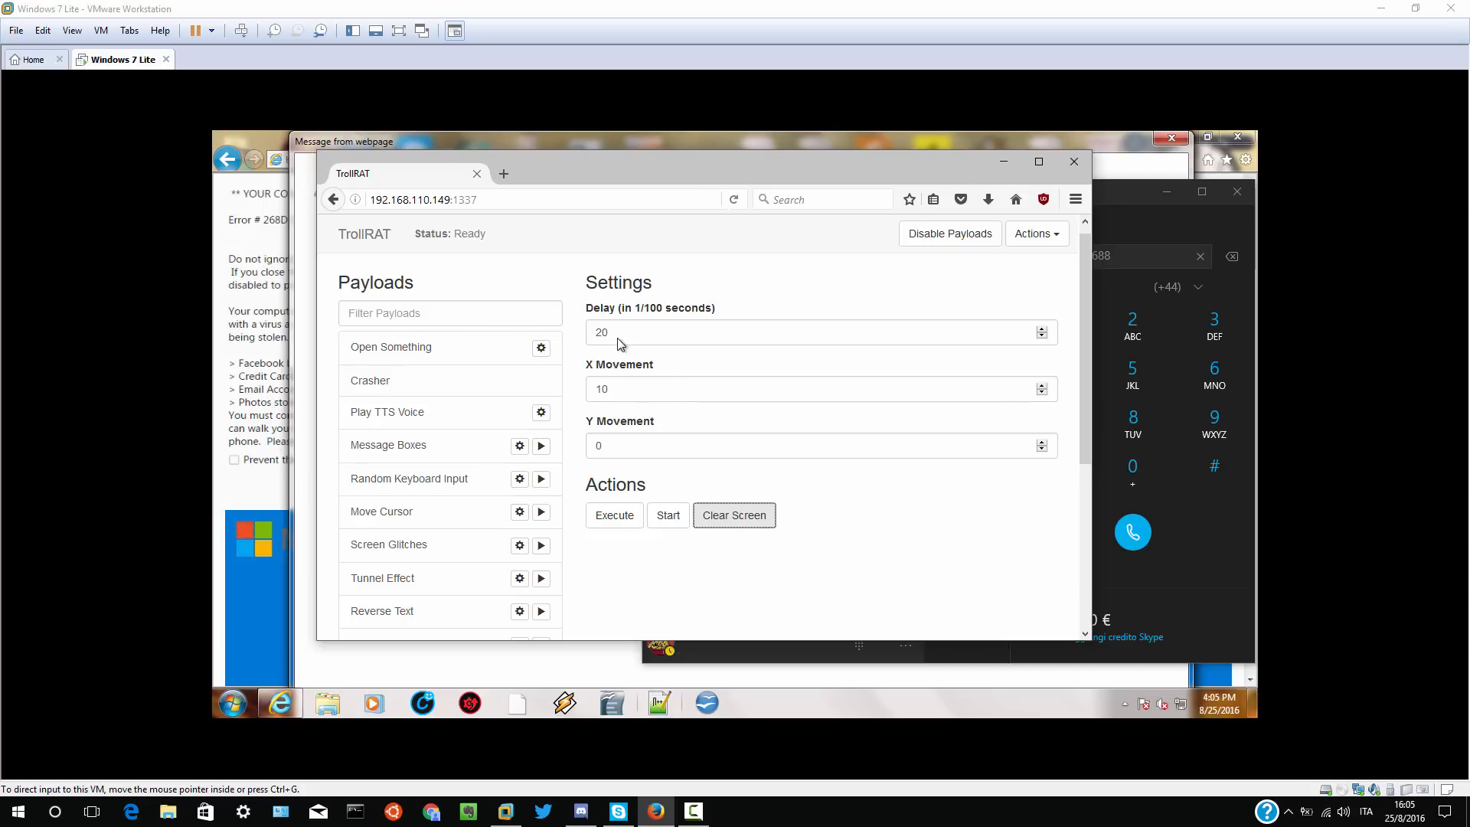
- Rerun the Train/Elevator Effect with delay 1 and a new X Movement value
{"action": "type", "text": "100"}
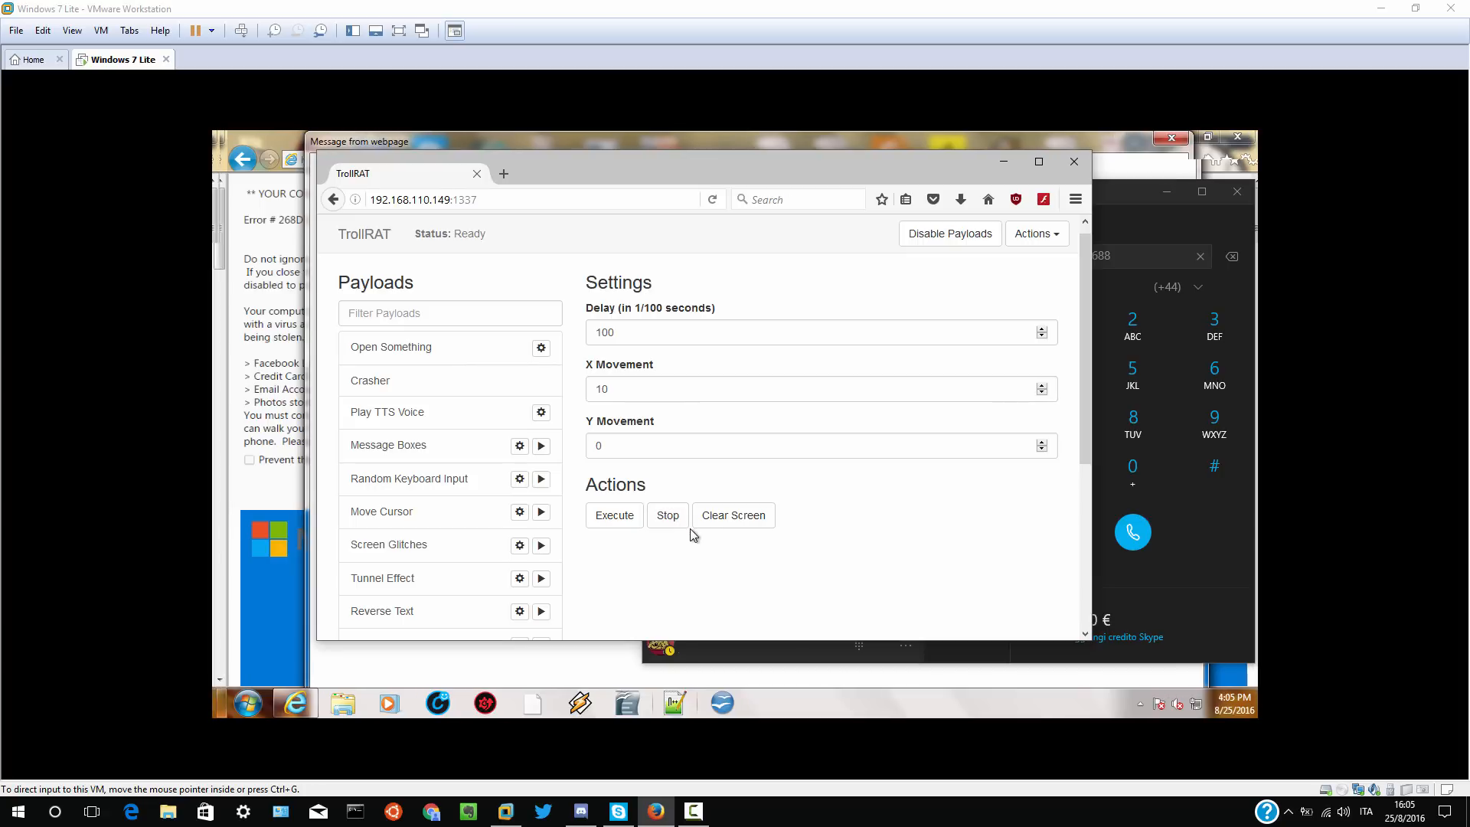
{"action": "left_click", "coordinate": [820, 332]}
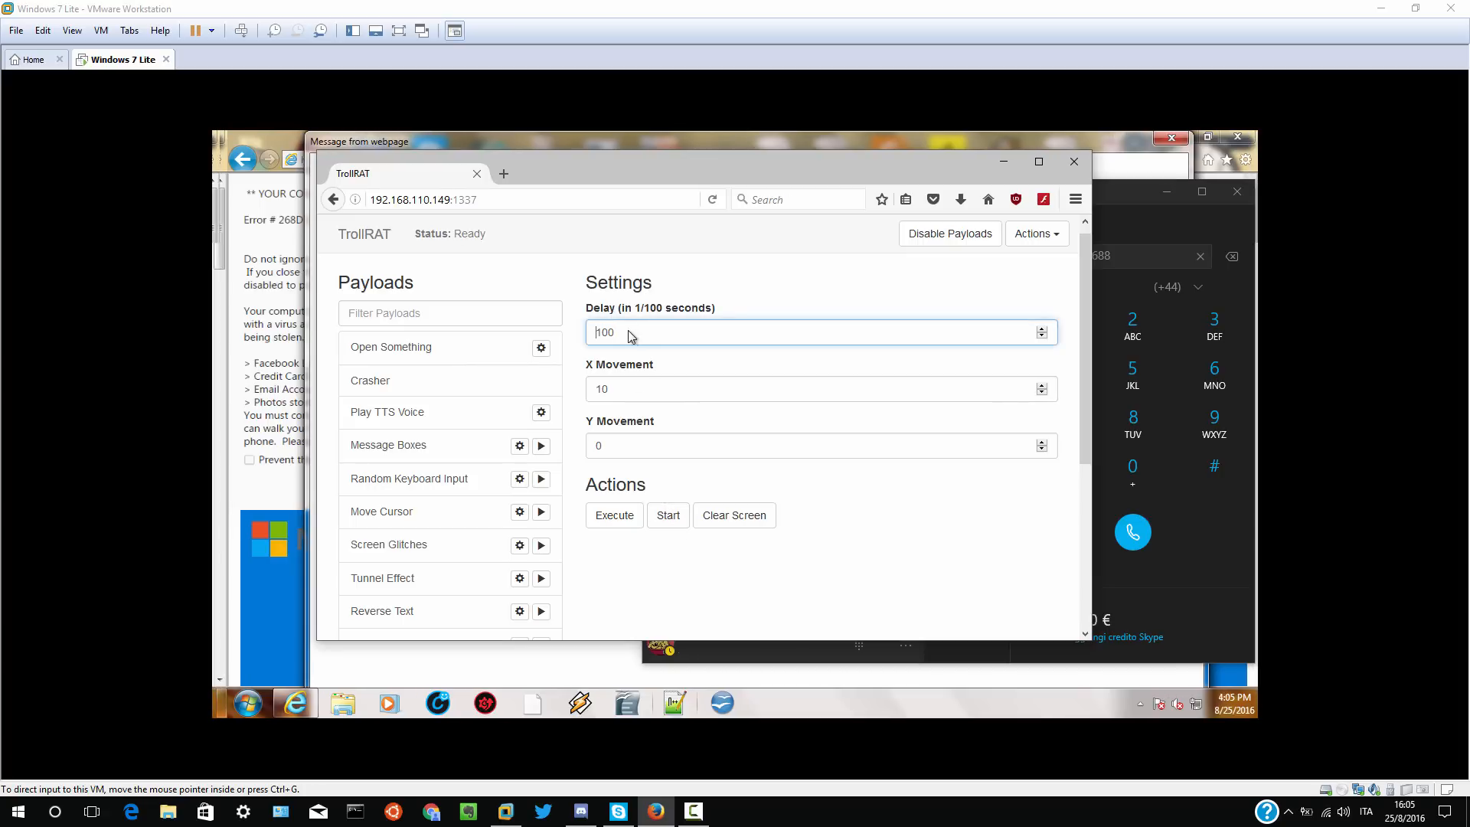
{"action": "left_click", "coordinate": [821, 387]}
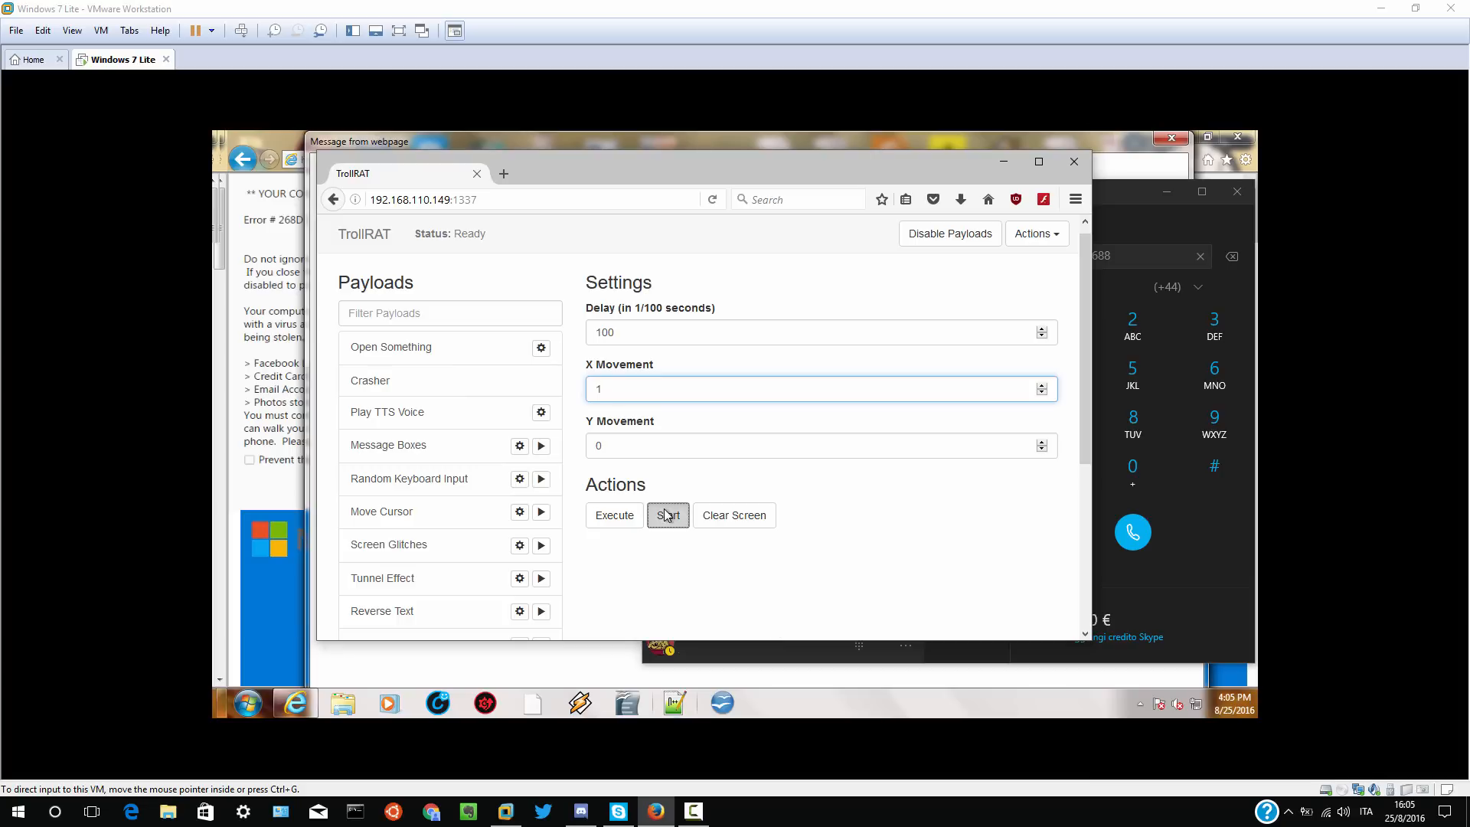
{"action": "left_click", "coordinate": [668, 515]}
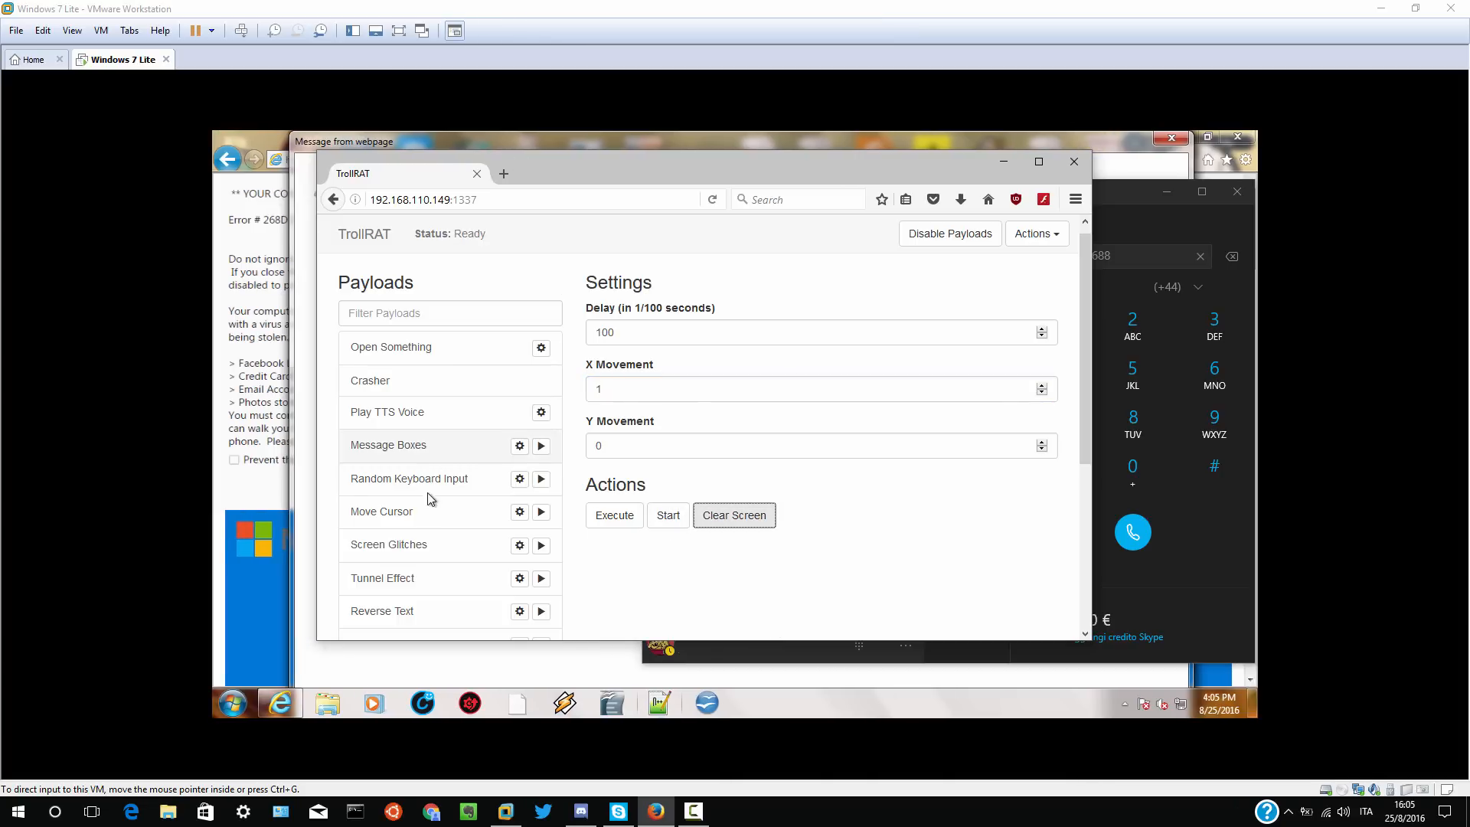
- Bring up the Move Cursor and Tunnel Effect payload settings
{"action": "left_click", "coordinate": [381, 512]}
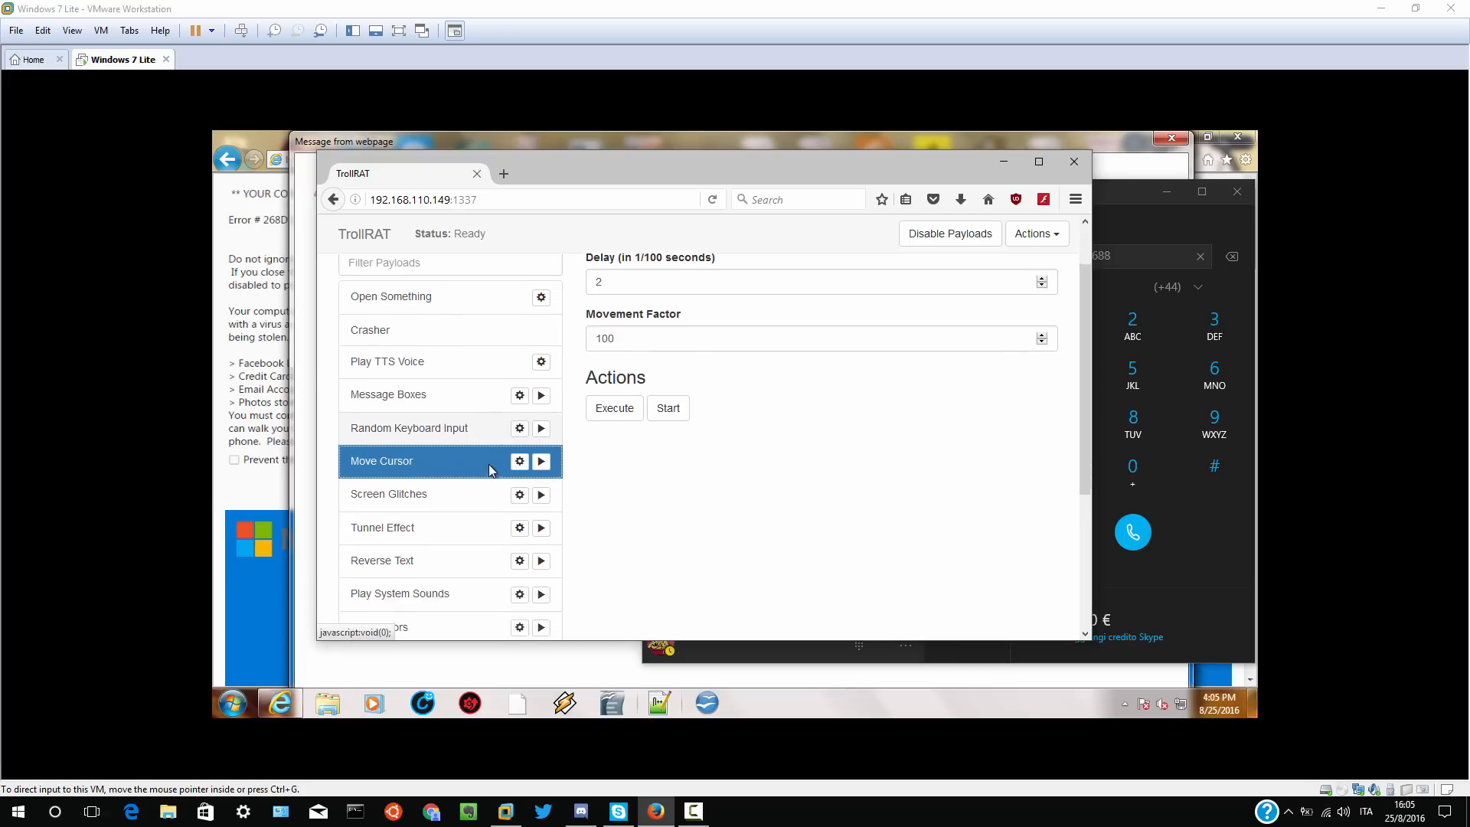
{"action": "left_click", "coordinate": [389, 461]}
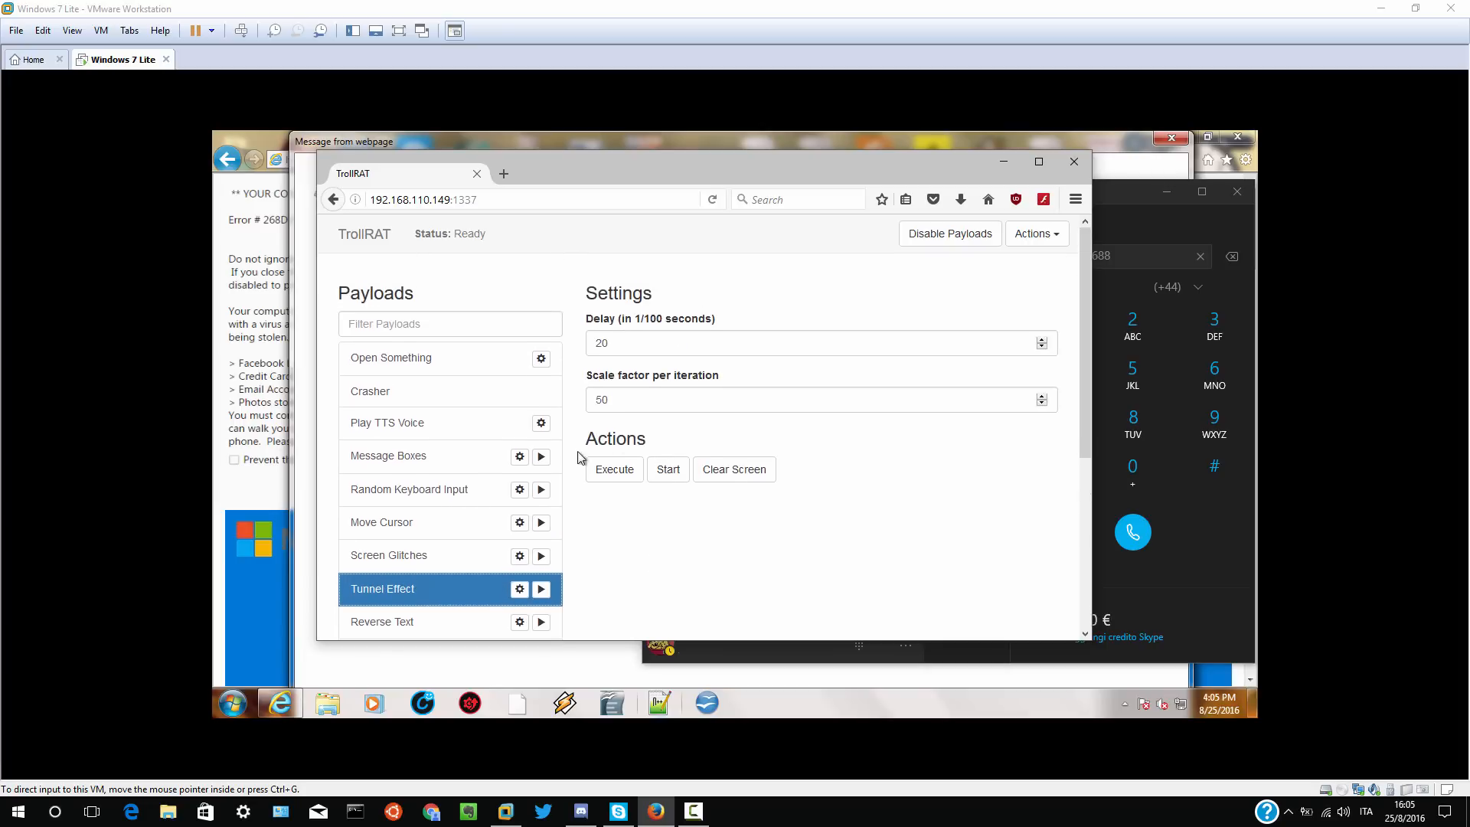
{"action": "left_click", "coordinate": [382, 621]}
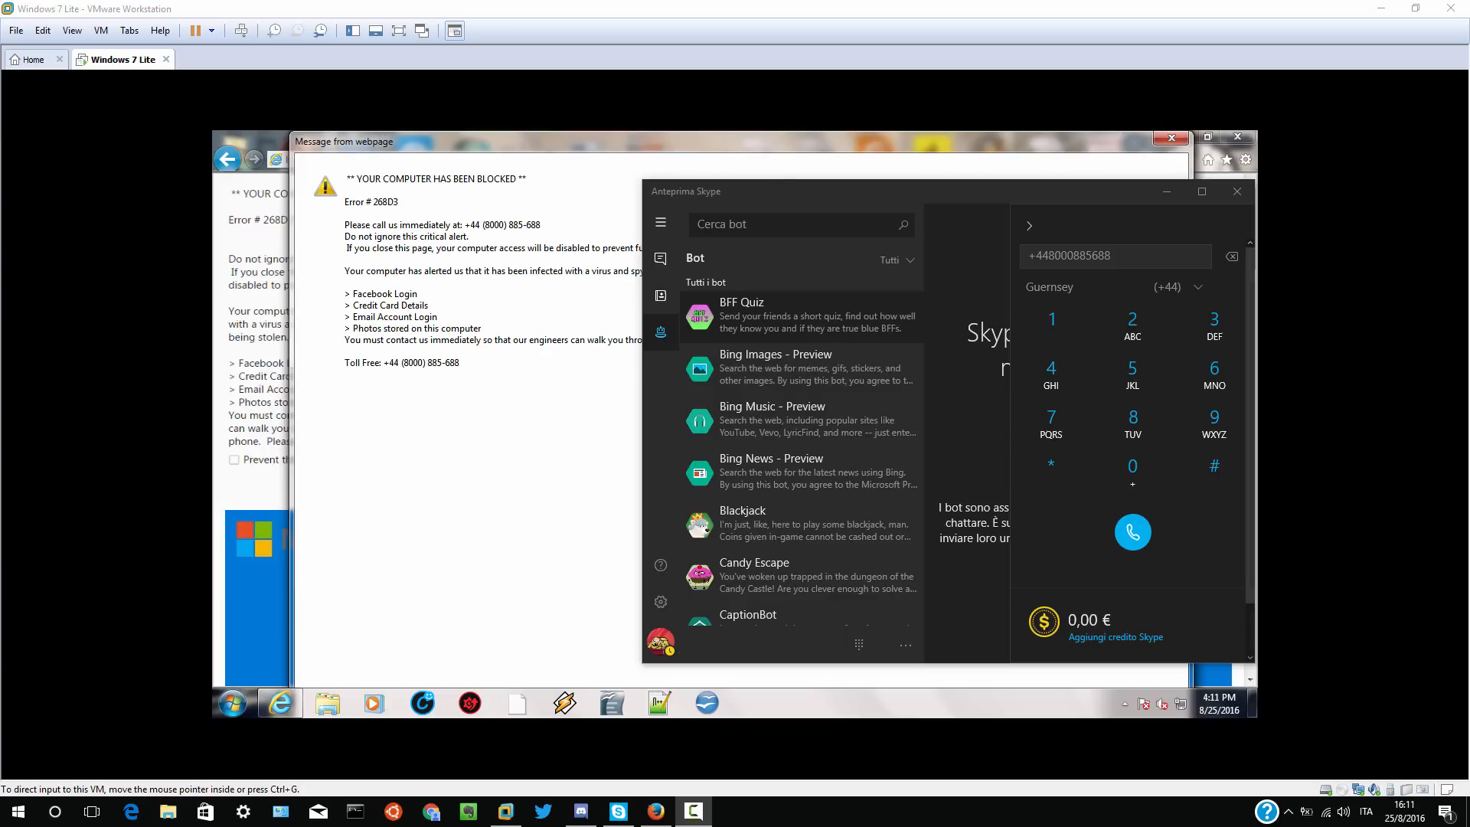
{"action": "mouse_move", "coordinate": [461, 257]}
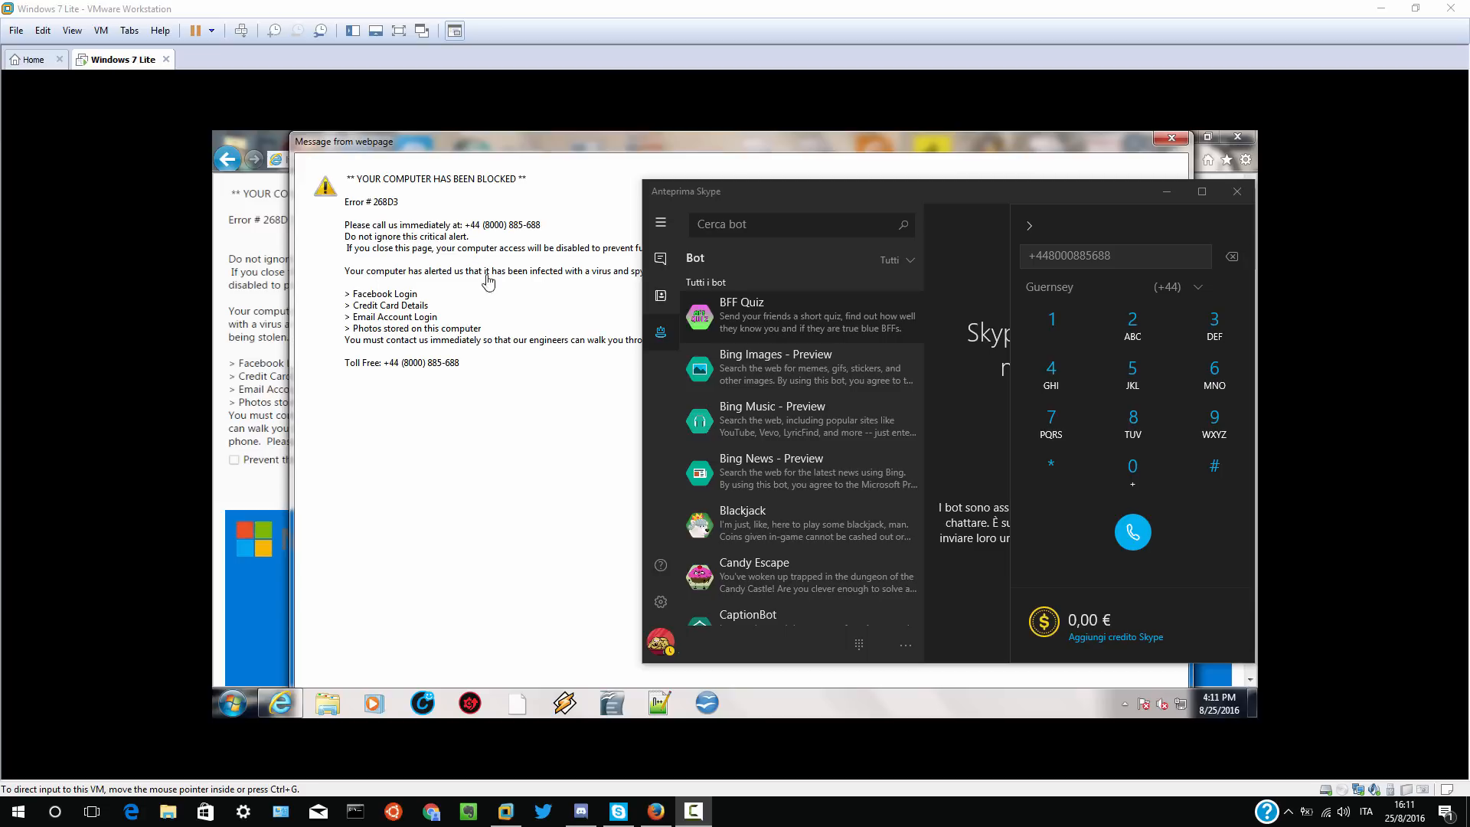
- Focus the Windows 7 guest showing the blocked-computer alert and reopen Skype's dial pad
{"action": "left_click", "coordinate": [1237, 192]}
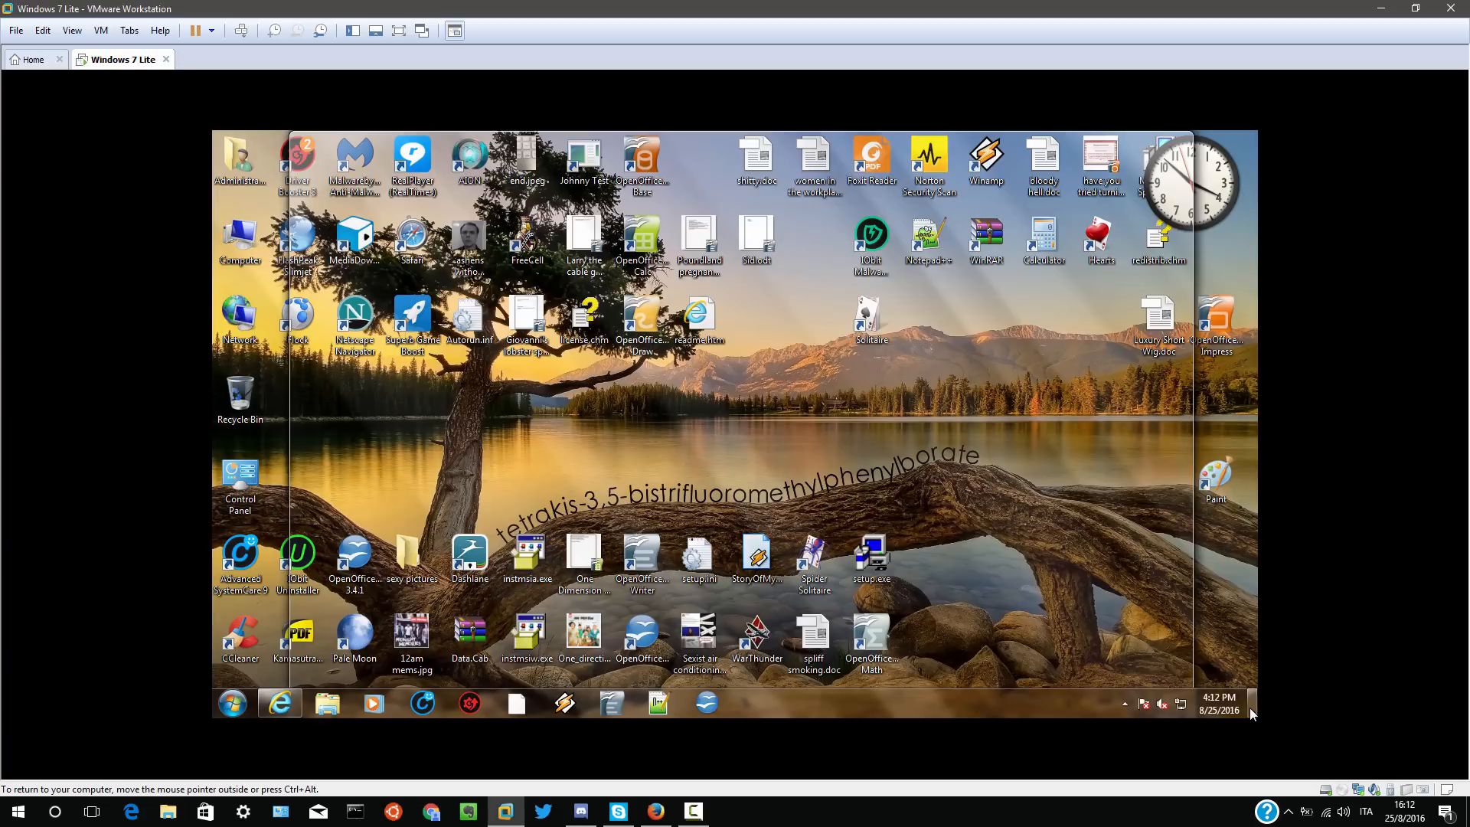
{"action": "mouse_move", "coordinate": [1250, 714]}
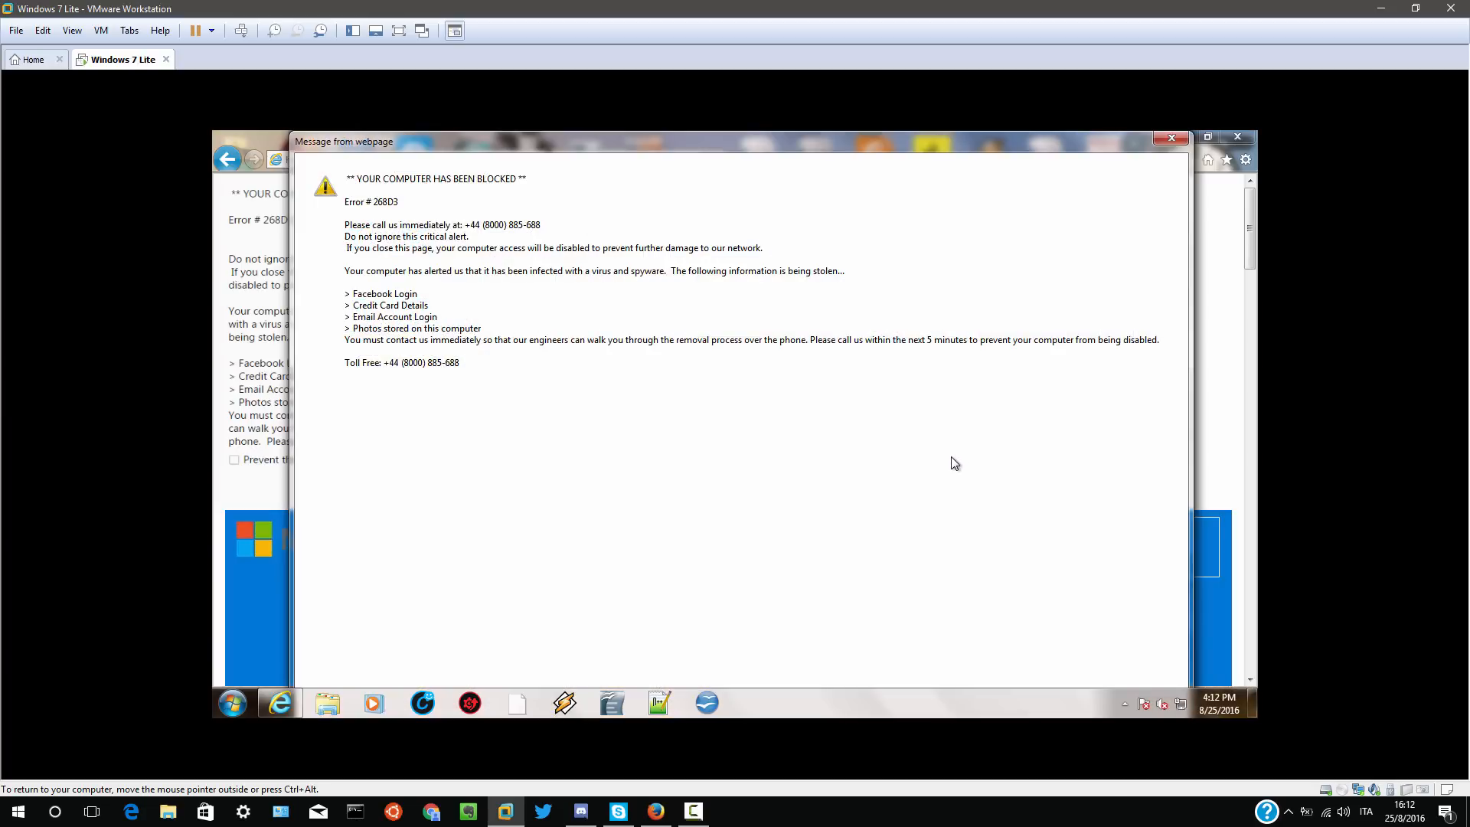
{"action": "left_click", "coordinate": [617, 811]}
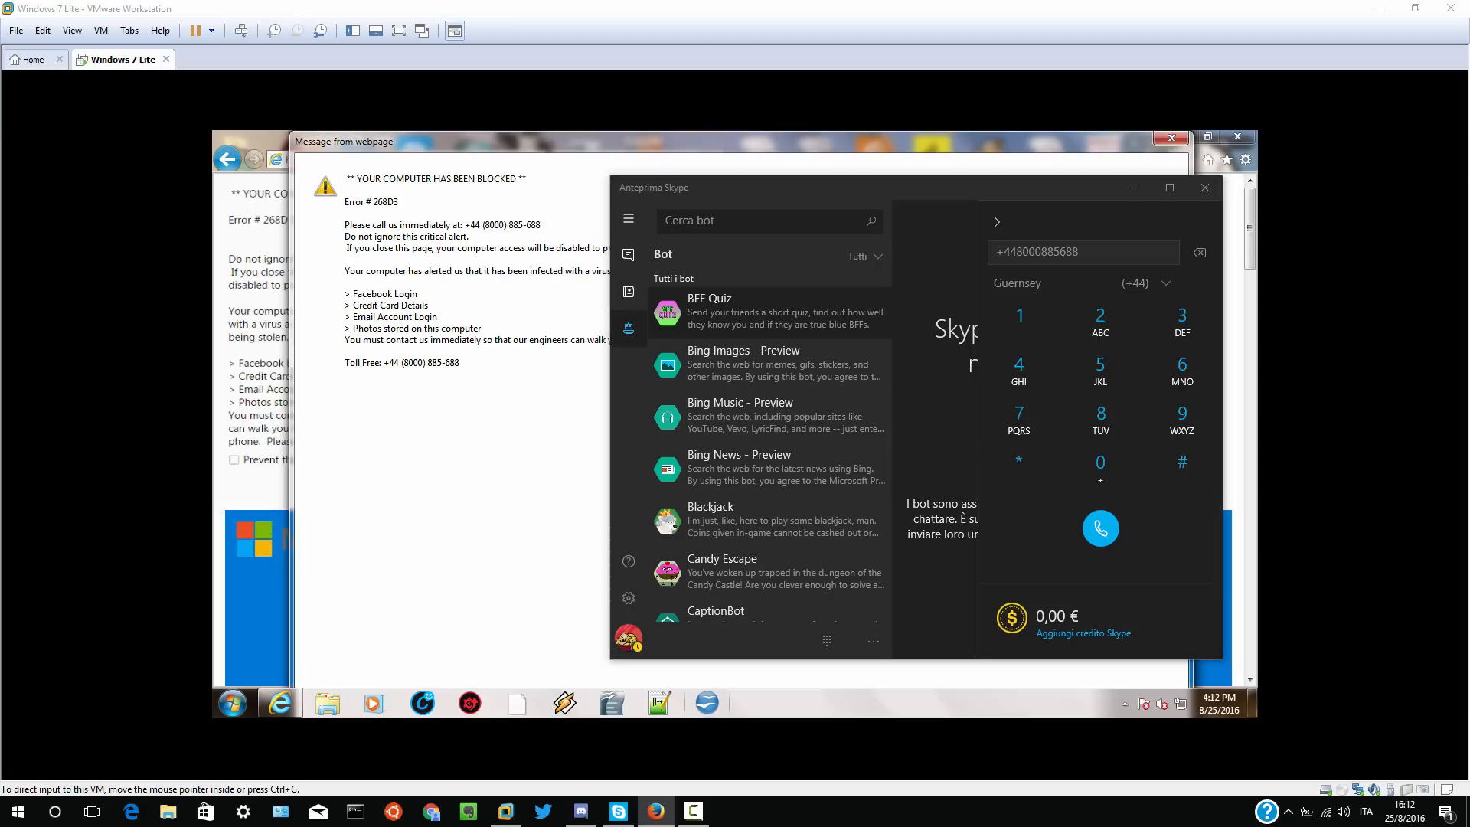
{"action": "left_click", "coordinate": [1099, 528]}
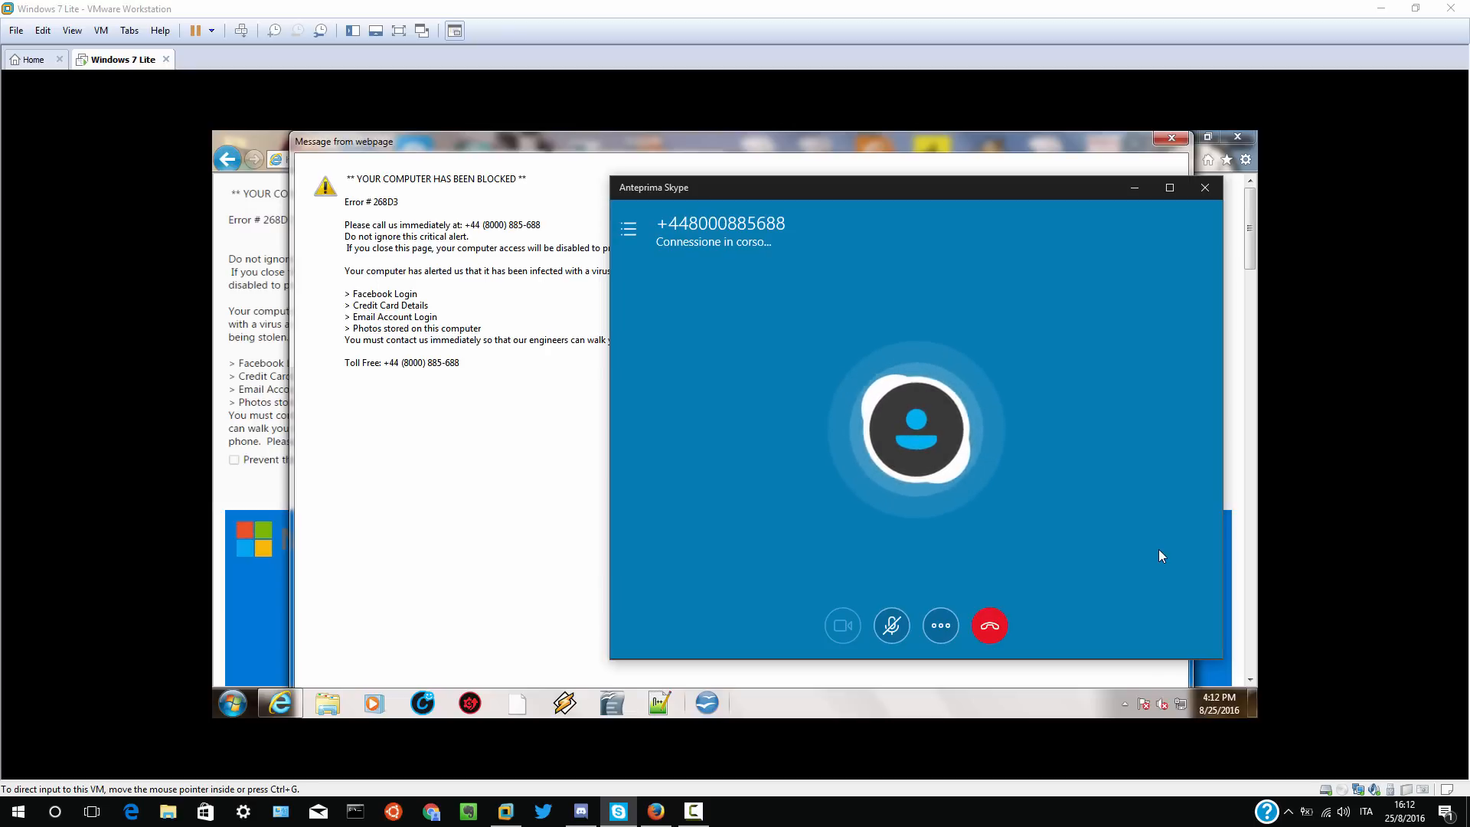
{"action": "left_click", "coordinate": [987, 625]}
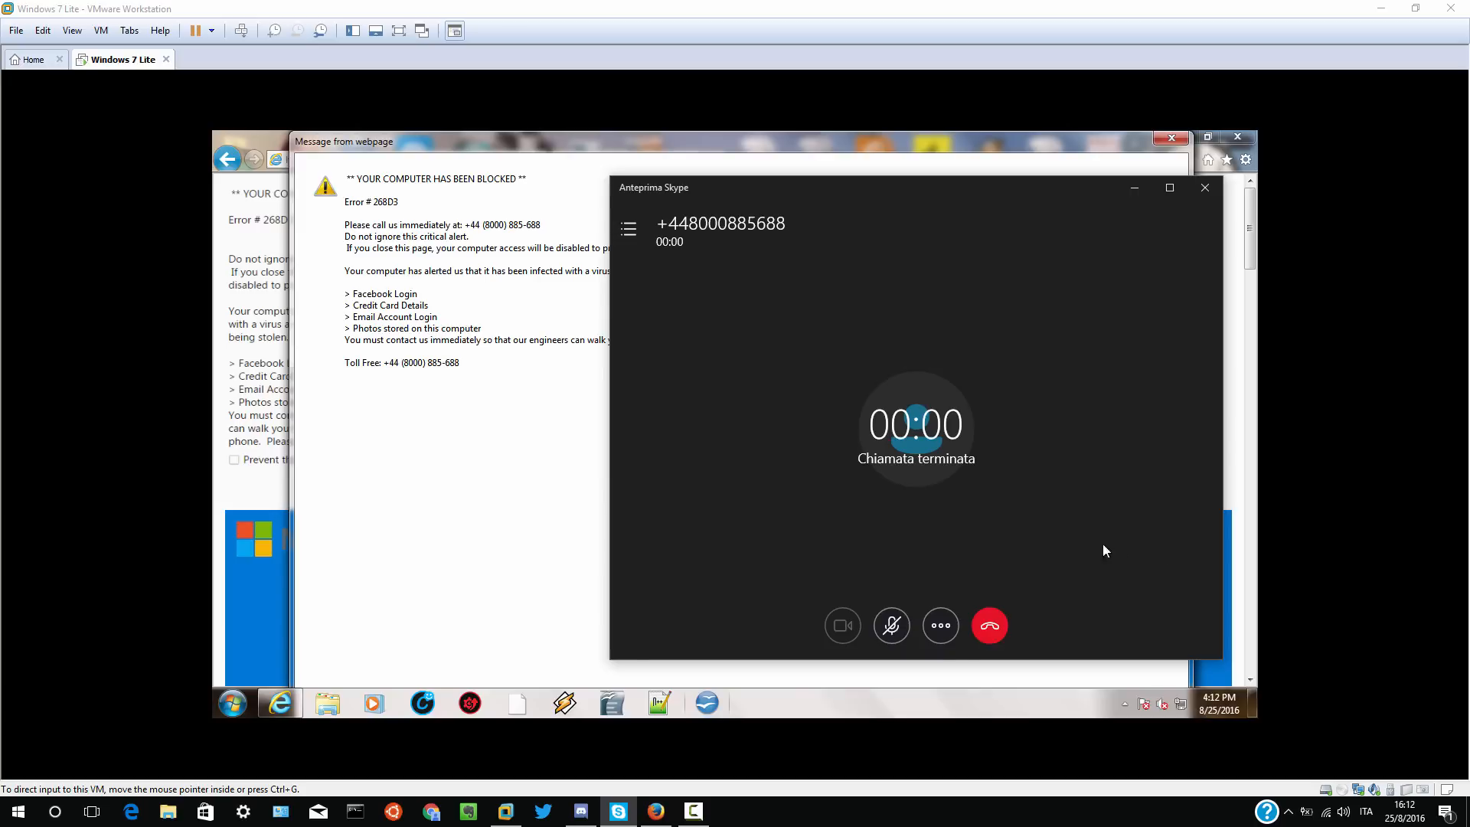
{"action": "left_click", "coordinate": [988, 625]}
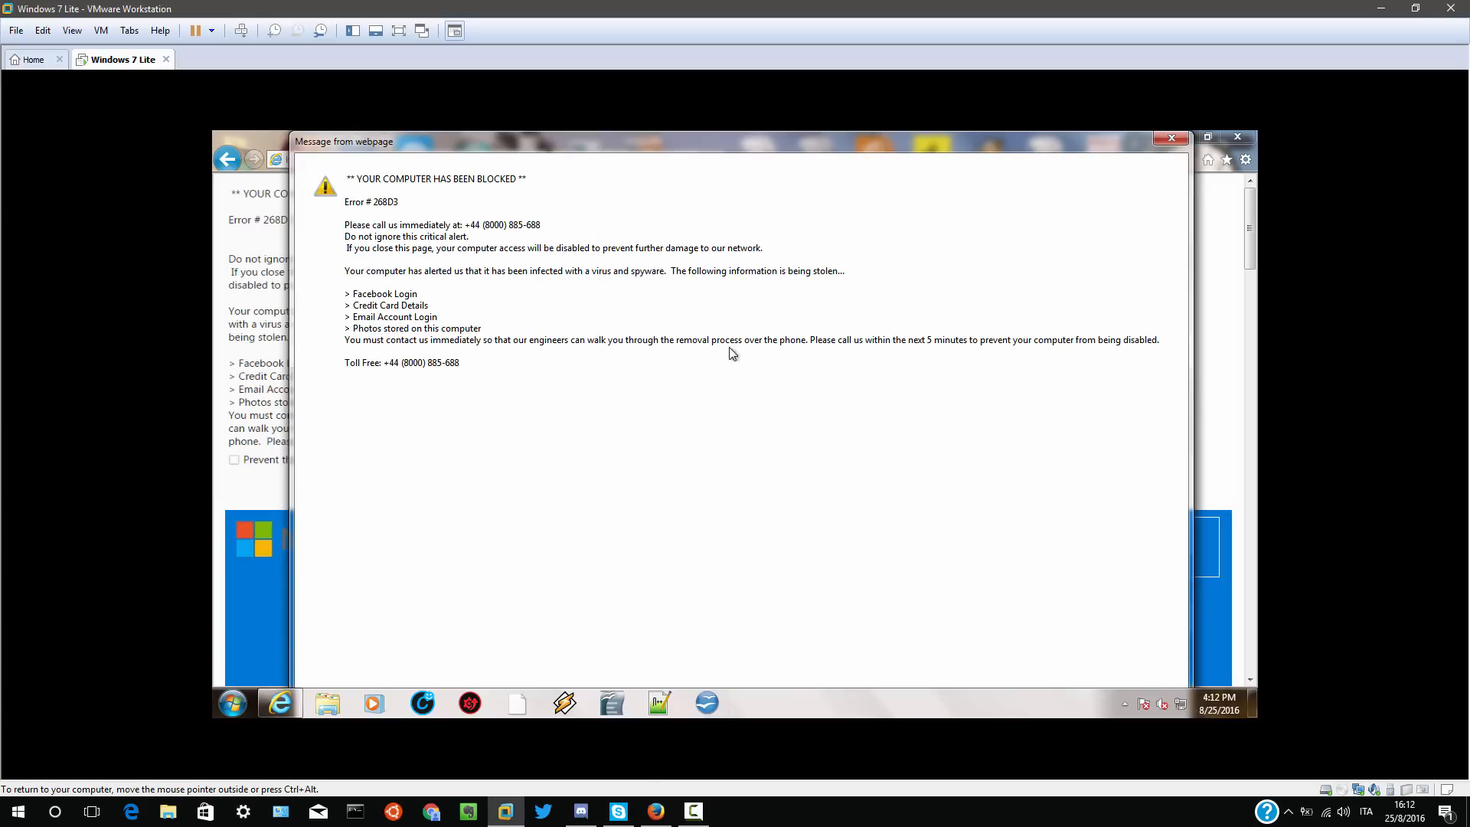
{"action": "left_click", "coordinate": [617, 811]}
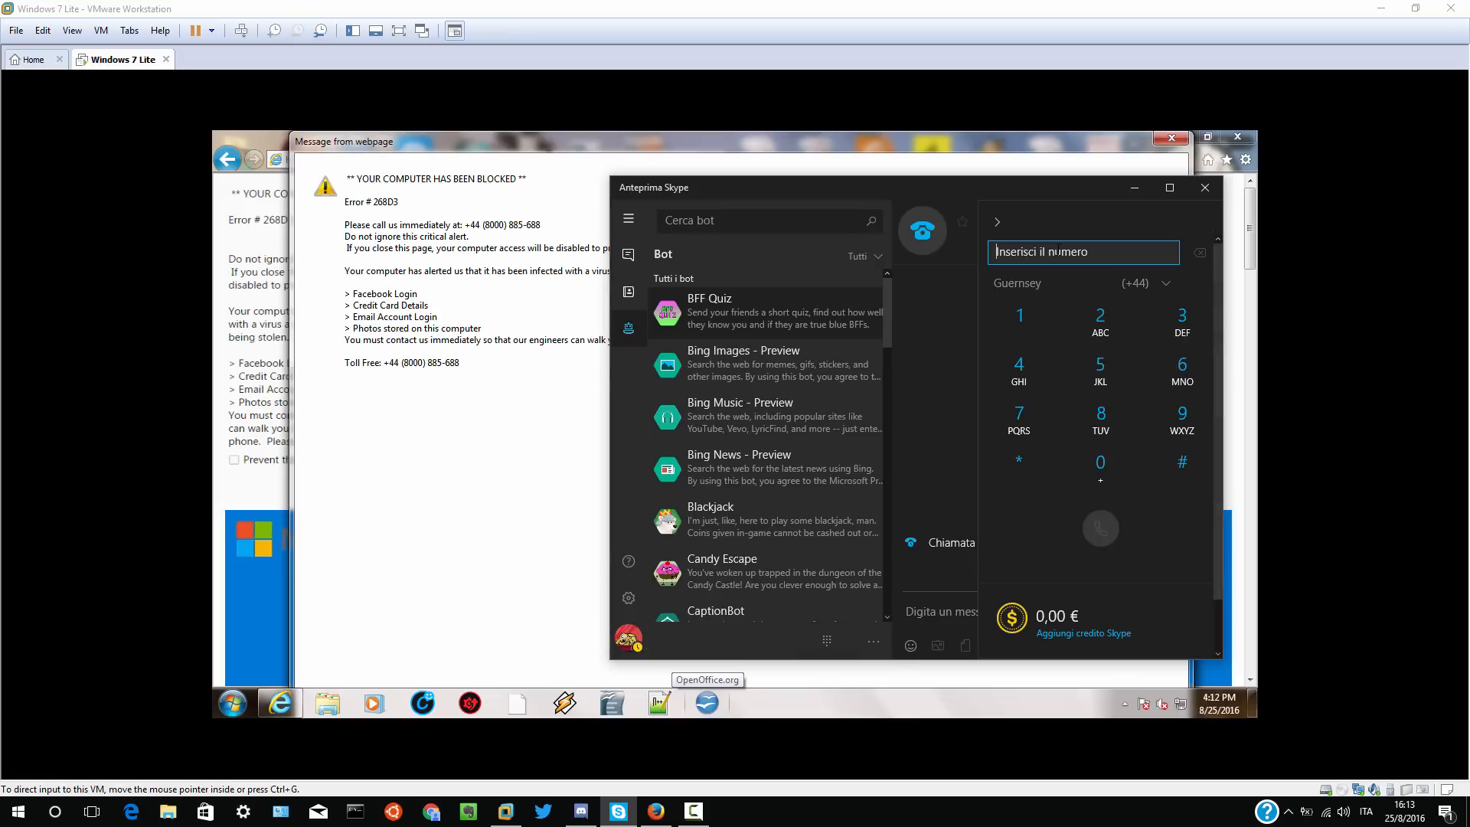
{"action": "left_click", "coordinate": [1100, 529]}
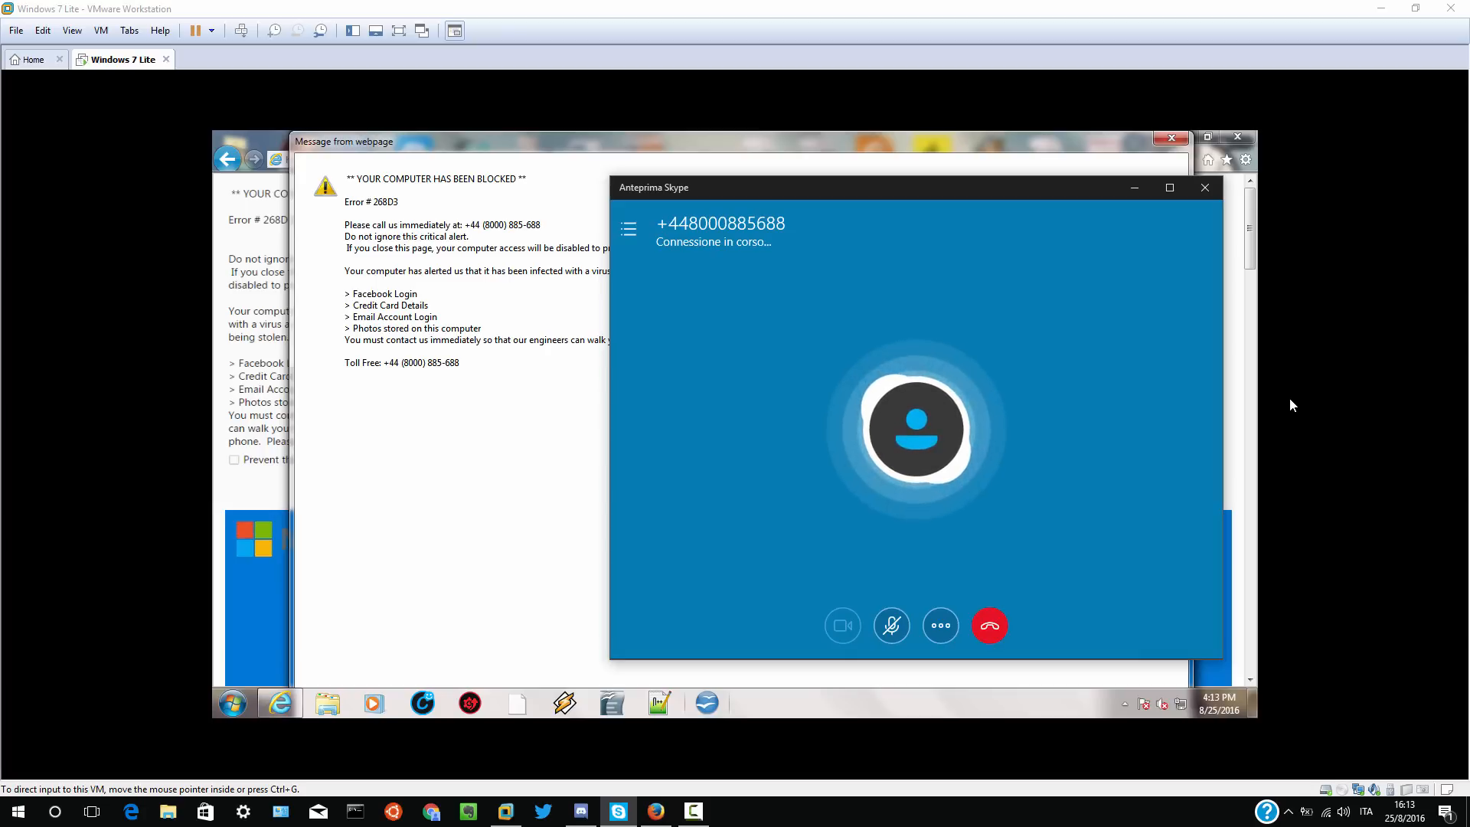
{"action": "left_click", "coordinate": [987, 625]}
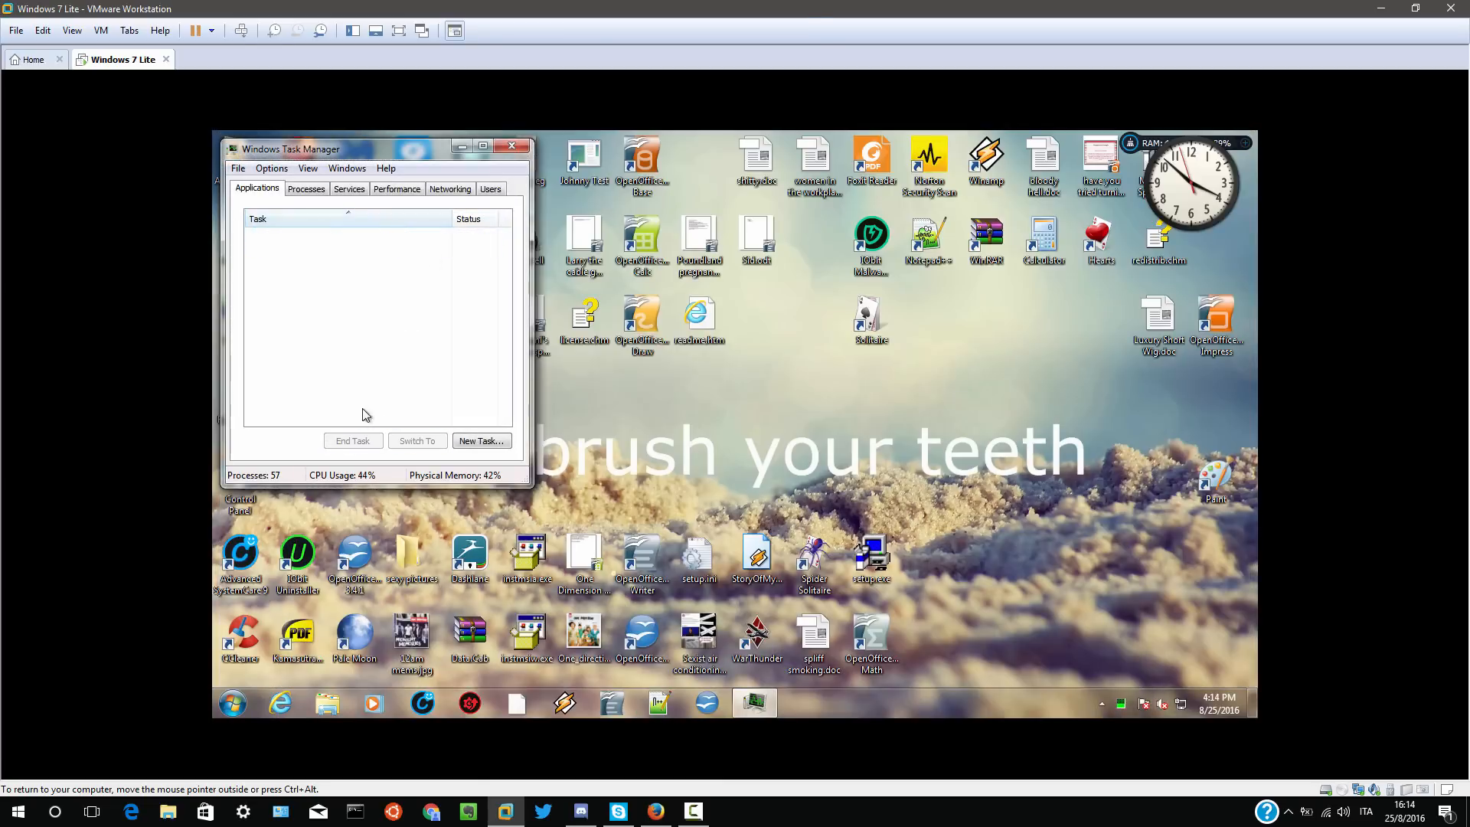
- End the scam Internet Explorer task and relaunch it on the Microsoft homepage
{"action": "left_click", "coordinate": [513, 148]}
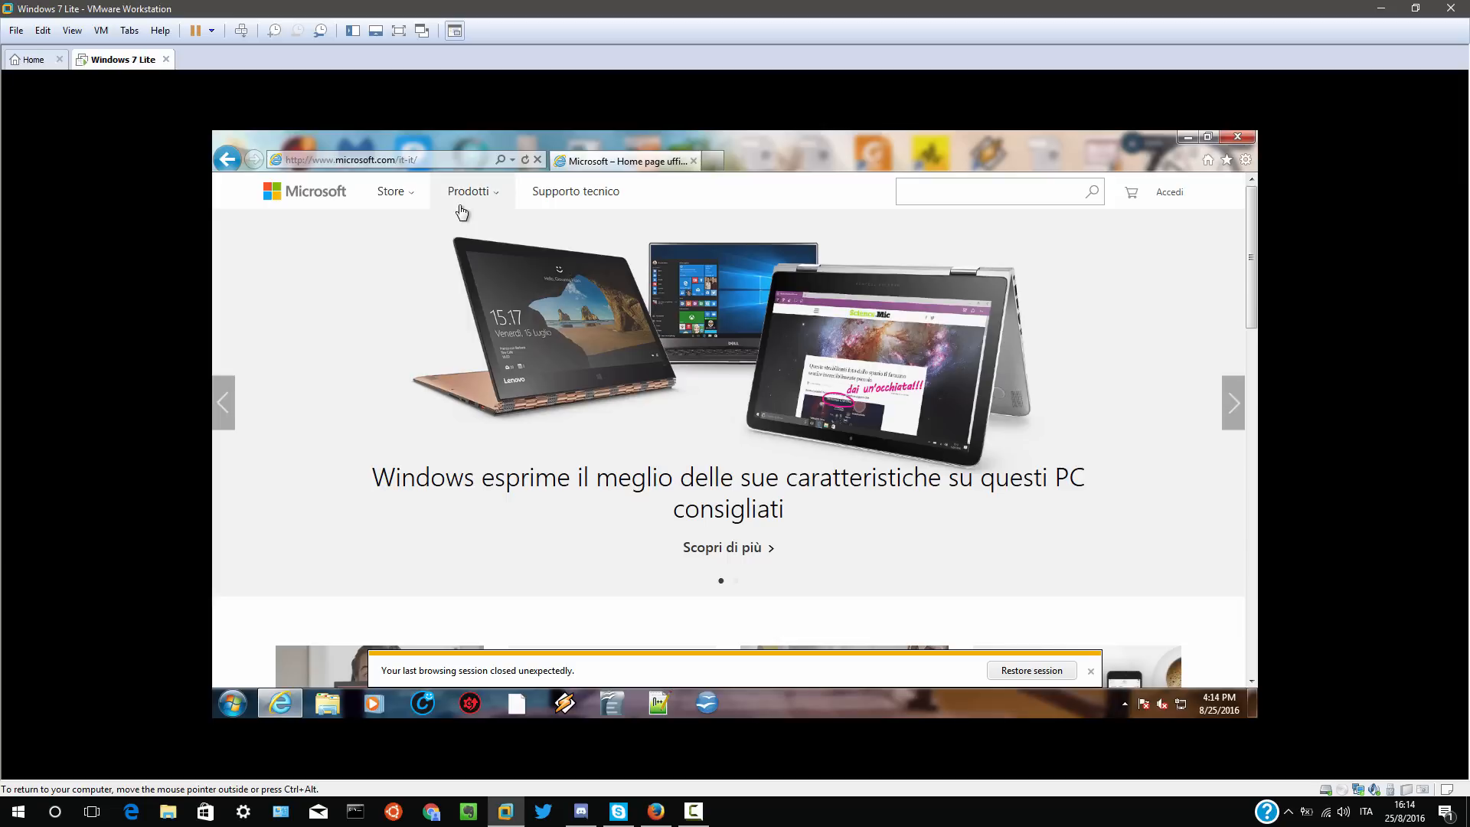
- Navigate the VM browser to microsoft.com-0001.info to trigger the 'Dont Restart Your Computer' alert
{"action": "scroll", "scroll_direction": "down", "scroll_amount": 3}
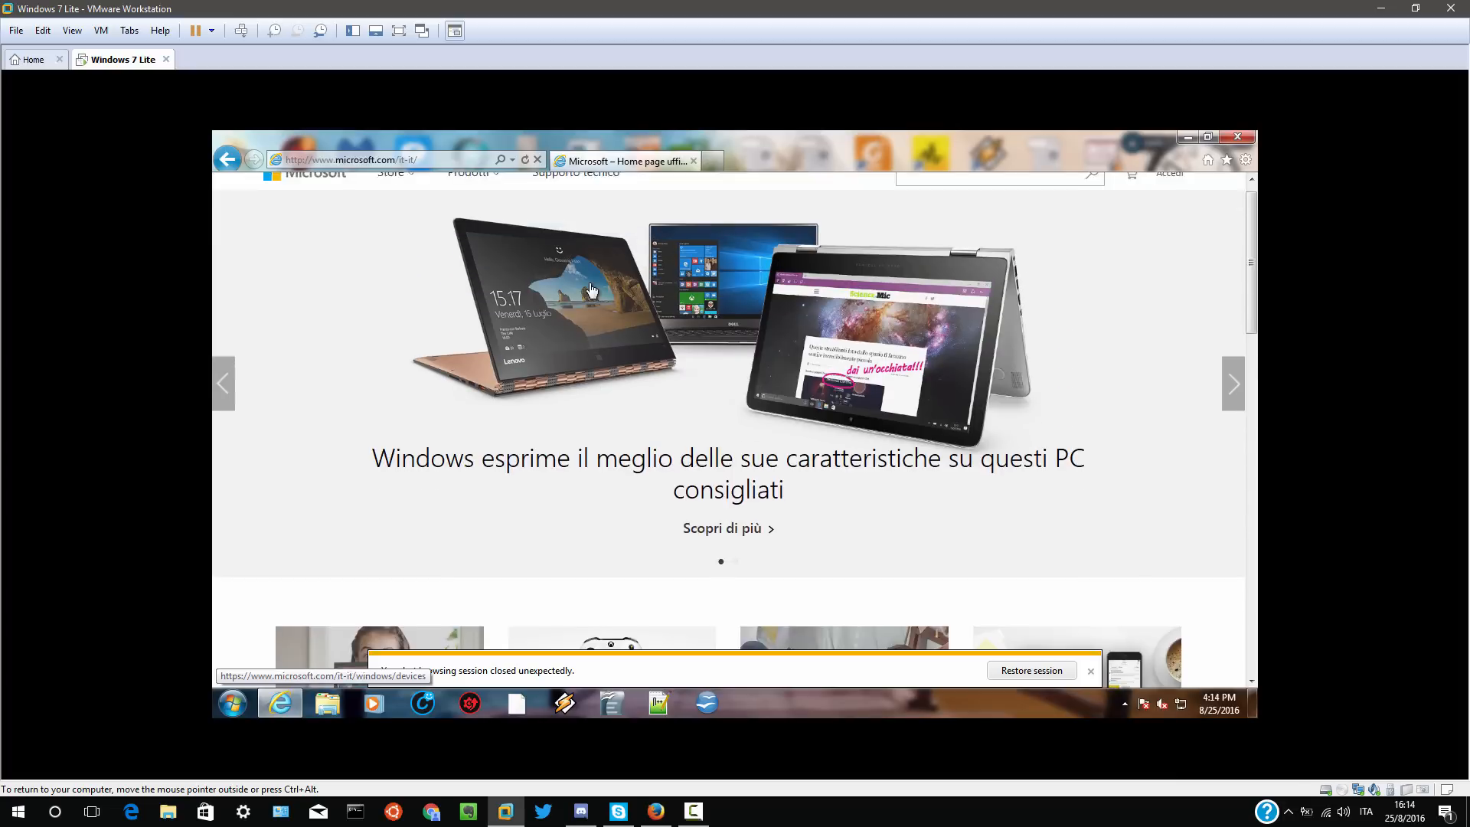
{"action": "type", "text": "microsoft.com-0001.info"}
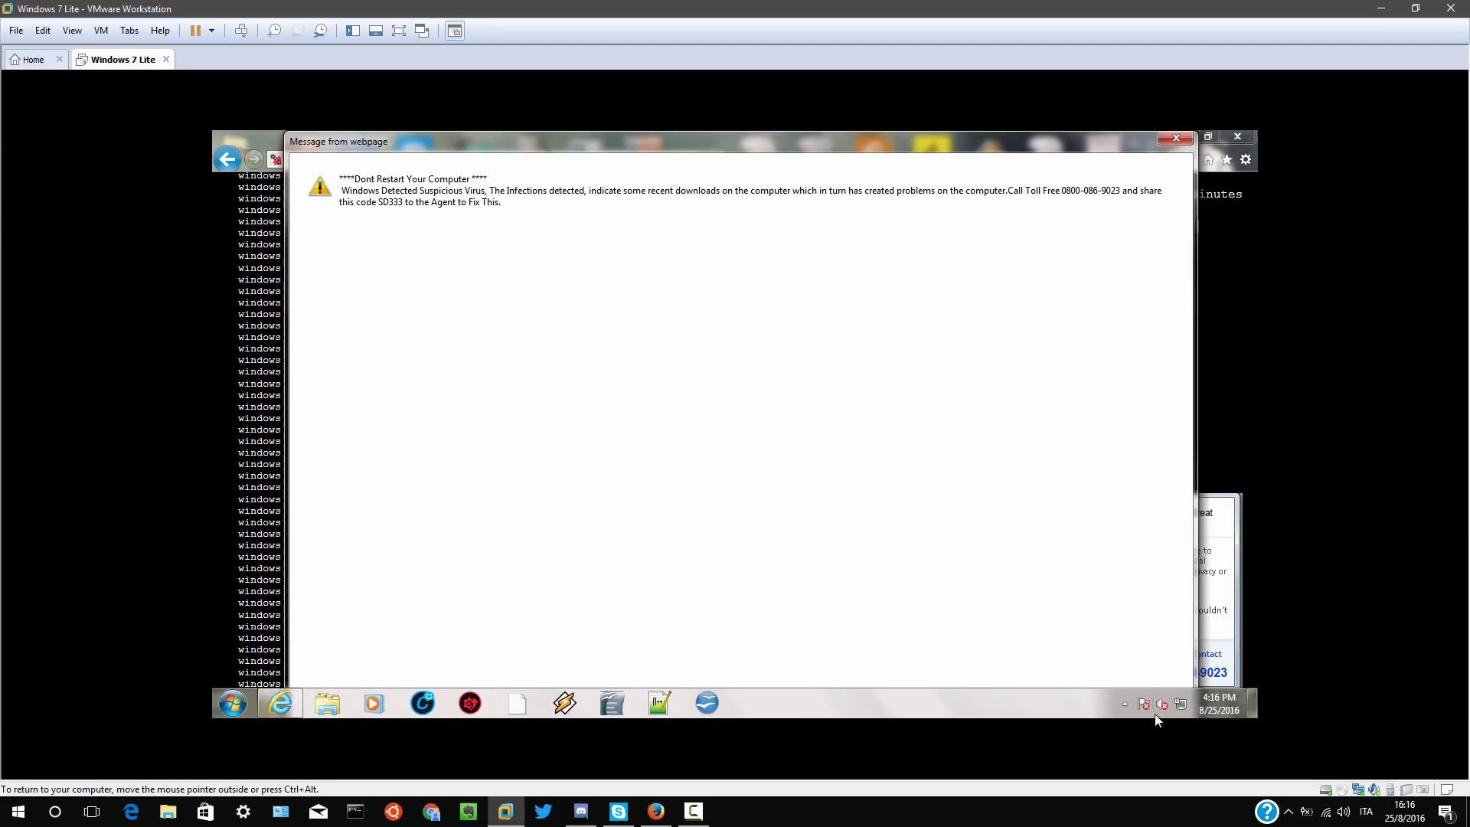
- Lower the Windows 7 guest's speaker volume to about 16 via the tray volume slider
{"action": "left_click", "coordinate": [1161, 705]}
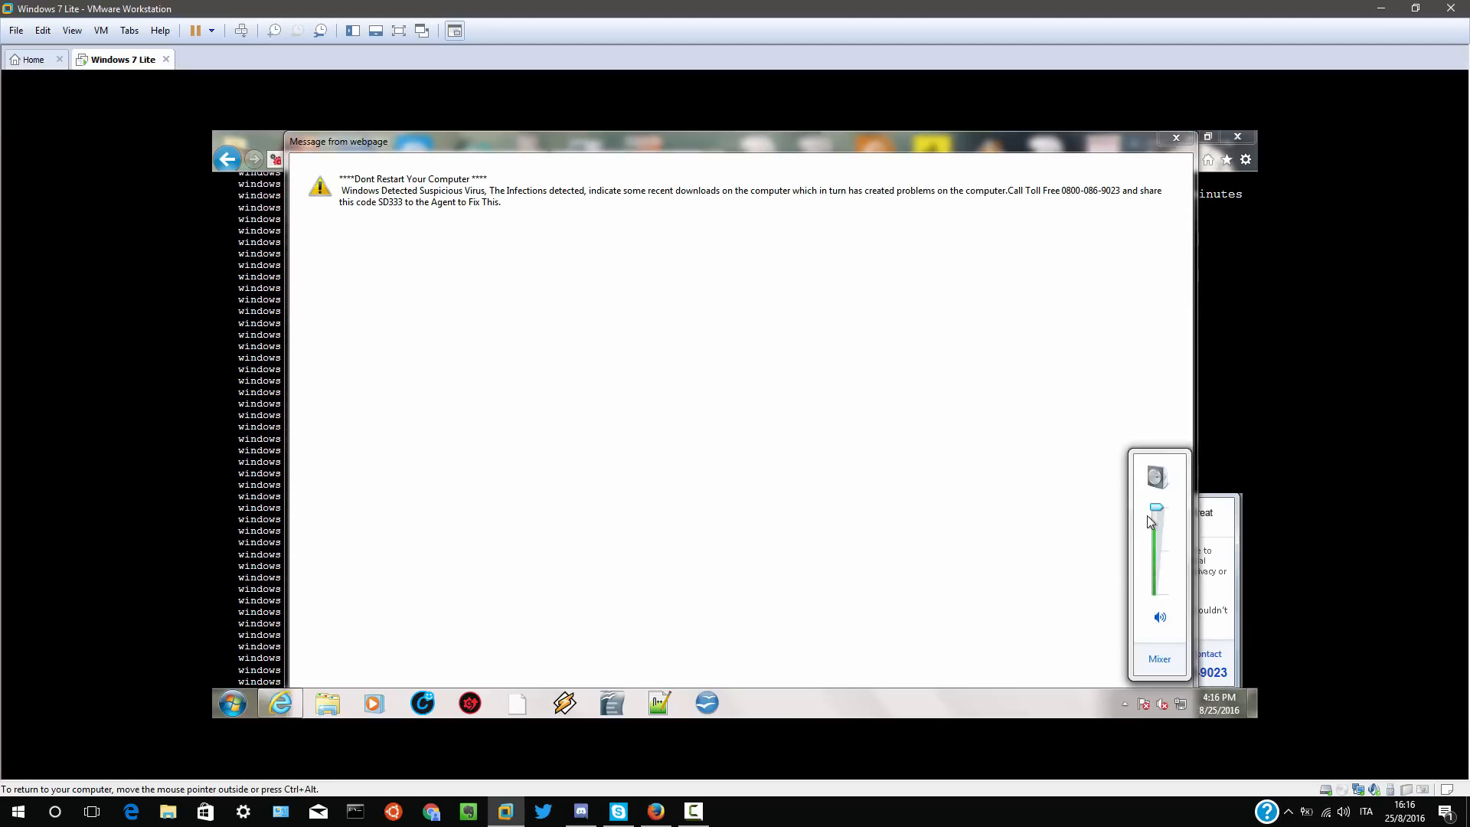
{"action": "left_click_drag", "start_coordinate": [1155, 508], "coordinate": [1156, 582]}
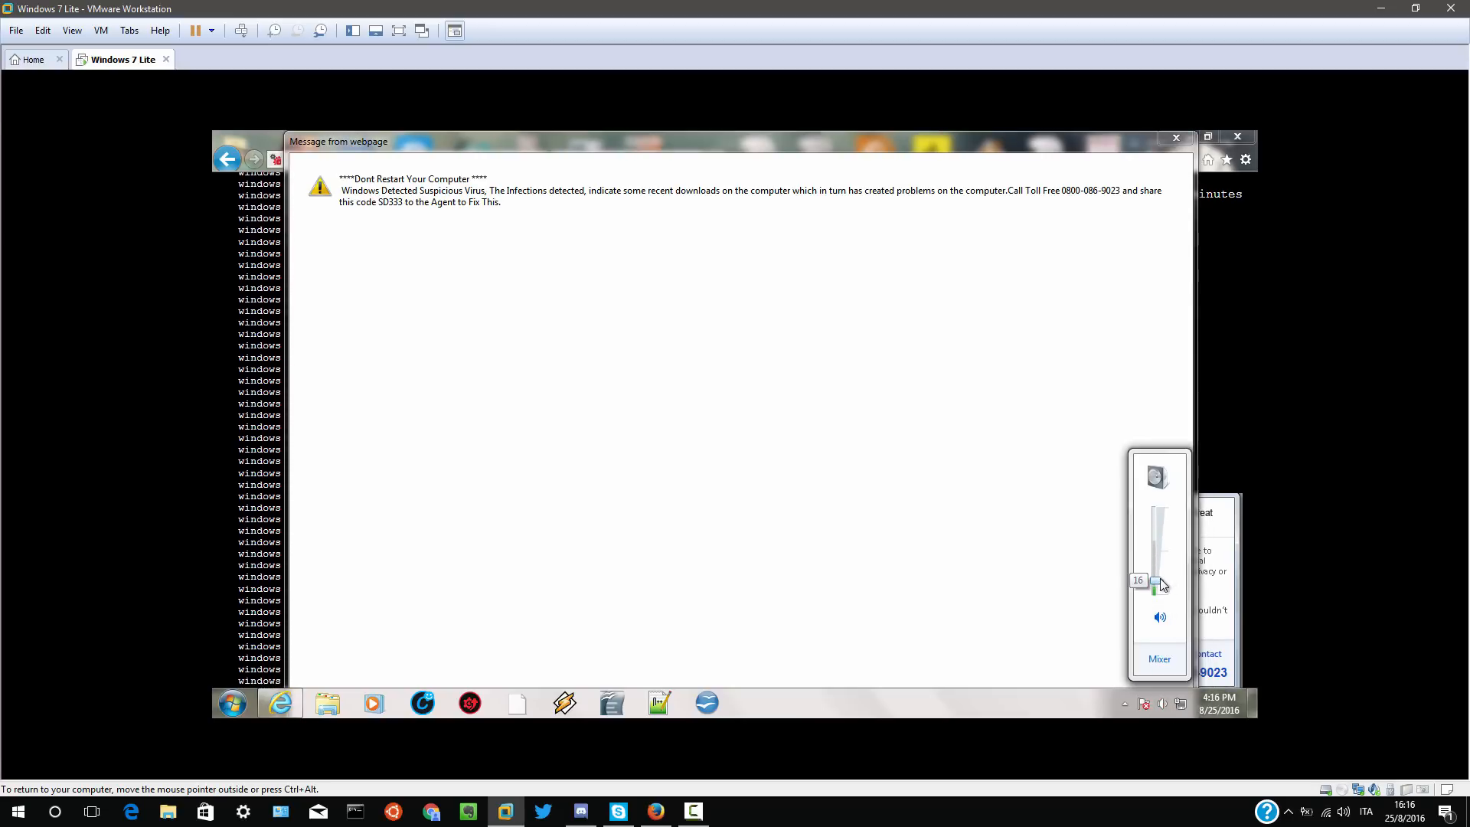
{"action": "left_click_drag", "start_coordinate": [1158, 578], "coordinate": [1159, 587]}
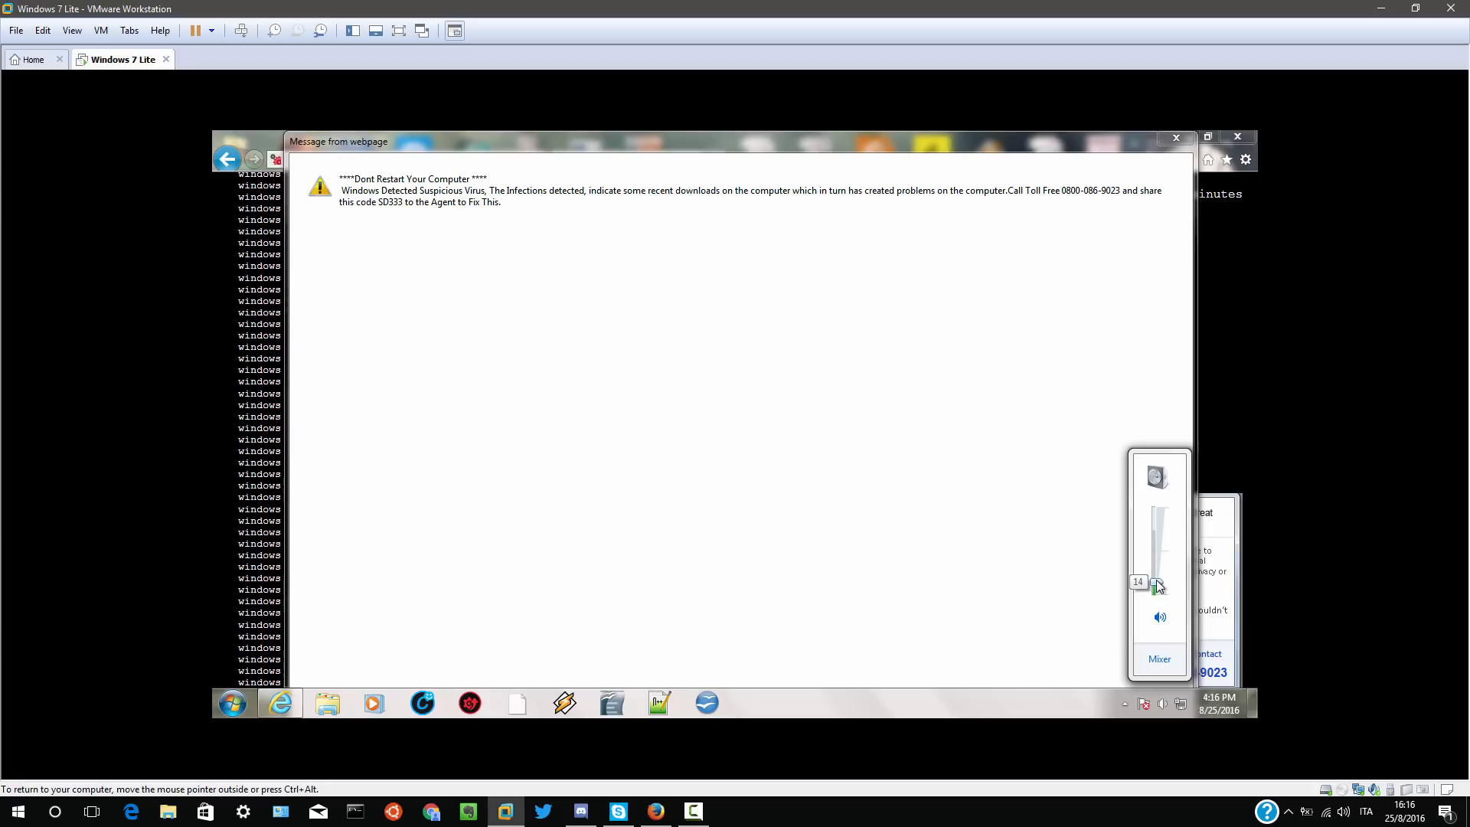
{"action": "left_click_drag", "start_coordinate": [1157, 582], "coordinate": [1157, 562]}
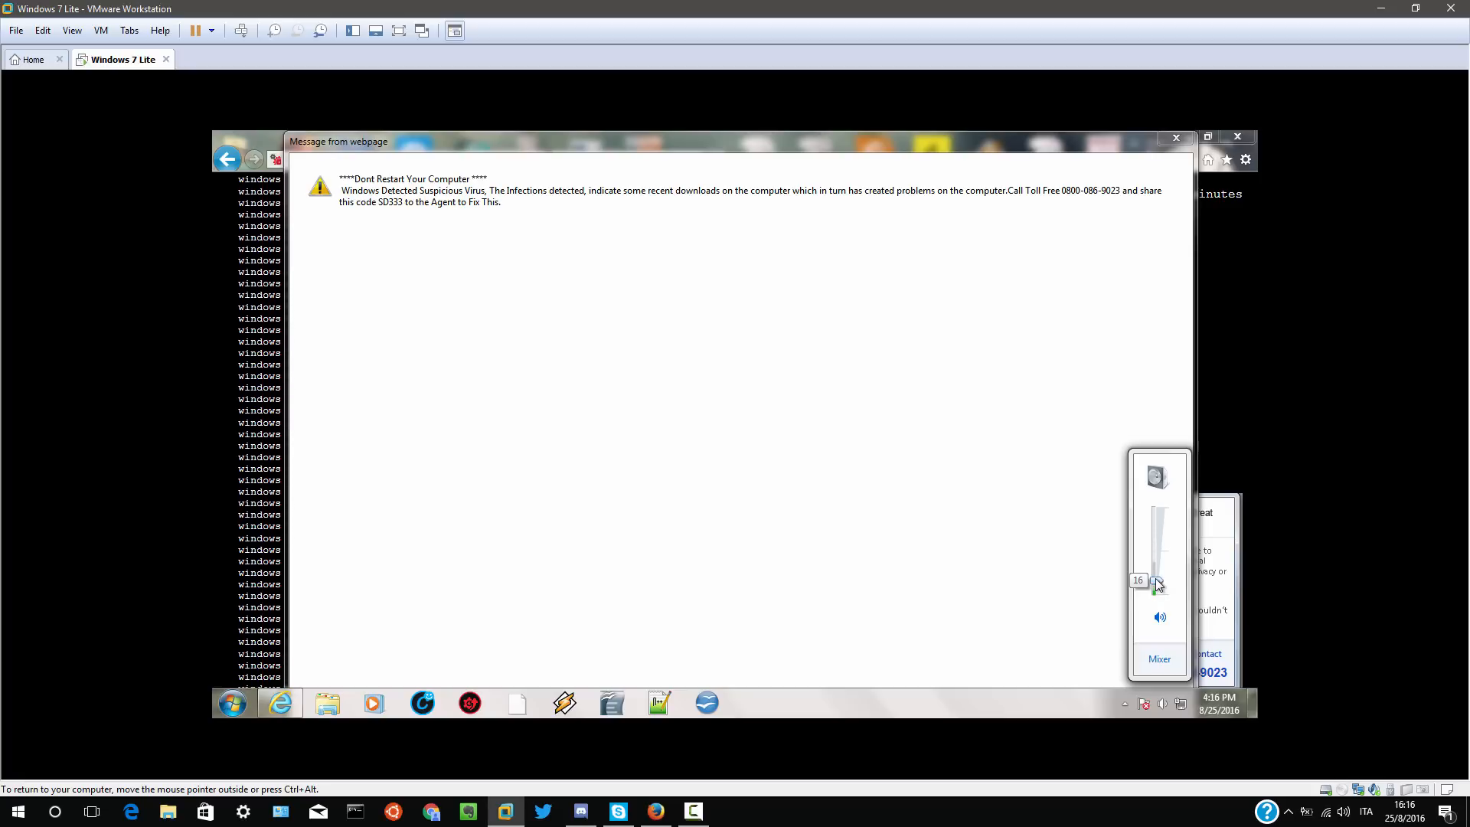
{"action": "left_click_drag", "start_coordinate": [1158, 581], "coordinate": [1153, 586]}
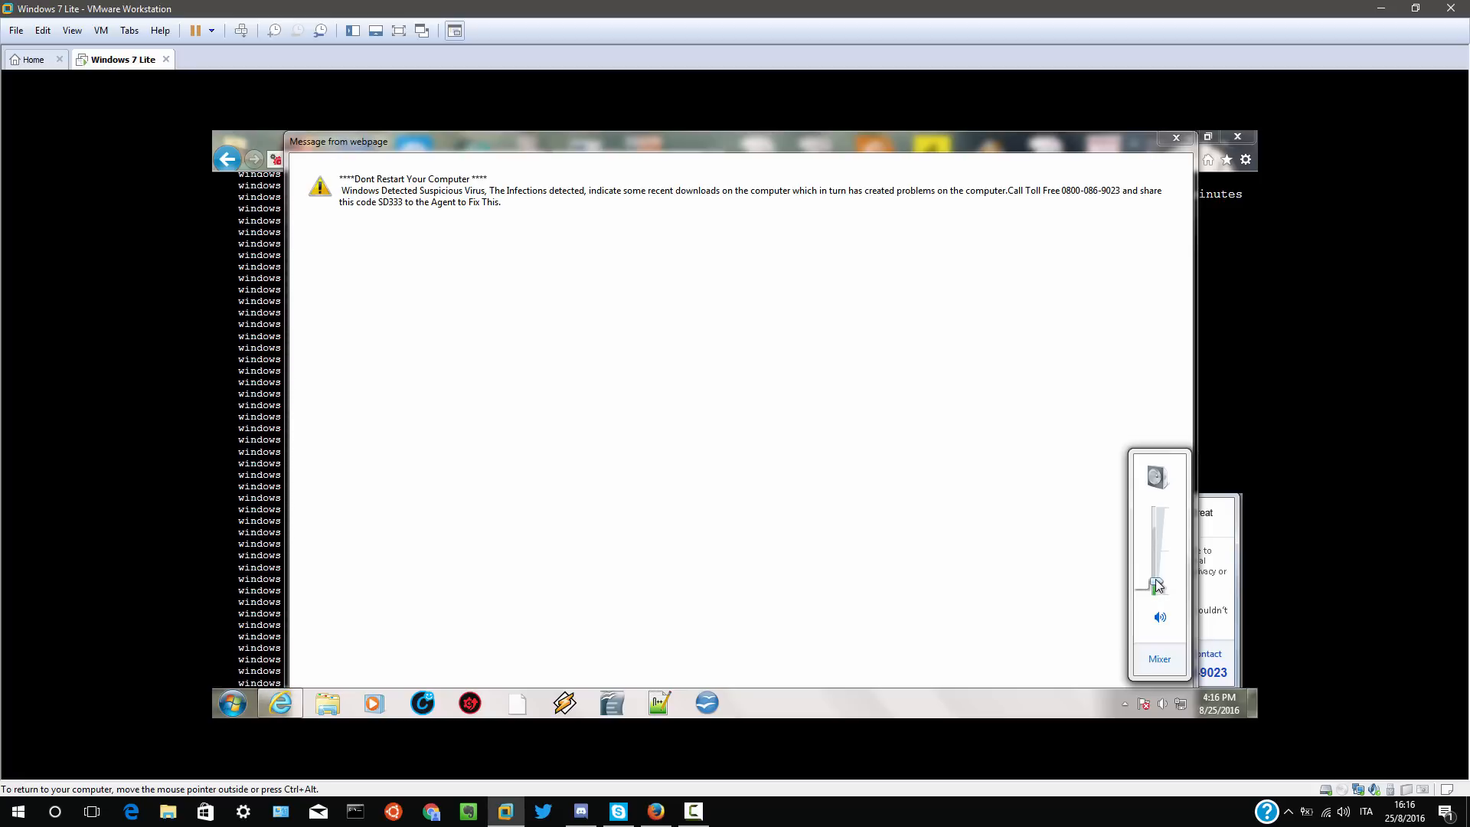
{"action": "left_click_drag", "start_coordinate": [1157, 583], "coordinate": [1157, 588]}
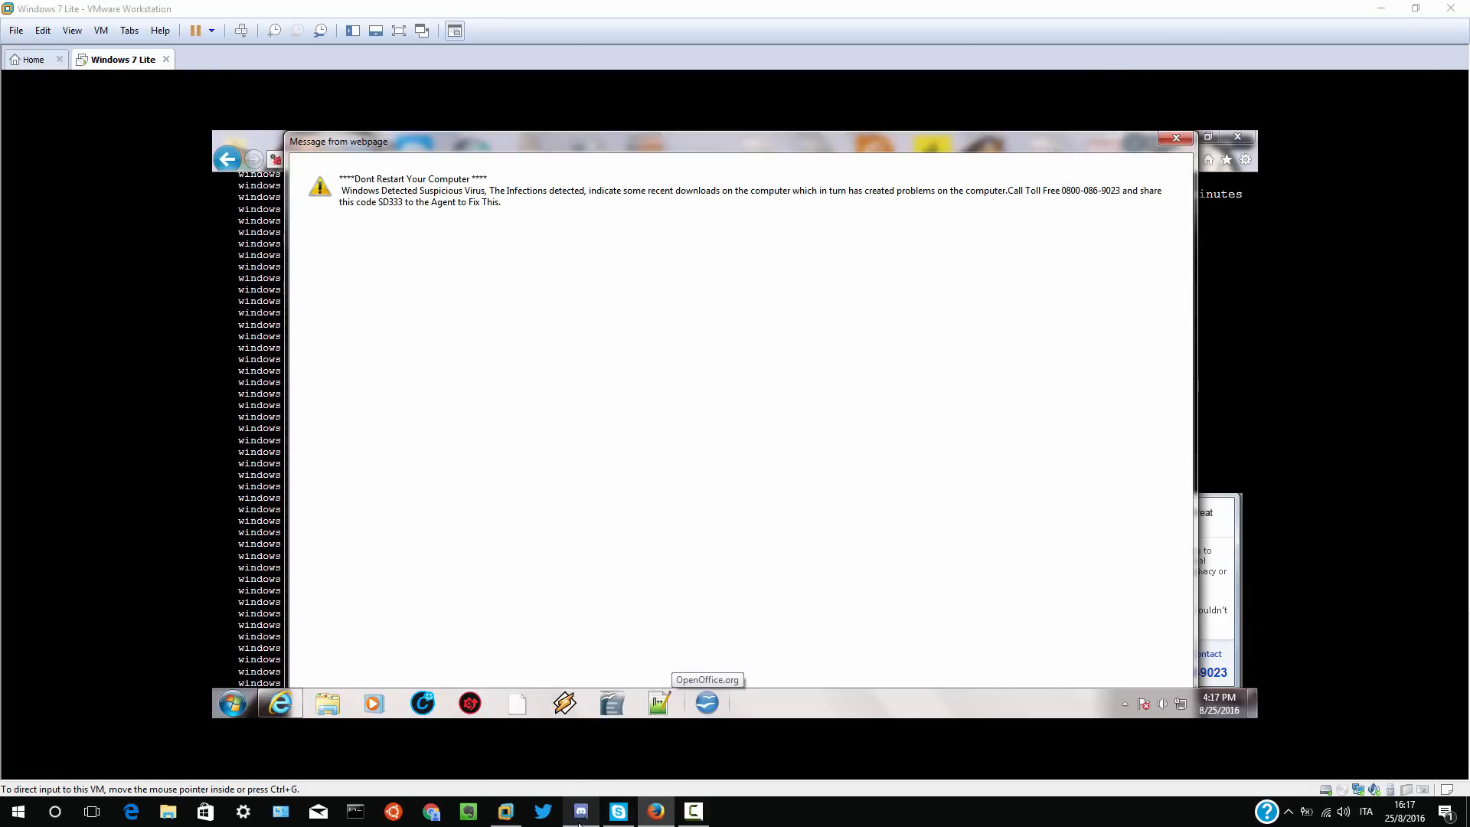
- Bring Skype forward, show the dial pad and try the +43 prefix, trimming it back to +4
{"action": "left_click", "coordinate": [617, 811]}
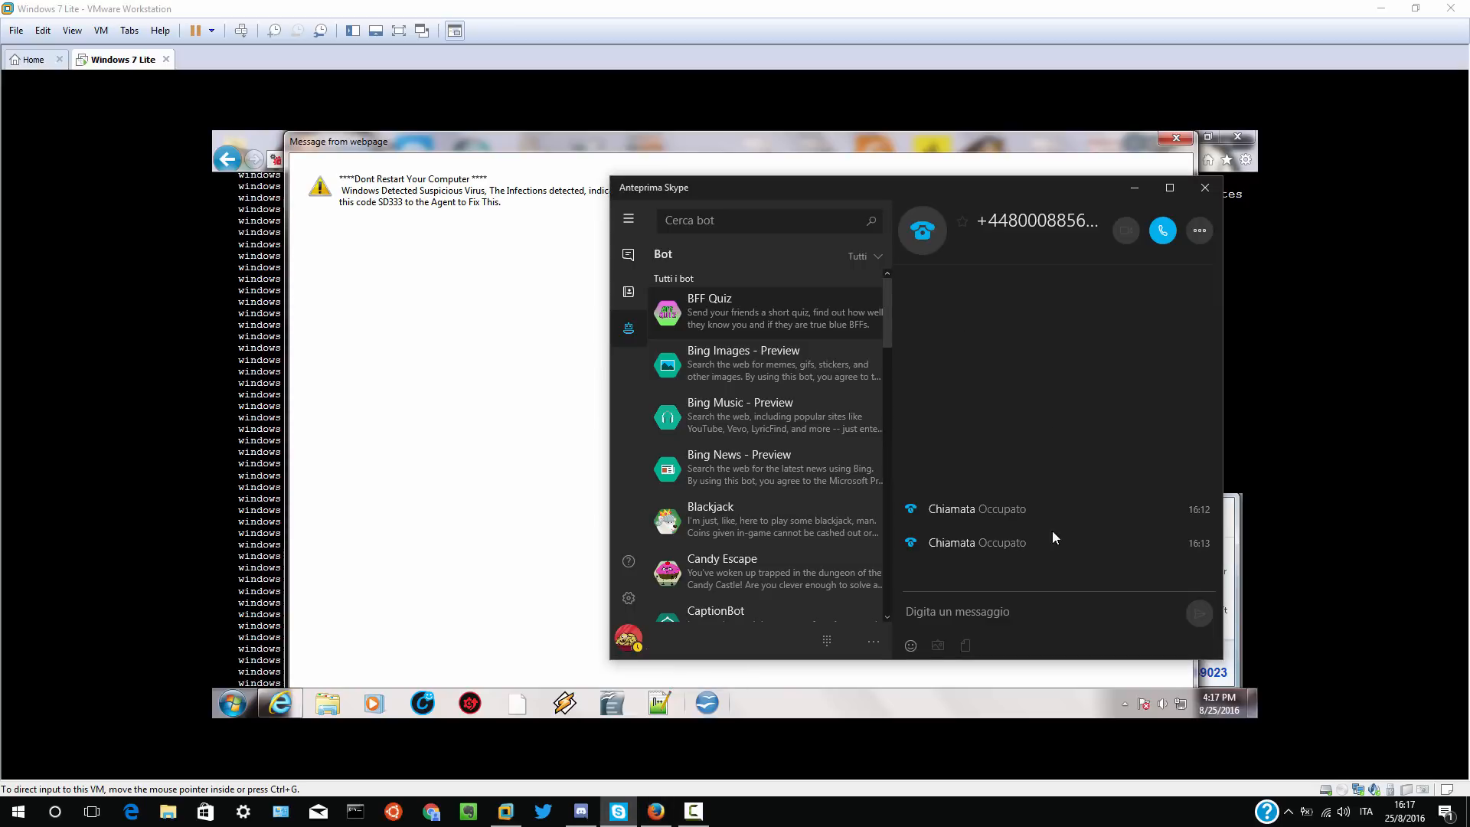
{"action": "left_click", "coordinate": [1124, 230]}
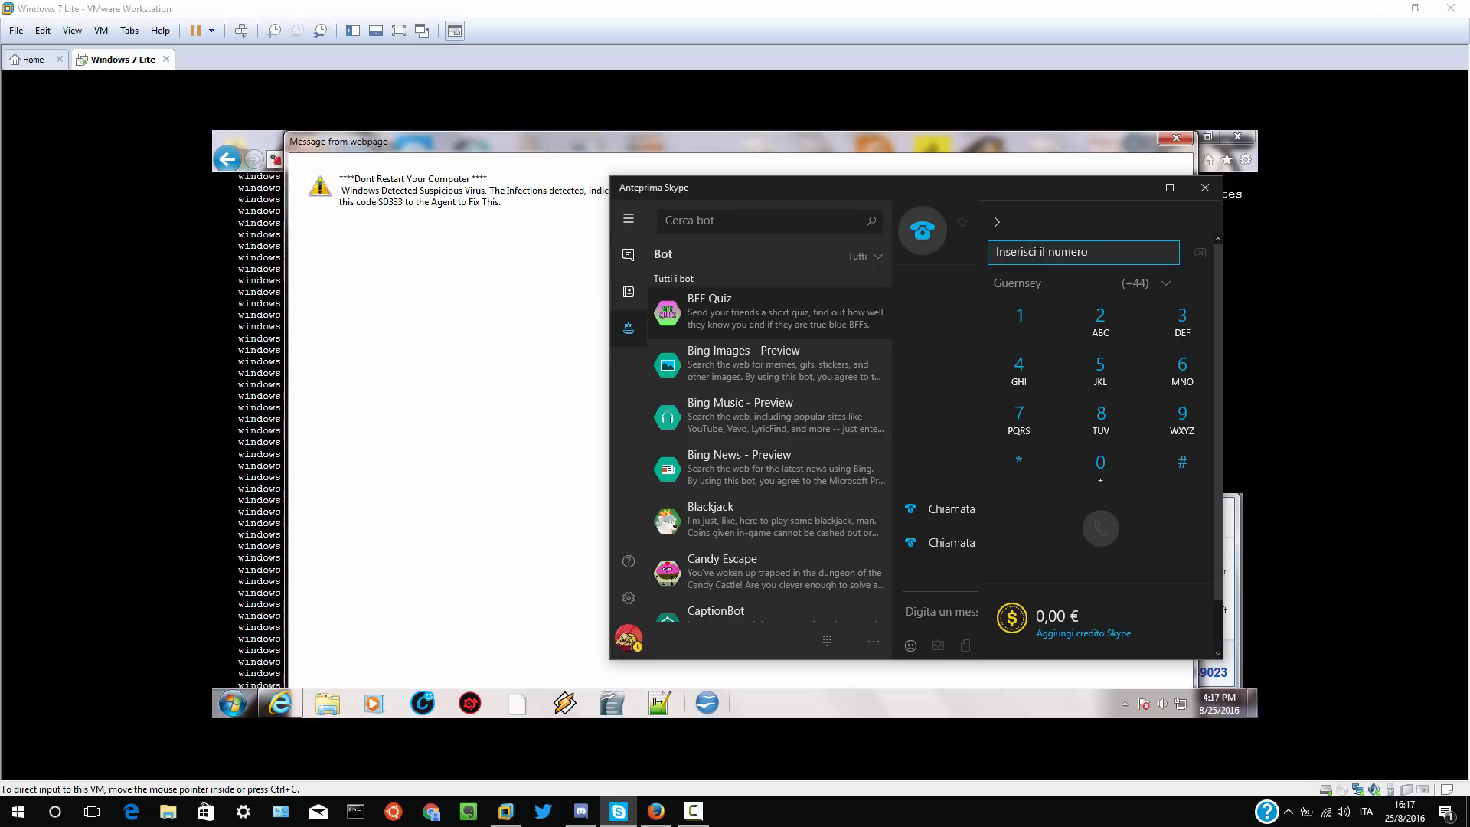
{"action": "type", "text": "+43"}
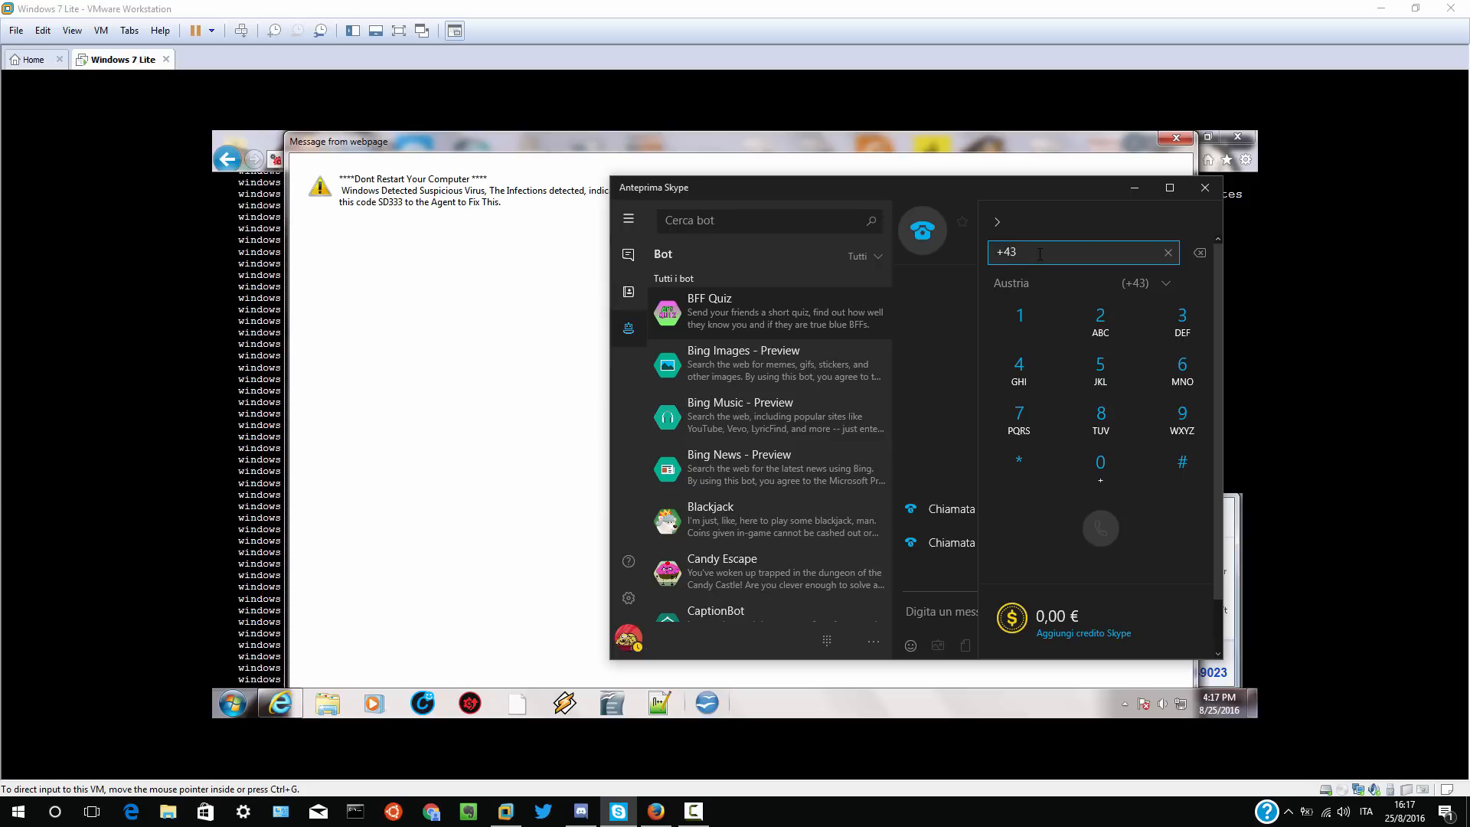
{"action": "key", "text": "BackSpace"}
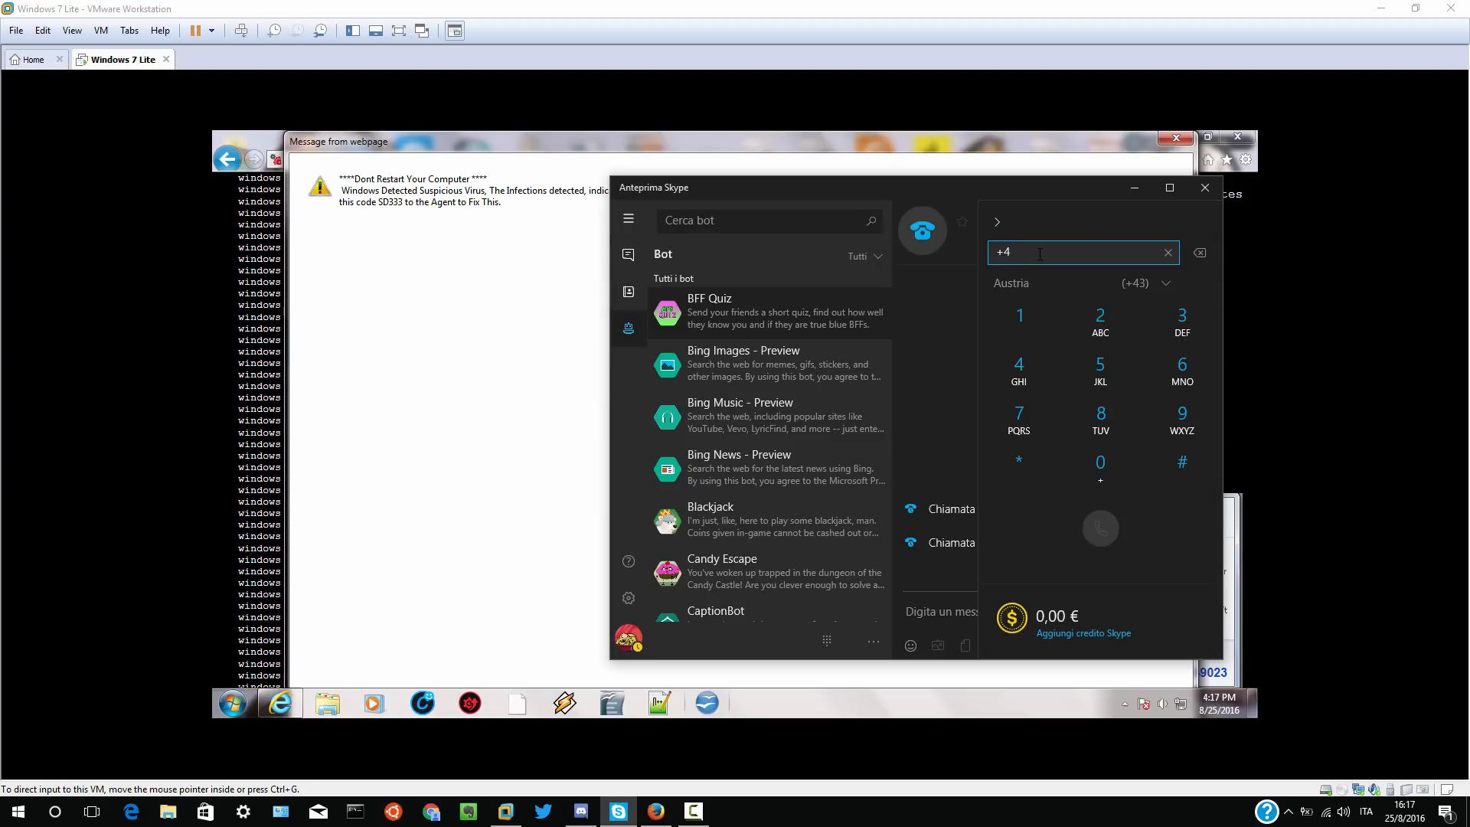
- Try further prefixes such as +43 again, backspacing each time before the next attempt
{"action": "type", "text": "3"}
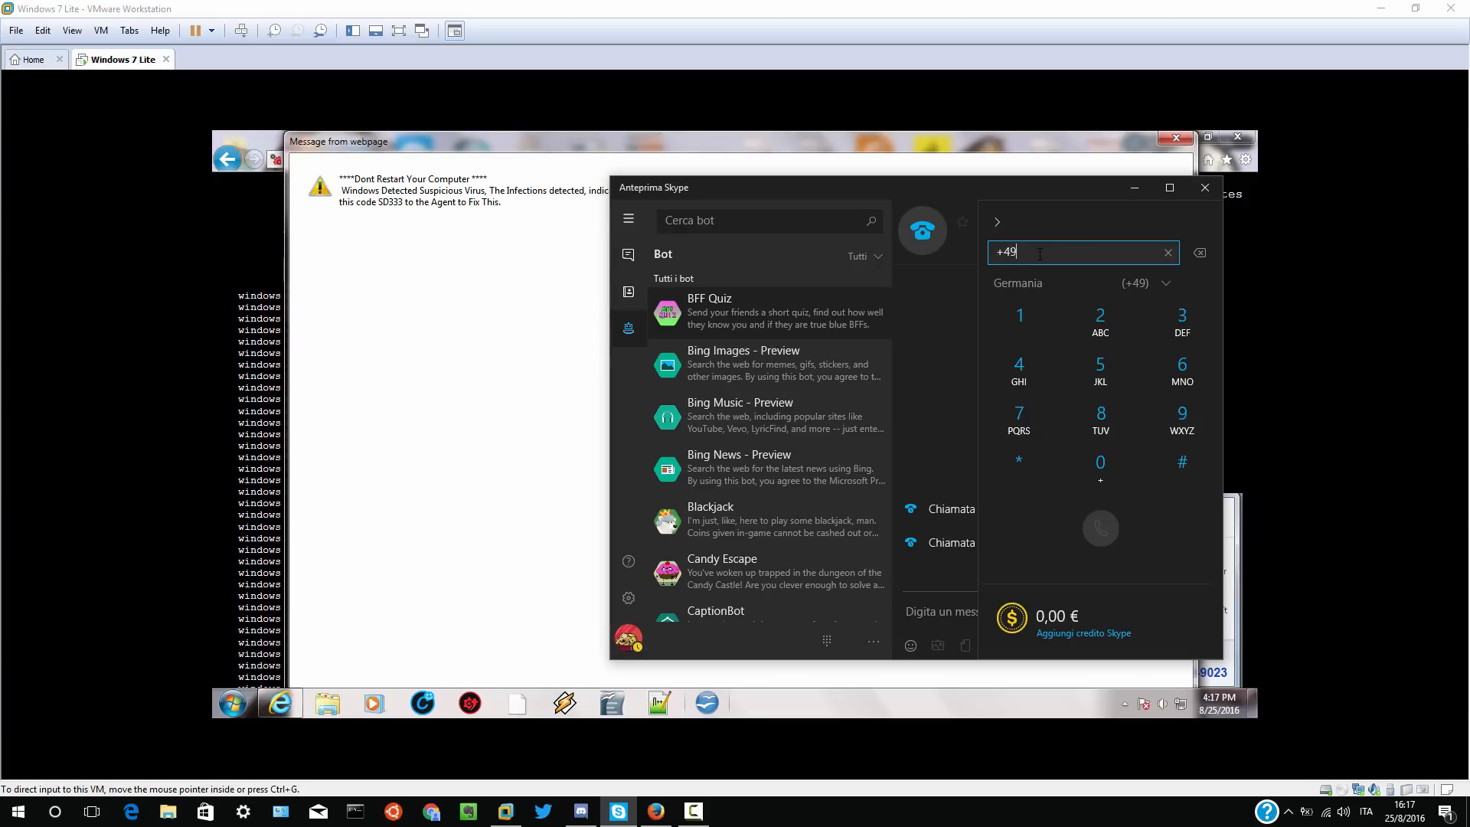
{"action": "key", "text": "BackSpace"}
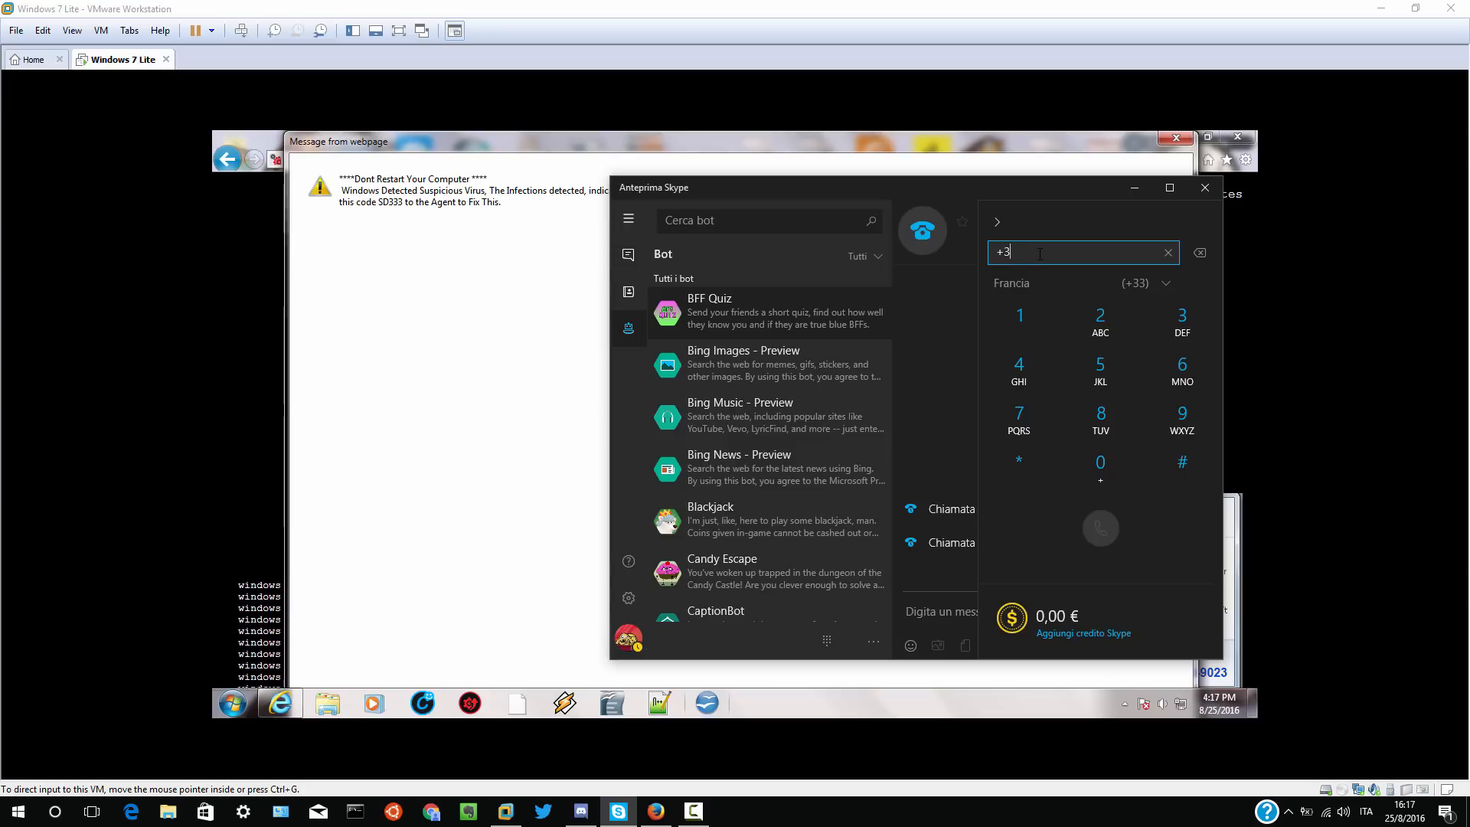
{"action": "type", "text": "3"}
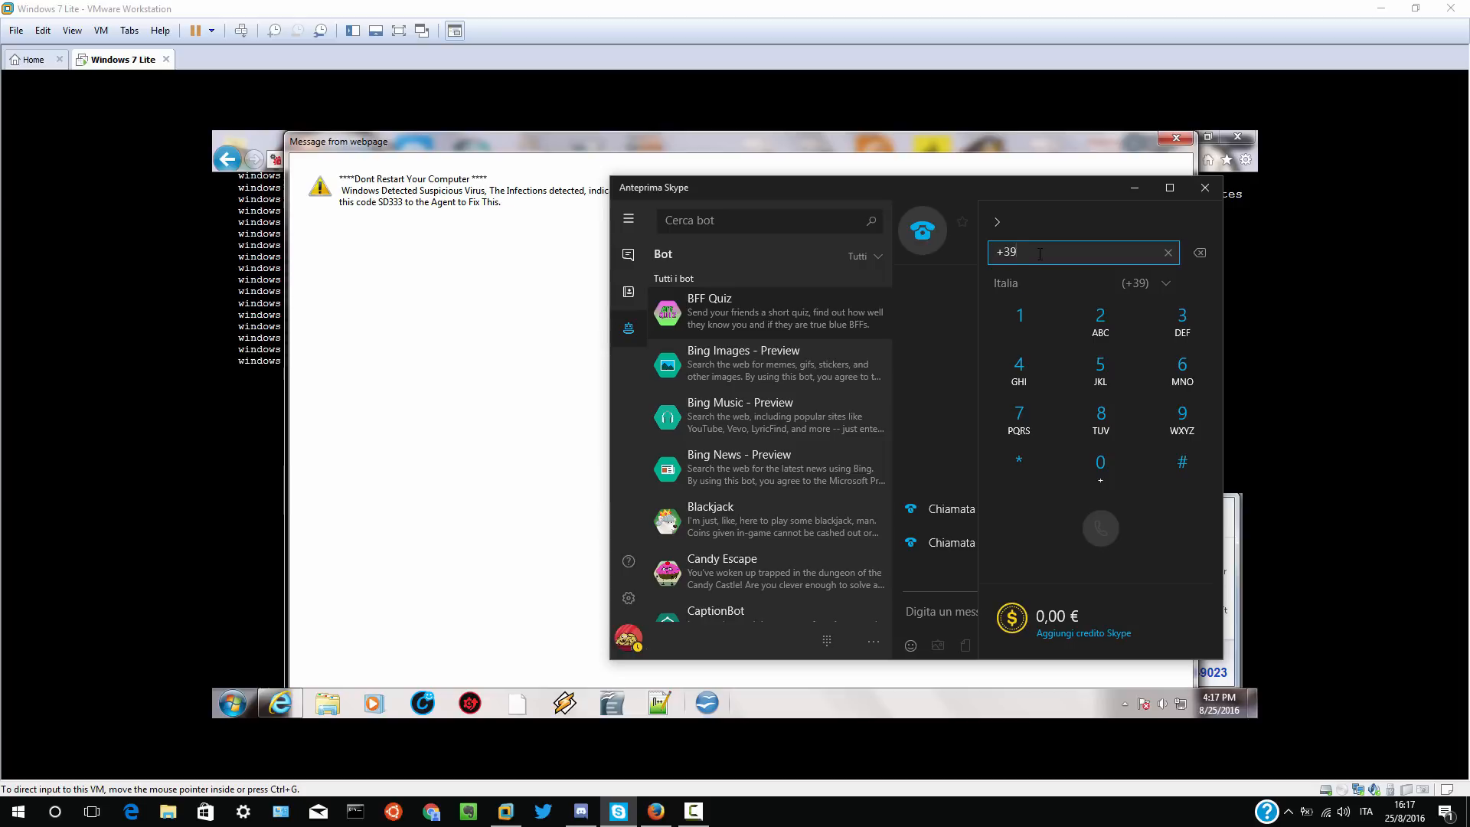
{"action": "key", "text": "BackSpace"}
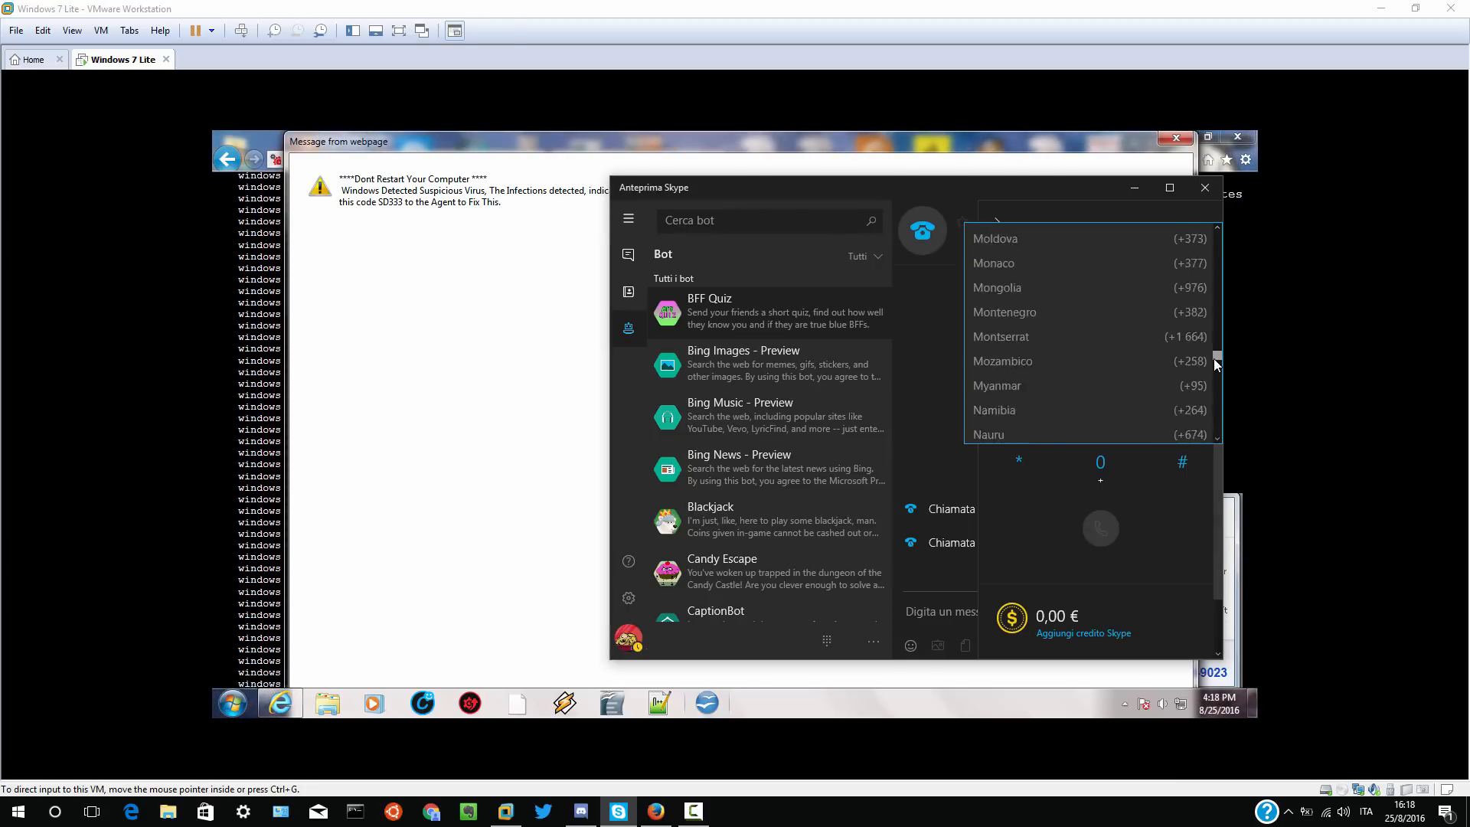
- Choose Regno Unito (+44) from the country list for the toll-free scam number
{"action": "scroll", "scroll_direction": "down", "scroll_amount": 3}
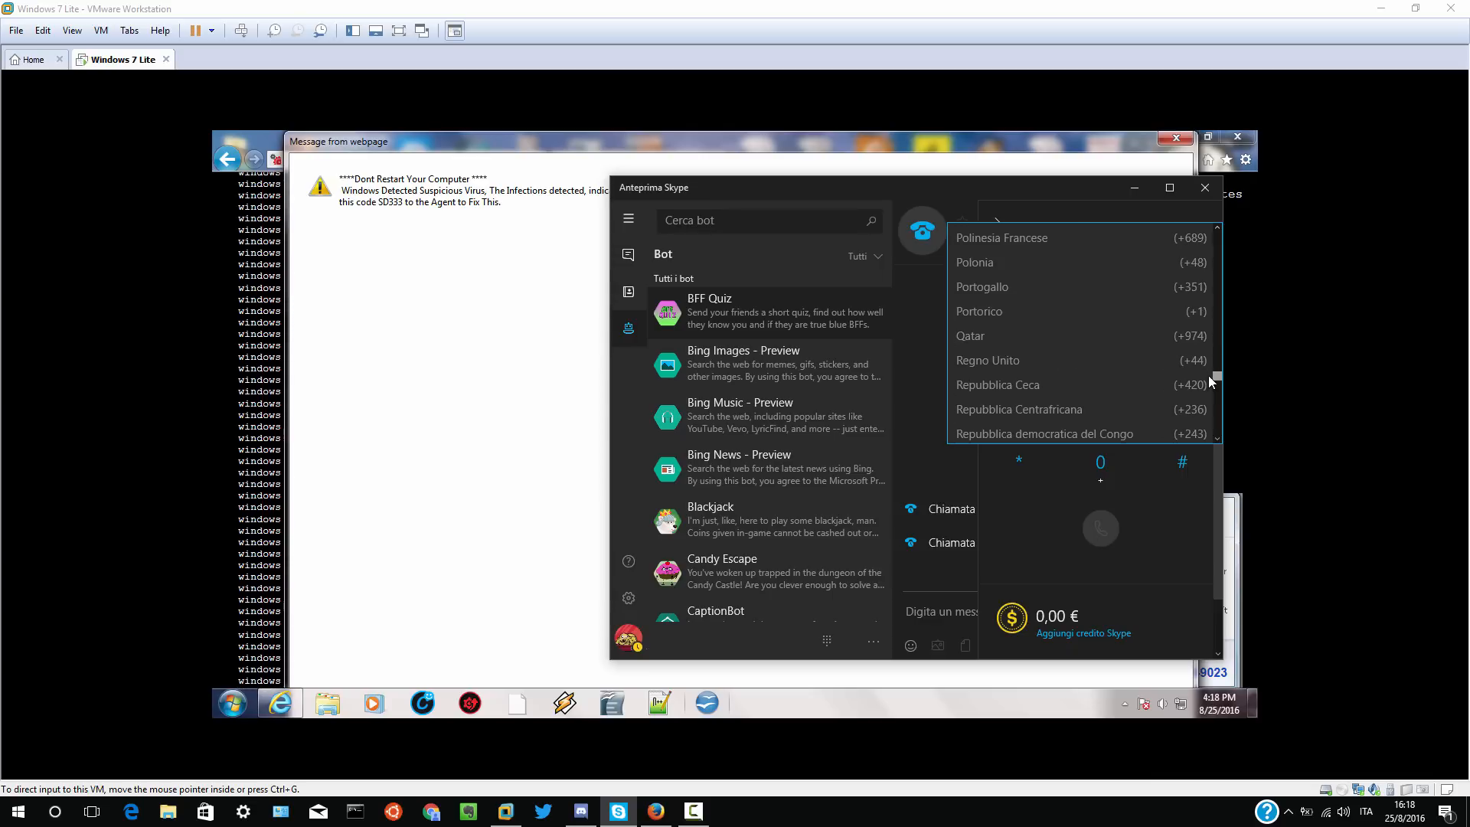
{"action": "left_click", "coordinate": [987, 360]}
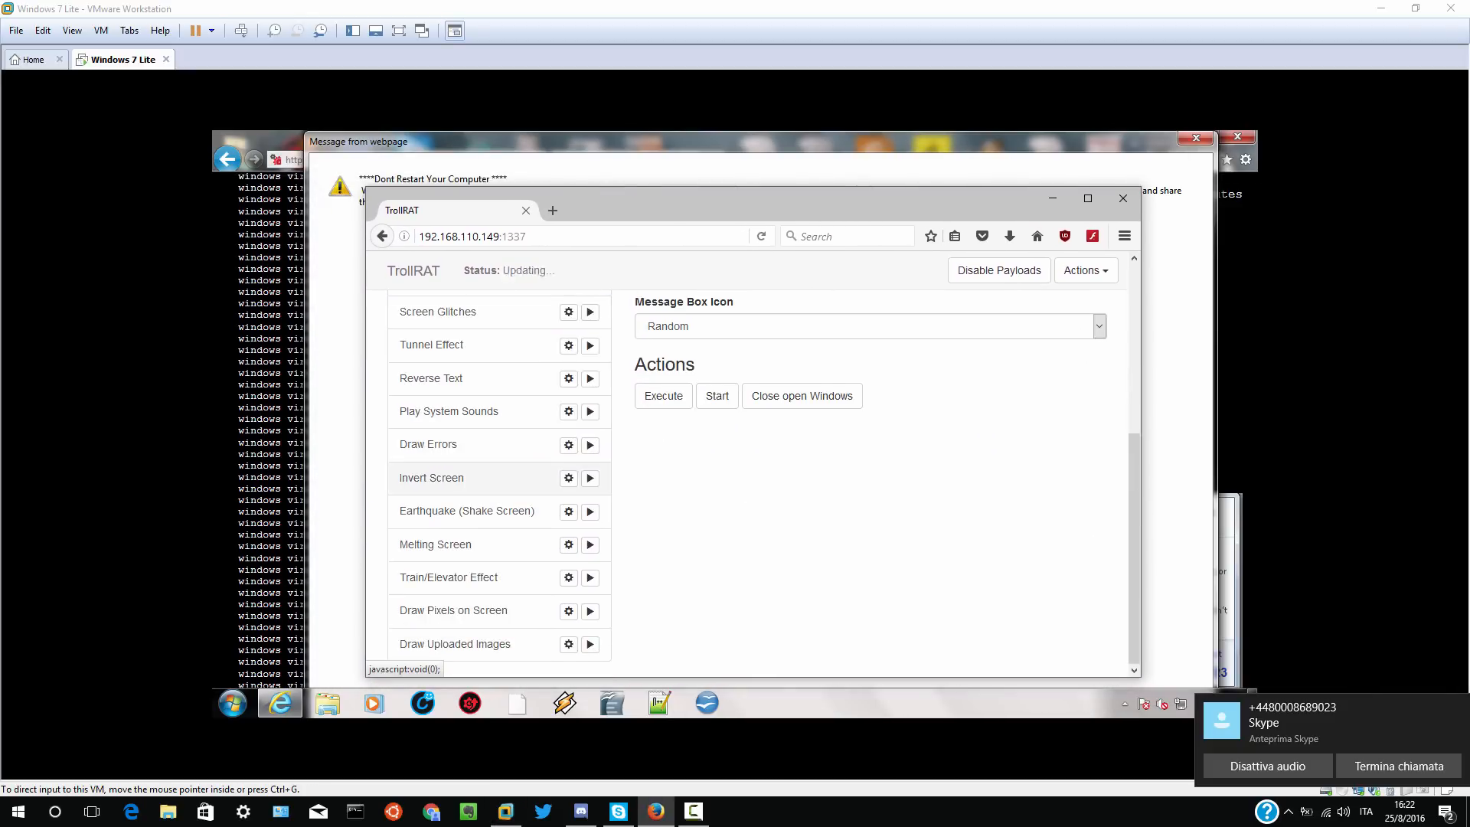
- Show the Message Boxes payload settings in the TrollRAT panel, then return to the VM
{"action": "left_click", "coordinate": [436, 491]}
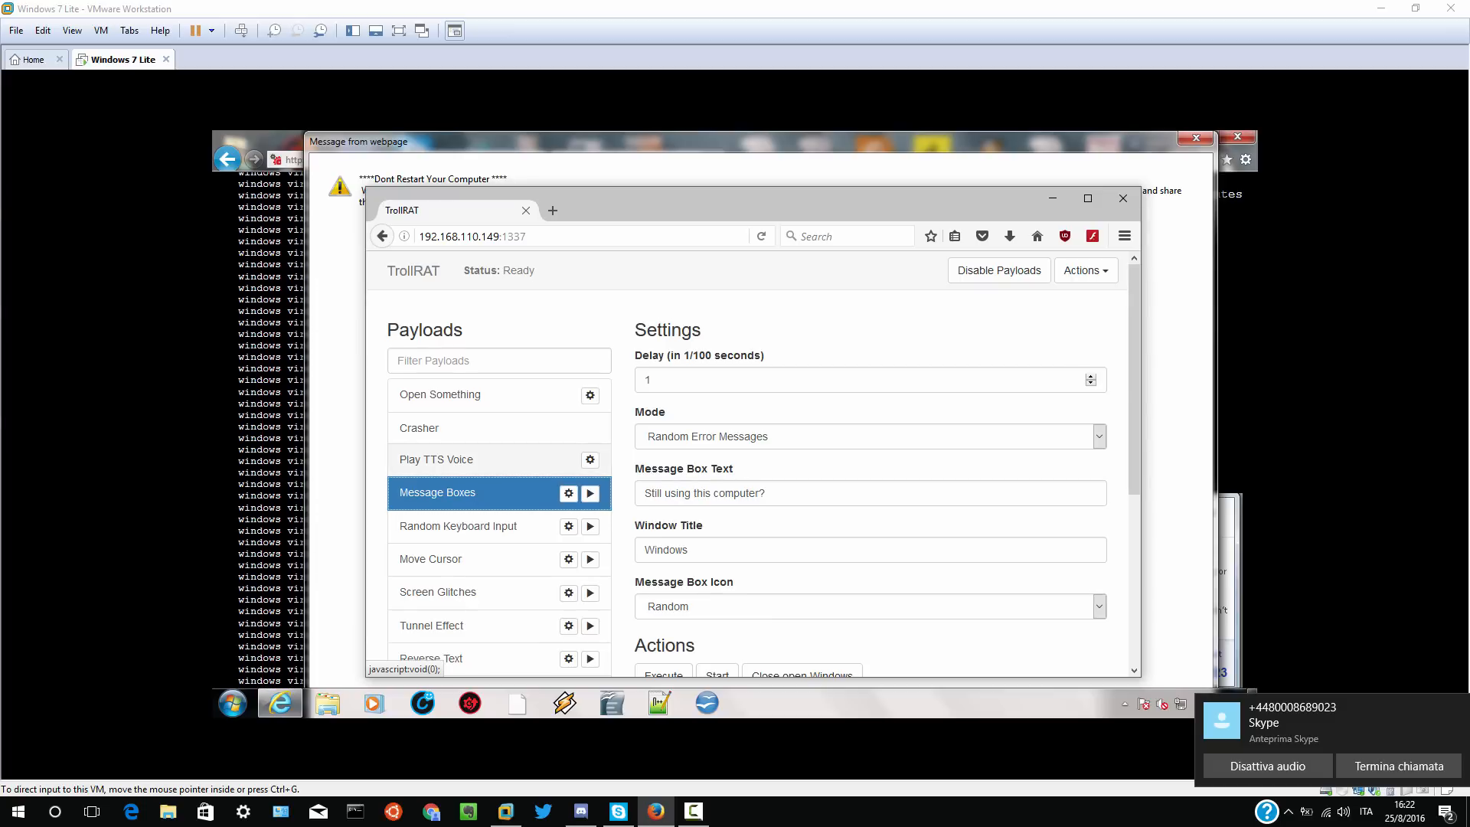
{"action": "left_click", "coordinate": [590, 493]}
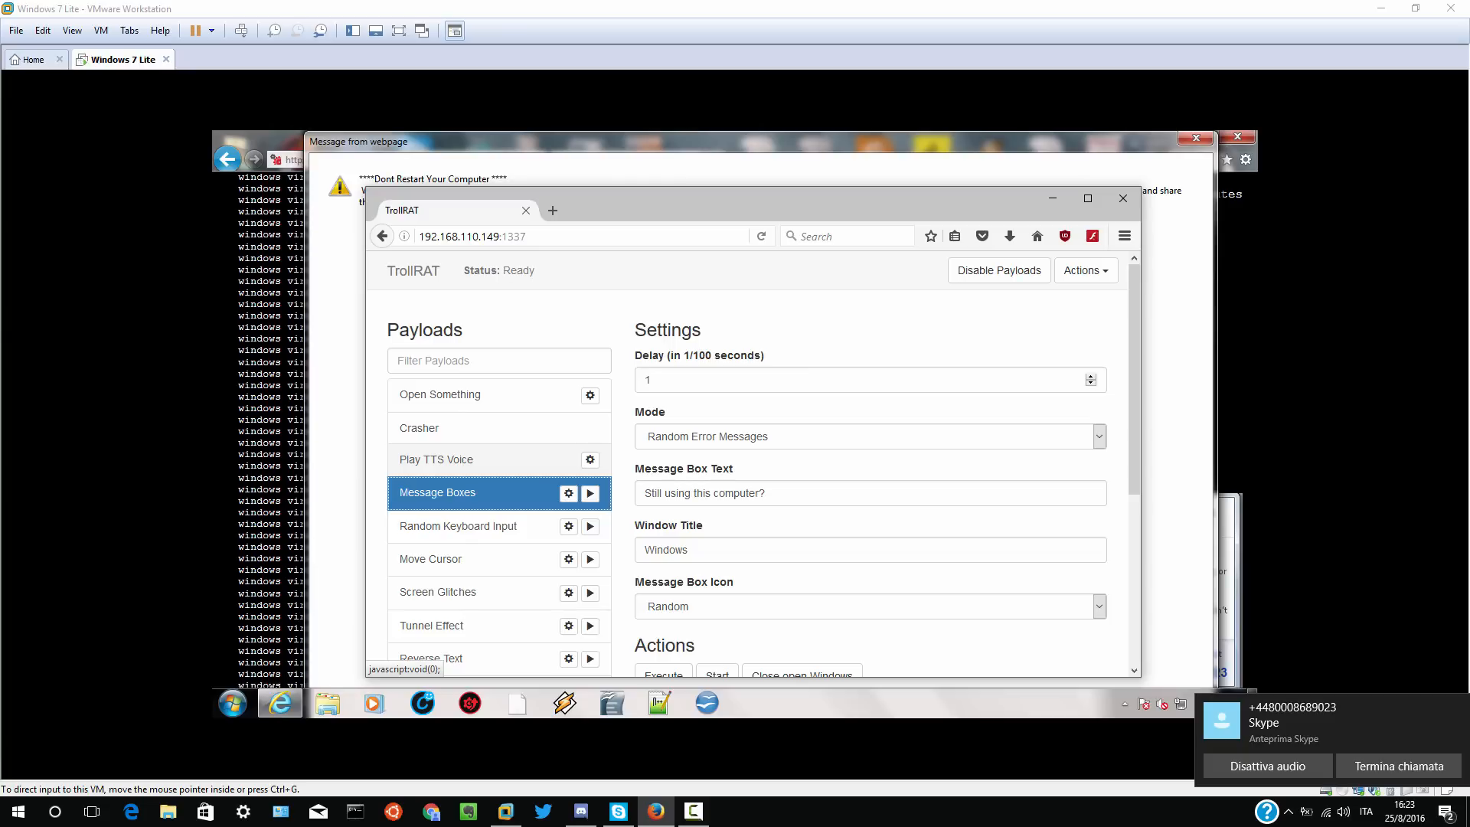
{"action": "left_click", "coordinate": [589, 492]}
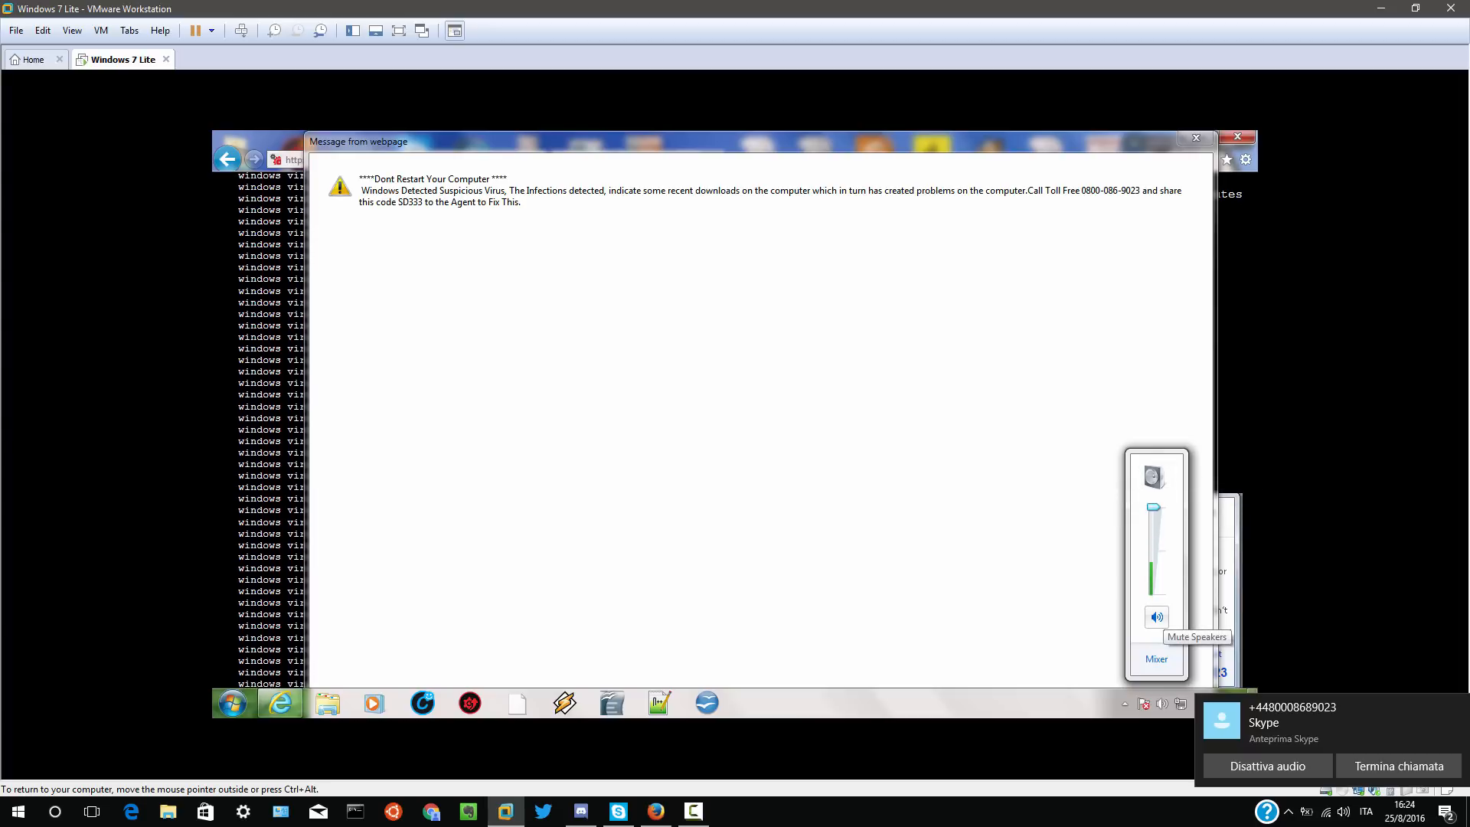
- Mute the VM's speakers and dismiss the Windows color scheme performance warning
{"action": "left_click", "coordinate": [1155, 617]}
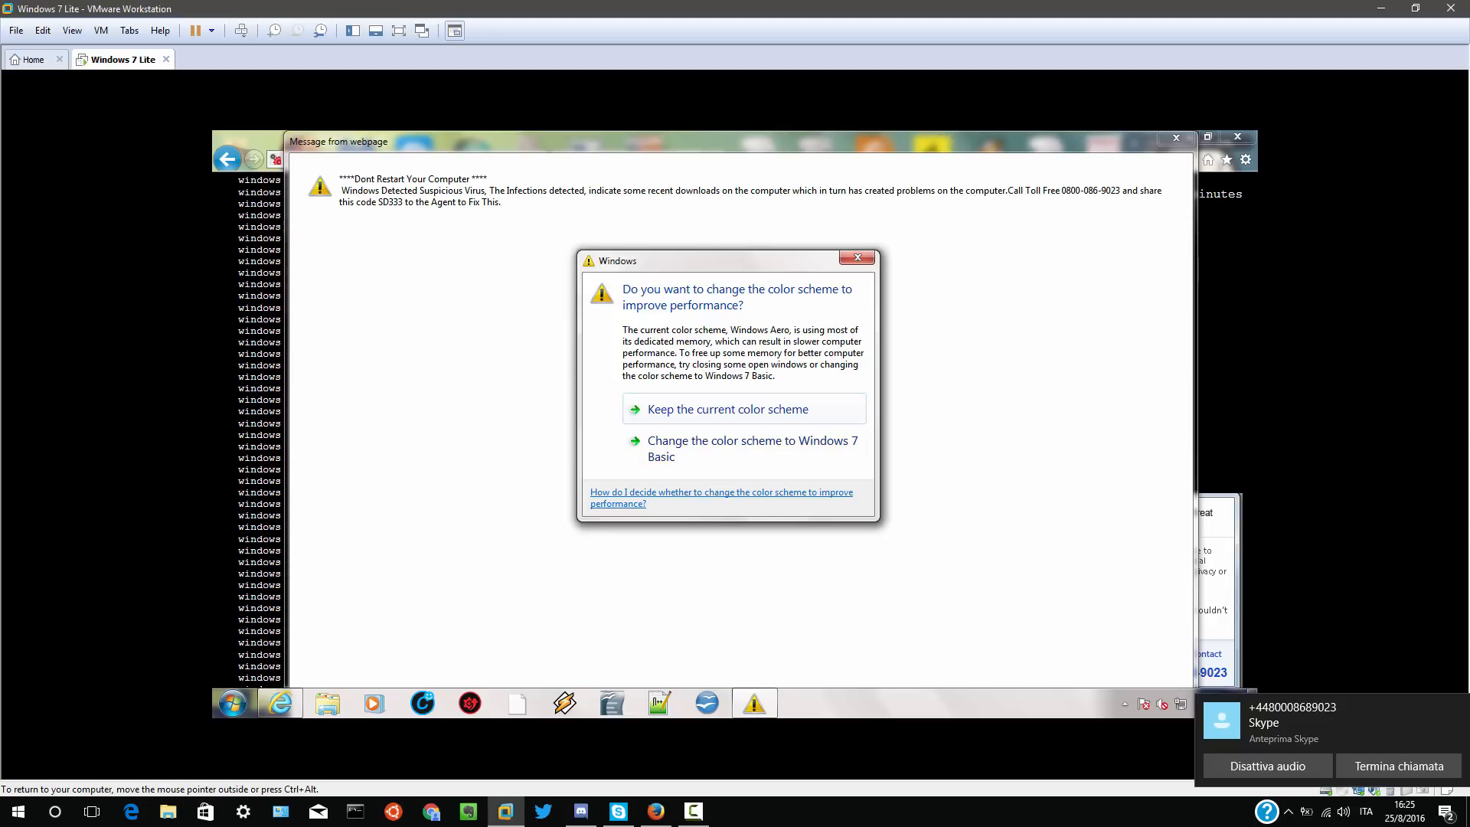
{"action": "left_click", "coordinate": [854, 257]}
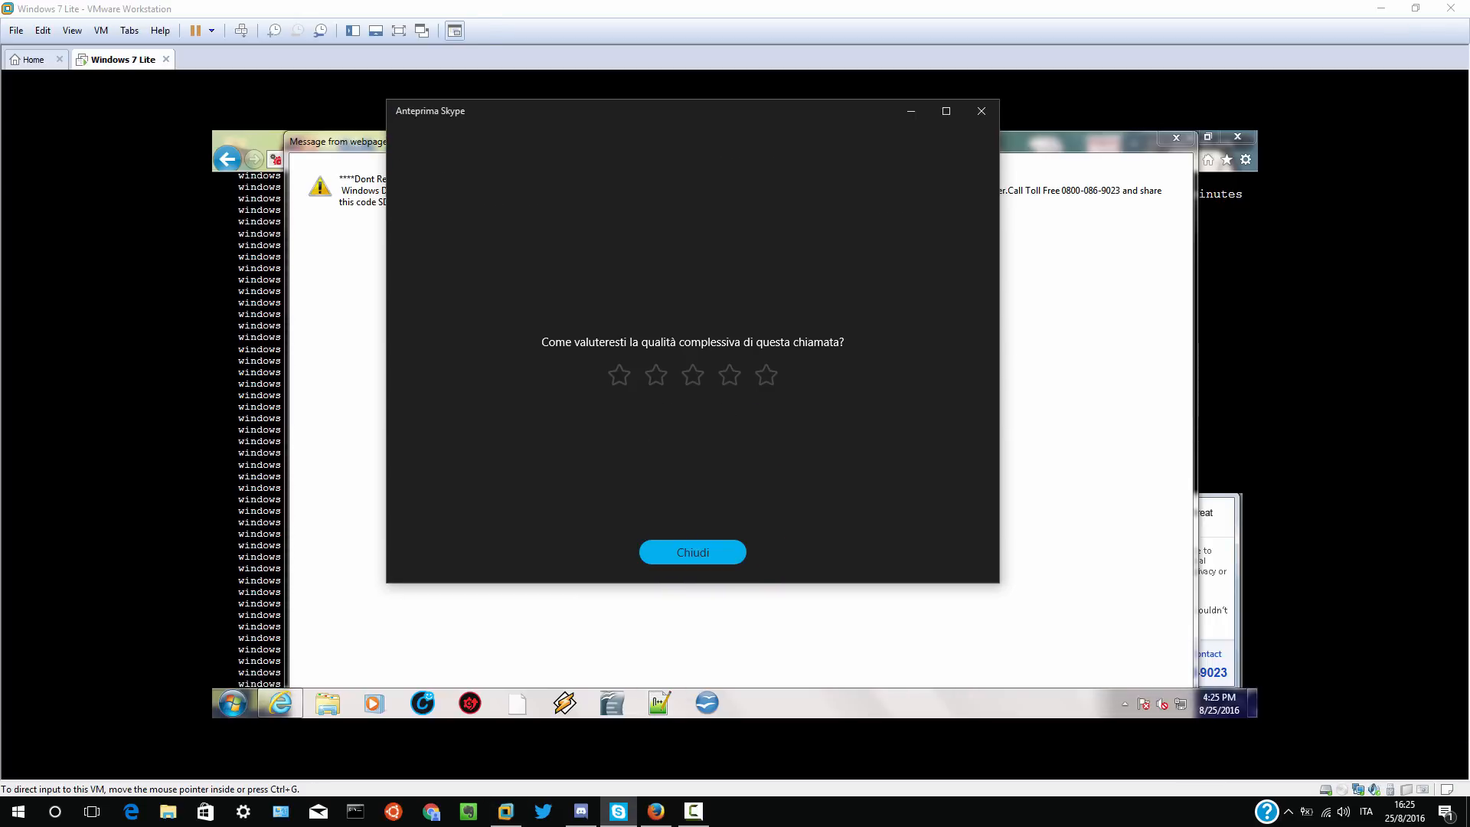
- Rate the finished Skype call five stars and send the feedback (Invia feedback)
{"action": "left_click", "coordinate": [766, 375]}
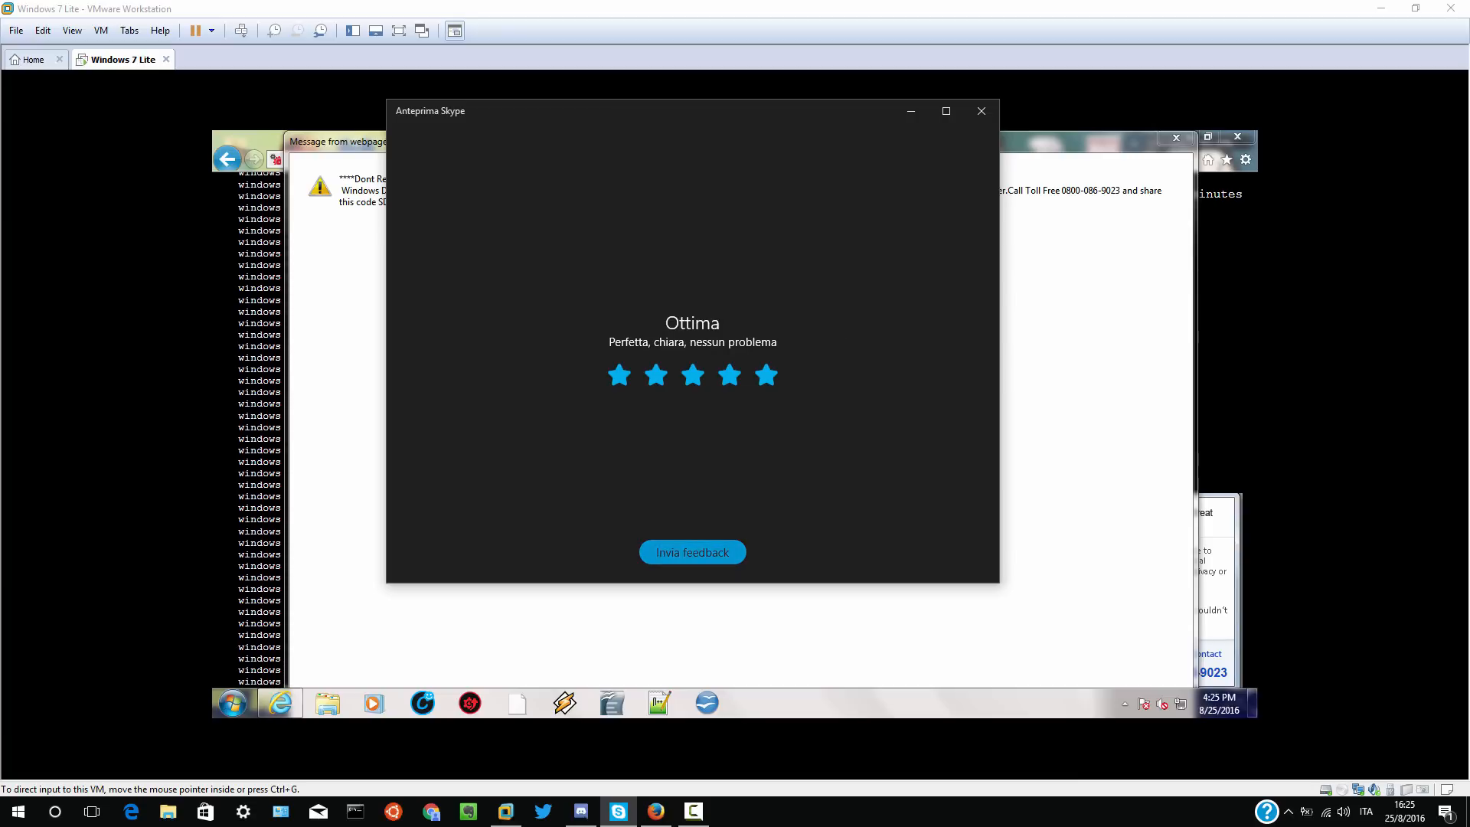
{"action": "left_click", "coordinate": [982, 110]}
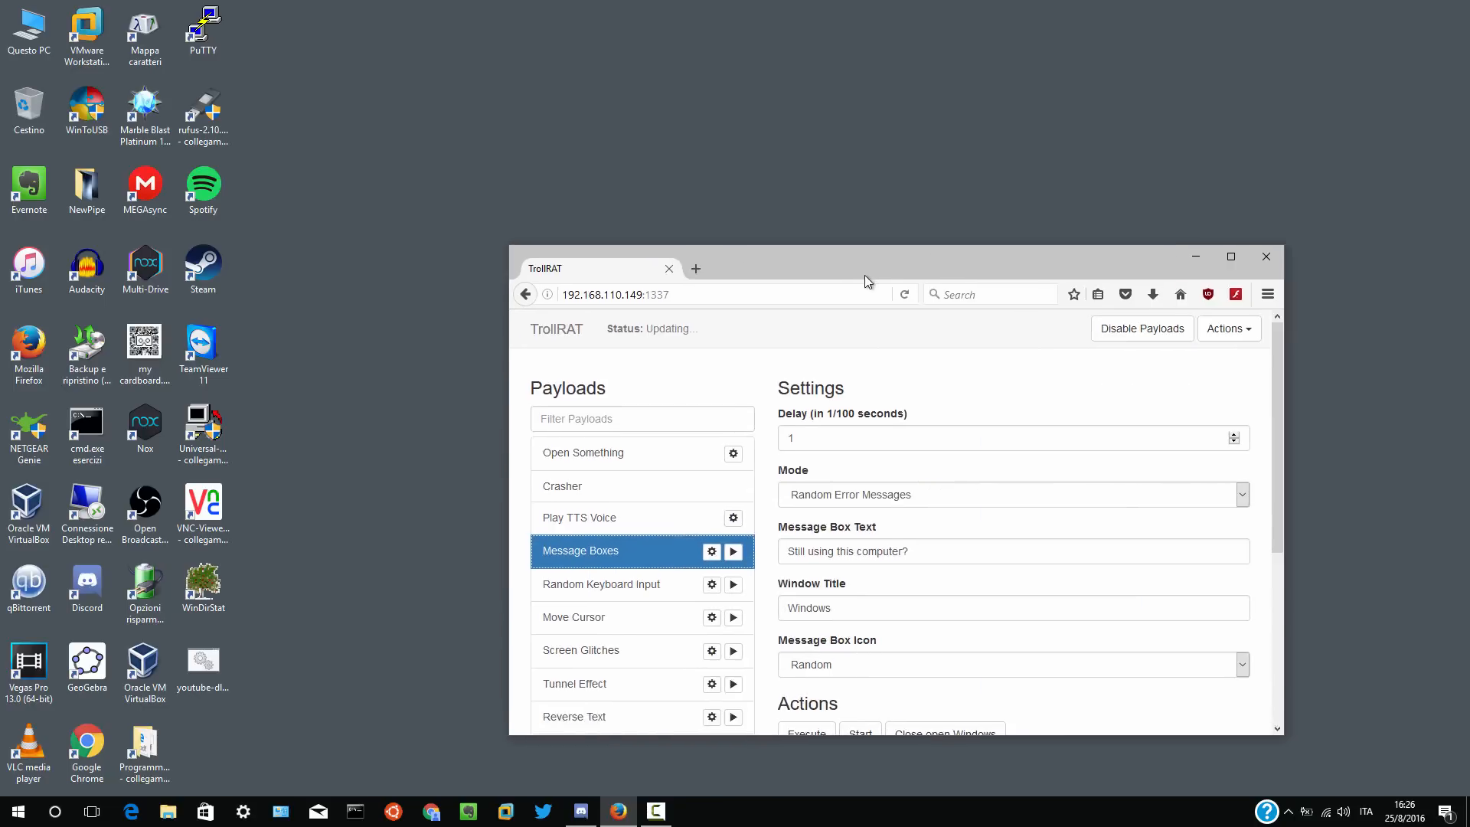
- Nudge the Firefox TrollRAT window and close it, leaving the empty host desktop
{"action": "left_click_drag", "start_coordinate": [866, 268], "coordinate": [866, 237]}
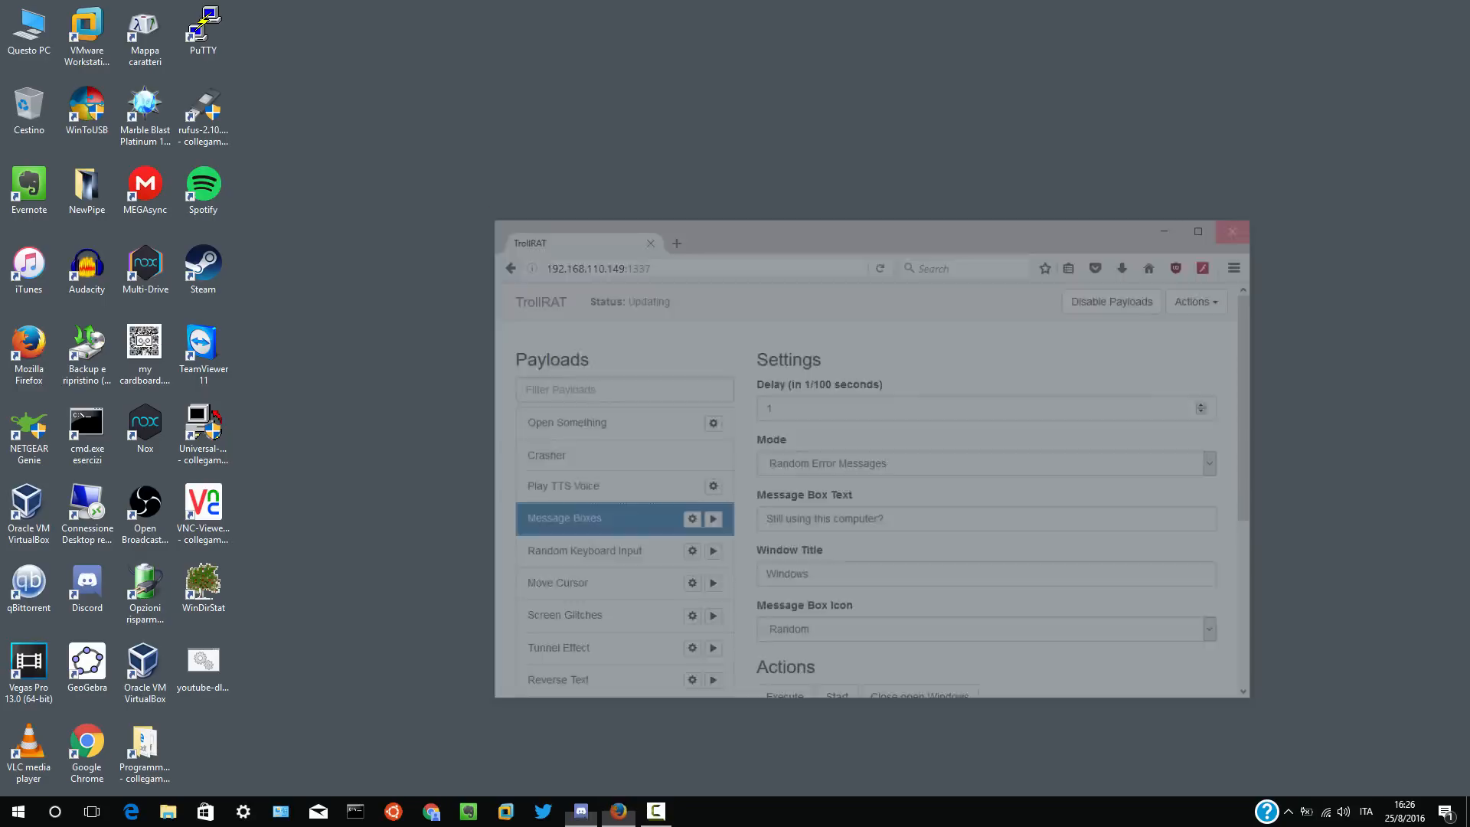
{"action": "left_click", "coordinate": [1231, 231]}
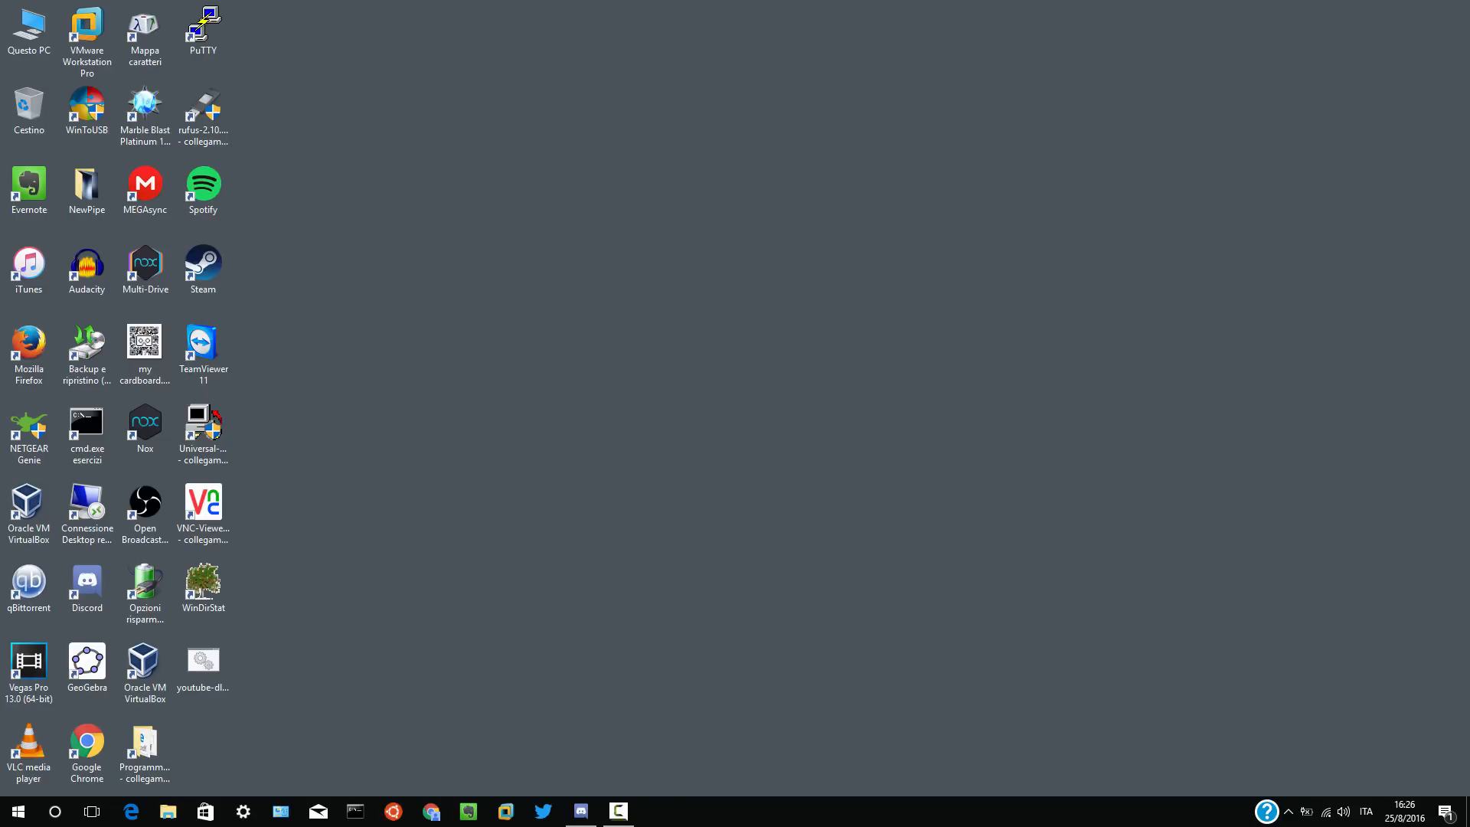